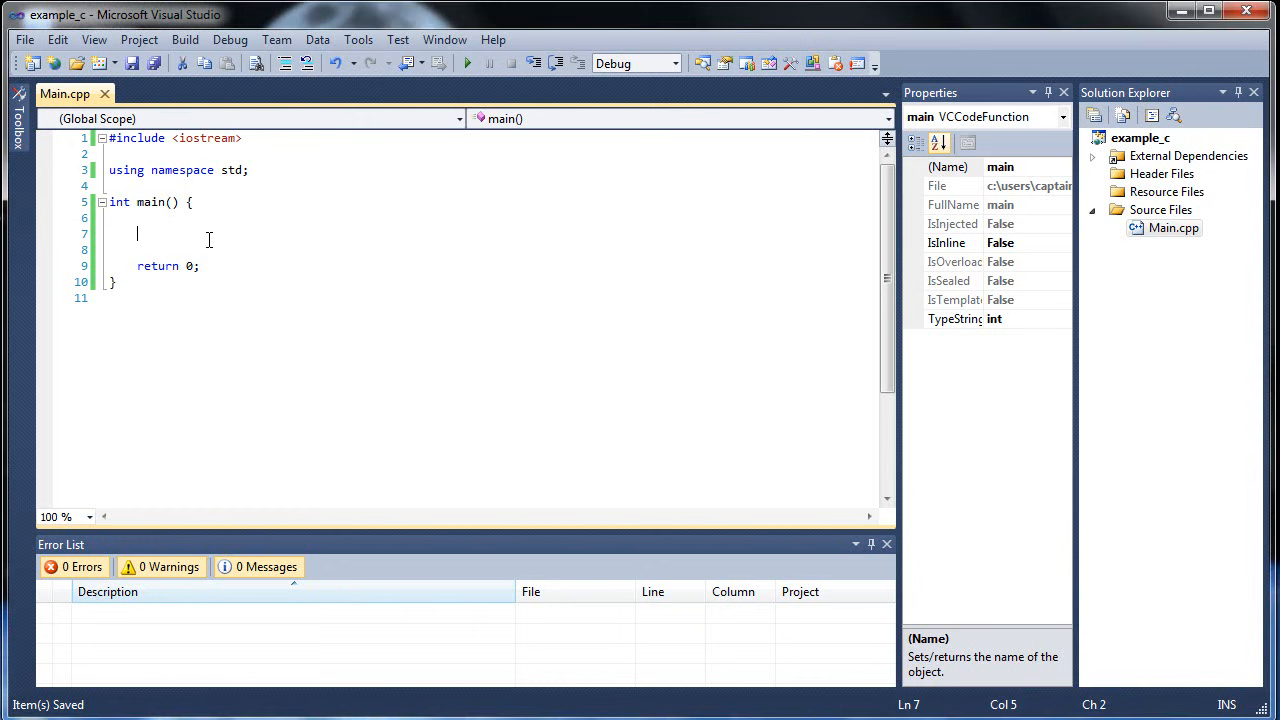
Step: Insert #include <fstream> and #include <string> lines beneath the iostream include in Main.cpp
{"action": "left_click", "coordinate": [242, 138]}
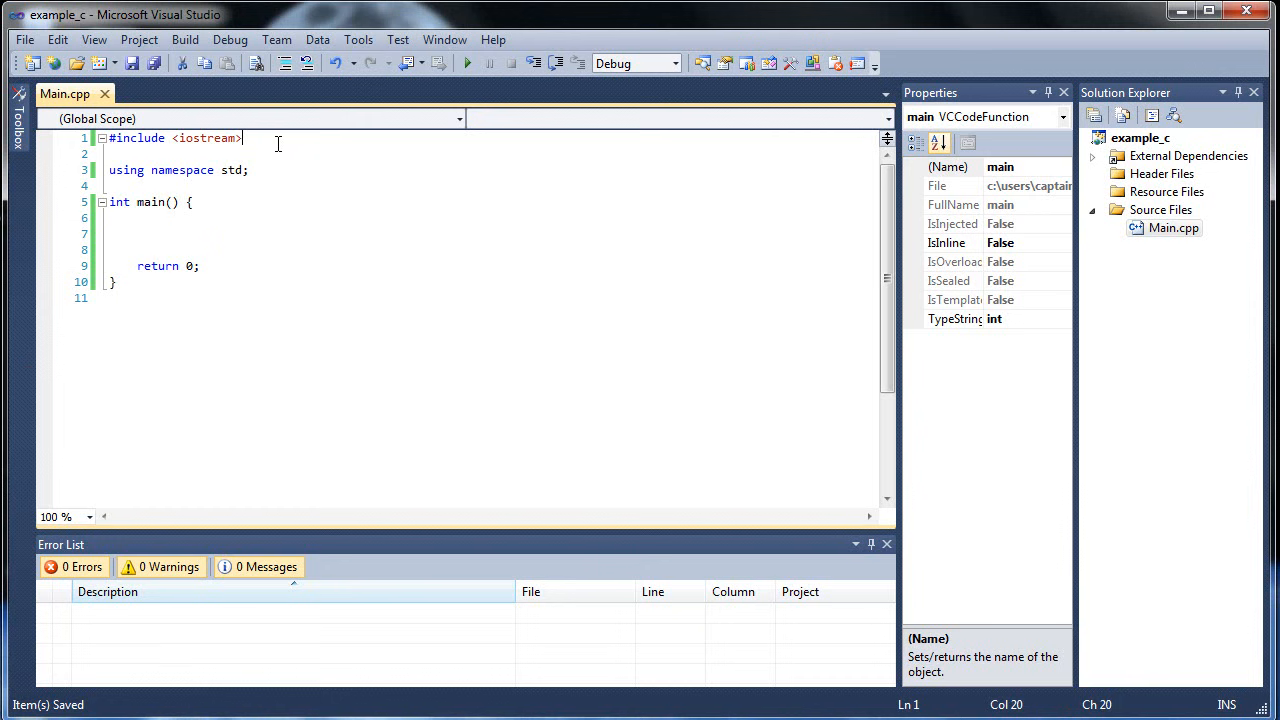
{"action": "mouse_move", "coordinate": [438, 62]}
{"action": "type", "text": "#"}
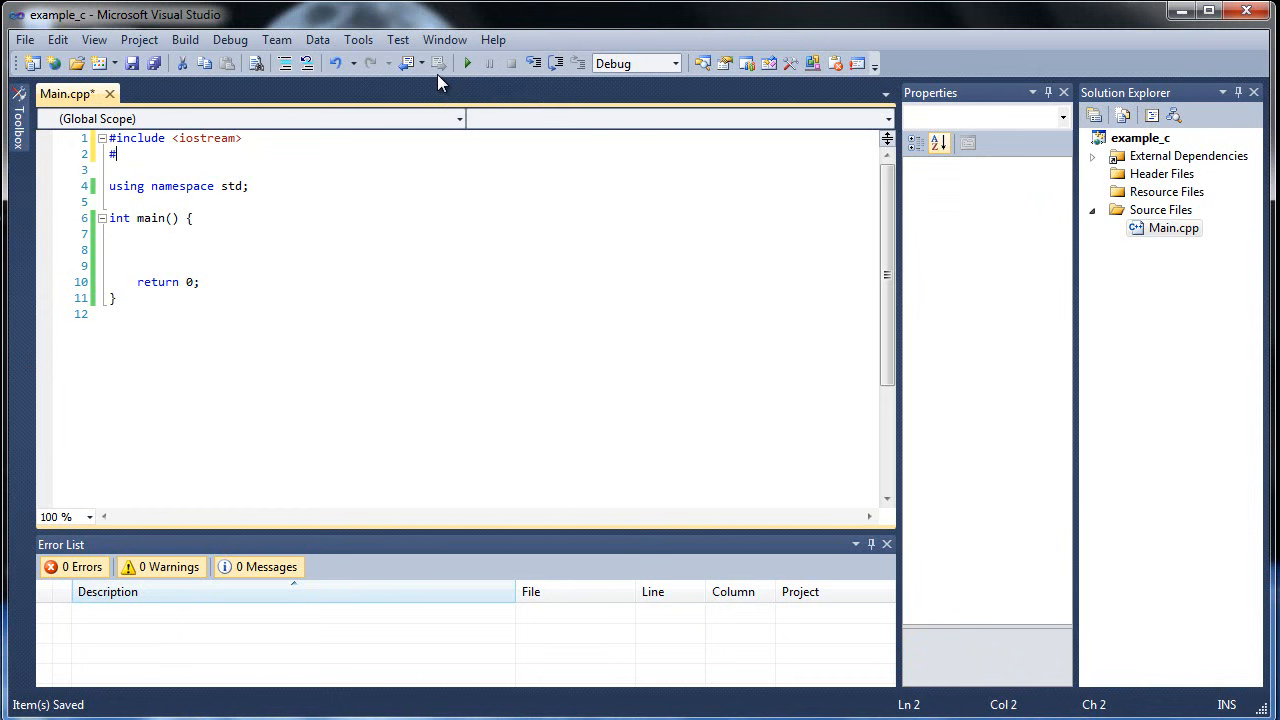
{"action": "type", "text": "include <>"}
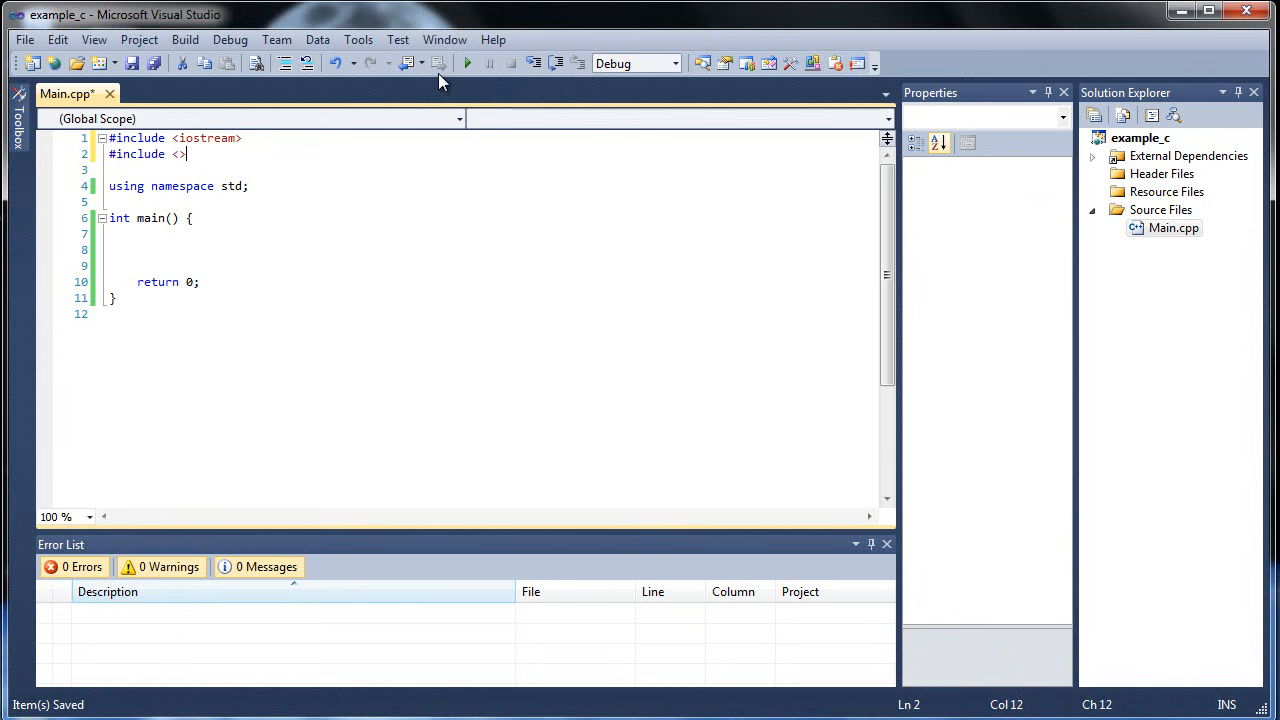
{"action": "type", "text": "fst"}
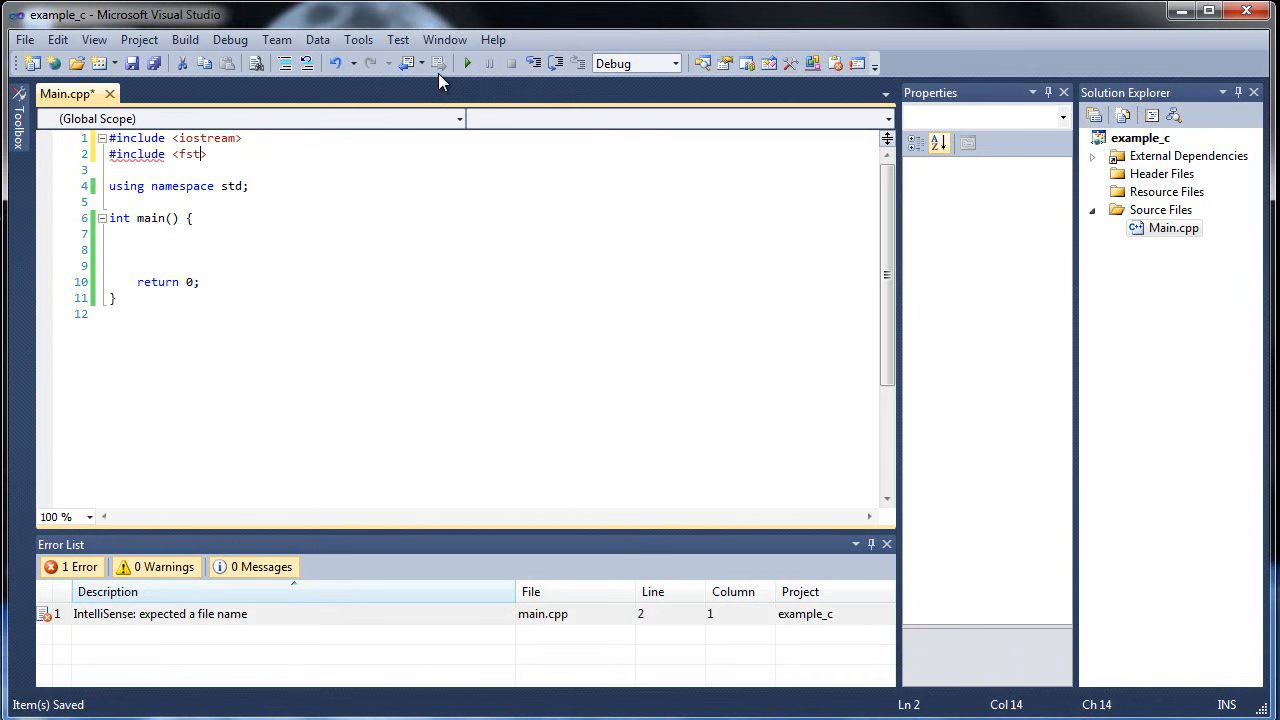
{"action": "type", "text": "ream"}
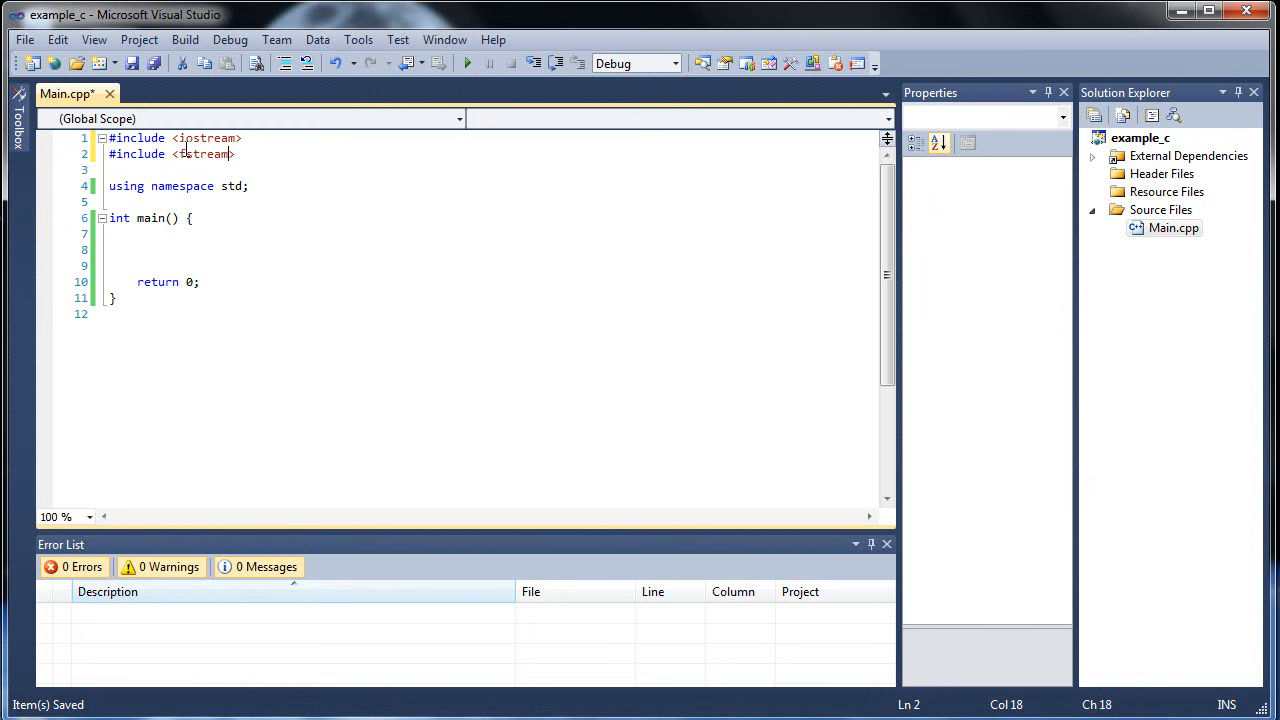
{"action": "type", "text": "fstream"}
{"action": "type", "text": "#in"}
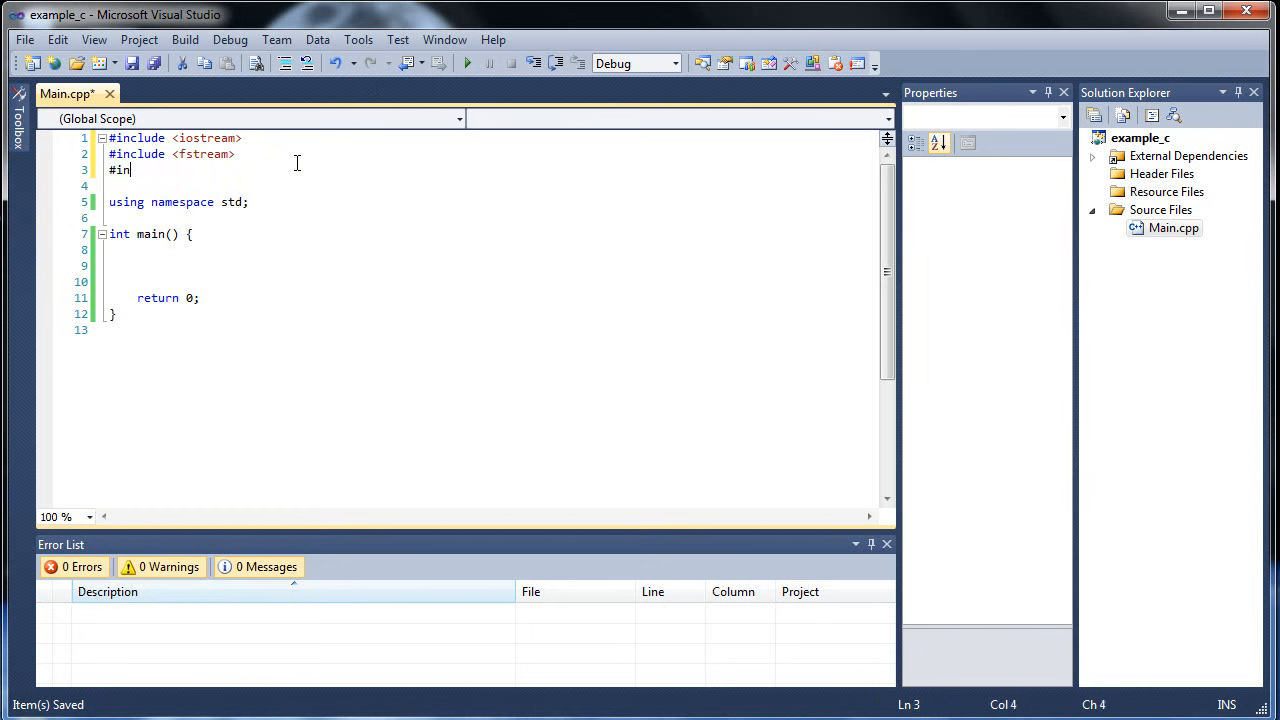
{"action": "type", "text": "clude <>"}
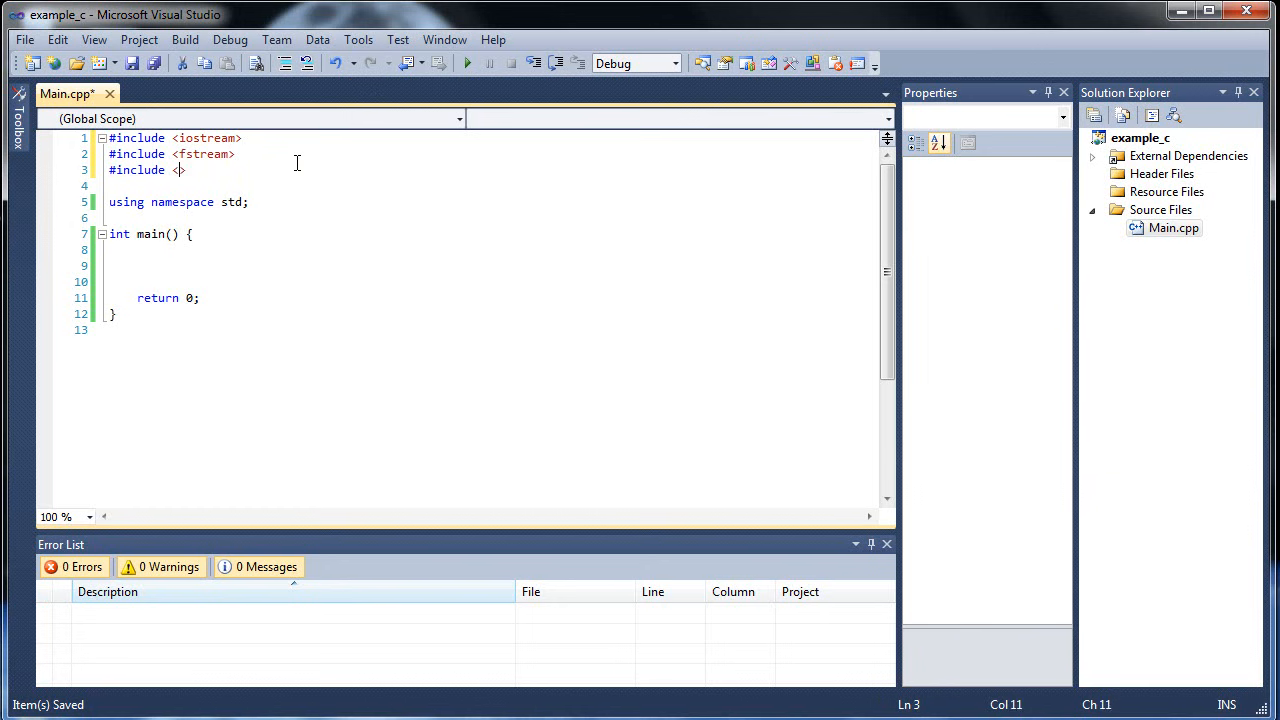
{"action": "type", "text": "string"}
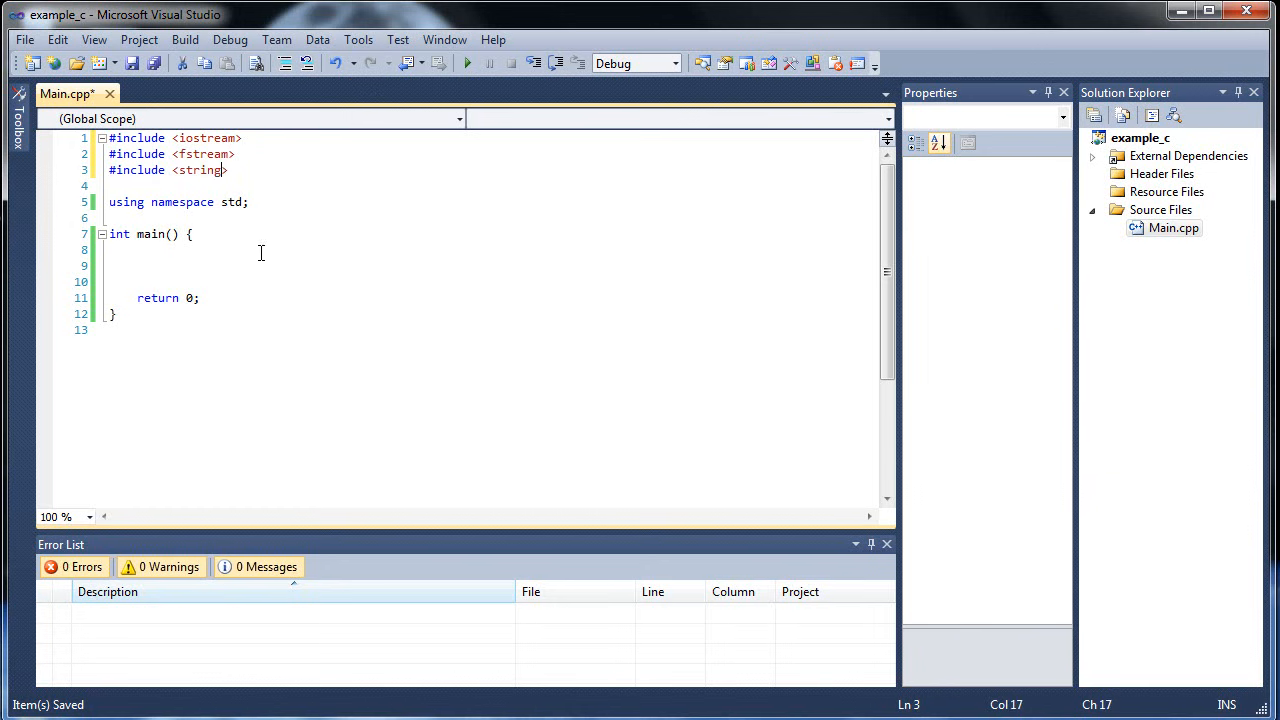
{"action": "left_click", "coordinate": [136, 266]}
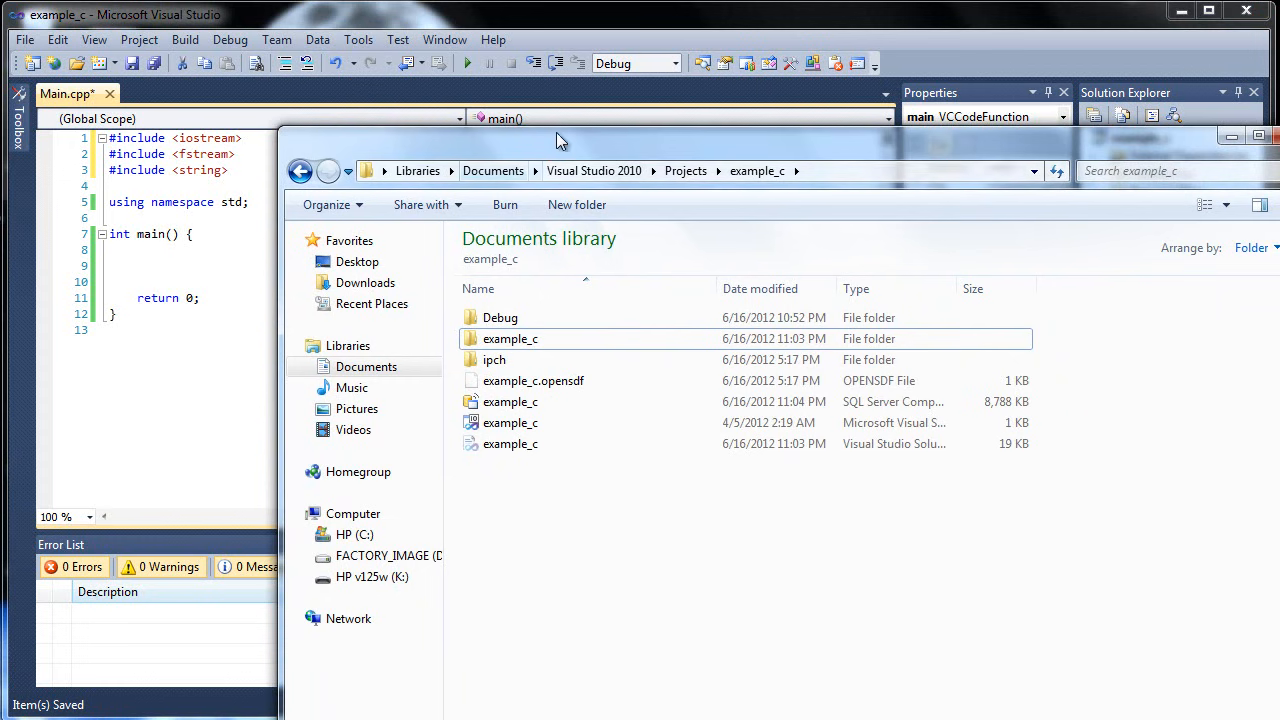
{"action": "mouse_move", "coordinate": [690, 172]}
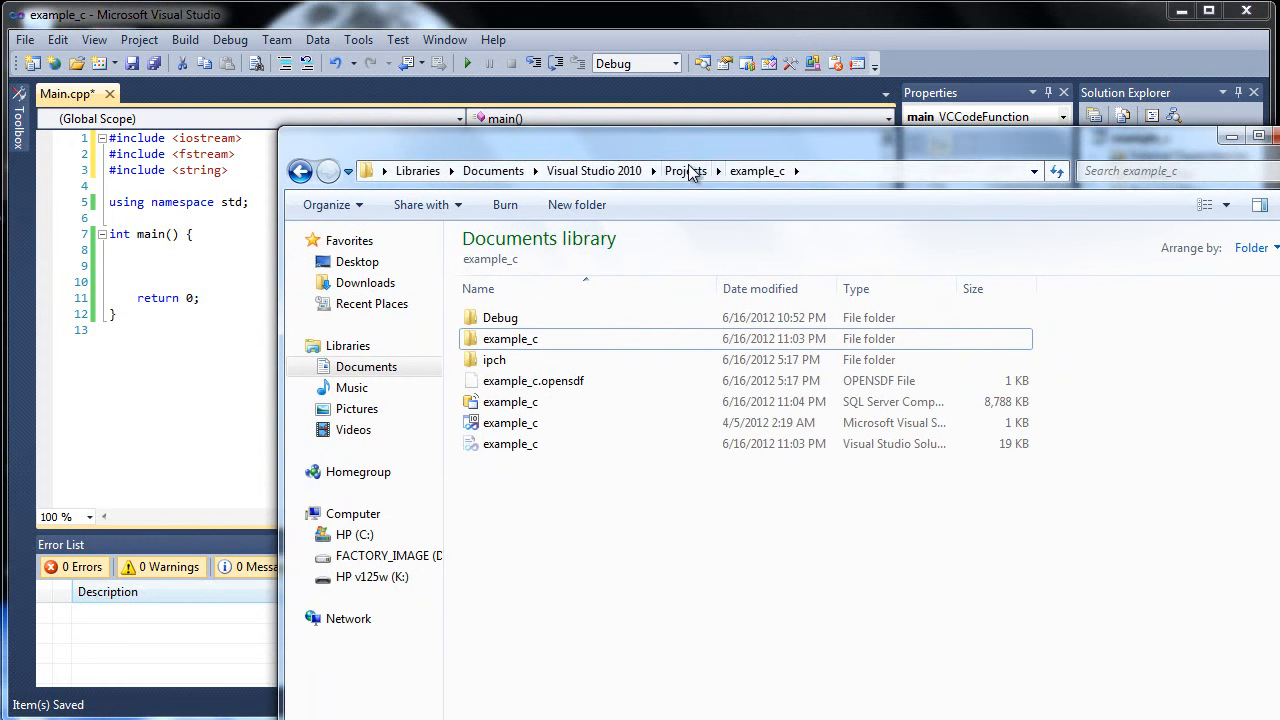
Step: Navigate from Projects into the inner example_c folder that holds Main
{"action": "left_click", "coordinate": [684, 172]}
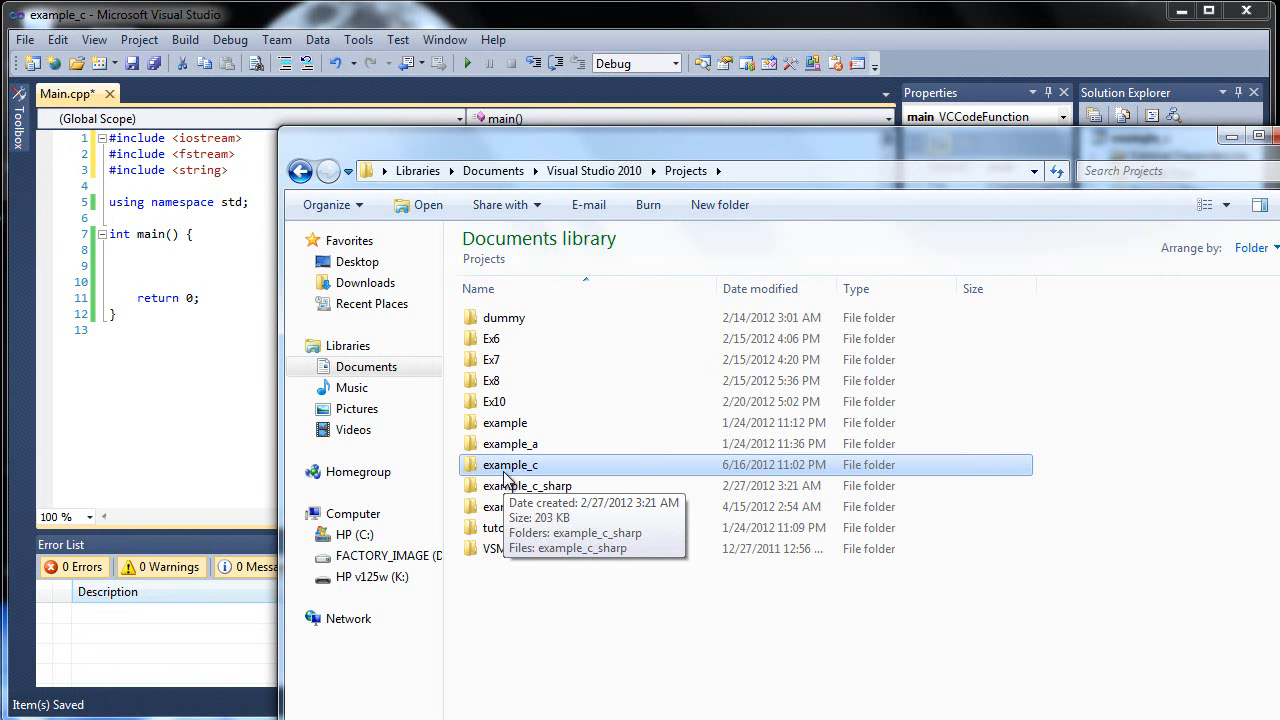
{"action": "mouse_move", "coordinate": [510, 470]}
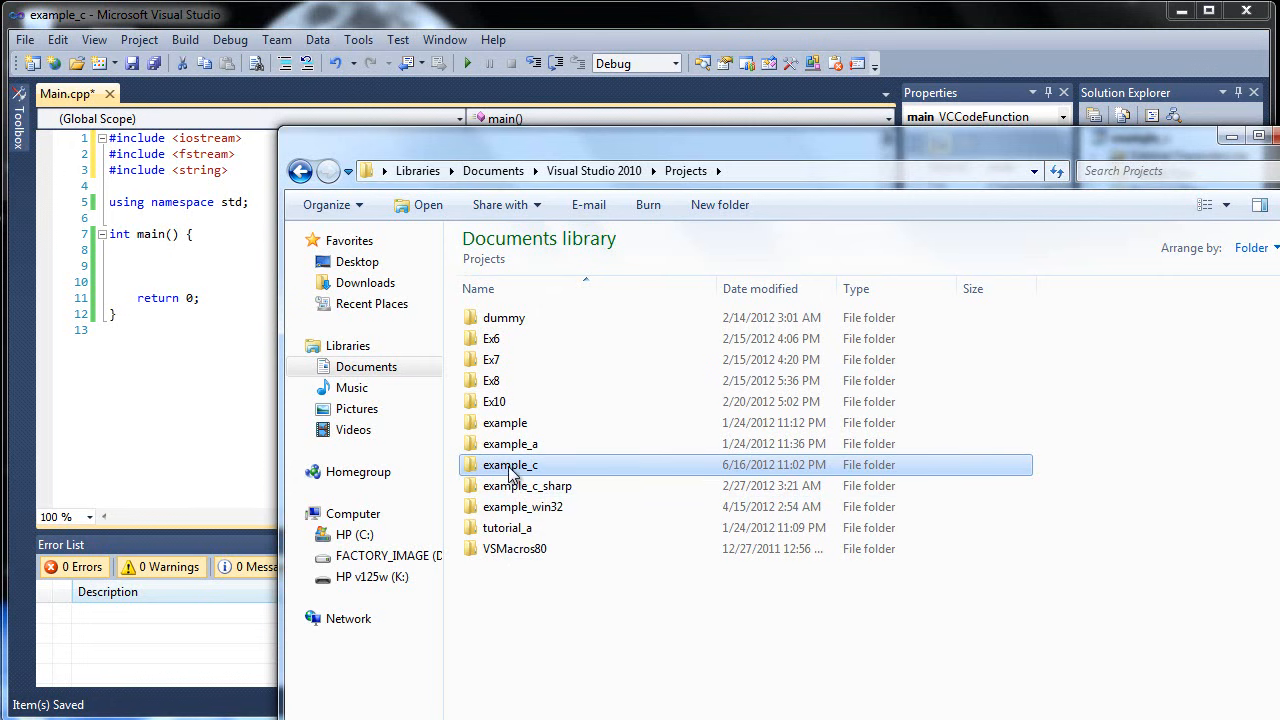
{"action": "double_click", "coordinate": [510, 464]}
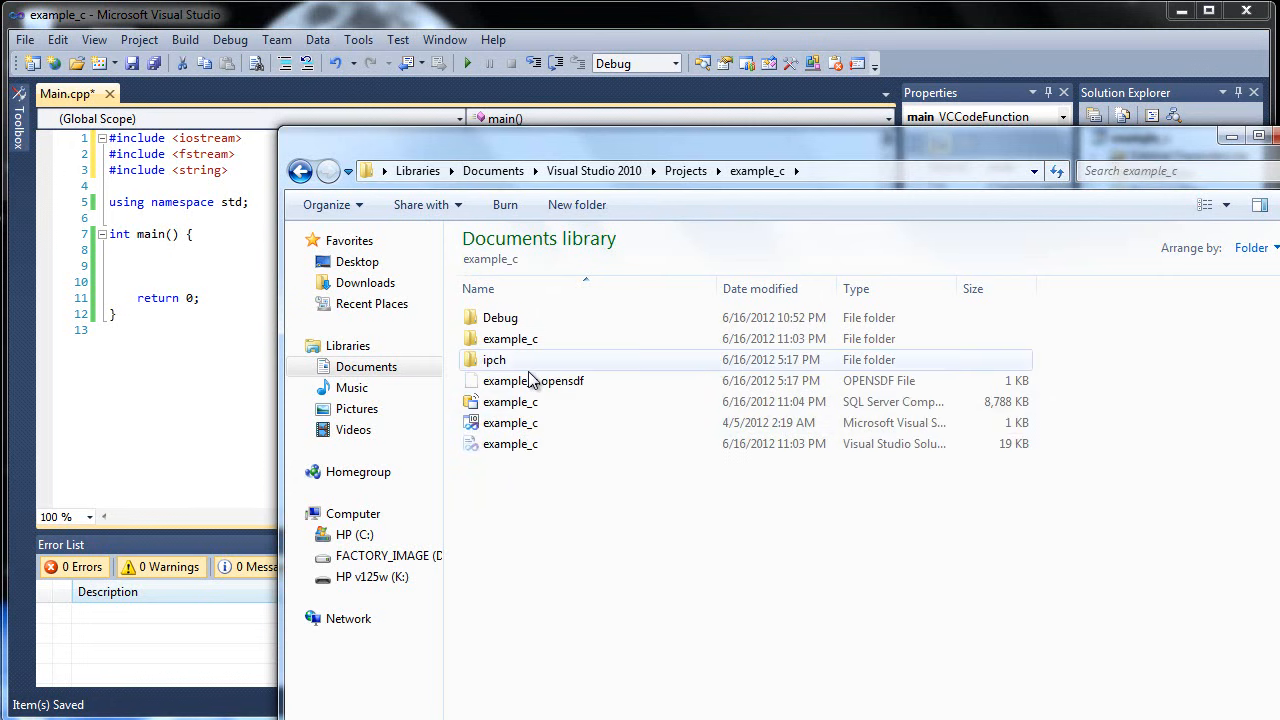
{"action": "mouse_move", "coordinate": [538, 544]}
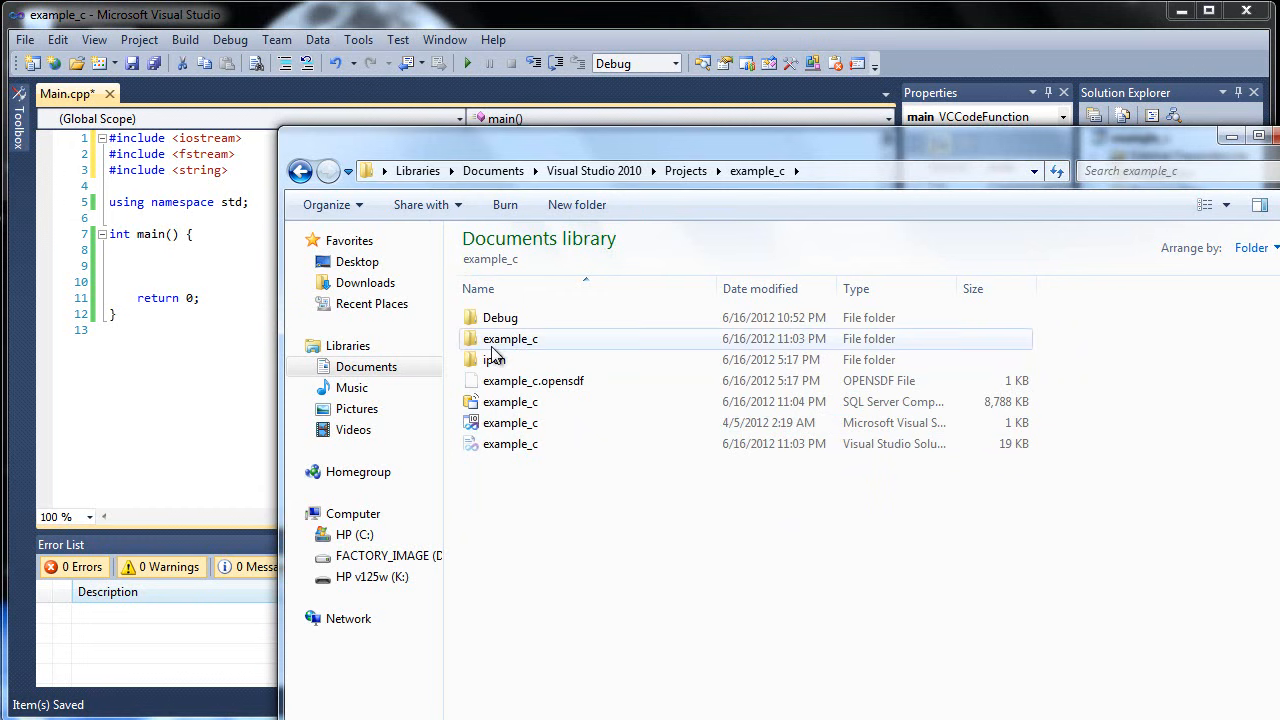
{"action": "left_click", "coordinate": [510, 338]}
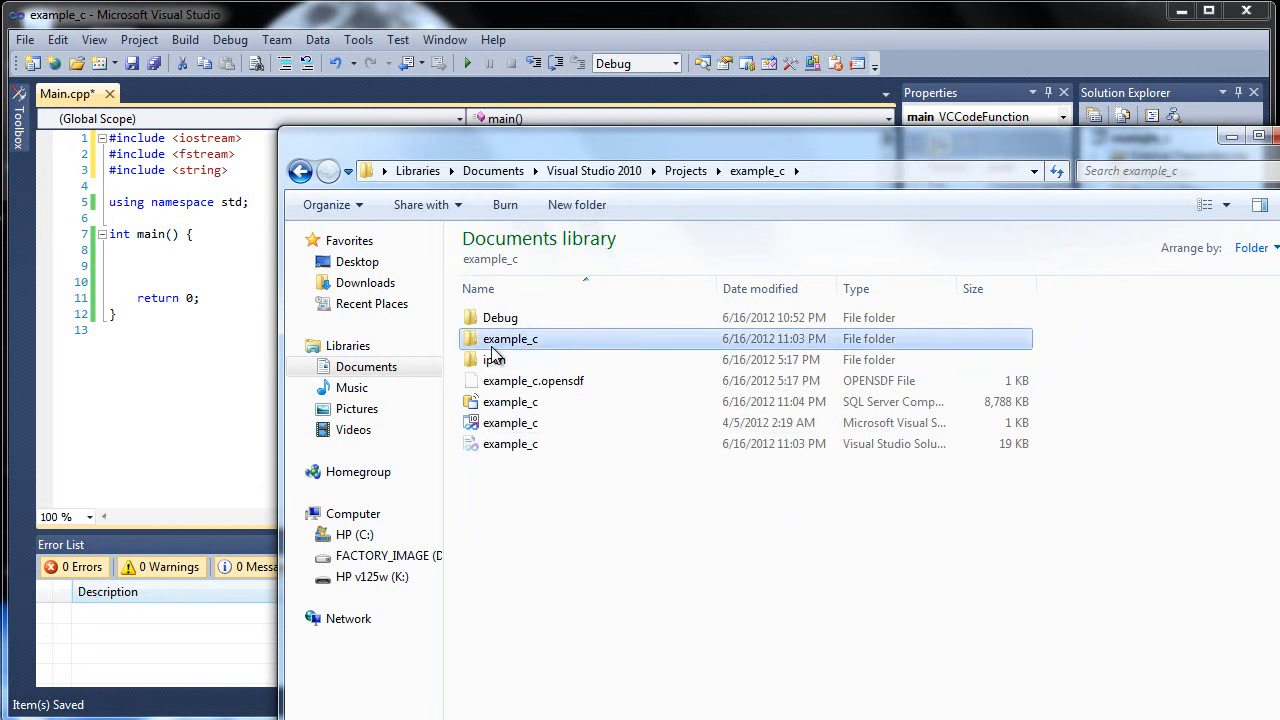
{"action": "double_click", "coordinate": [510, 338]}
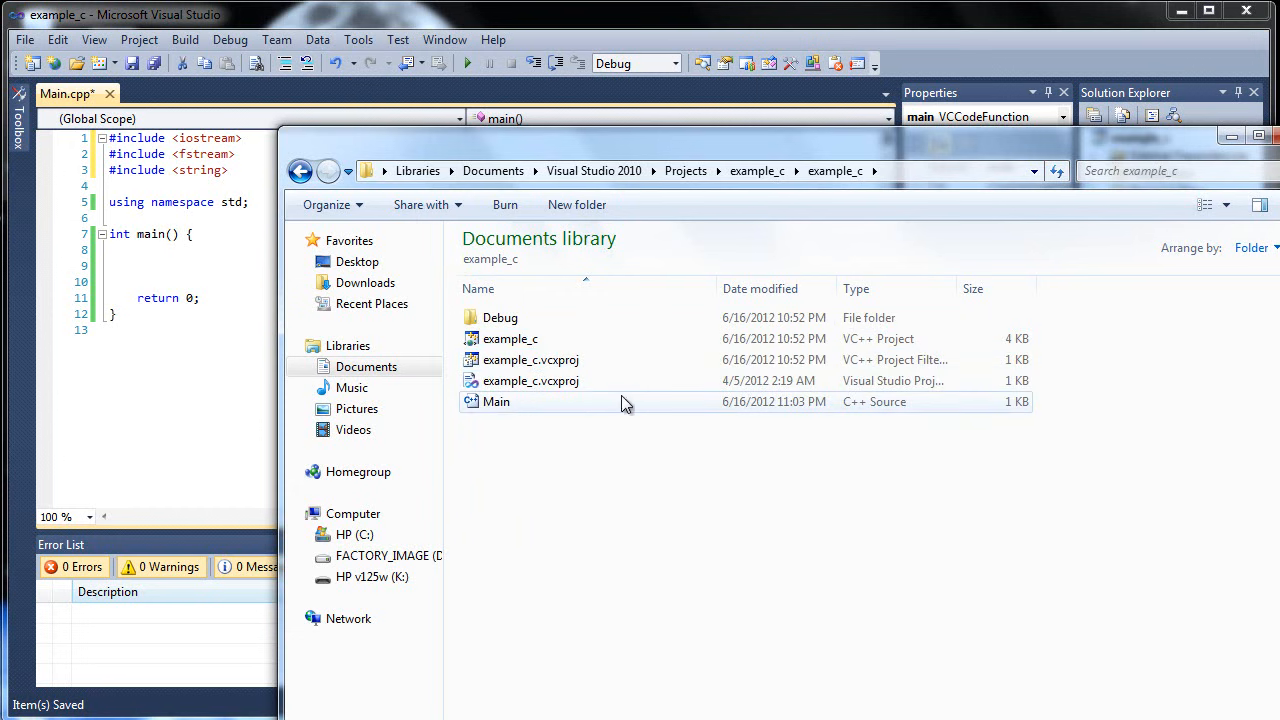
{"action": "mouse_move", "coordinate": [540, 400]}
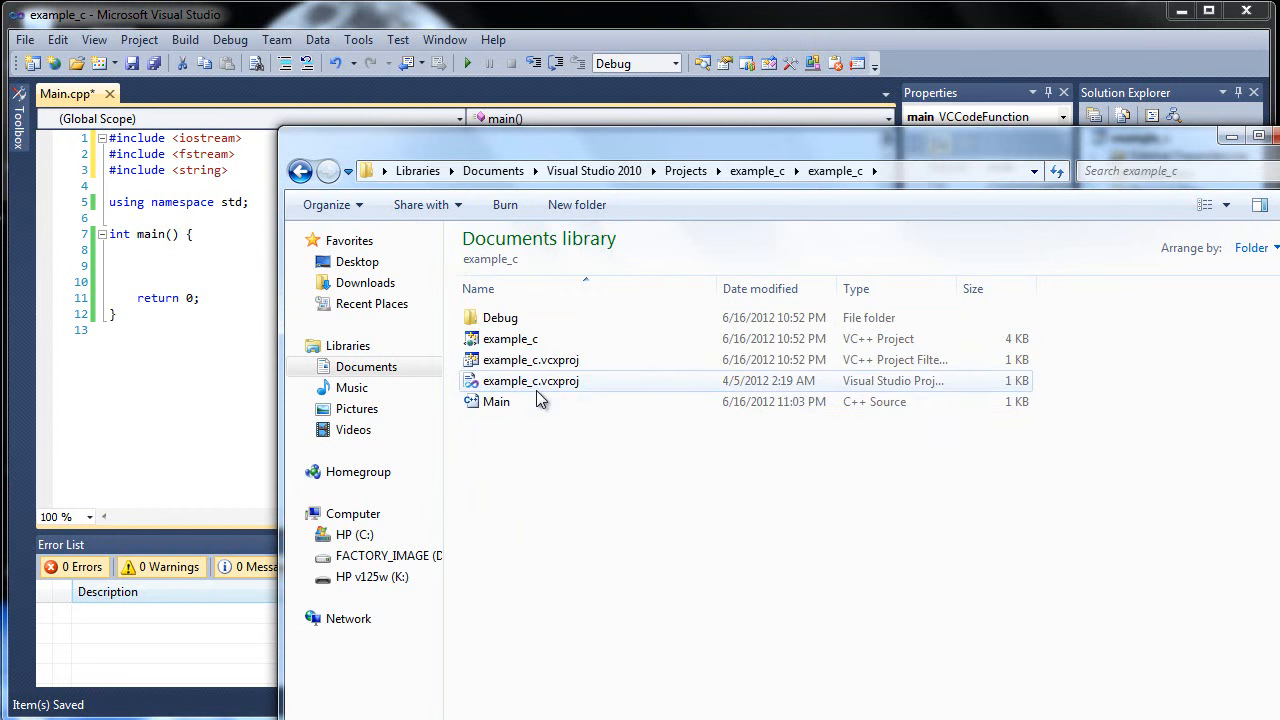
Step: Create a new text document named list there and open it in Notepad
{"action": "right_click", "coordinate": [536, 450]}
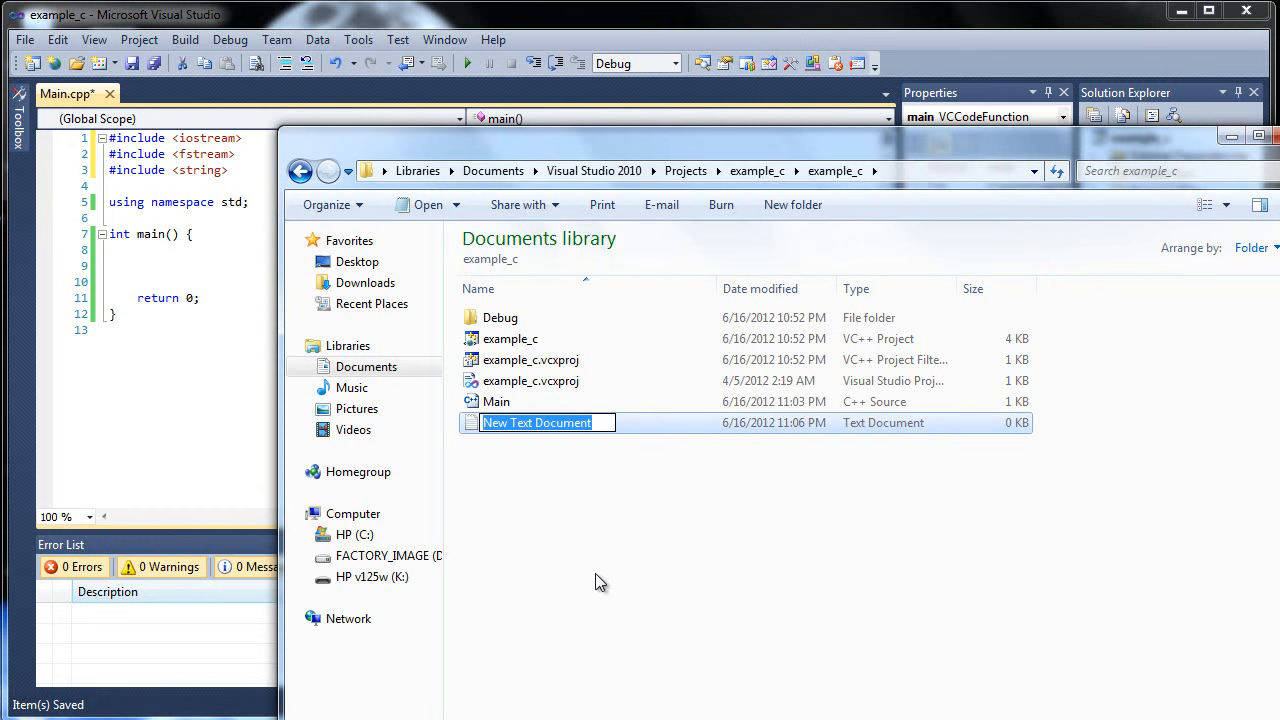
{"action": "type", "text": "list"}
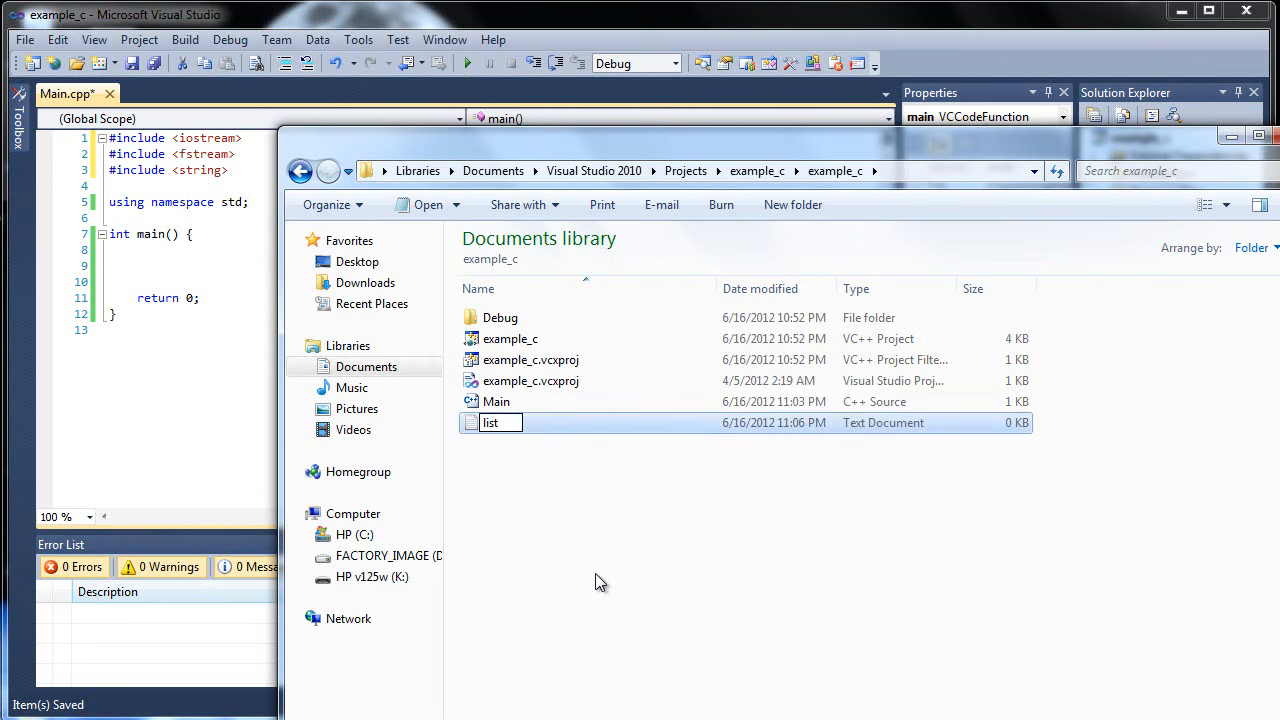
{"action": "double_click", "coordinate": [490, 422]}
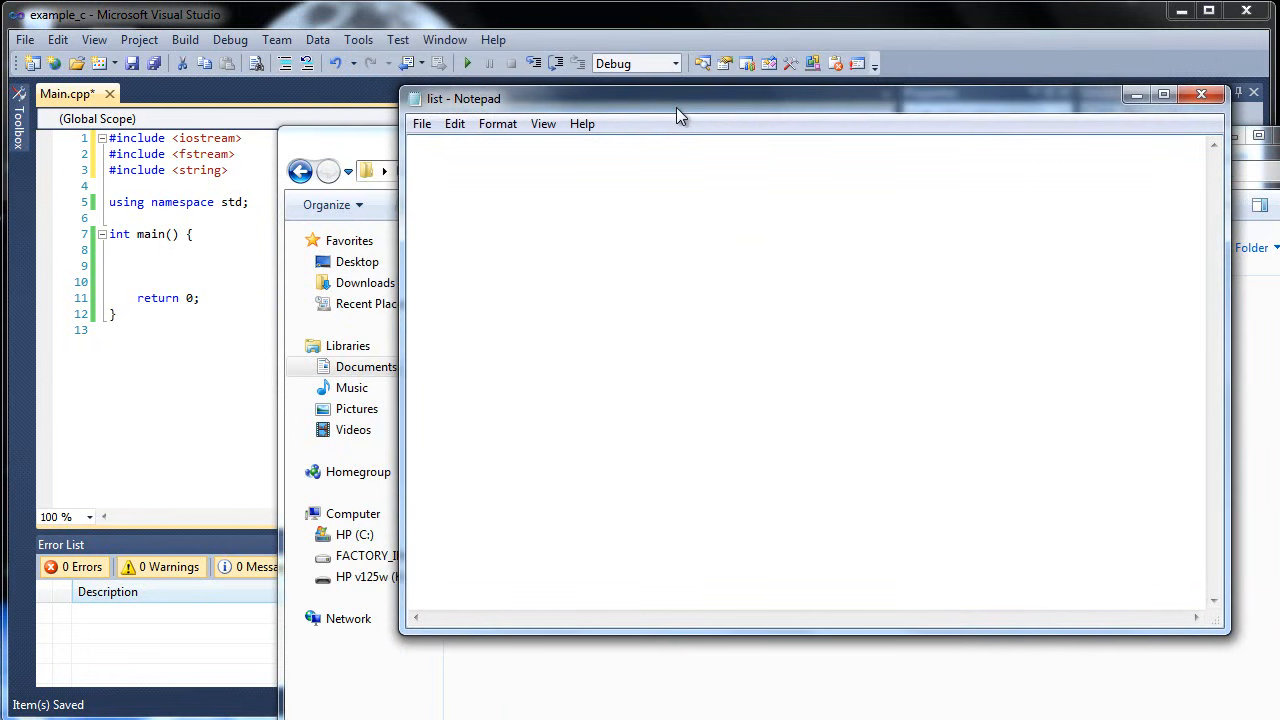
Step: Enter apple, banana, orange, strawberry, kiwi, berries, plum, orange on separate lines, then return to Visual Studio
{"action": "type", "text": "apple"}
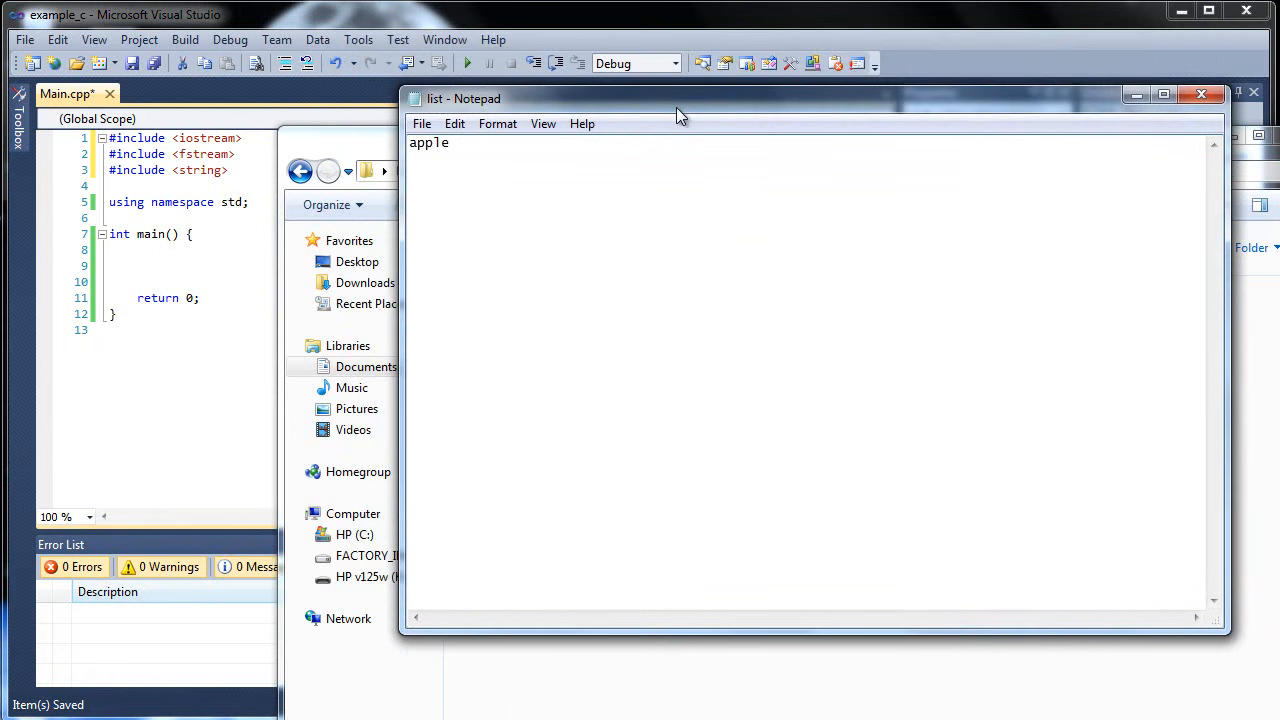
{"action": "type", "text": "banana"}
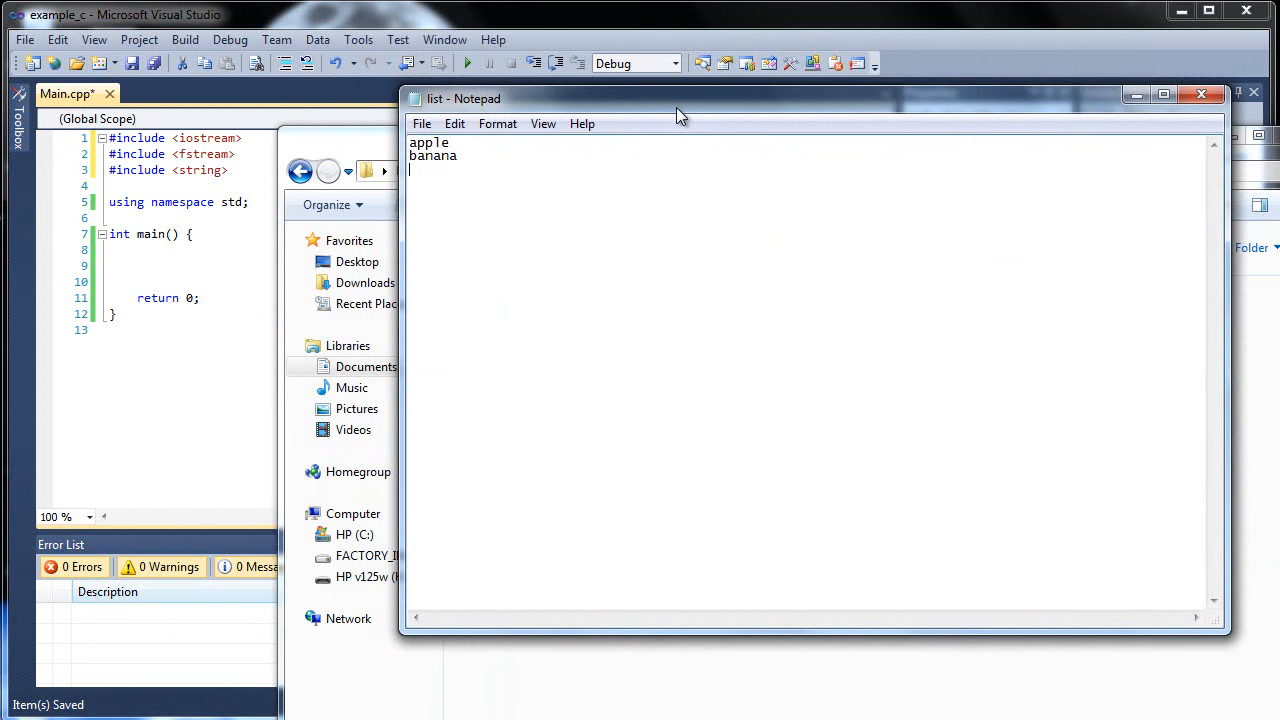
{"action": "type", "text": "orange"}
{"action": "type", "text": "straw"}
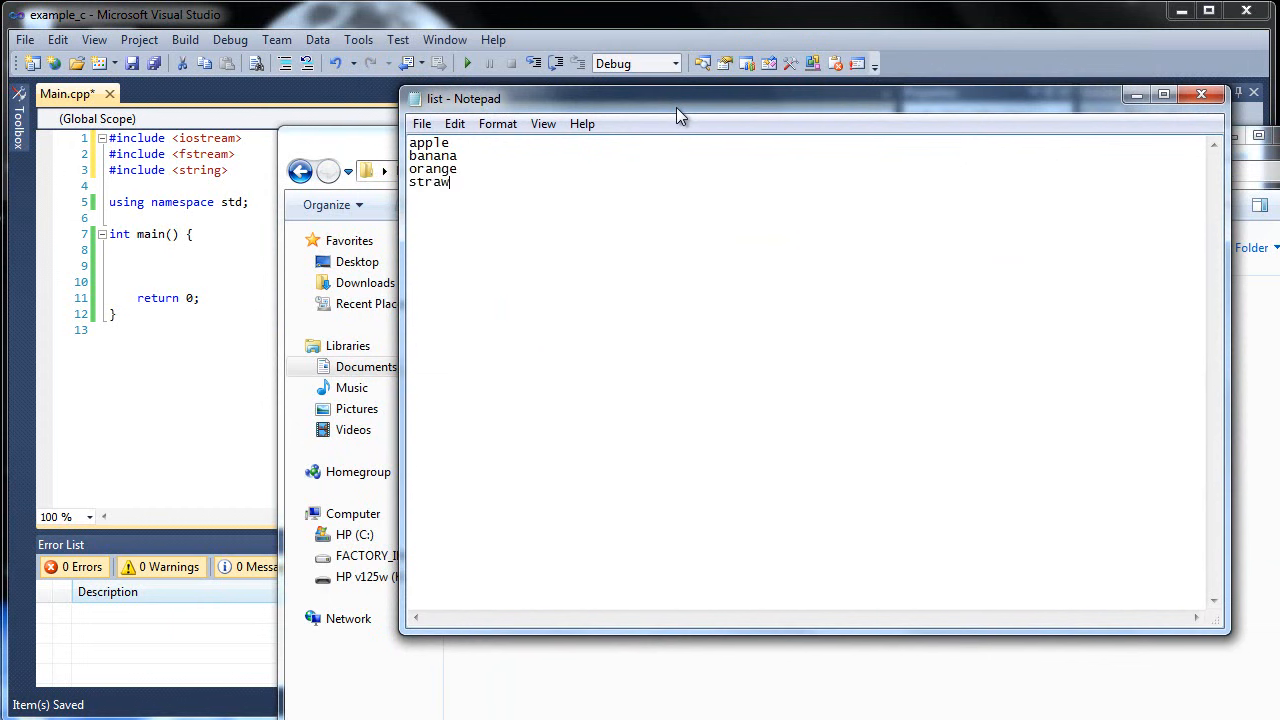
{"action": "type", "text": "berry"}
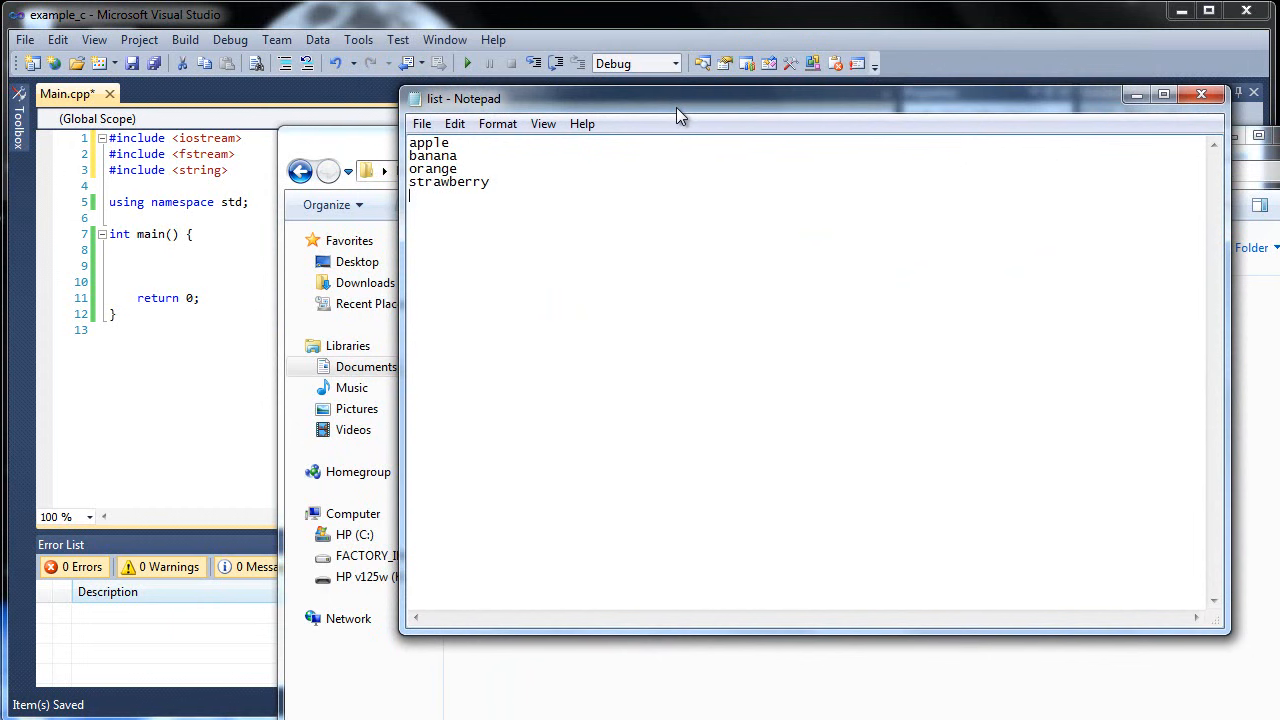
{"action": "type", "text": "kiwi"}
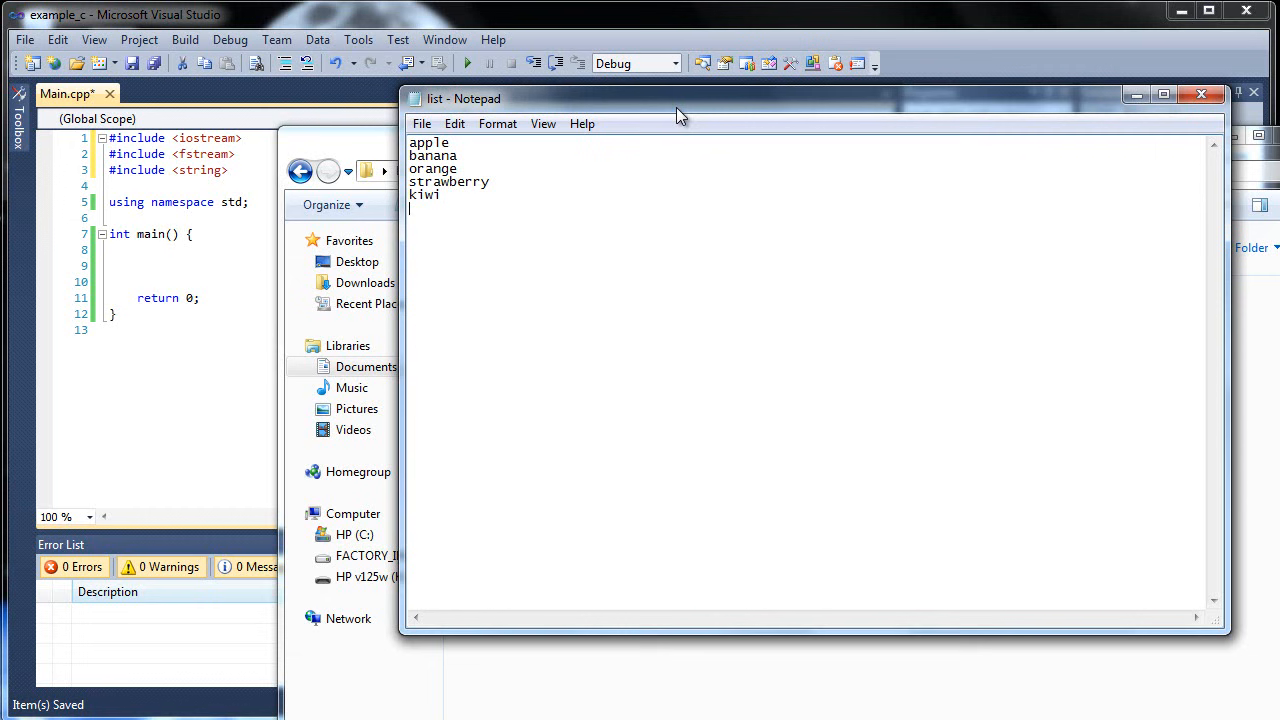
{"action": "type", "text": "berries"}
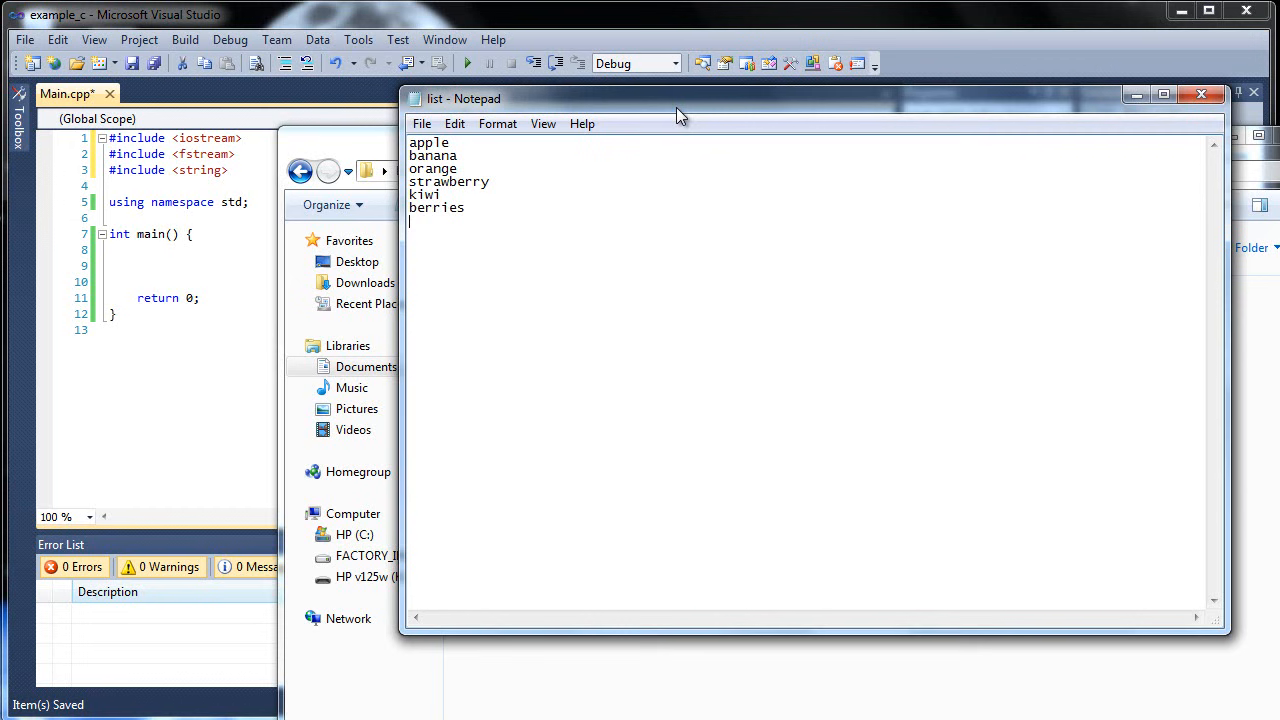
{"action": "type", "text": "plum"}
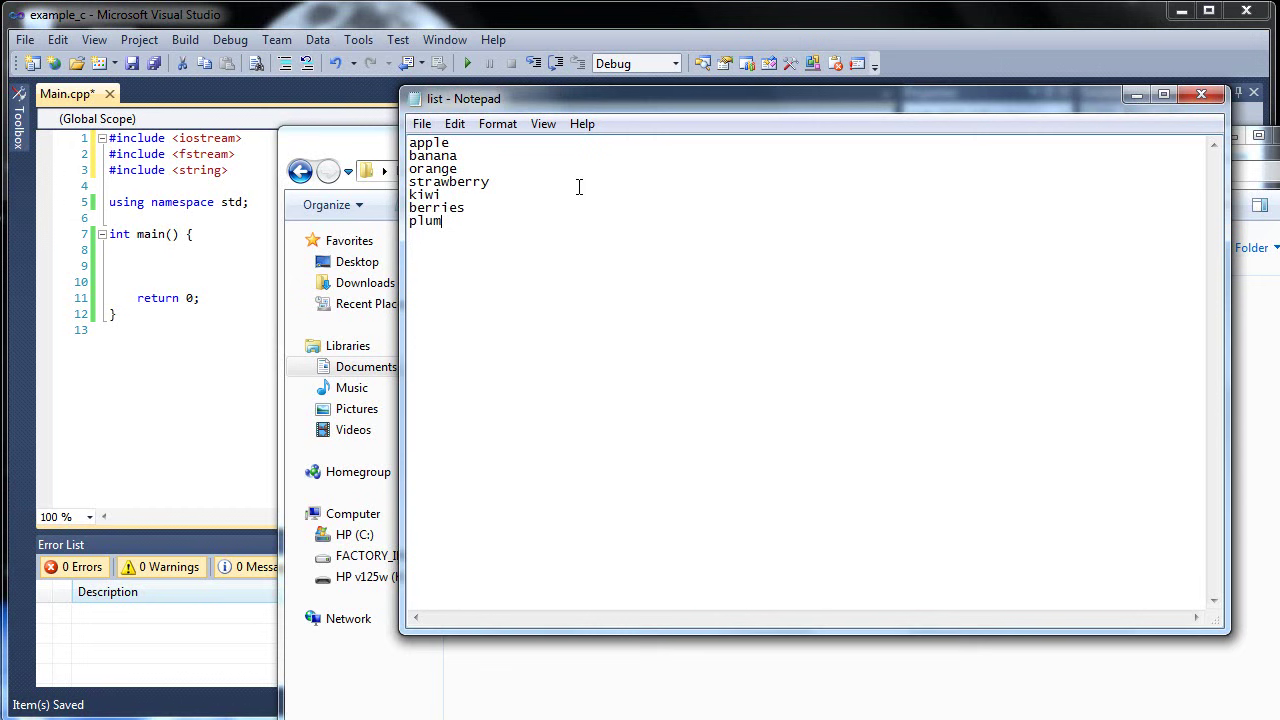
{"action": "key", "text": "Return"}
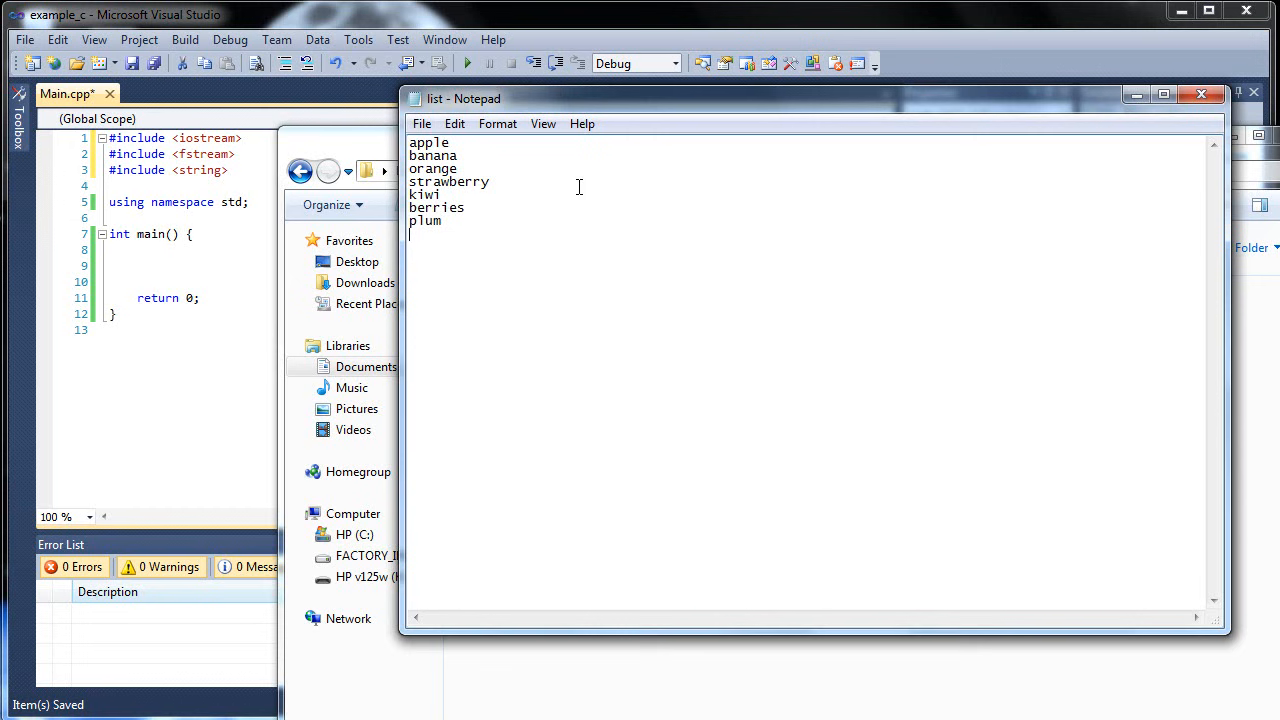
{"action": "type", "text": "orange"}
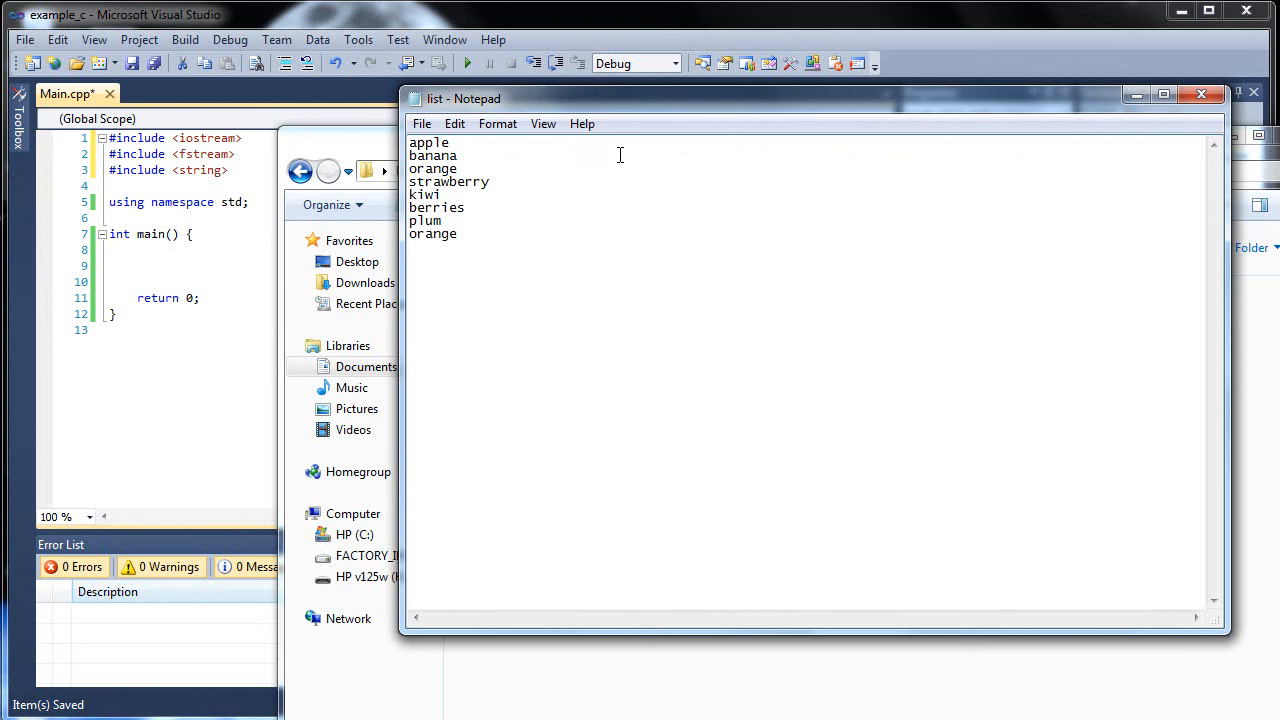
{"action": "left_click", "coordinate": [420, 124]}
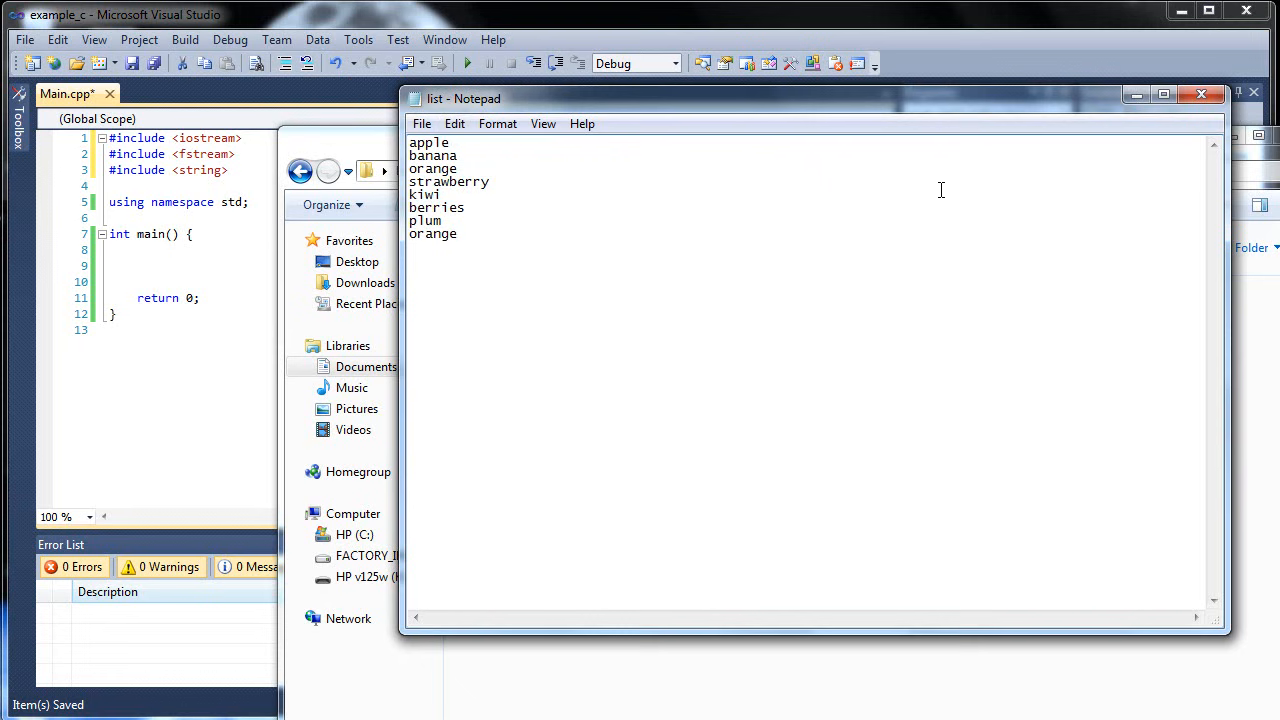
{"action": "left_click", "coordinate": [1200, 94]}
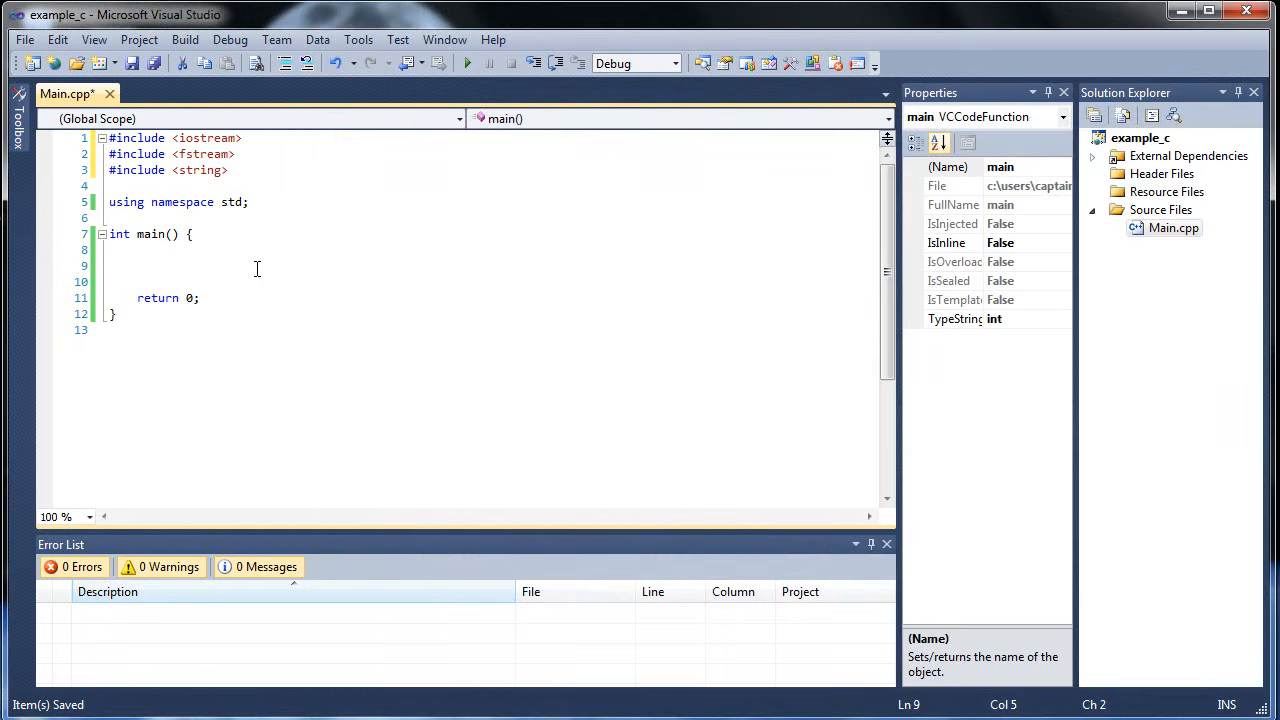
{"action": "mouse_move", "coordinate": [266, 268]}
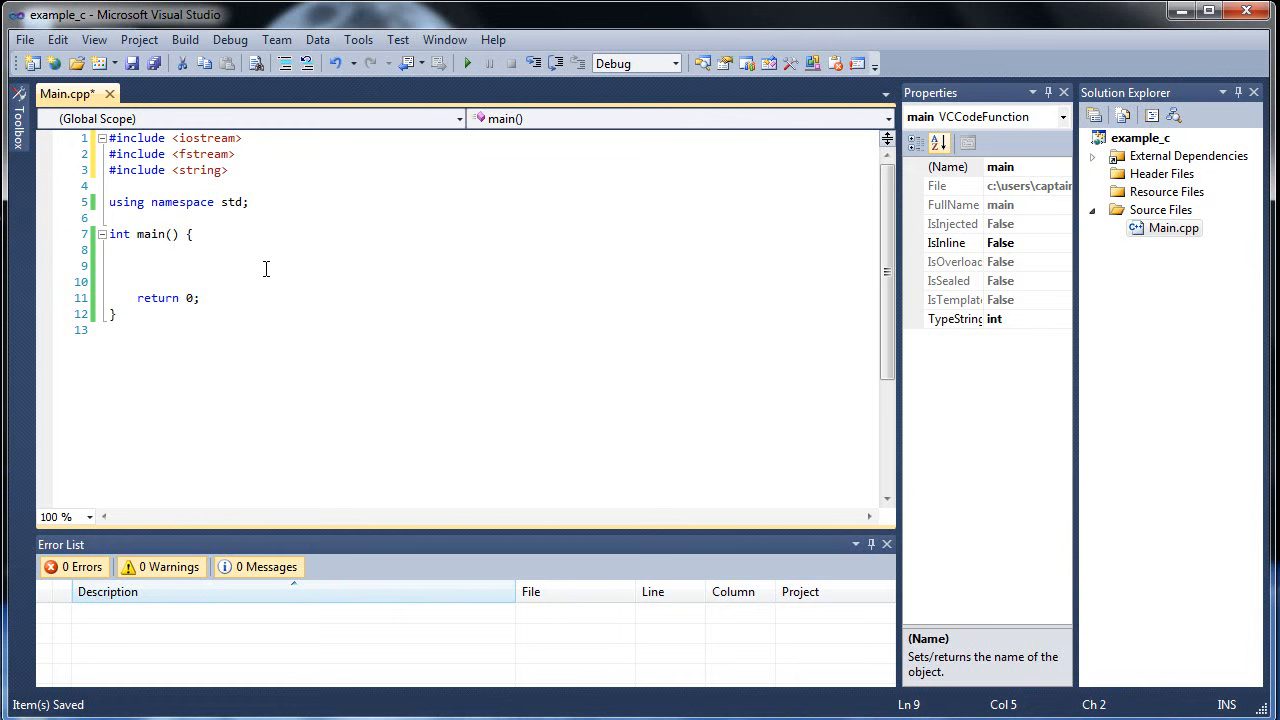
Step: Declare 'ifstream inFile;' as the first statement inside main
{"action": "left_click", "coordinate": [138, 266]}
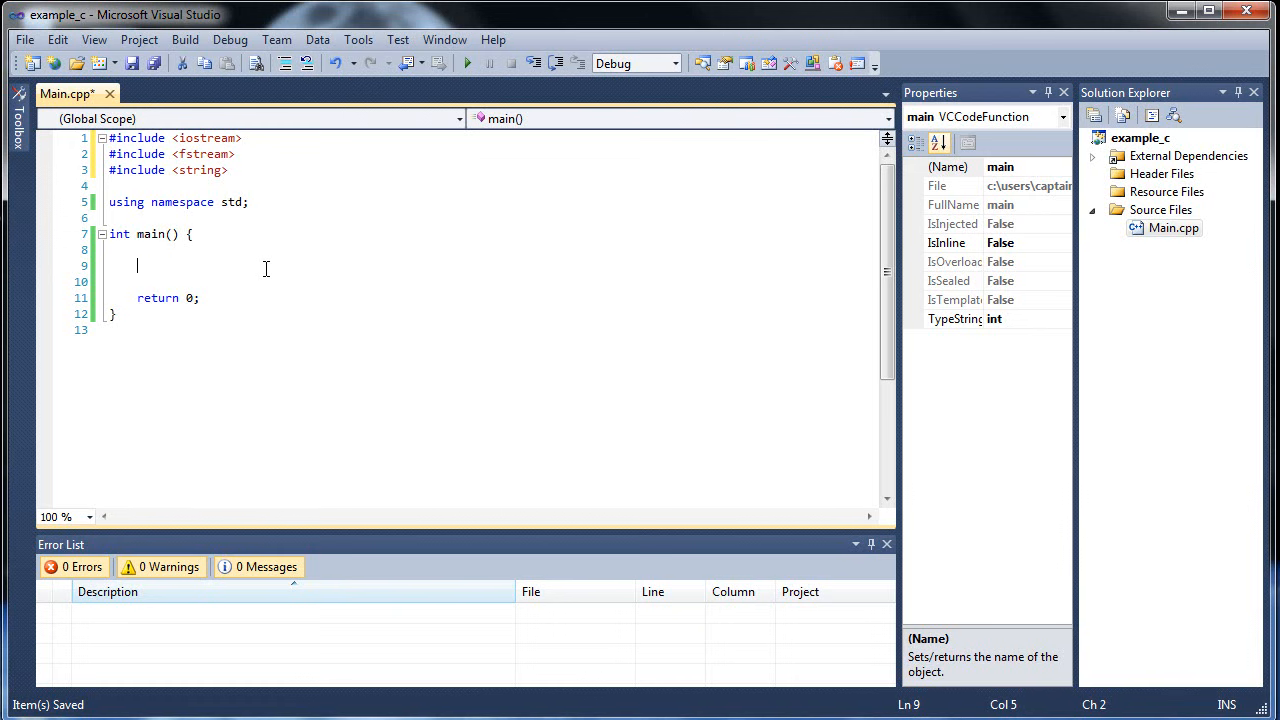
{"action": "type", "text": "ifstrea"}
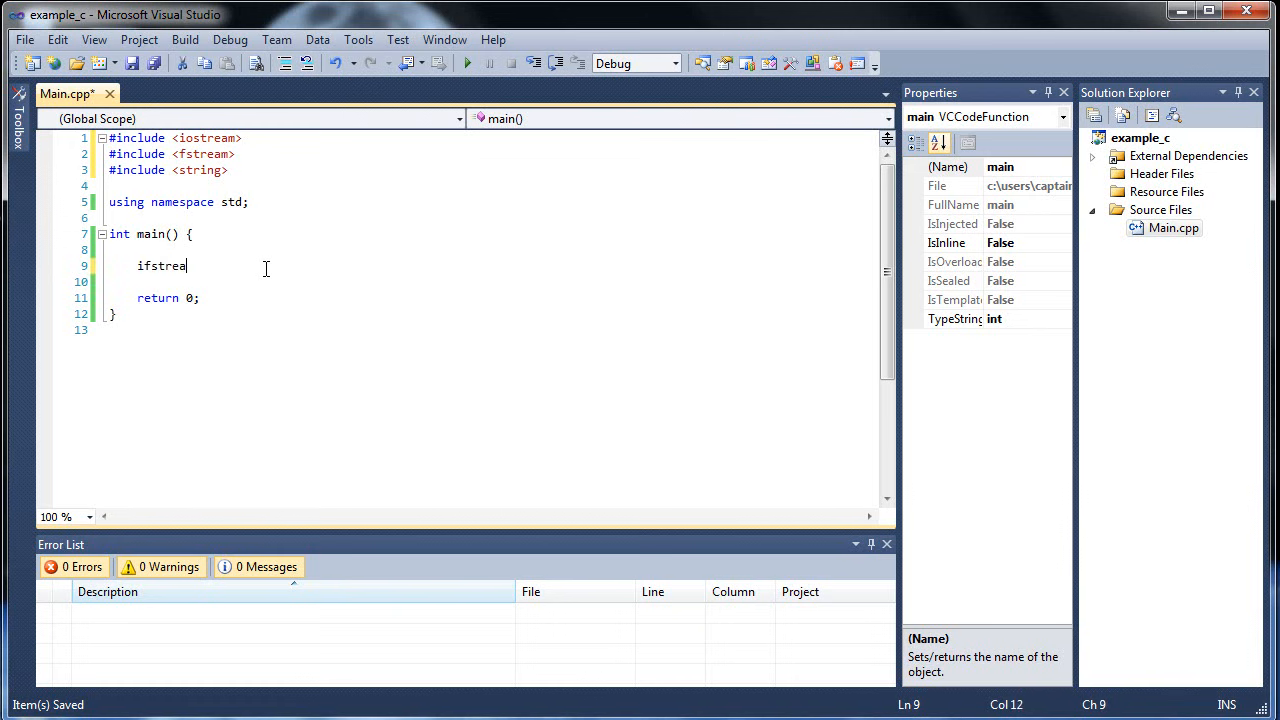
{"action": "type", "text": "m"}
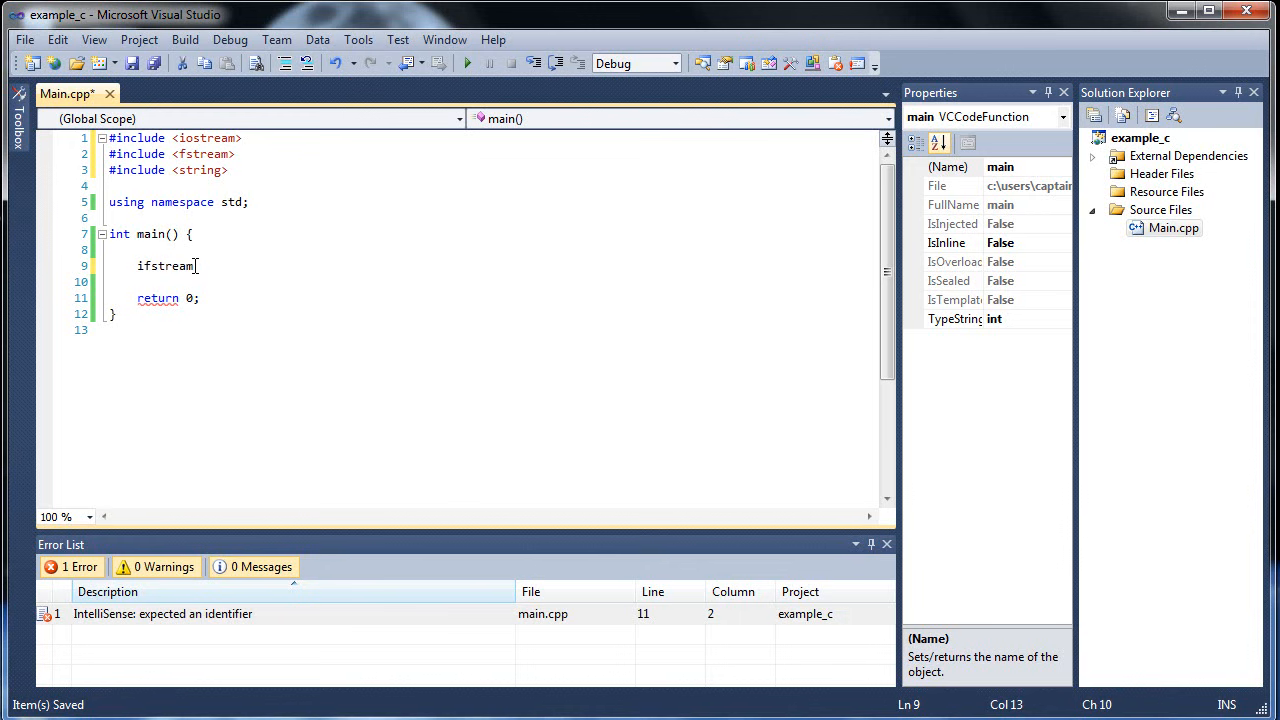
{"action": "type", "text": "BMI"}
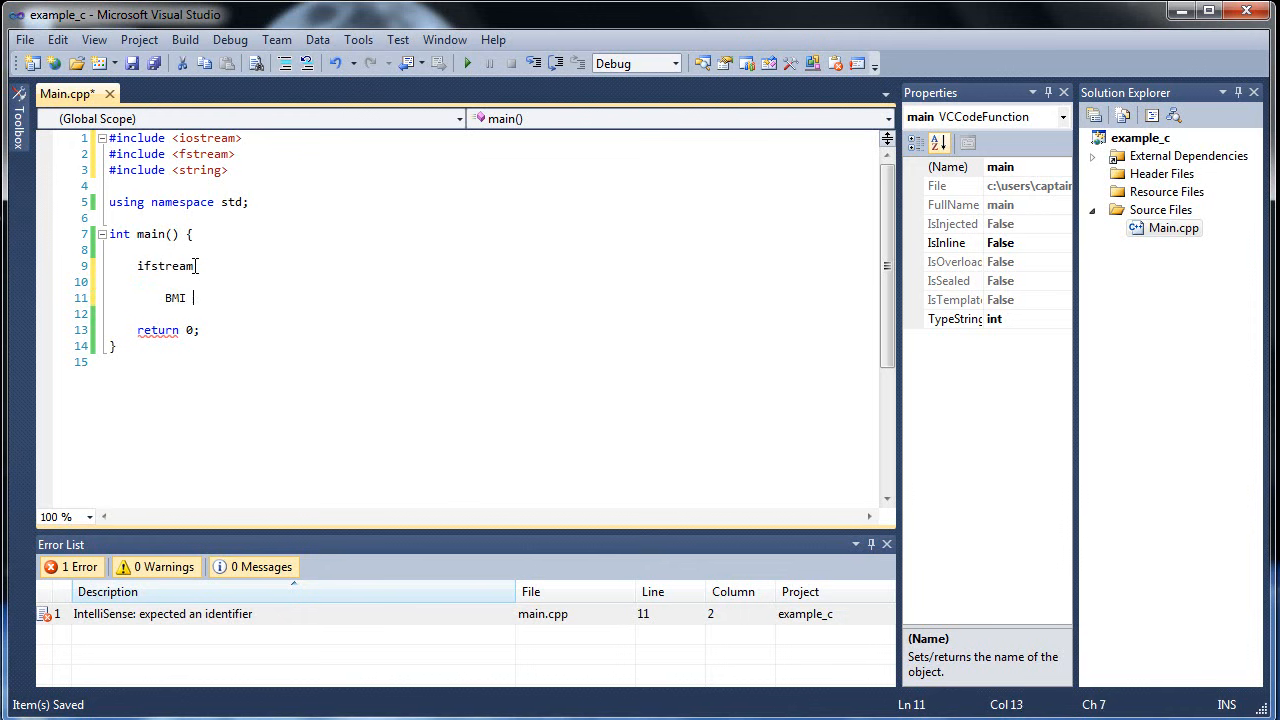
{"action": "type", "text": "Student_1"}
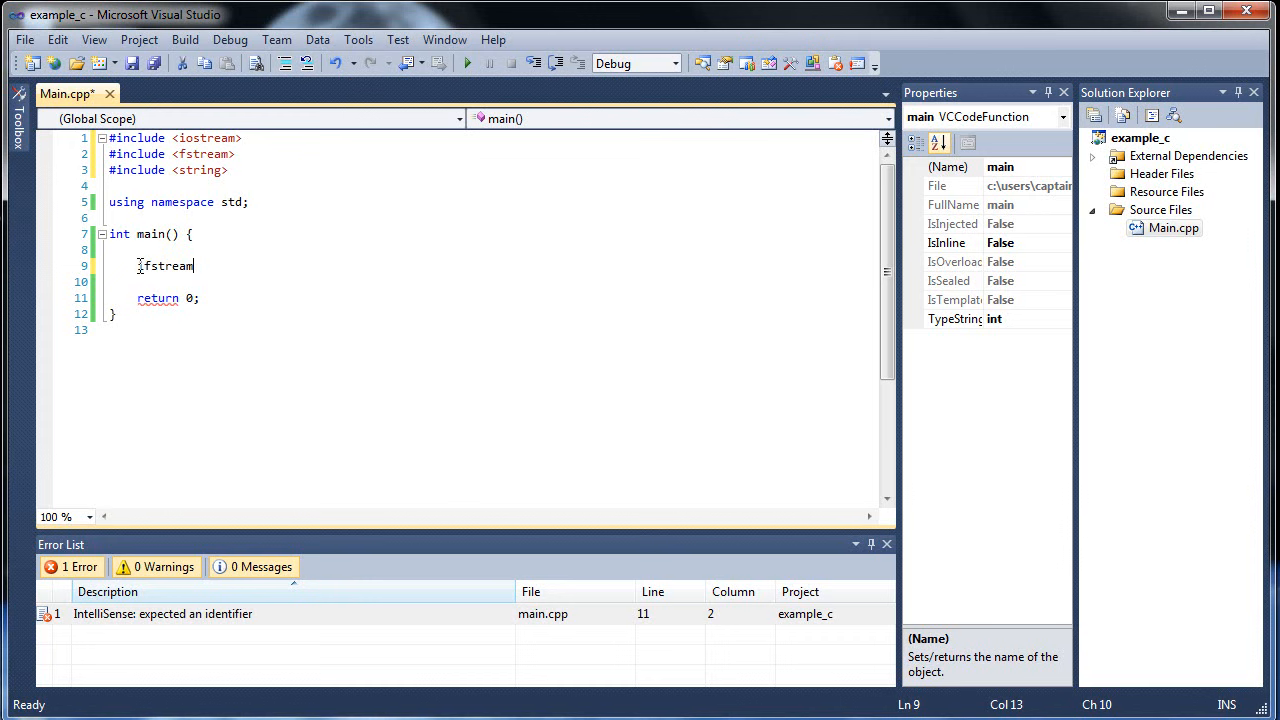
{"action": "left_click", "coordinate": [138, 264]}
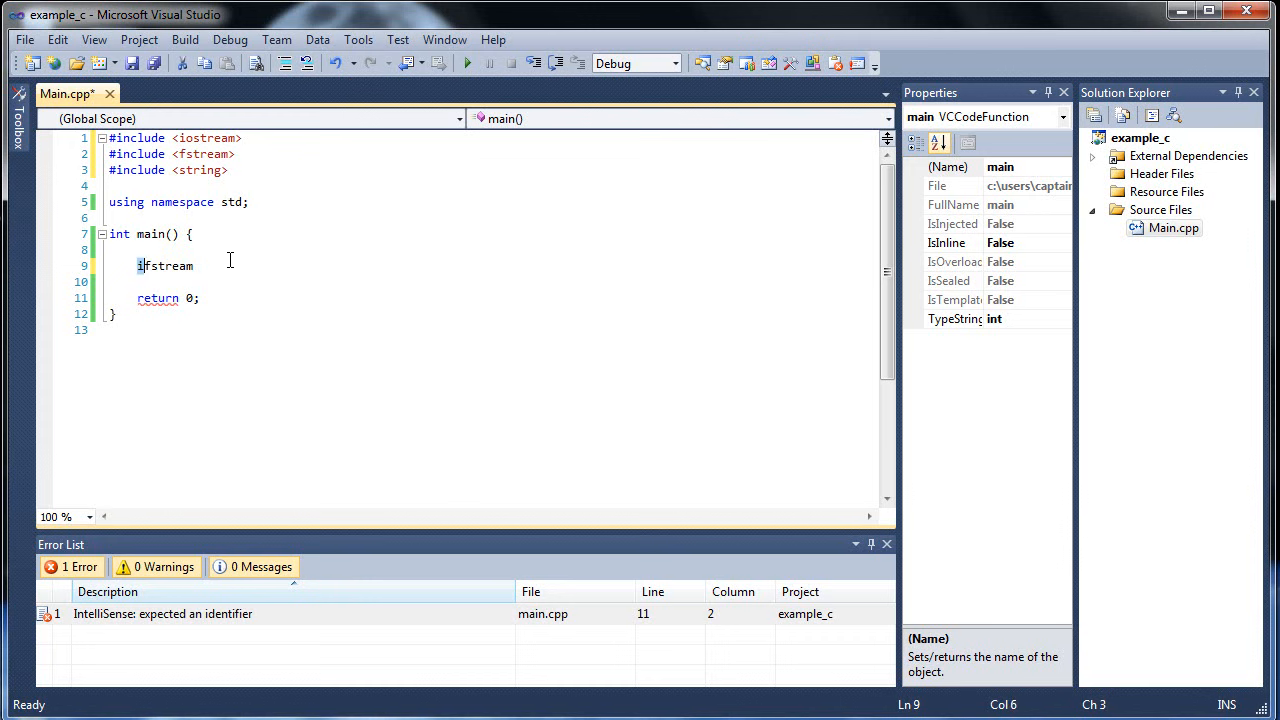
{"action": "type", "text": "o"}
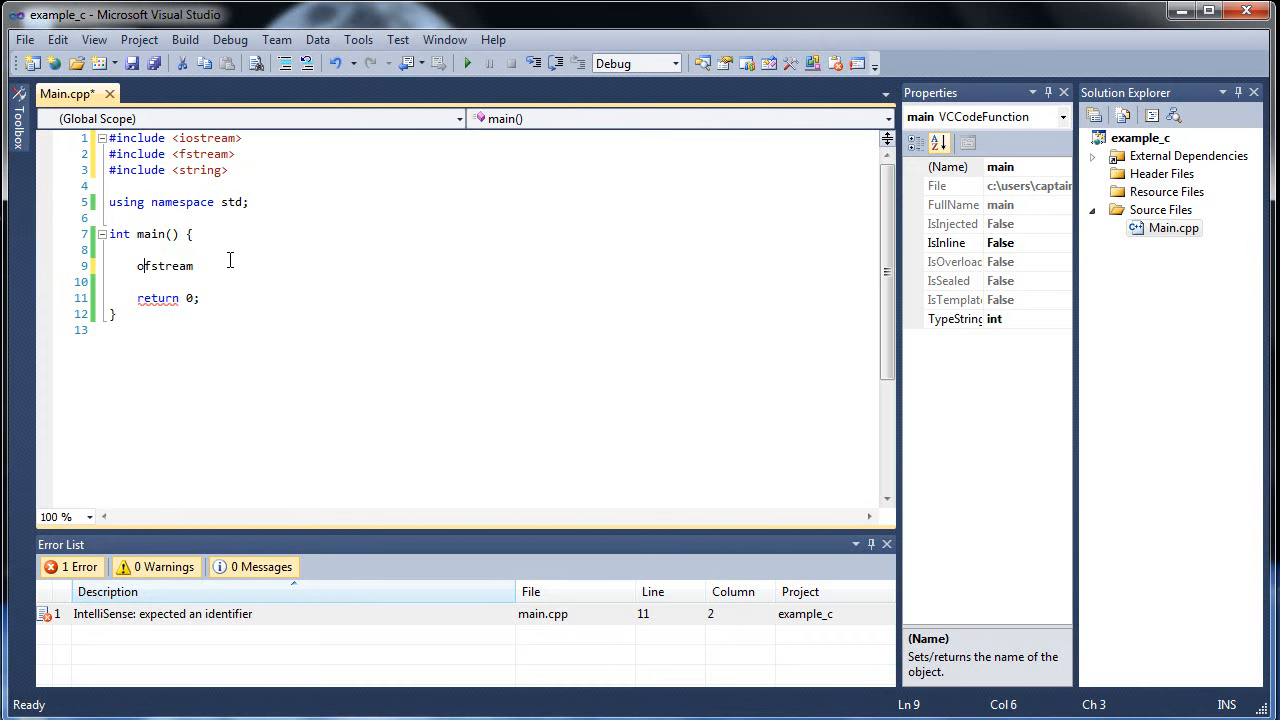
{"action": "mouse_move", "coordinate": [232, 268]}
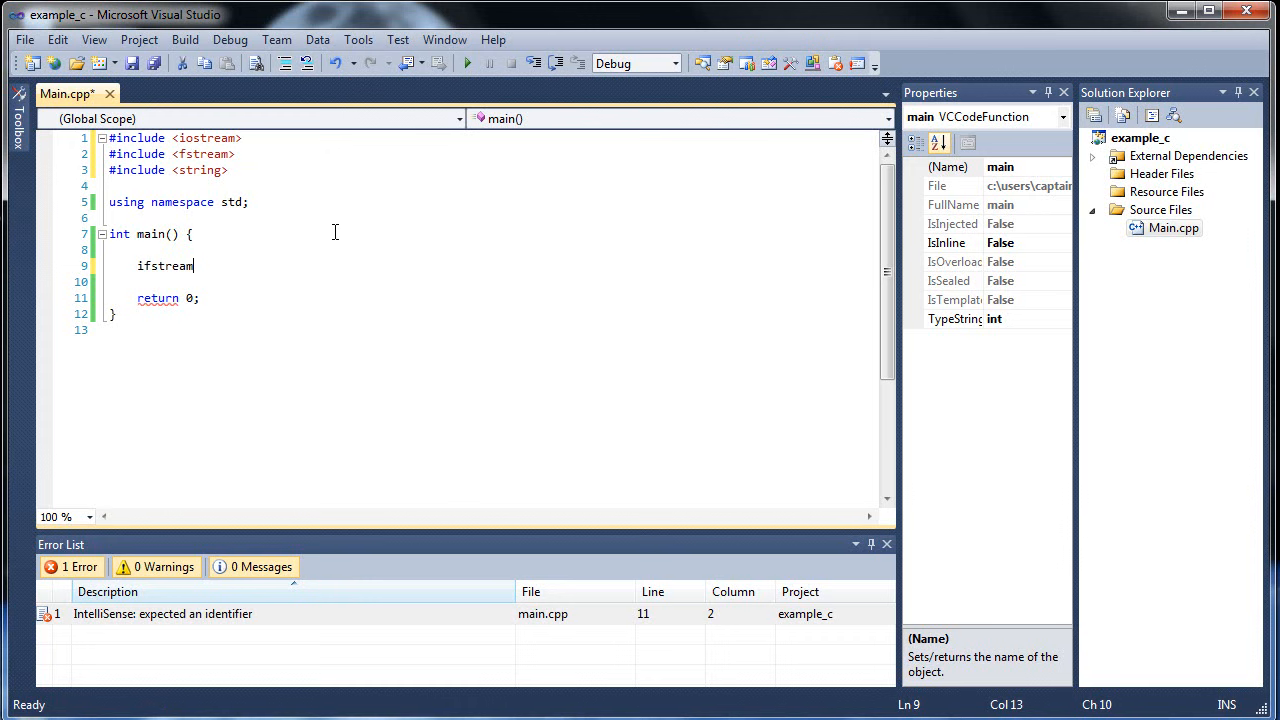
{"action": "type", "text": "inF"}
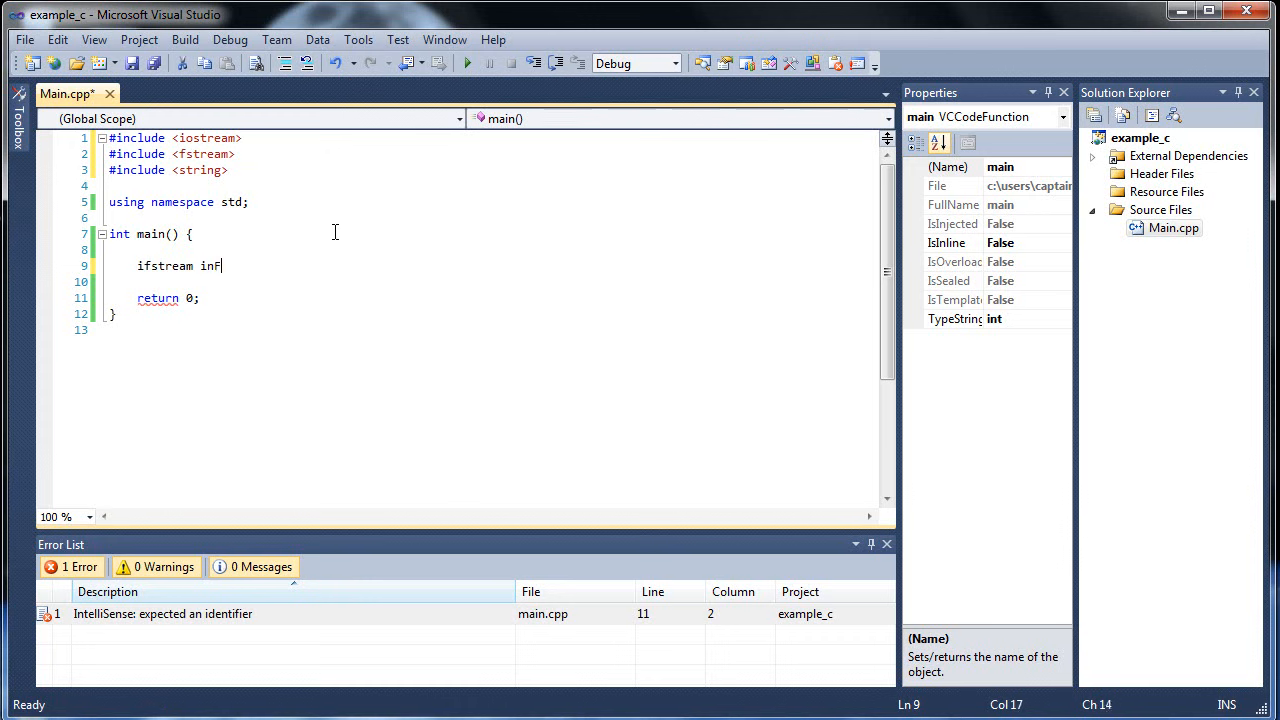
{"action": "type", "text": "ile;"}
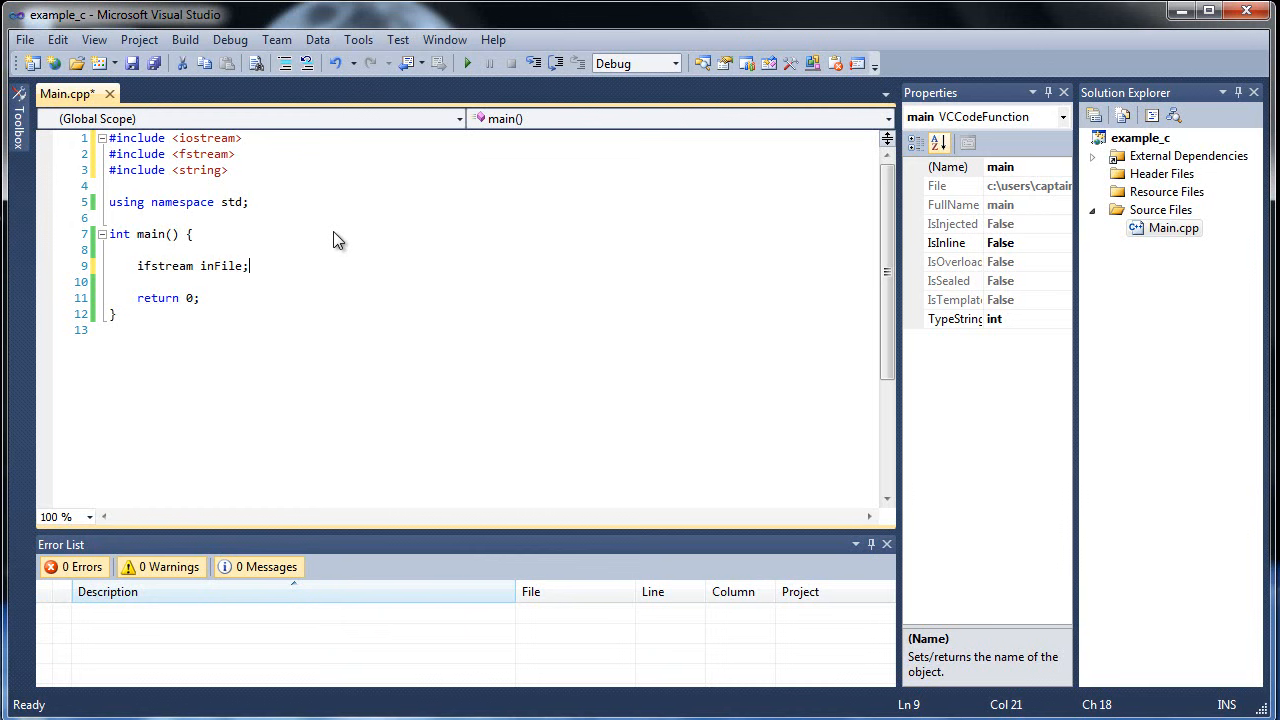
Step: Add an inFile.open("") call with an empty quoted file name on the next line
{"action": "key", "text": "Return"}
{"action": "type", "text": "inFile."}
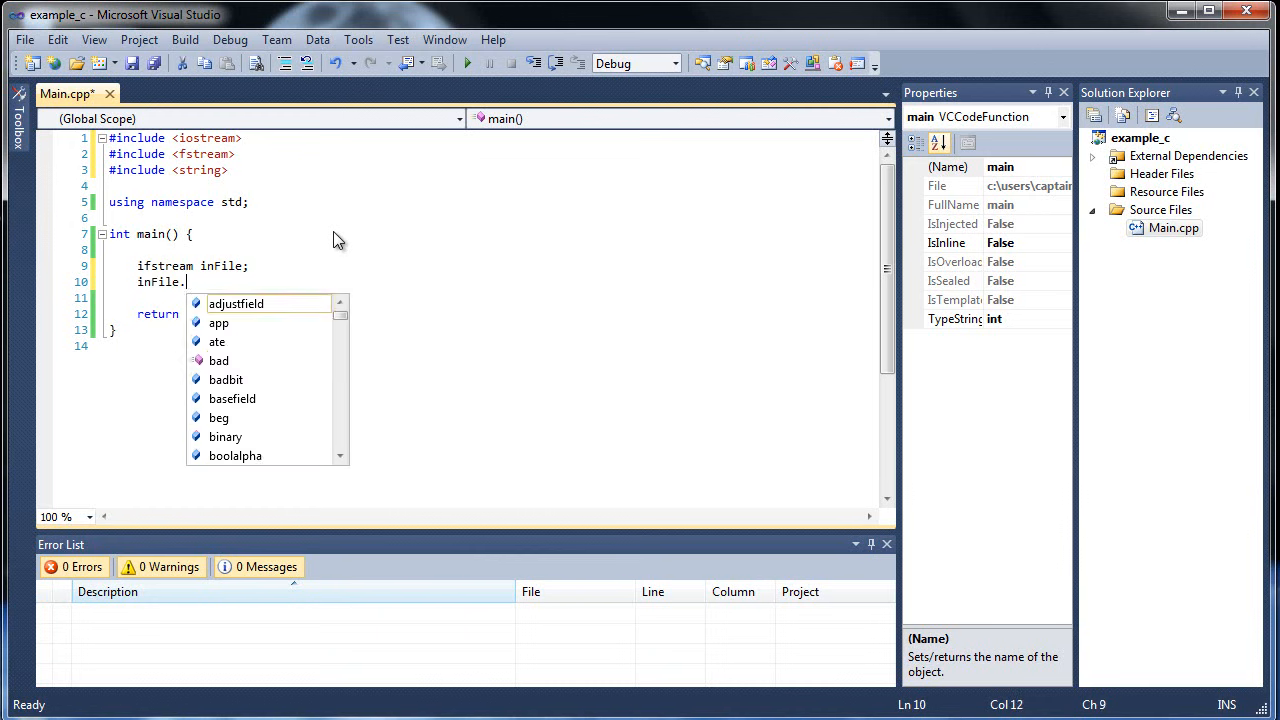
{"action": "type", "text": "open();"}
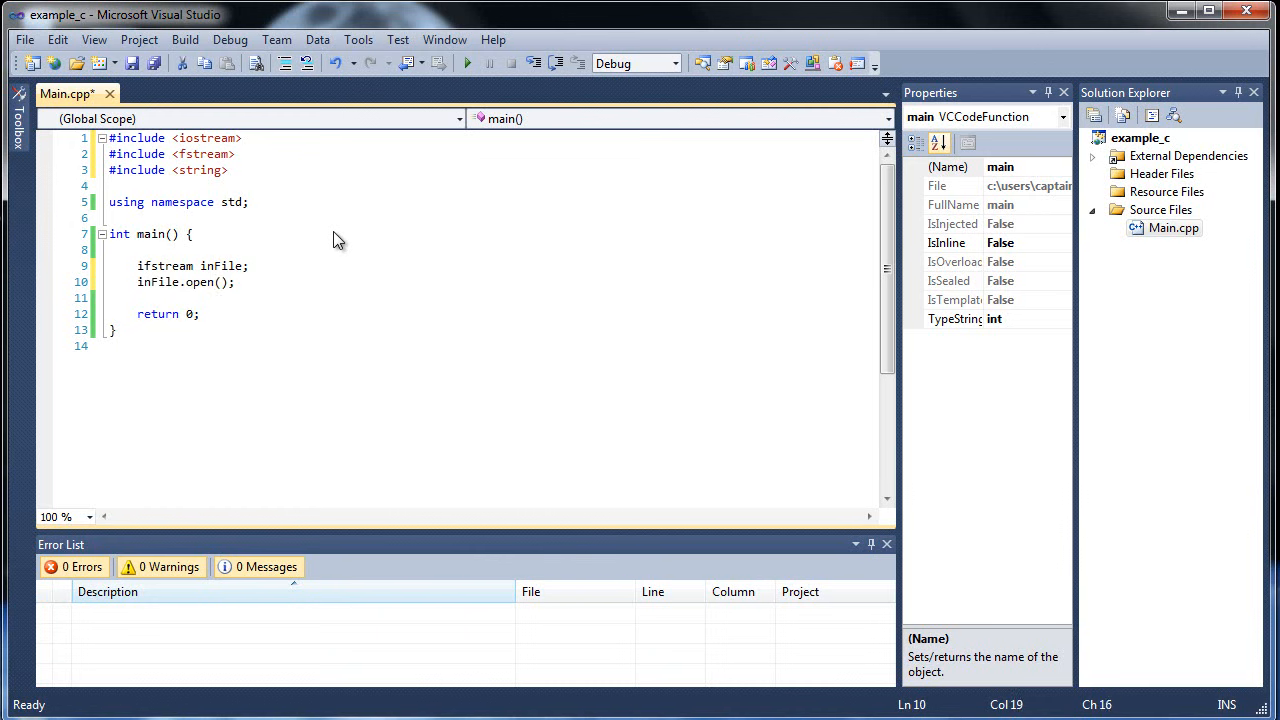
{"action": "type", "text": "\"\""}
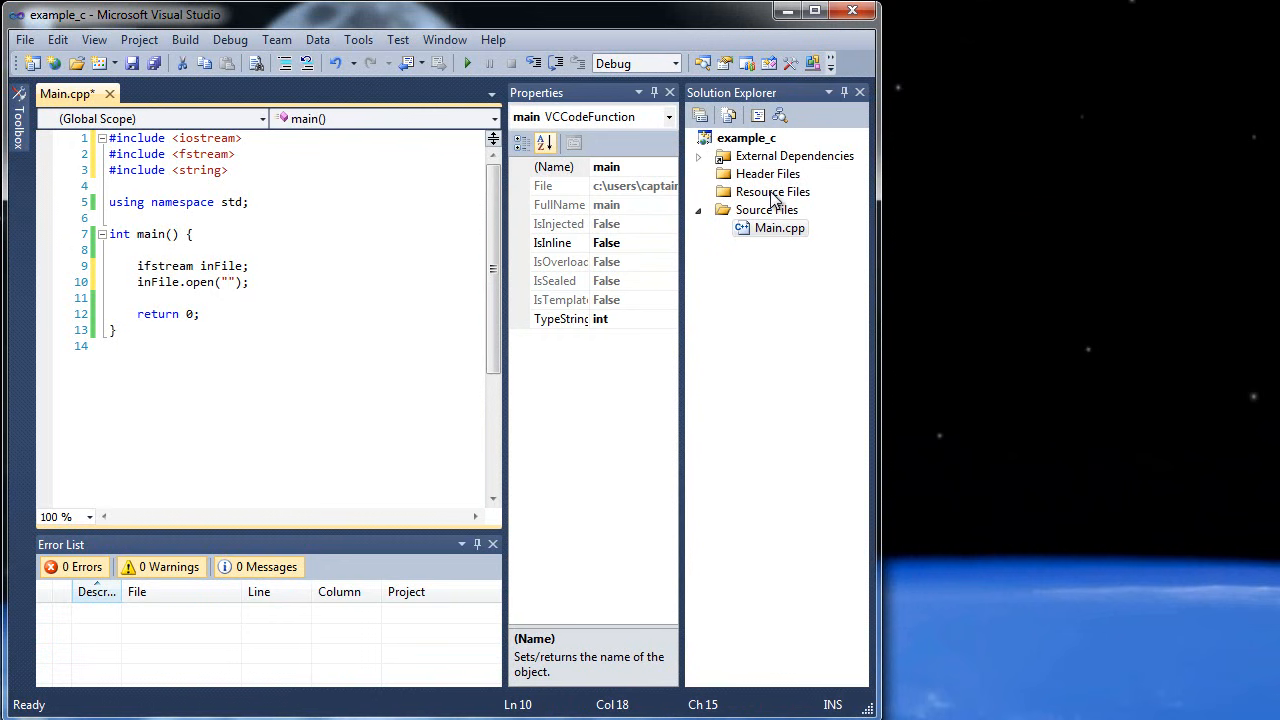
Step: Add the existing list text file from the example_c folder to the project's Resource Files
{"action": "right_click", "coordinate": [772, 192]}
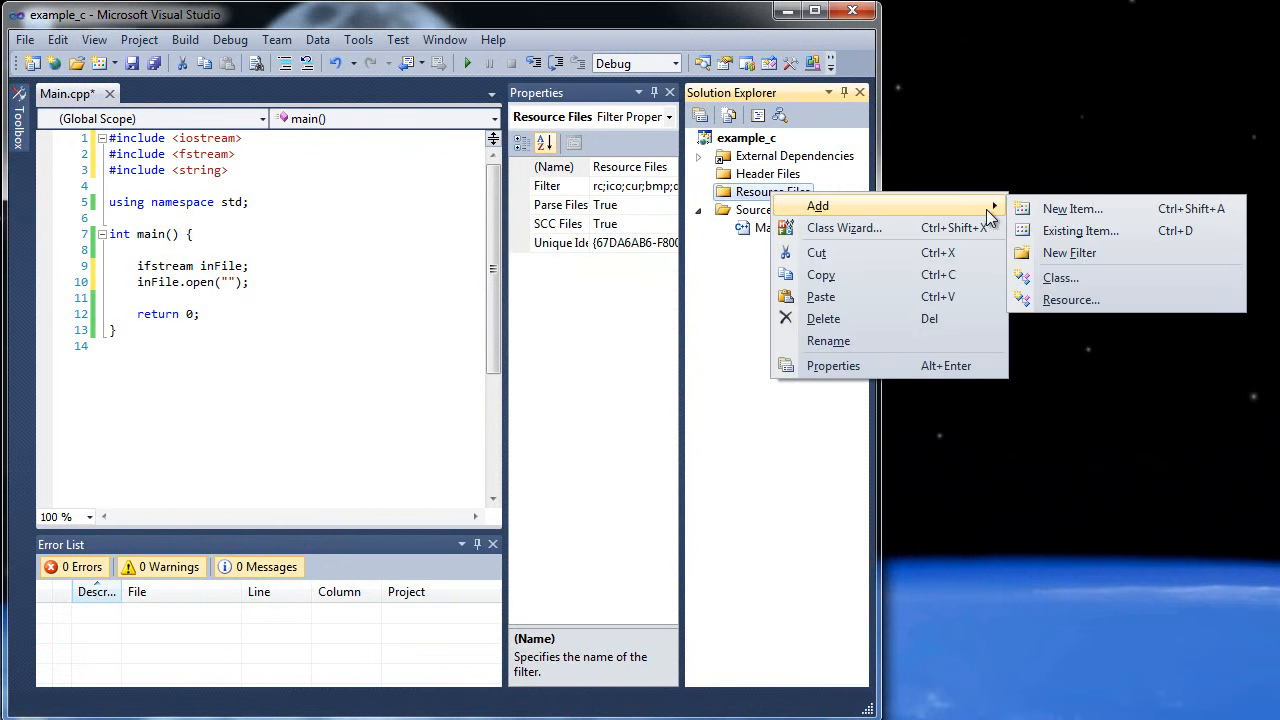
{"action": "left_click", "coordinate": [1080, 230]}
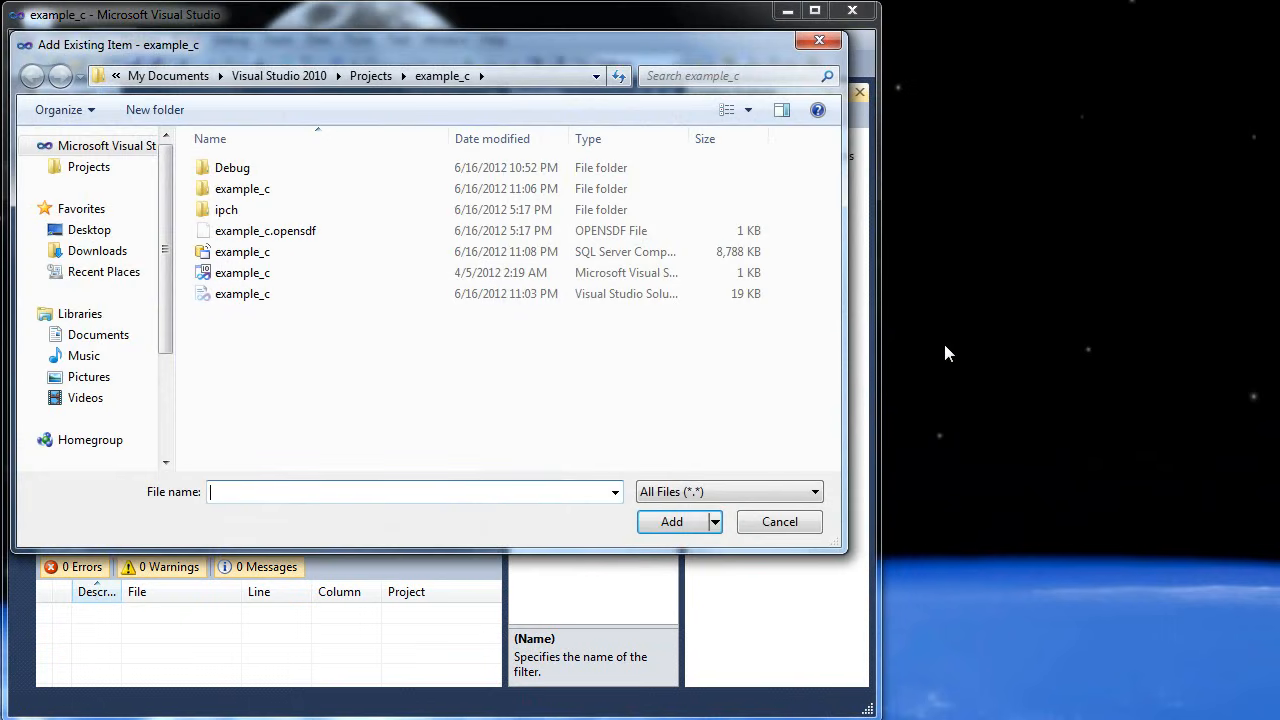
{"action": "double_click", "coordinate": [242, 188]}
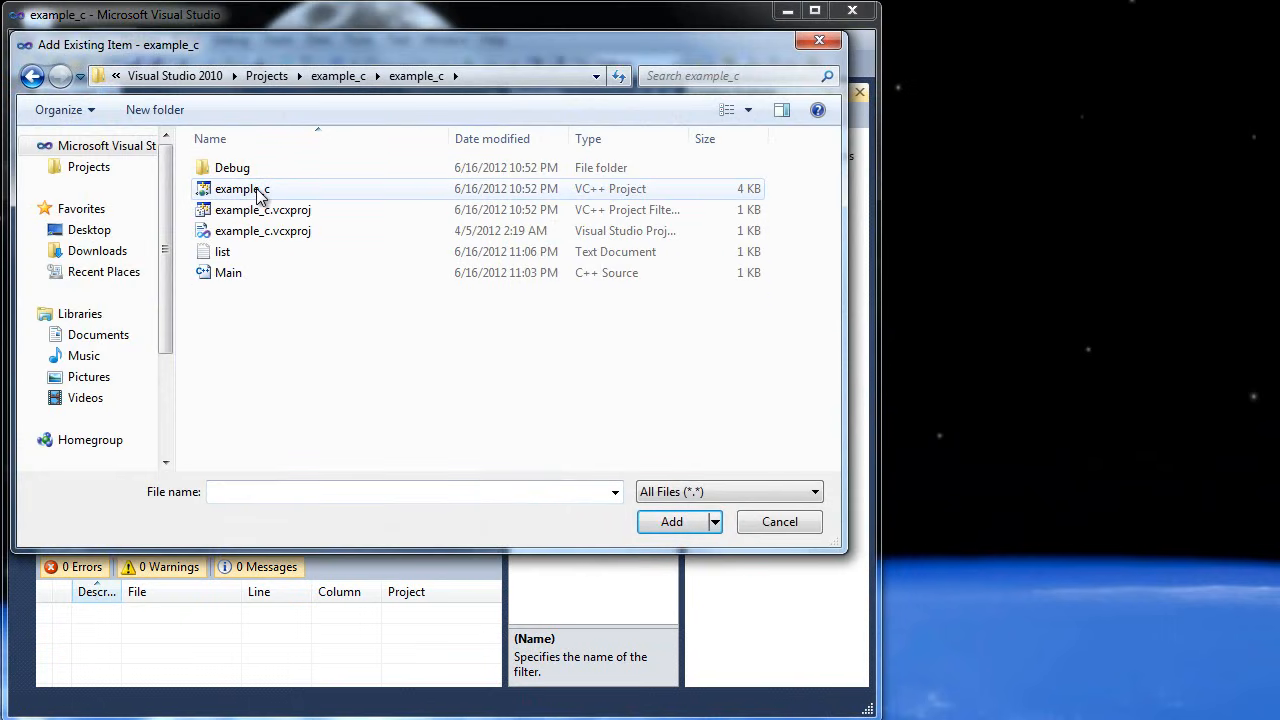
{"action": "left_click", "coordinate": [222, 252]}
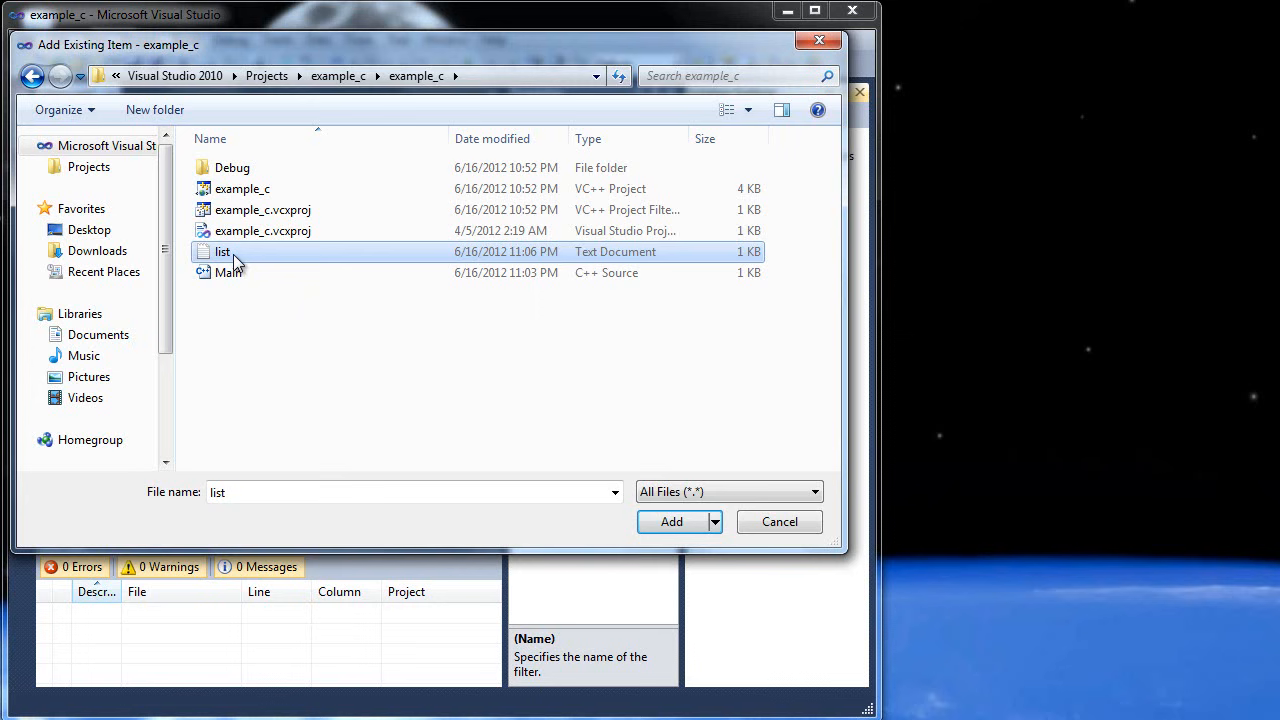
{"action": "left_click", "coordinate": [672, 520]}
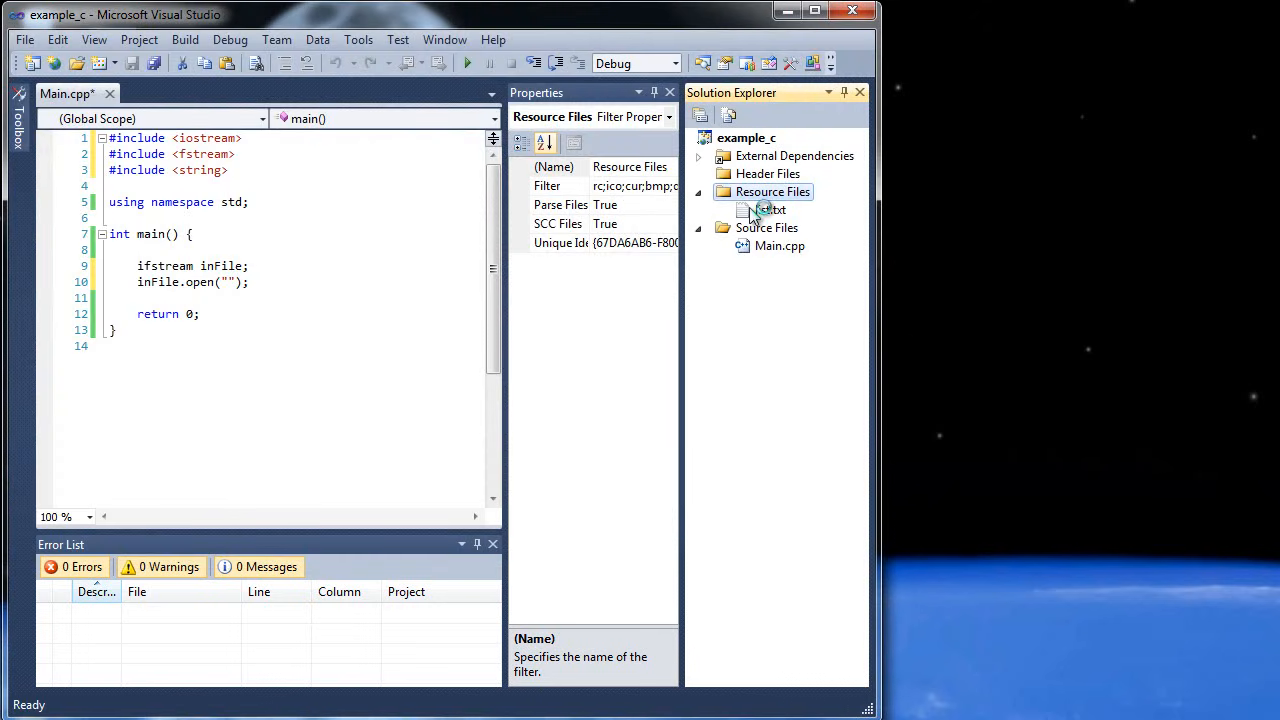
{"action": "left_click", "coordinate": [816, 12]}
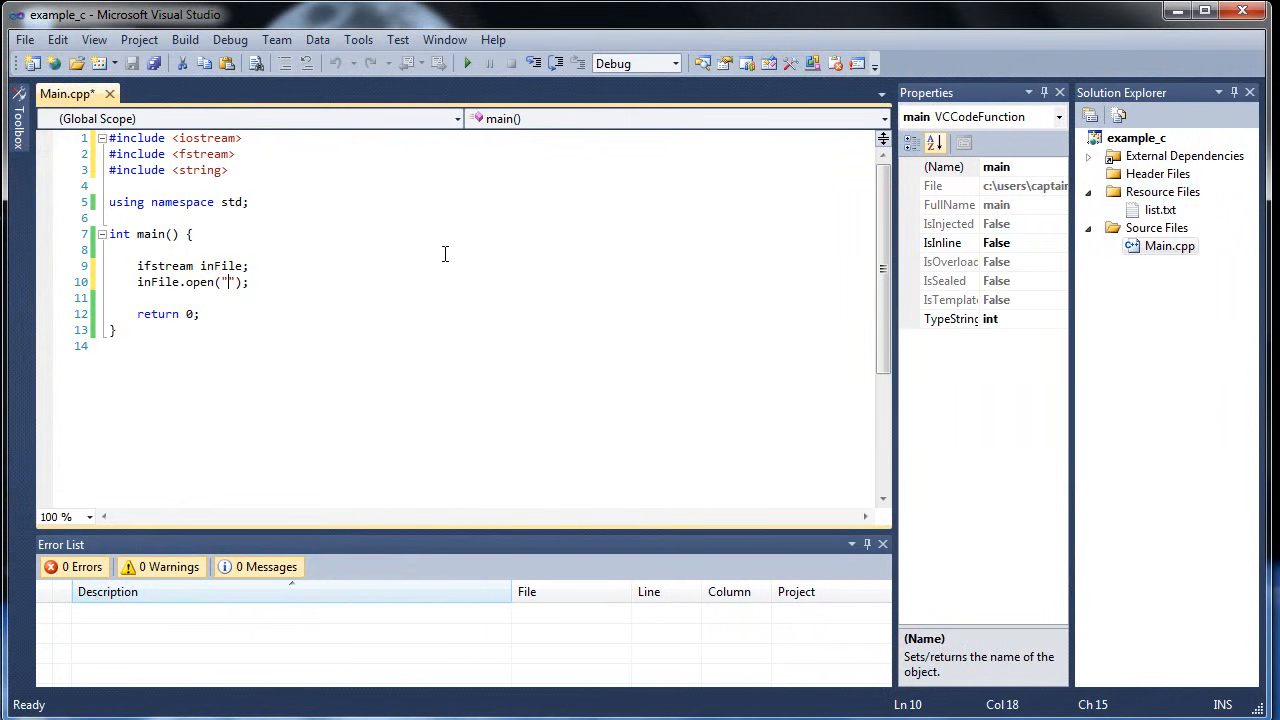
Step: Pass "list.txt" to inFile.open and leave blank lines before the return statement
{"action": "type", "text": "list"}
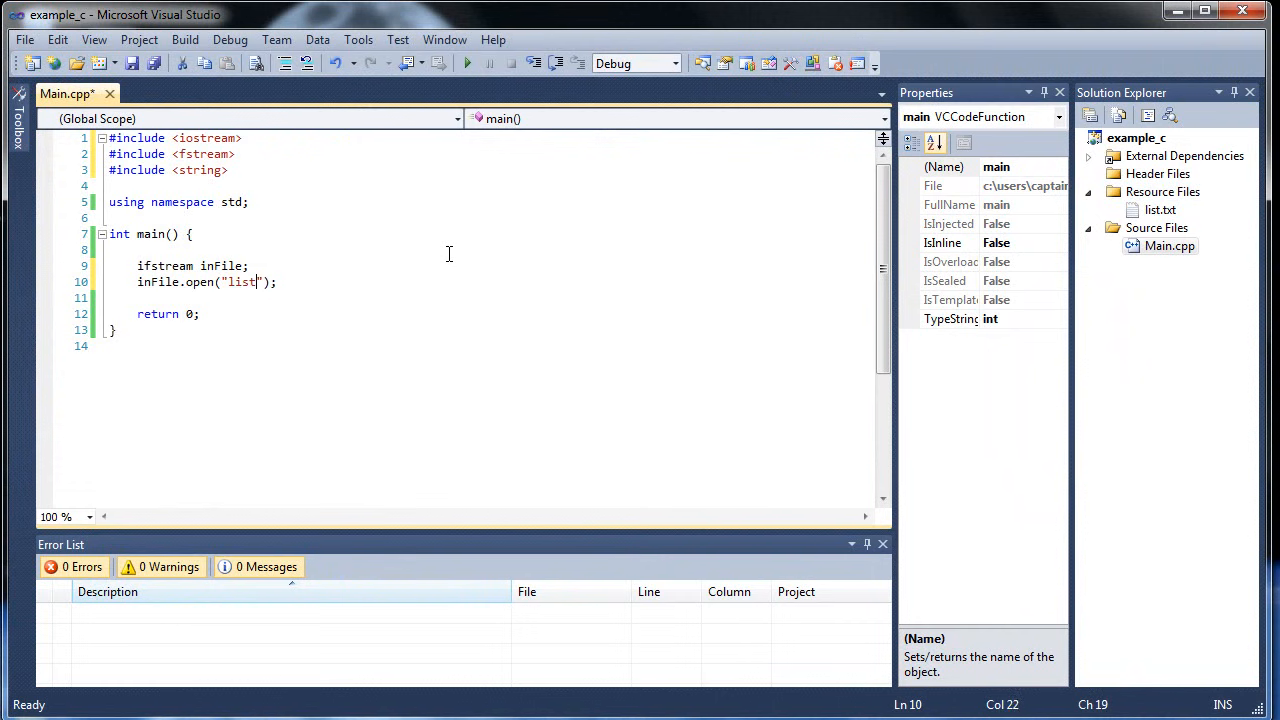
{"action": "type", "text": ".txt"}
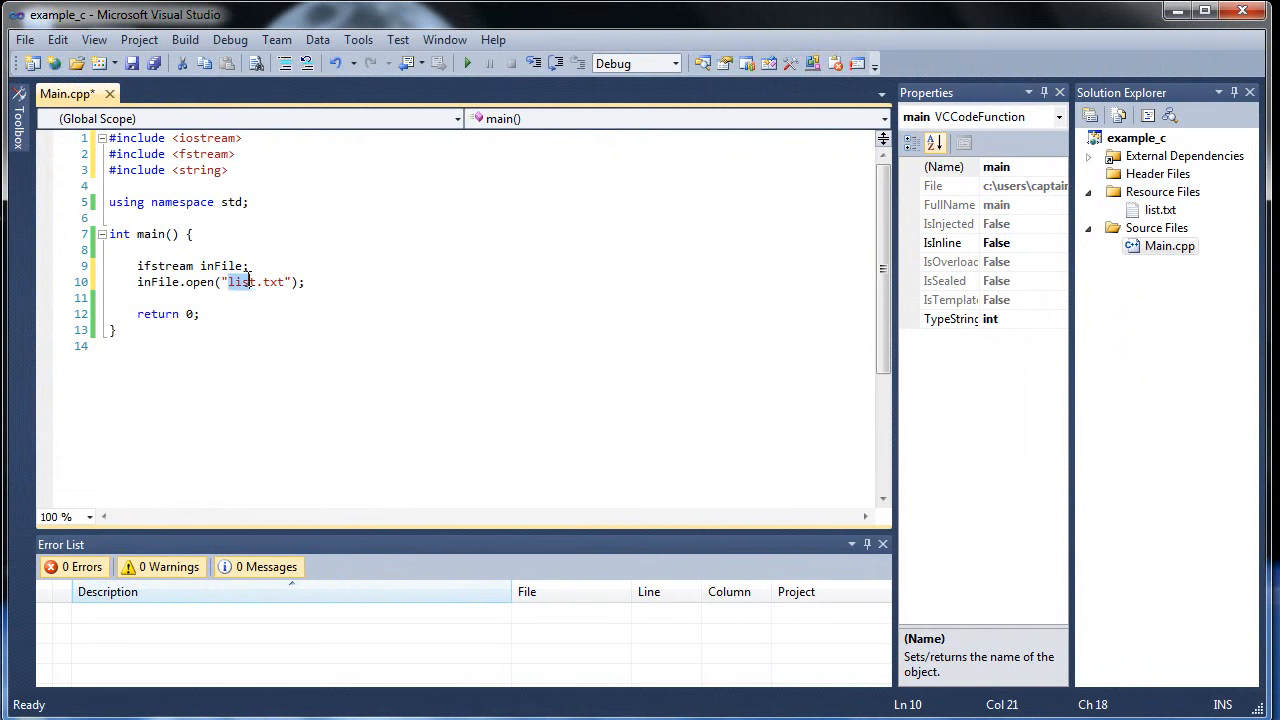
{"action": "left_click", "coordinate": [304, 280]}
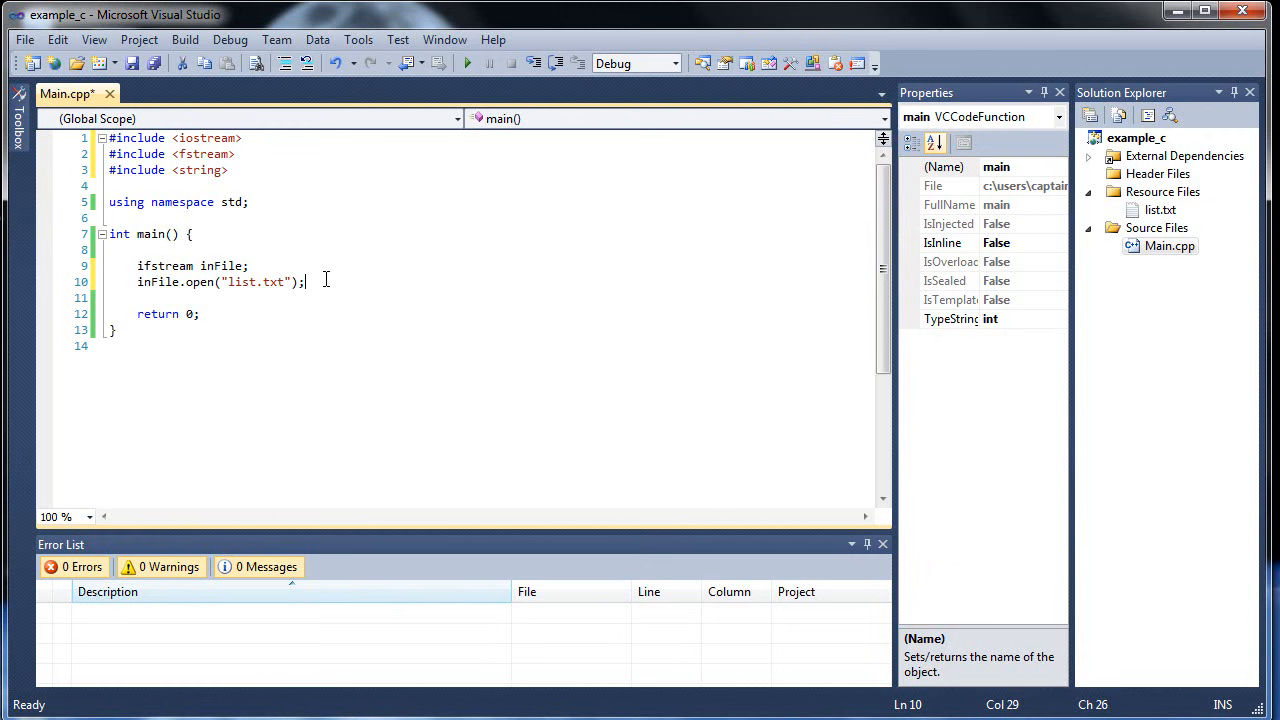
{"action": "mouse_move", "coordinate": [456, 232]}
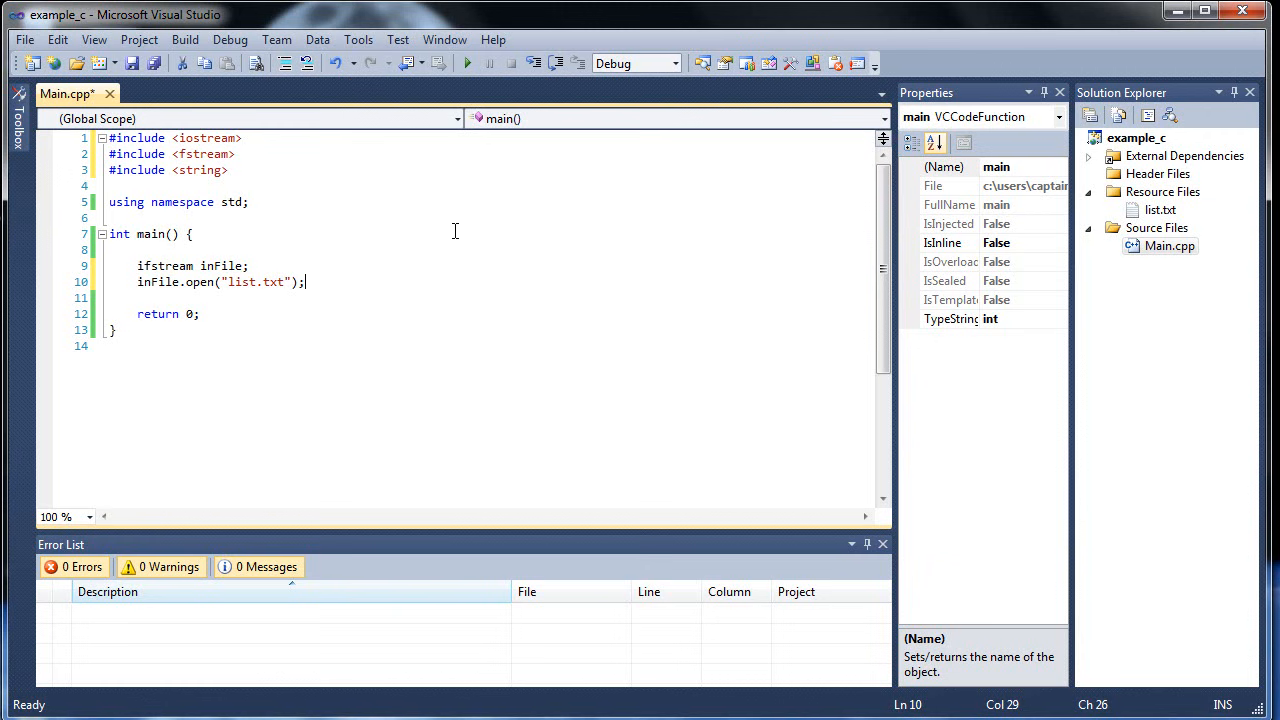
{"action": "key", "text": "Return"}
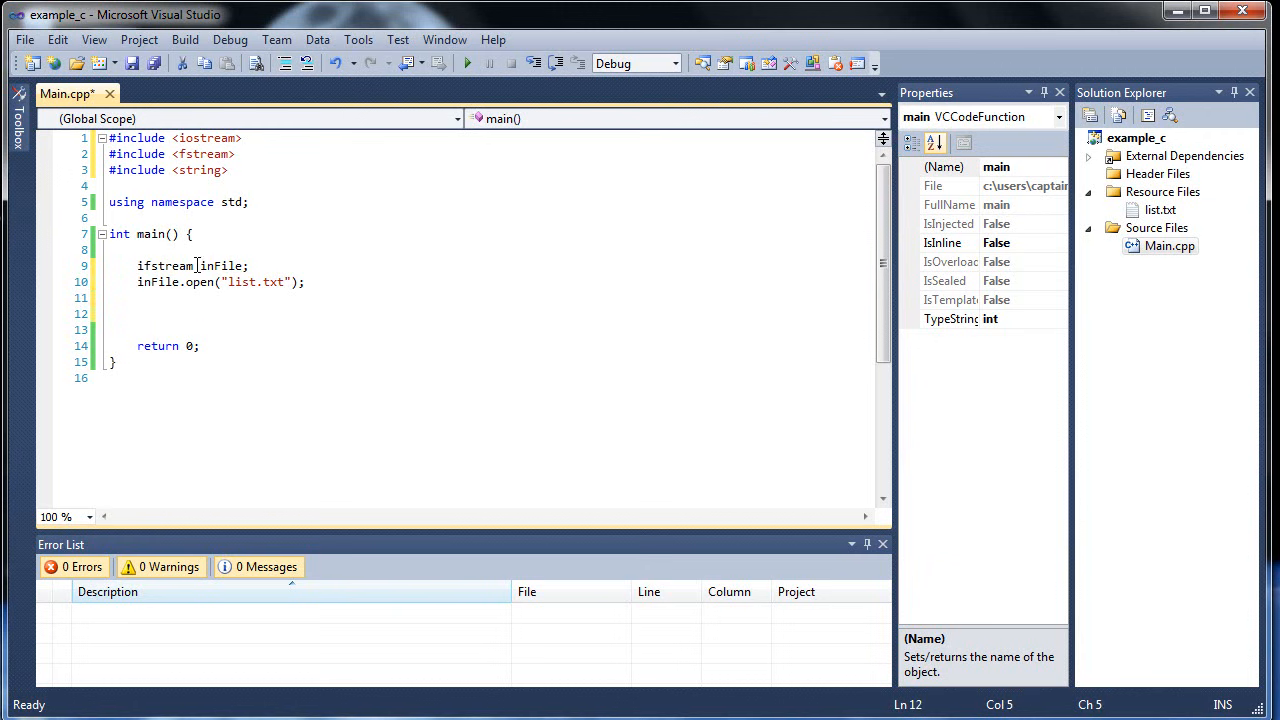
Step: Write a //Check For Error comment followed by an empty if (inFile.fail()) { } block
{"action": "double_click", "coordinate": [164, 264]}
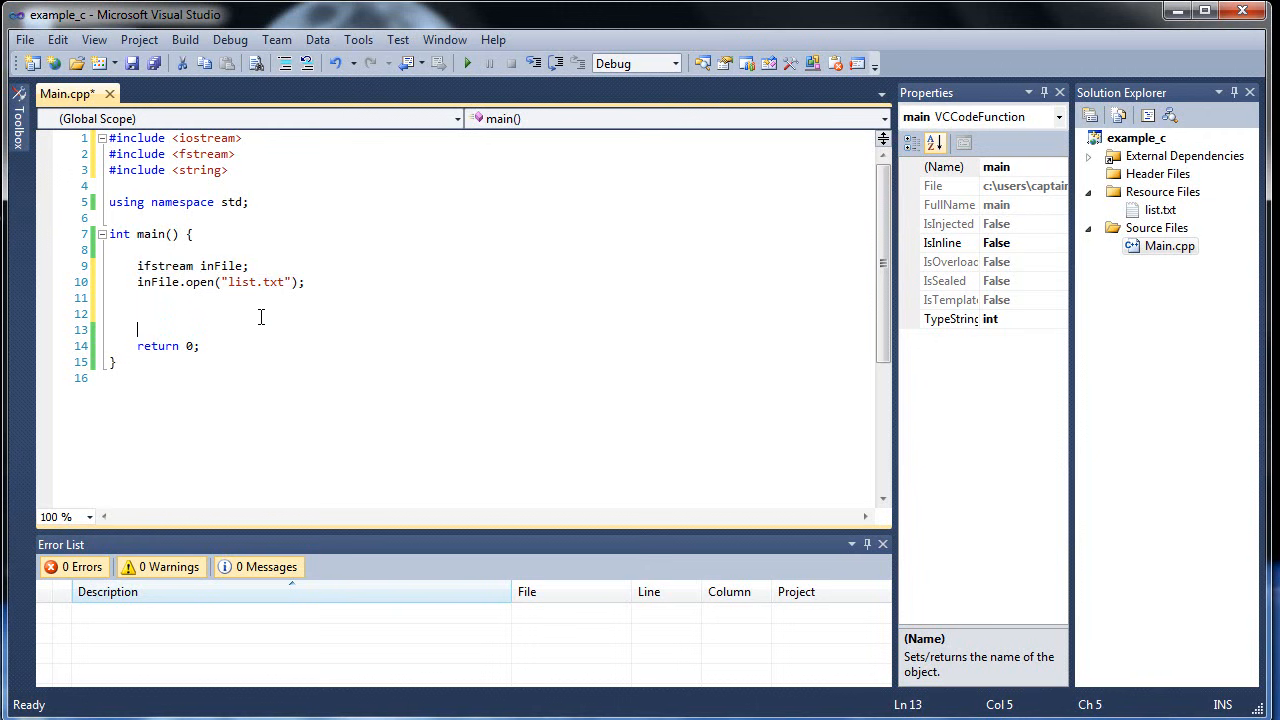
{"action": "type", "text": "//"}
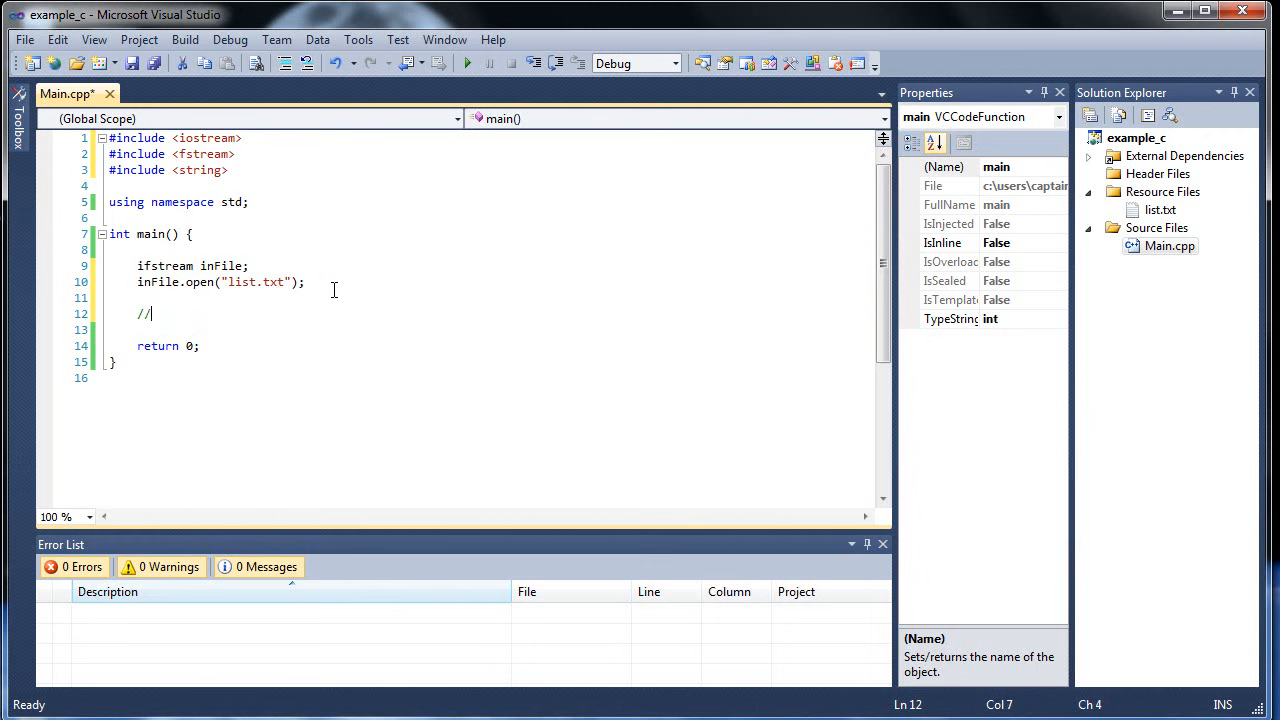
{"action": "type", "text": "Check For Error"}
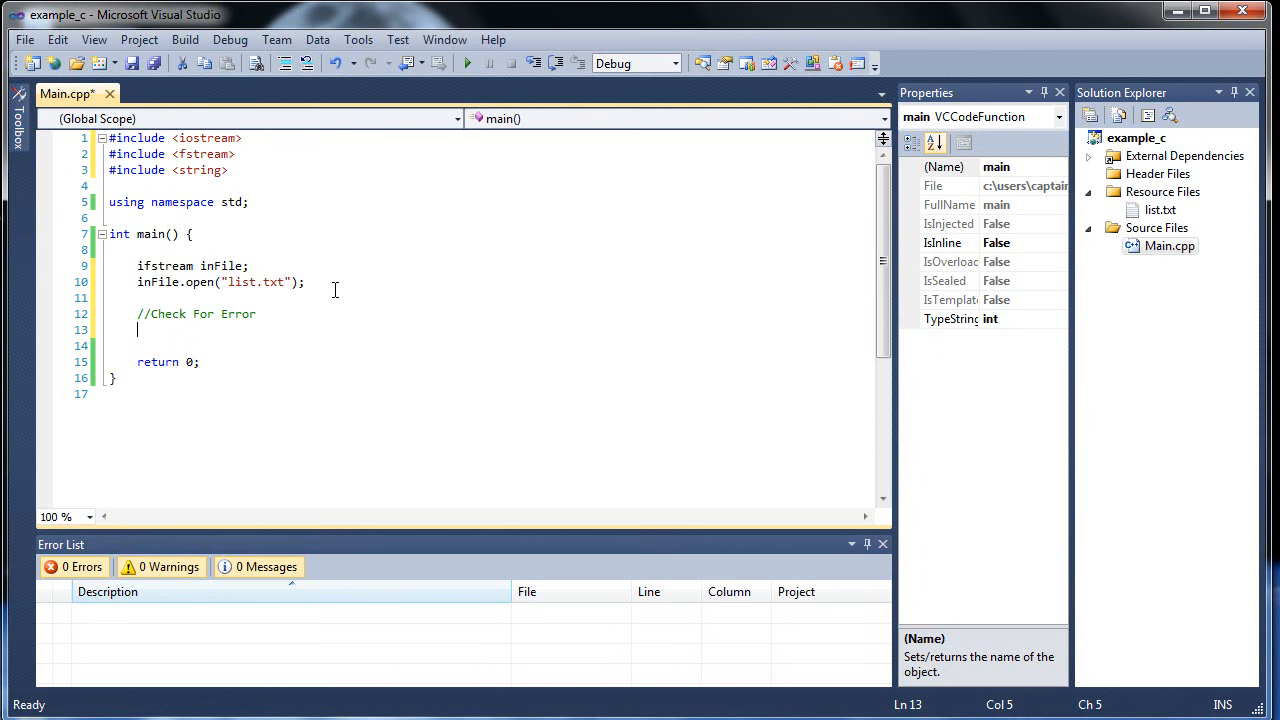
{"action": "type", "text": "if"}
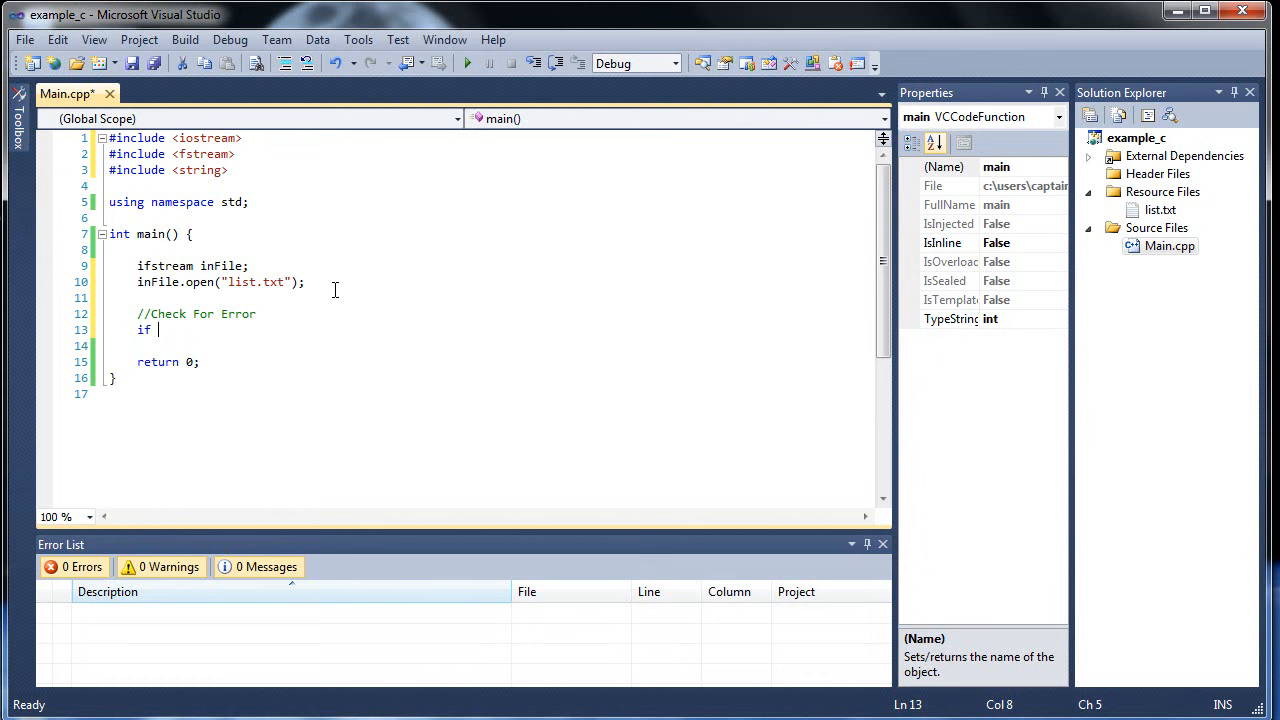
{"action": "type", "text": "() {"}
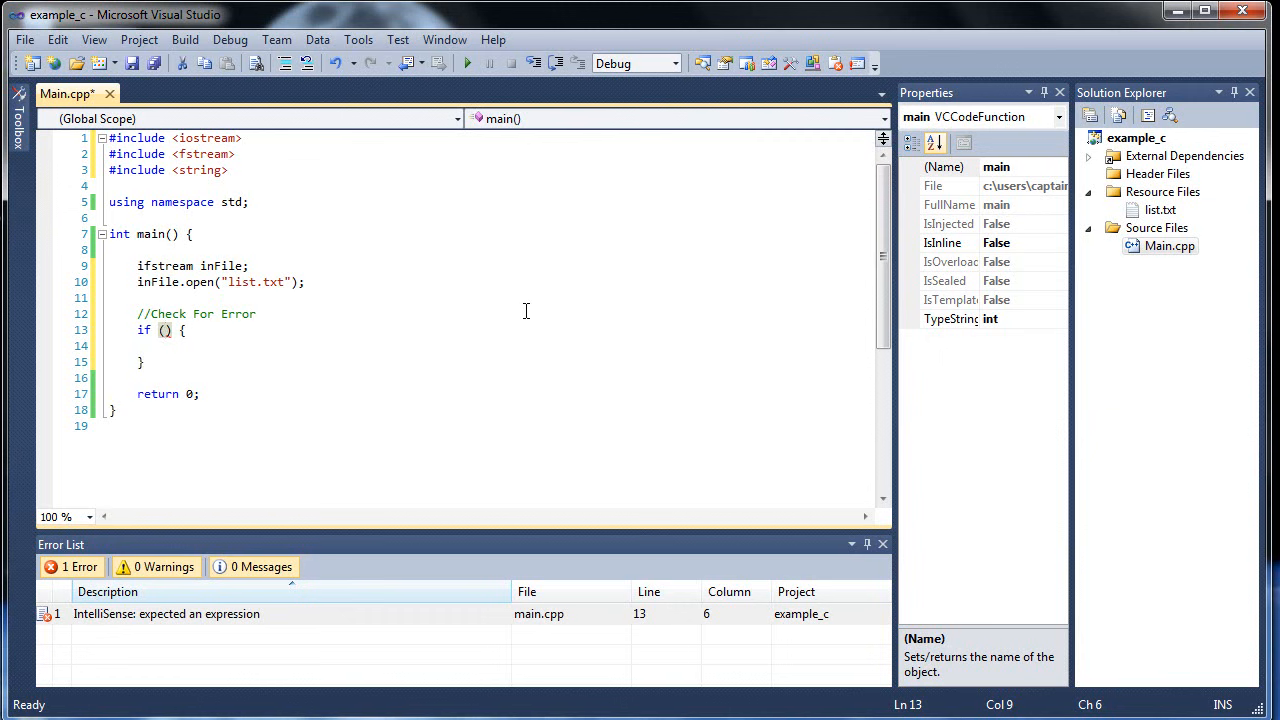
{"action": "type", "text": "inFile"}
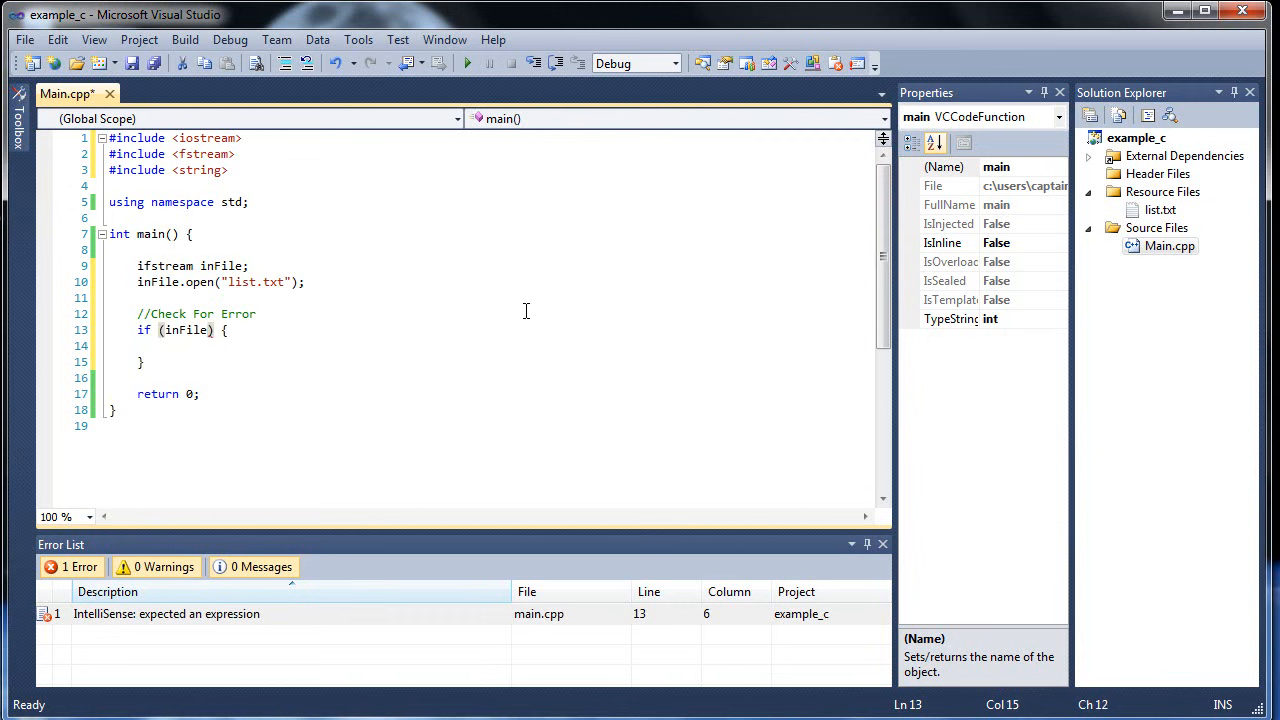
{"action": "type", "text": ".fail("}
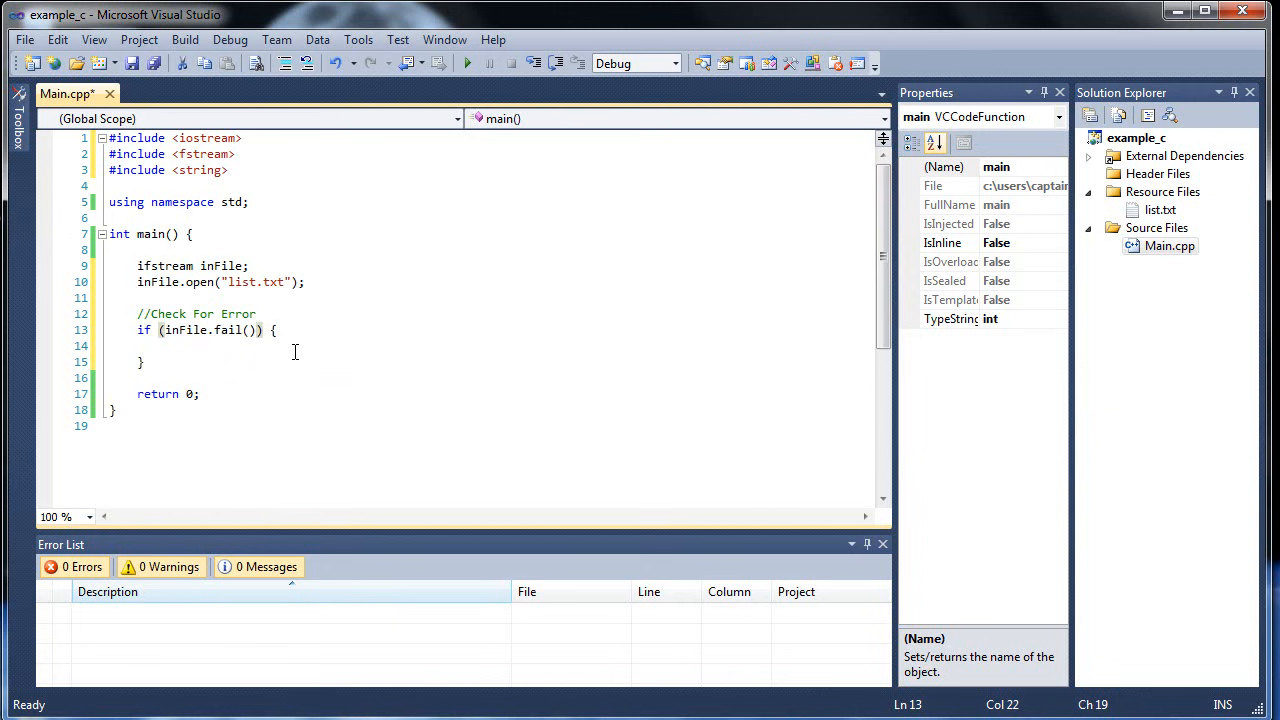
{"action": "left_click", "coordinate": [256, 346]}
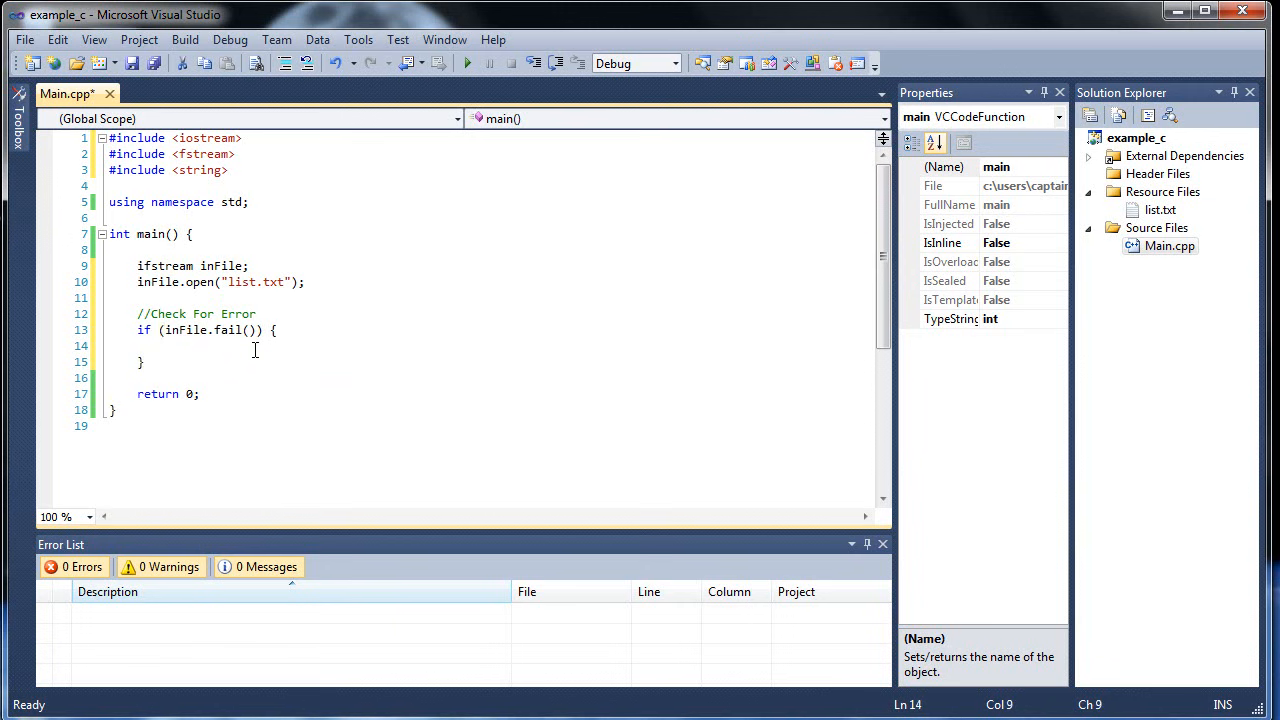
{"action": "left_click", "coordinate": [164, 348]}
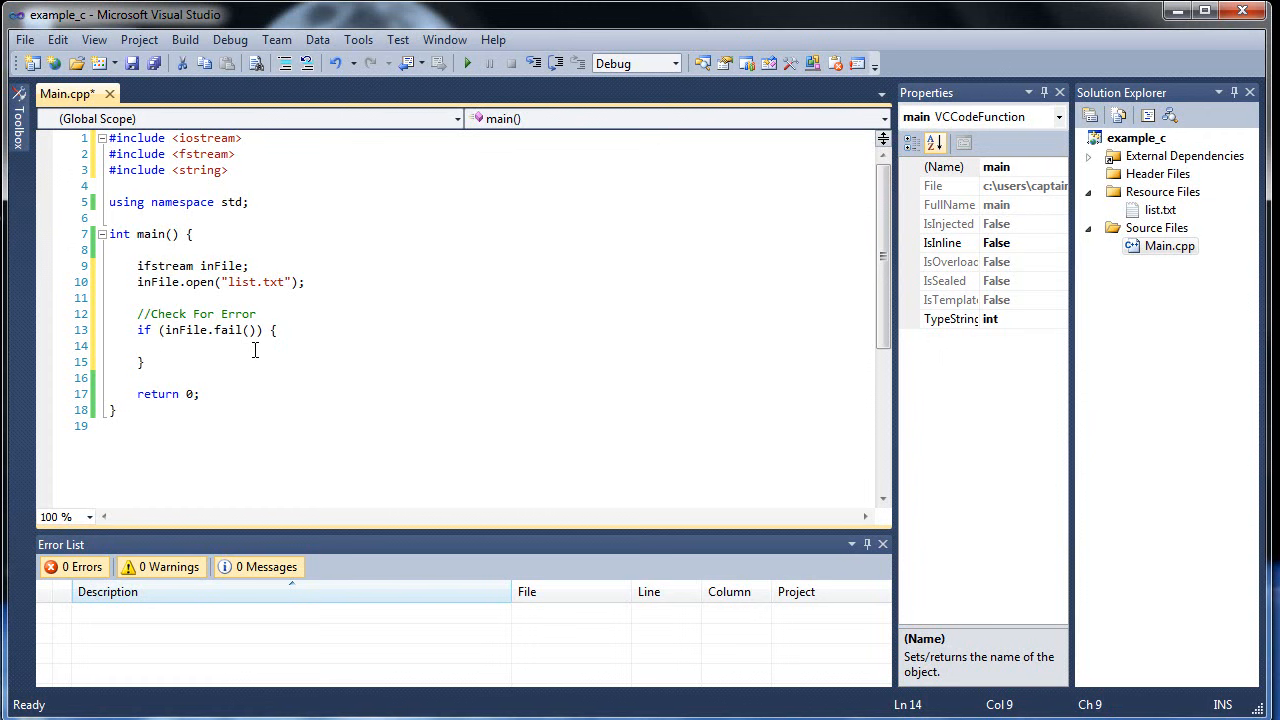
Step: Inside the if block, output "Error Opening File" to cerr followed by endl
{"action": "type", "text": "c"}
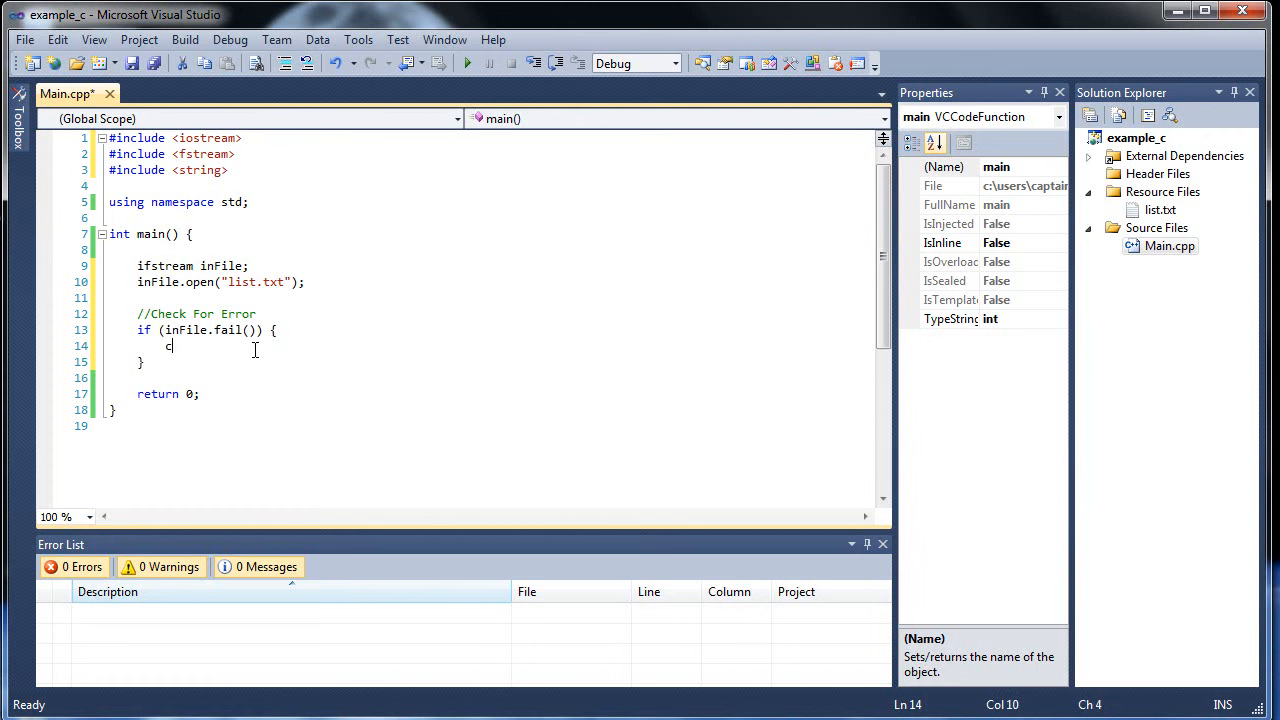
{"action": "type", "text": "err"}
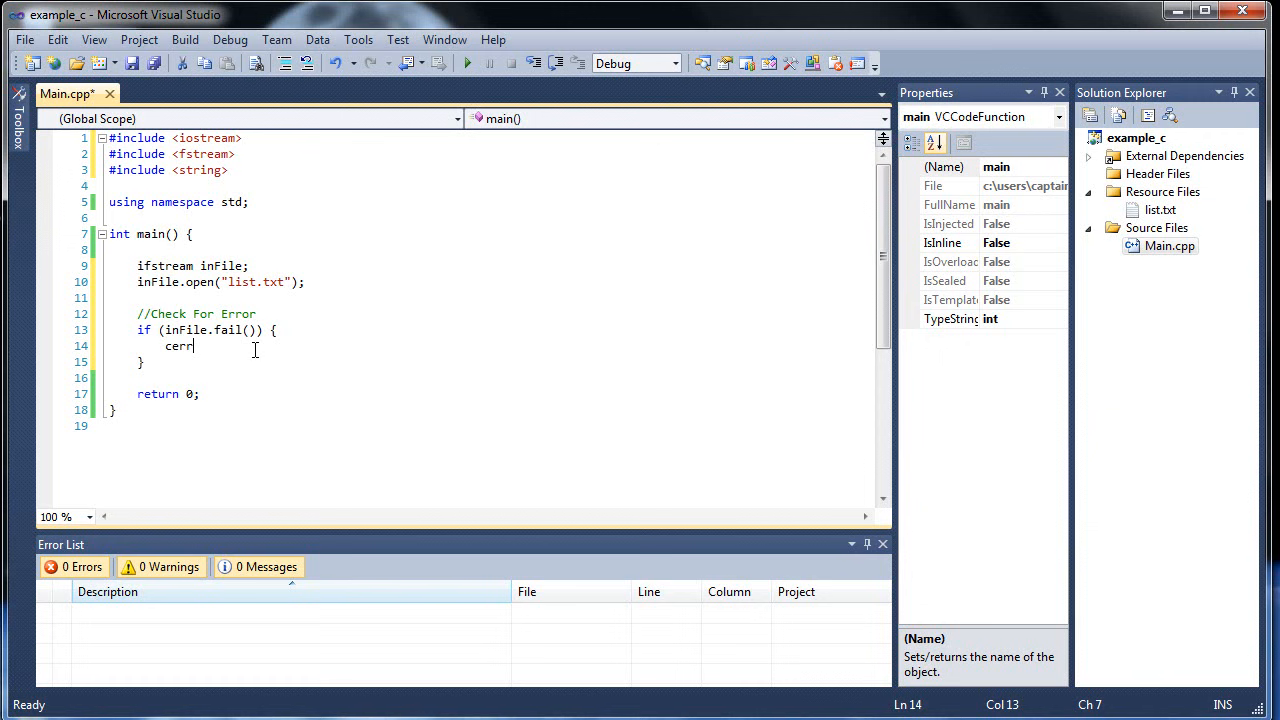
{"action": "type", "text": "<< \"\""}
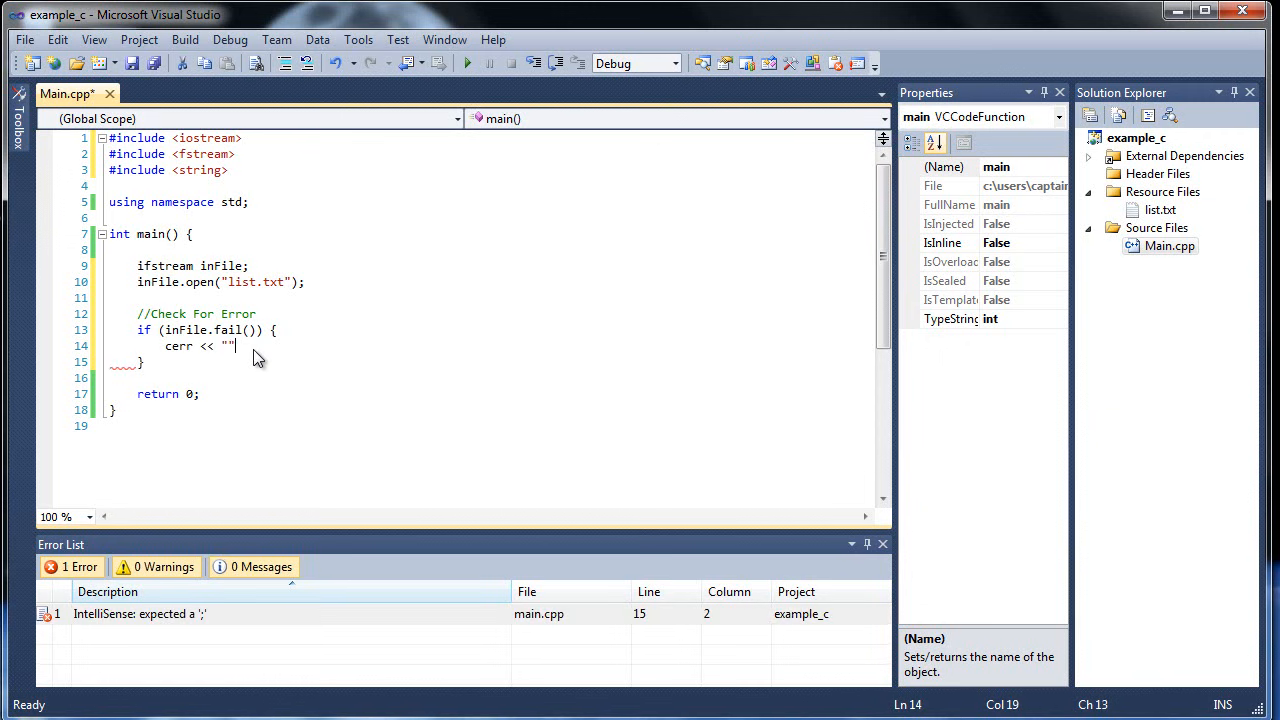
{"action": "key", "text": "Backspace"}
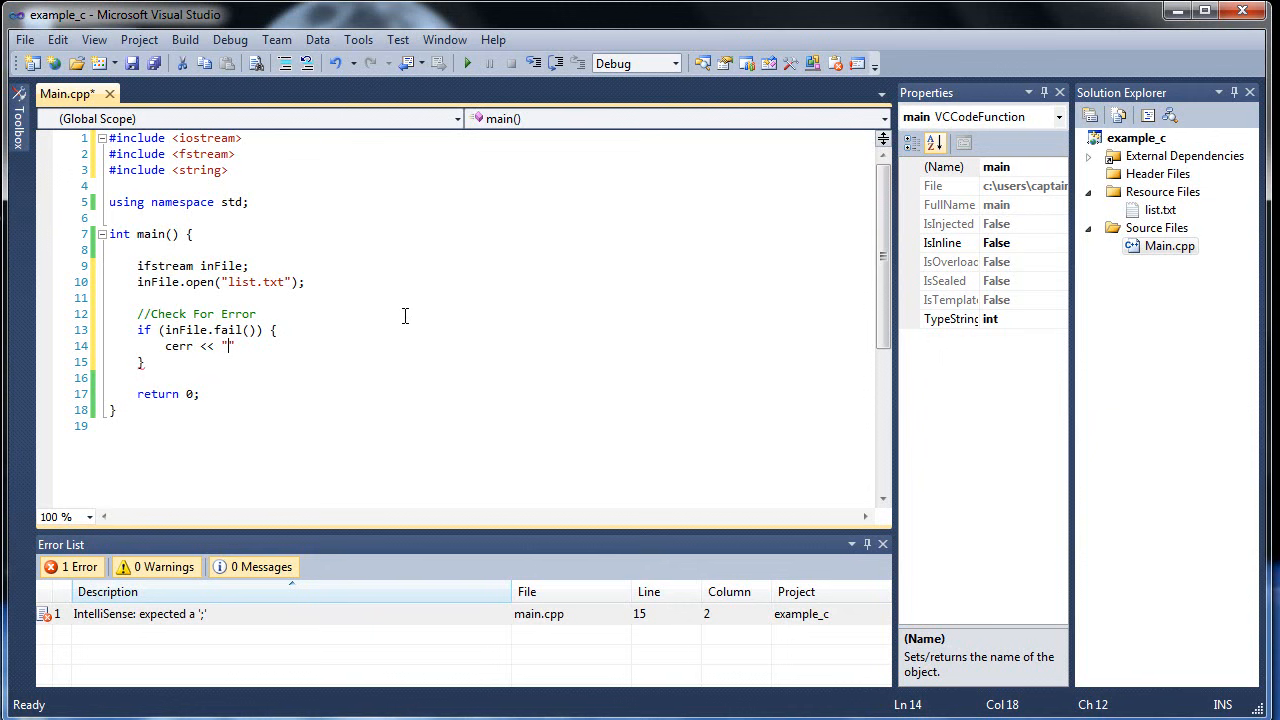
{"action": "type", "text": "\""}
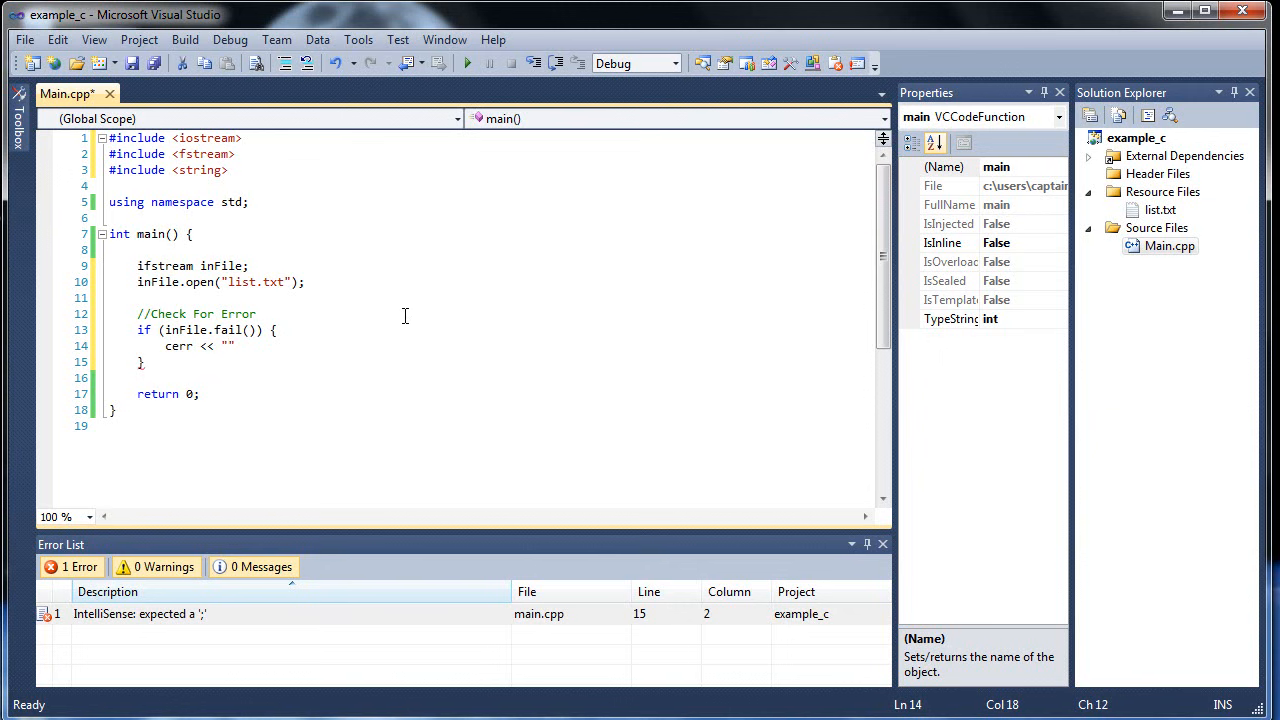
{"action": "type", "text": "Error Opening File"}
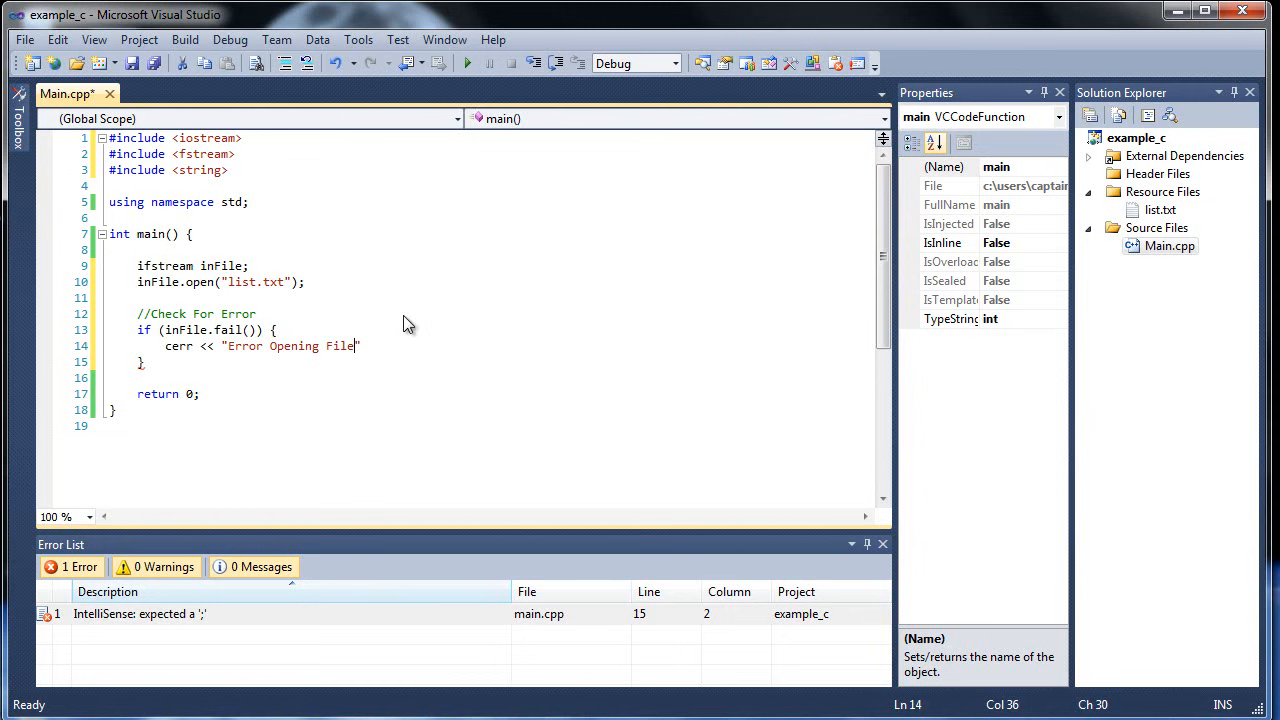
{"action": "type", "text": "<< endl;"}
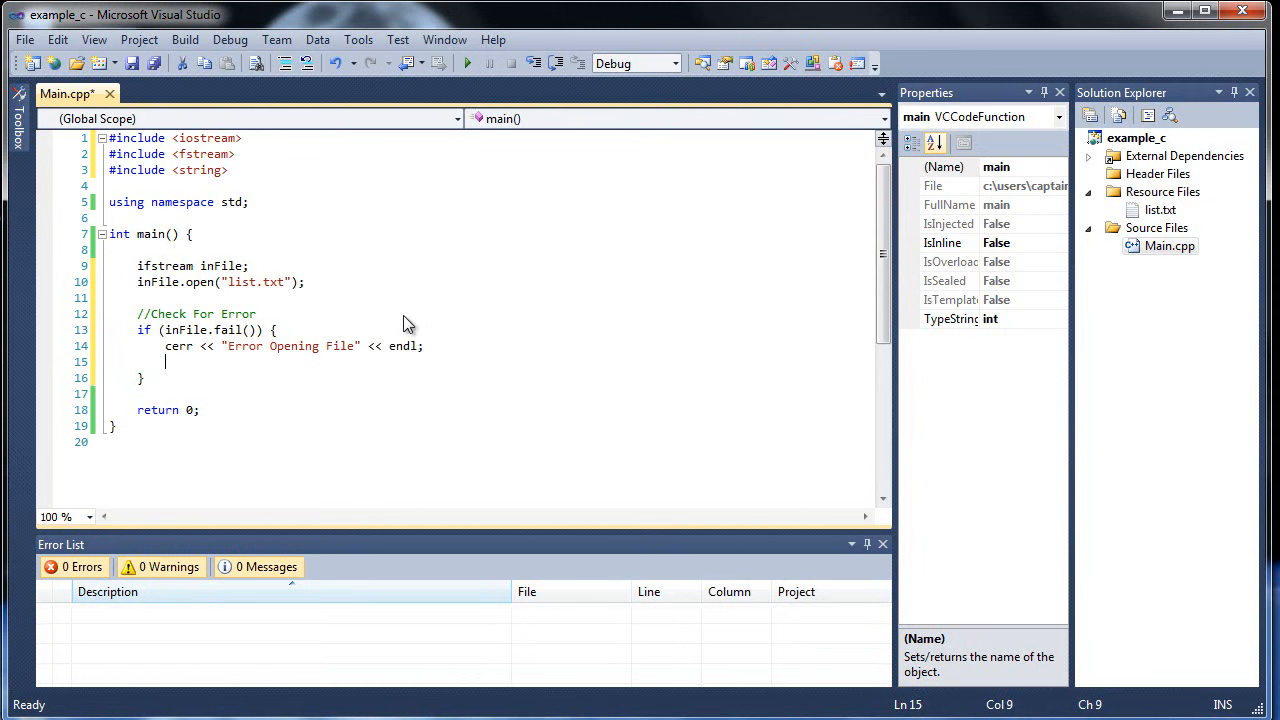
Step: Call exit(1) in the failure branch and leave blank lines after the if block
{"action": "type", "text": "exit(1)"}
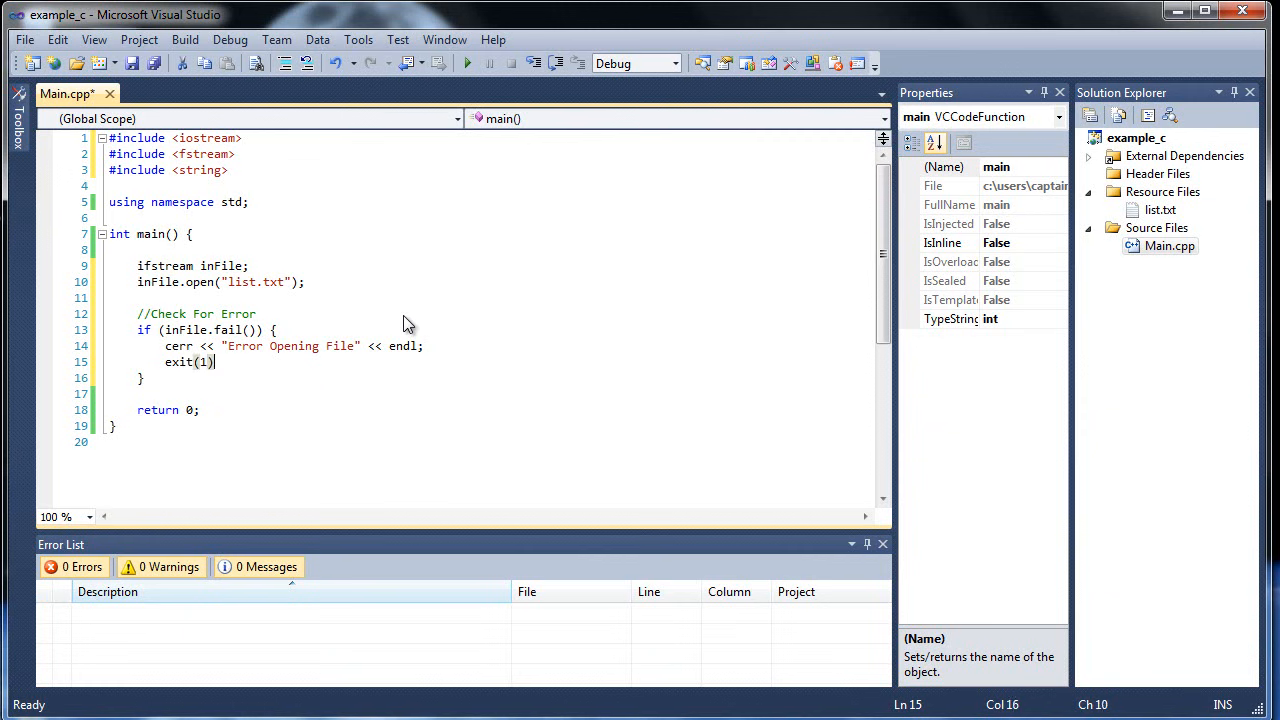
{"action": "type", "text": ";"}
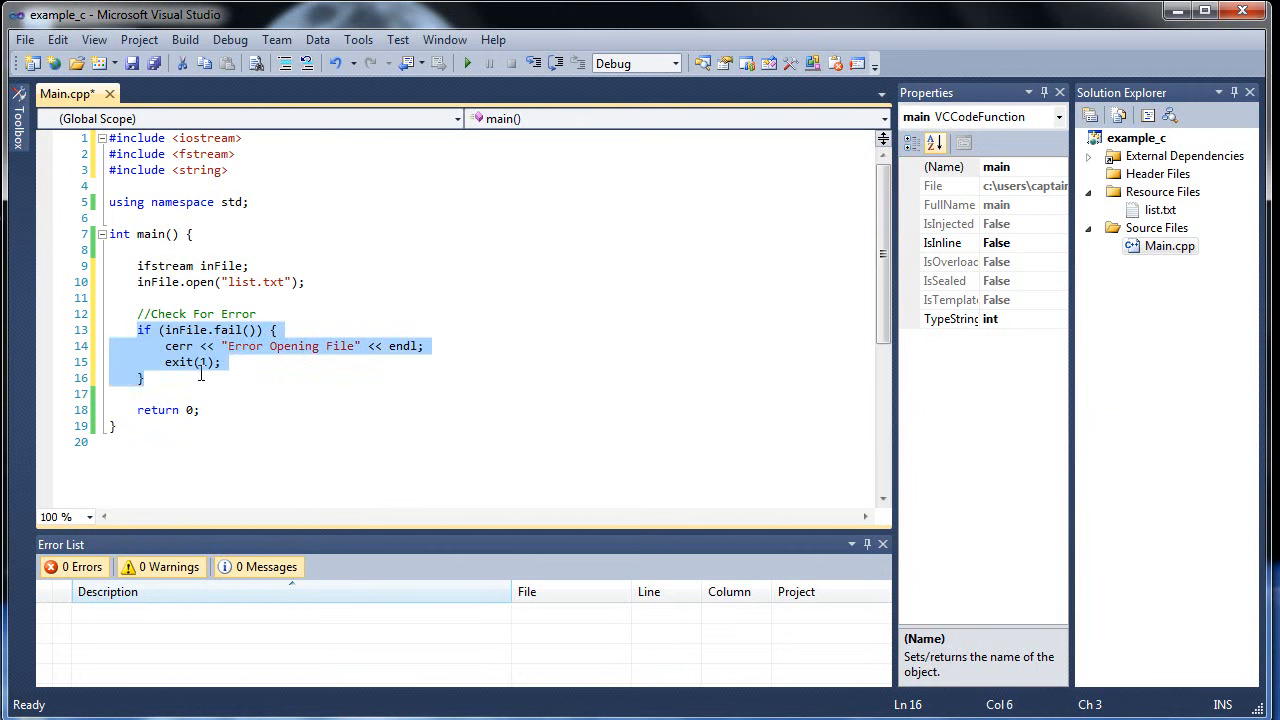
{"action": "left_click", "coordinate": [420, 346]}
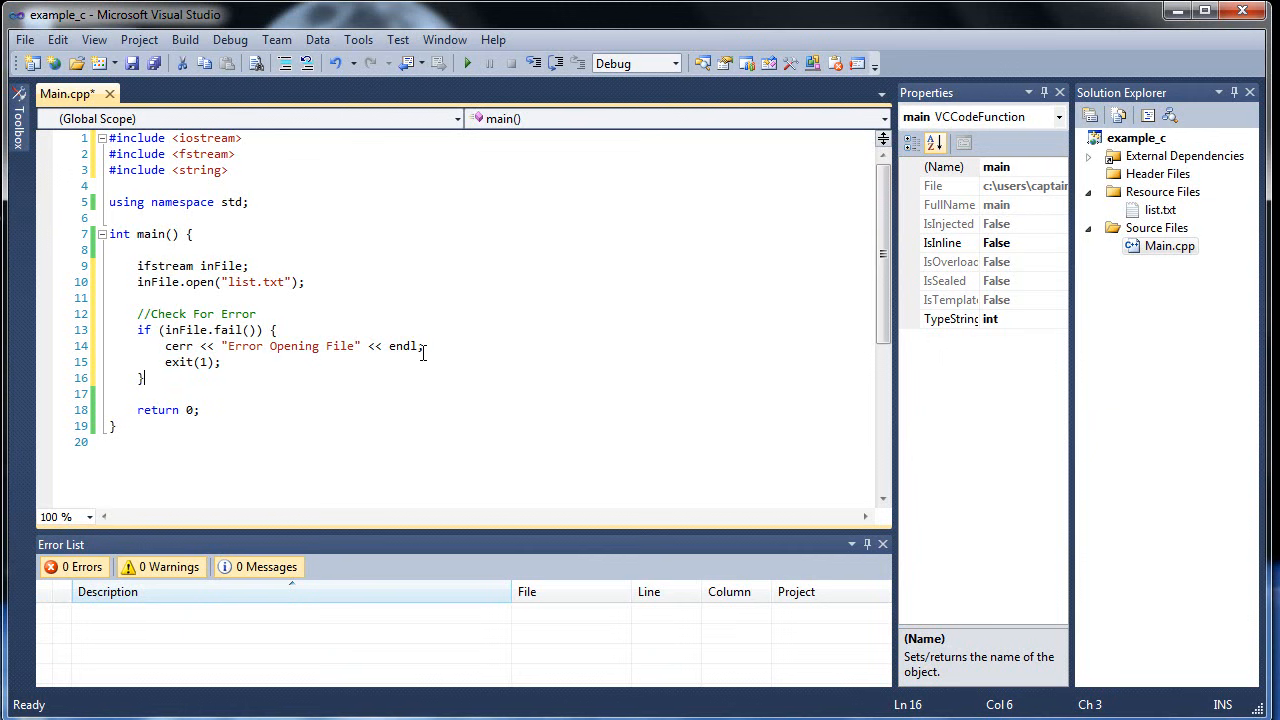
{"action": "key", "text": "Enter"}
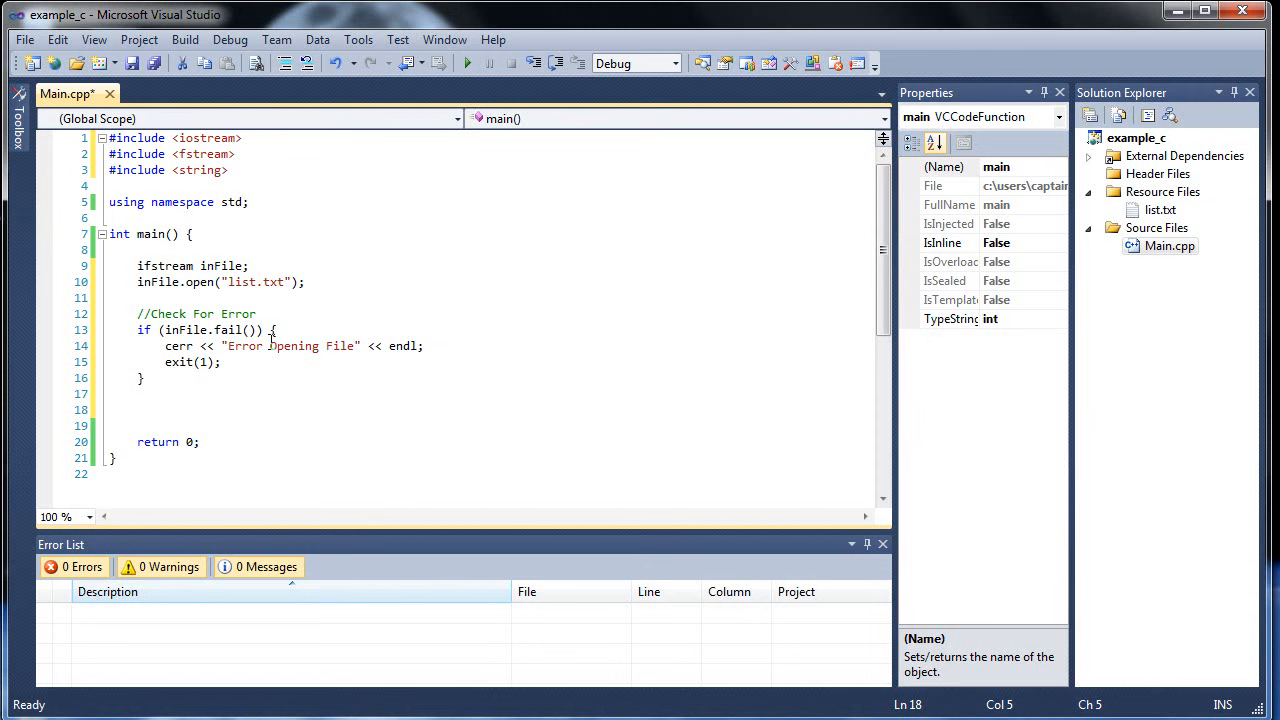
{"action": "left_click", "coordinate": [136, 408]}
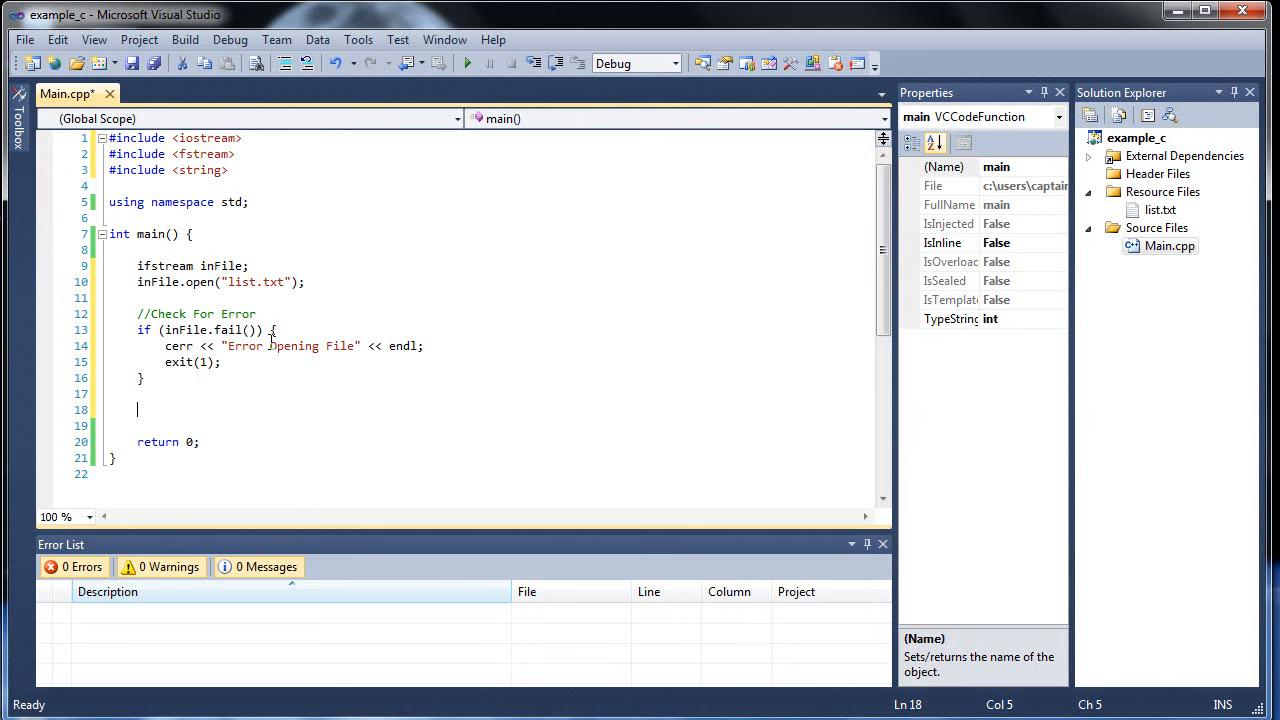
{"action": "mouse_move", "coordinate": [516, 408]}
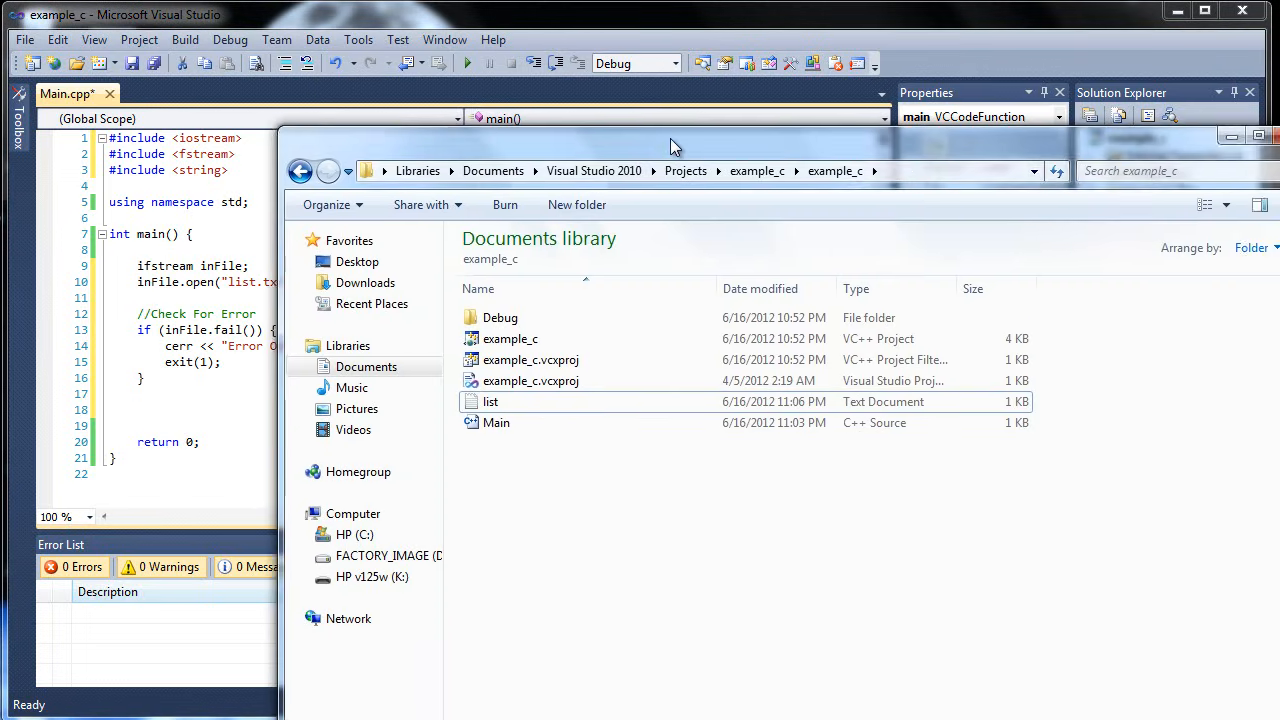
Step: Create a numbers text file in the project folder holding 4 and 5, then close Notepad
{"action": "right_click", "coordinate": [736, 480]}
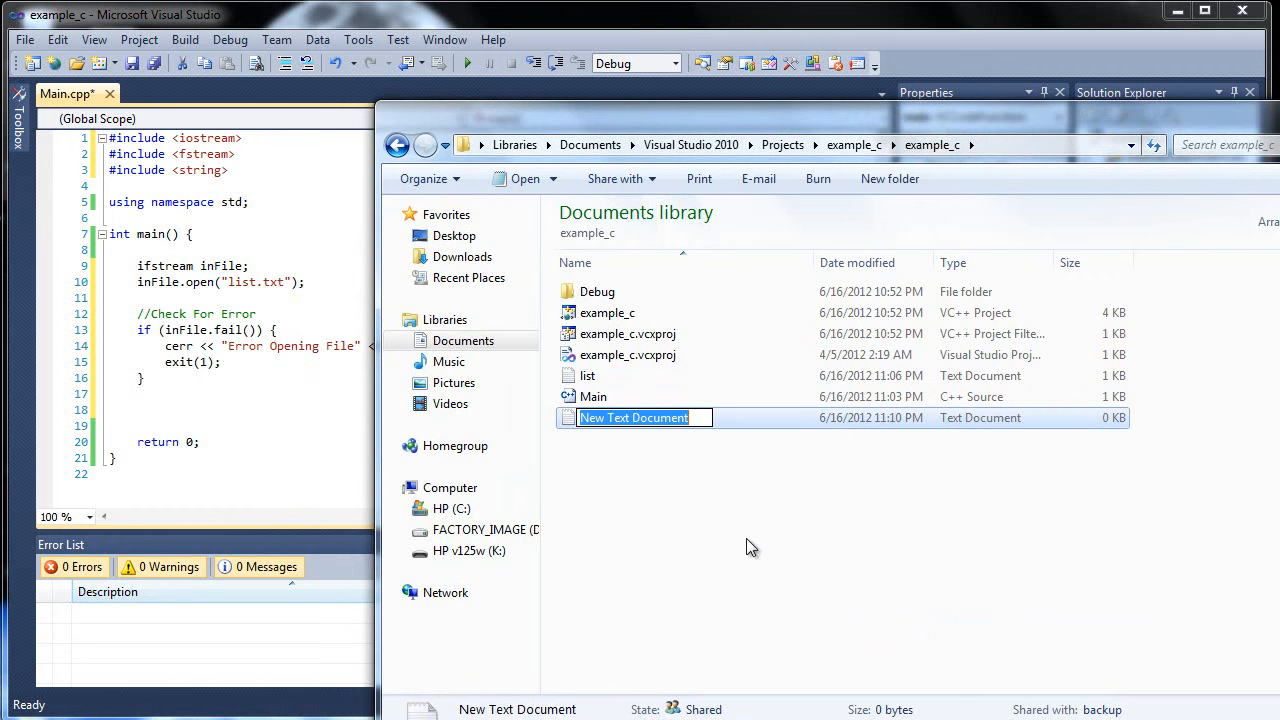
{"action": "type", "text": "number"}
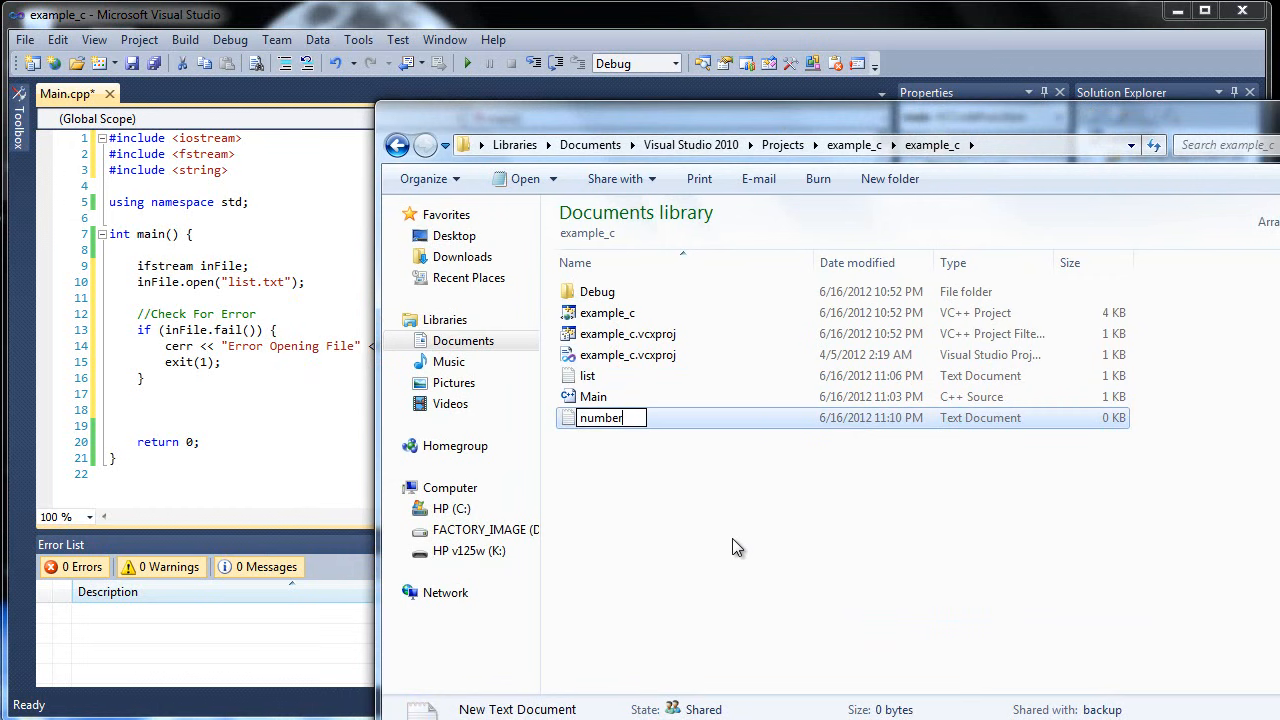
{"action": "double_click", "coordinate": [600, 418]}
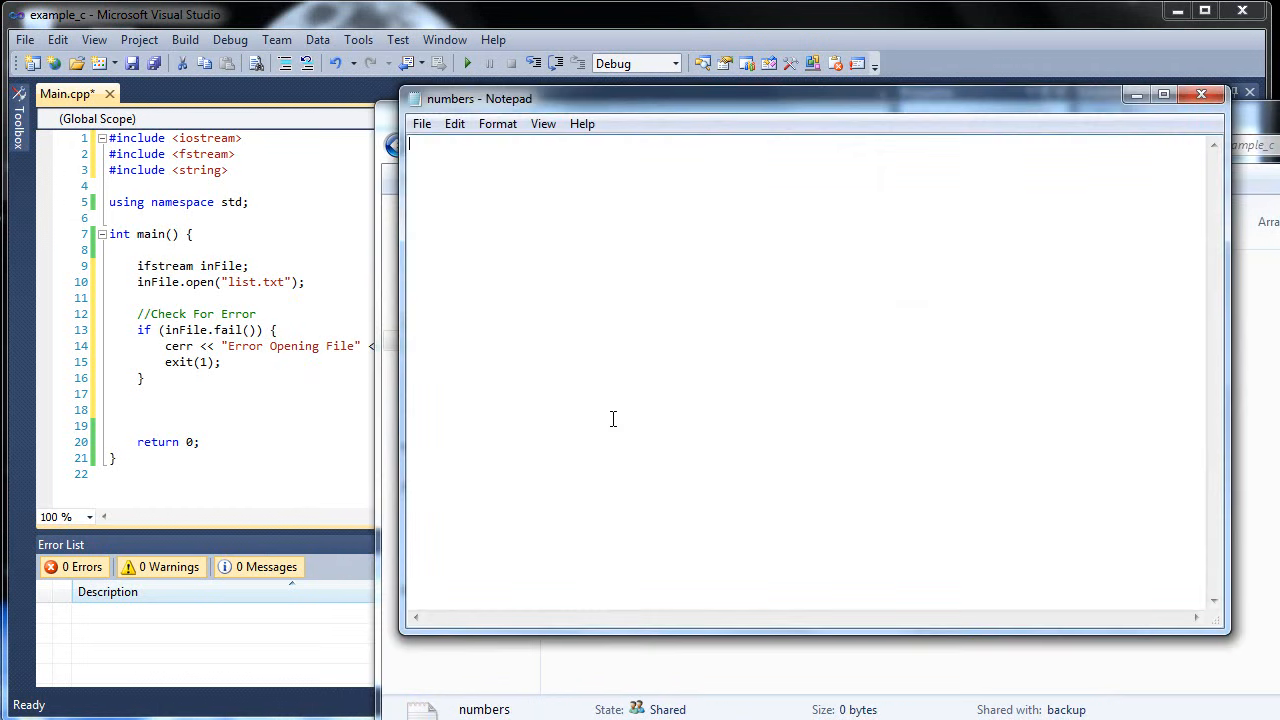
{"action": "type", "text": "4"}
{"action": "type", "text": "5"}
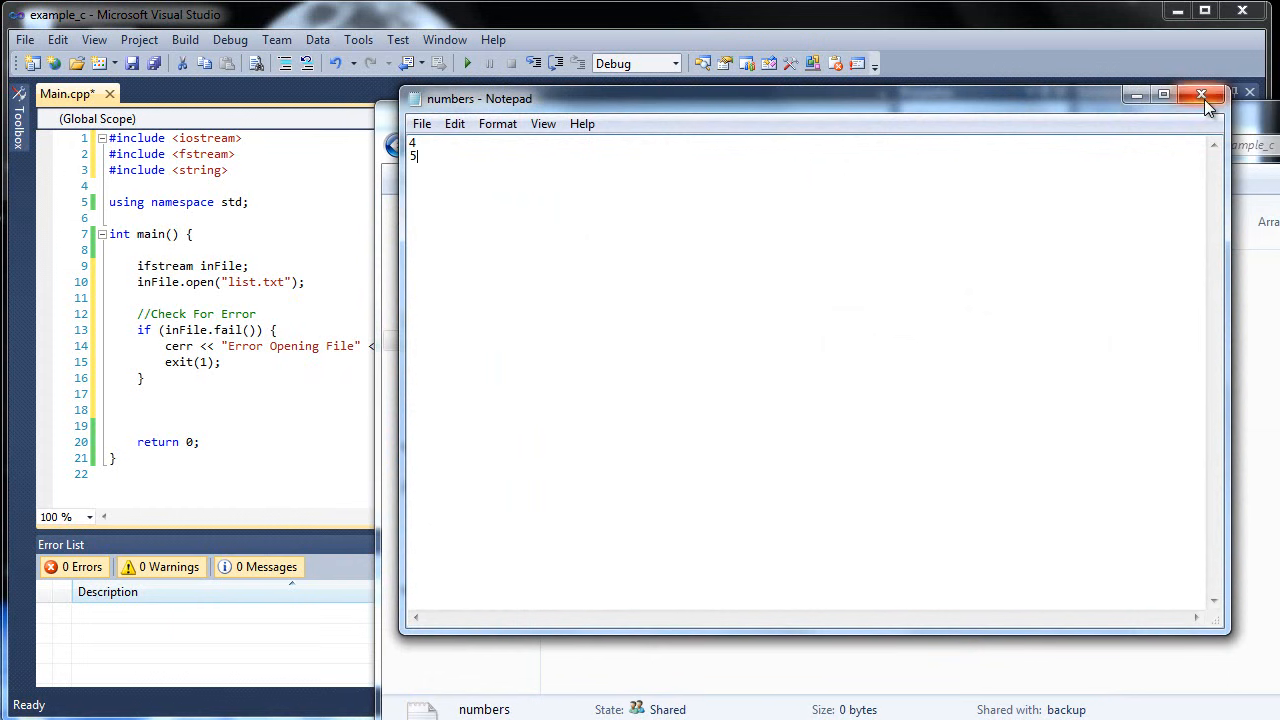
{"action": "left_click", "coordinate": [1200, 98]}
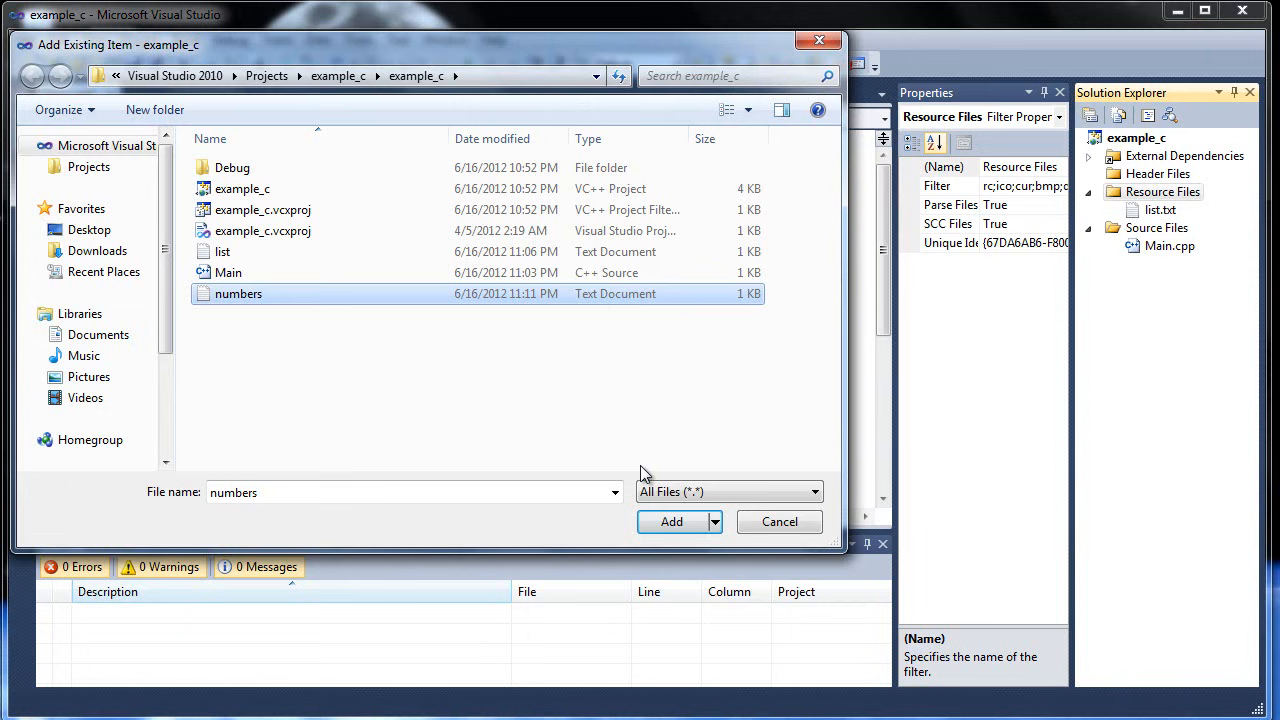
Step: Confirm adding numbers.txt to the project's Resource Files
{"action": "left_click", "coordinate": [672, 520]}
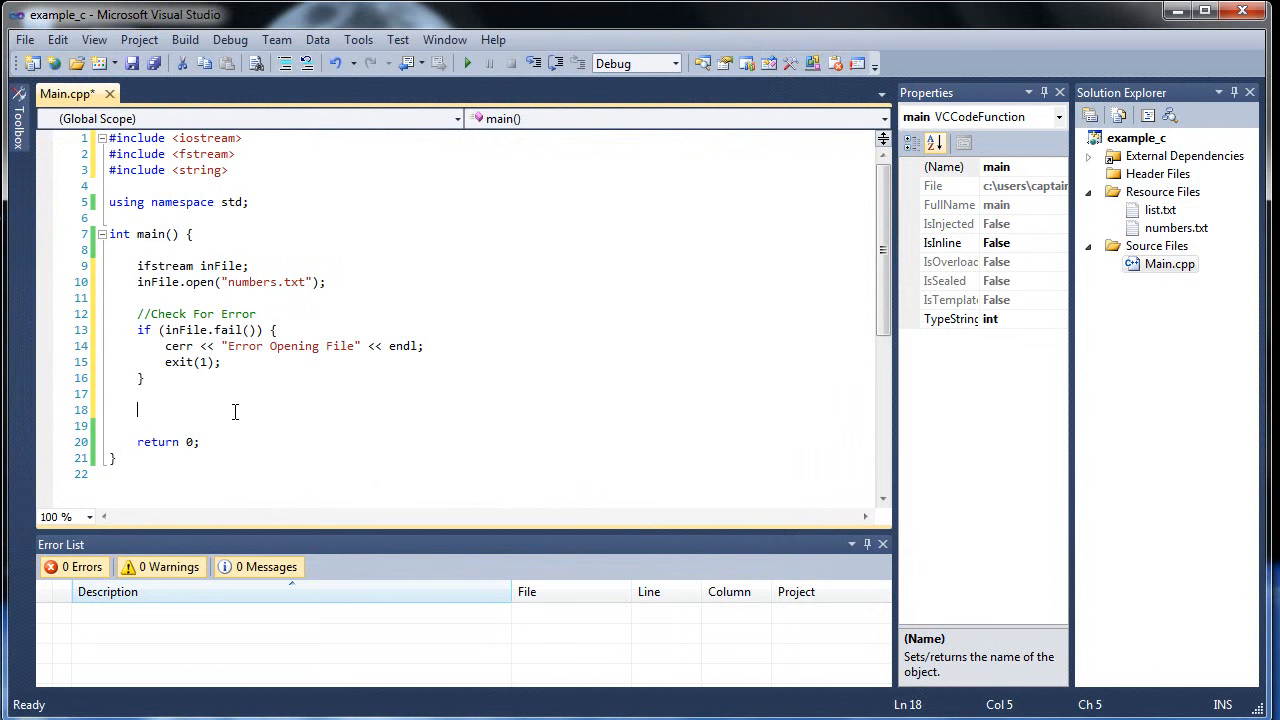
{"action": "mouse_move", "coordinate": [526, 320]}
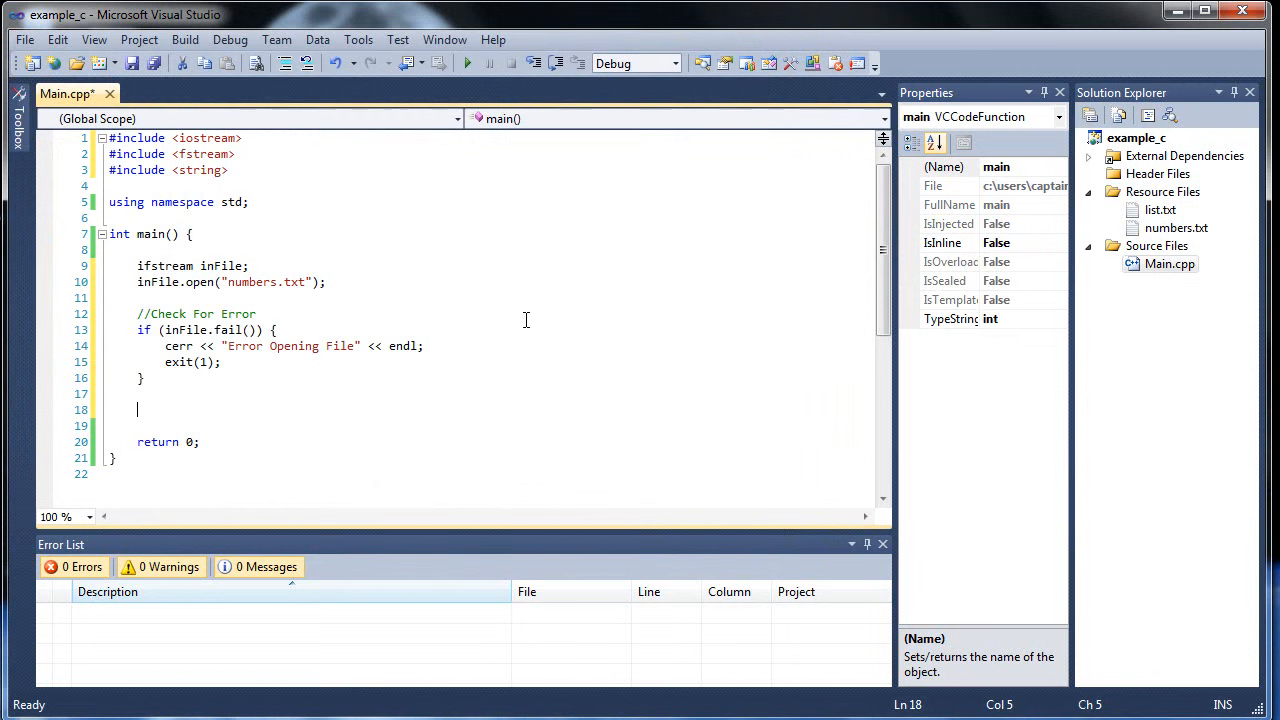
Step: Declare int x, y; and read both values with inFile >> x >> y;
{"action": "type", "text": "int x,"}
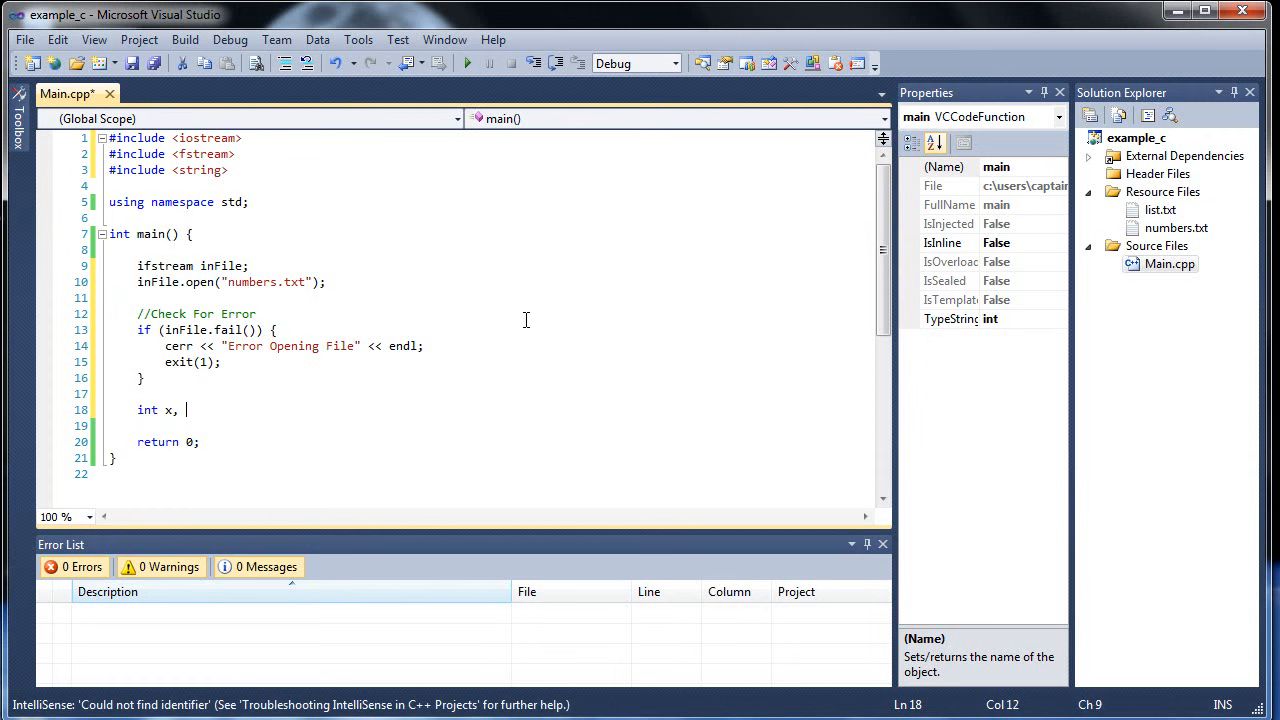
{"action": "type", "text": "y;"}
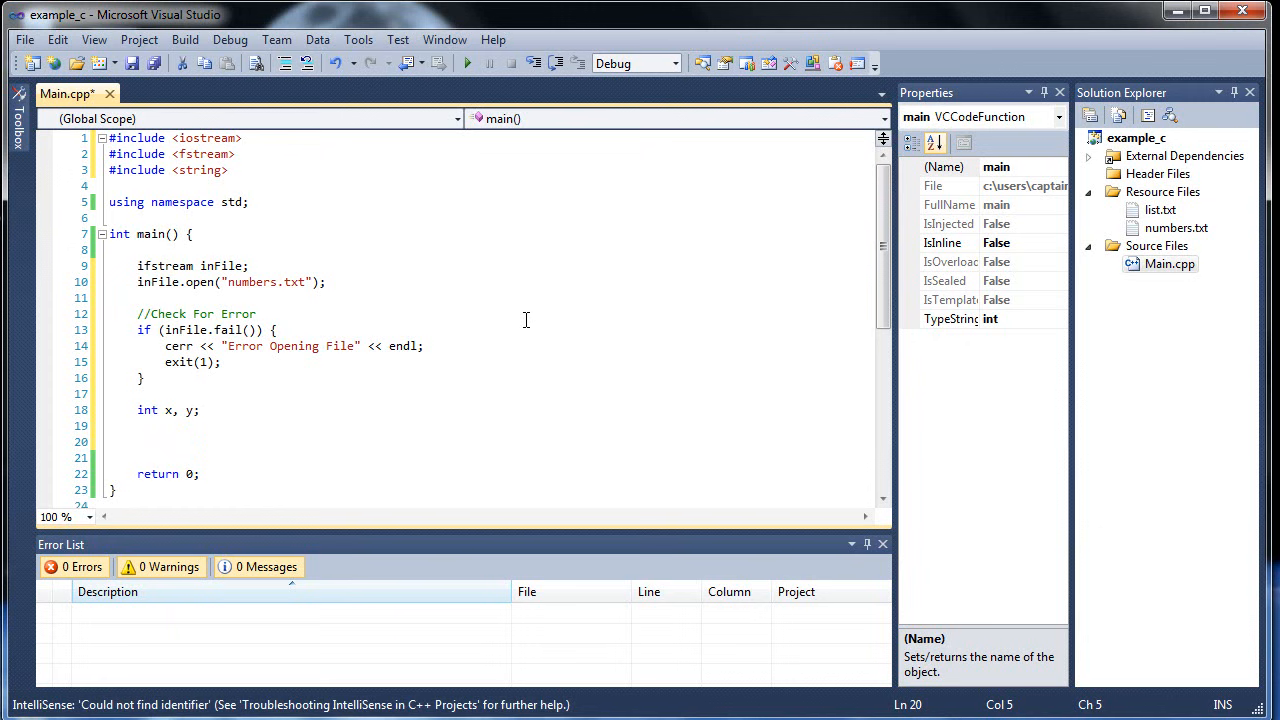
{"action": "type", "text": "in"}
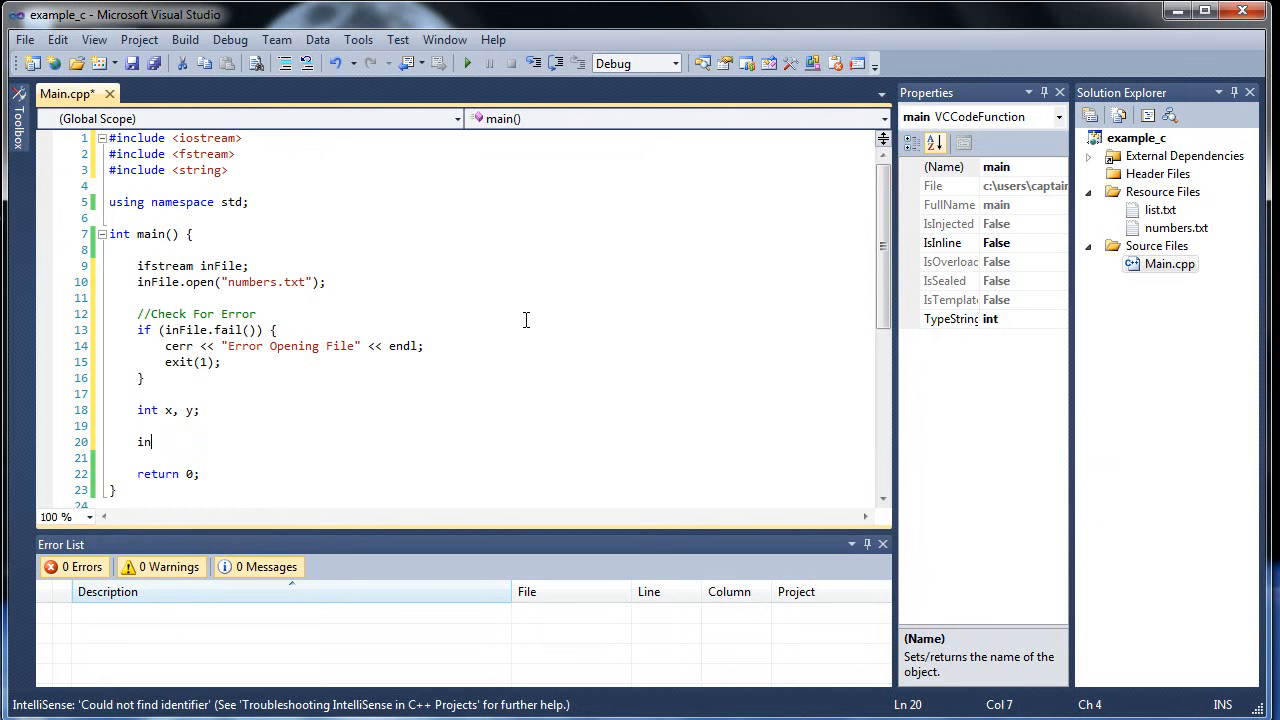
{"action": "type", "text": "File"}
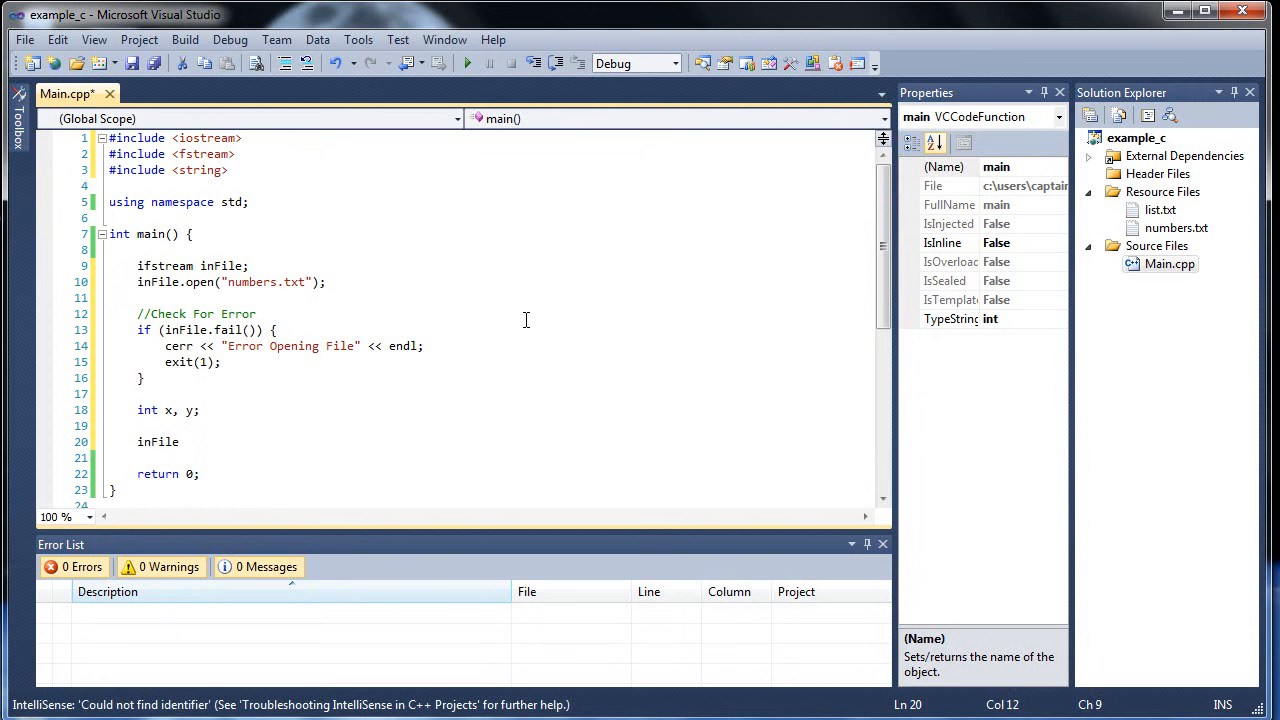
{"action": "type", "text": ">>"}
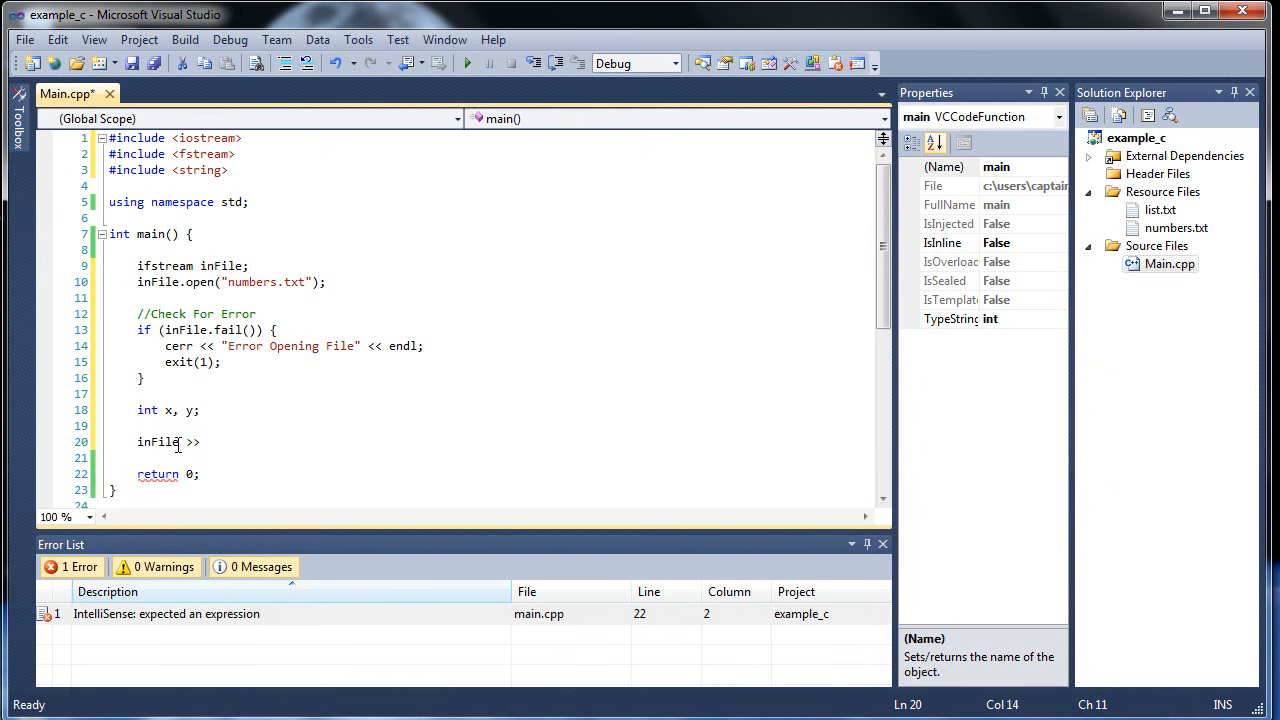
{"action": "mouse_move", "coordinate": [624, 348]}
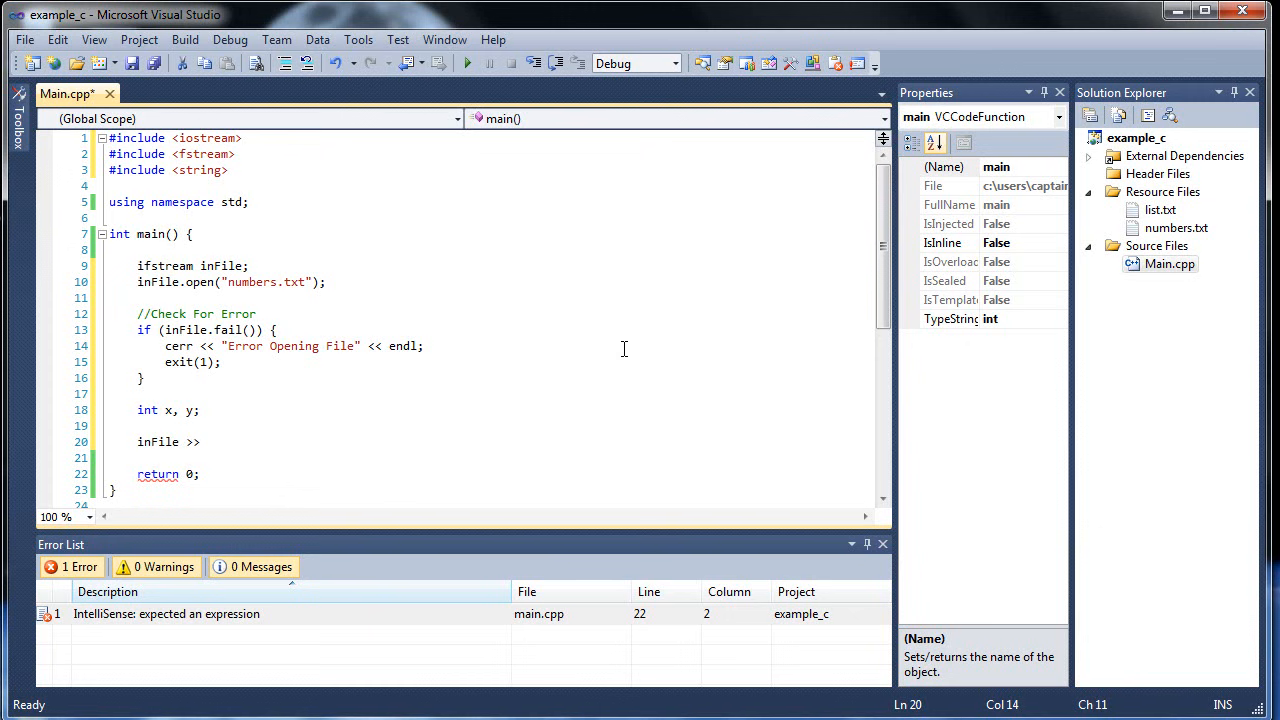
{"action": "type", "text": "x >>"}
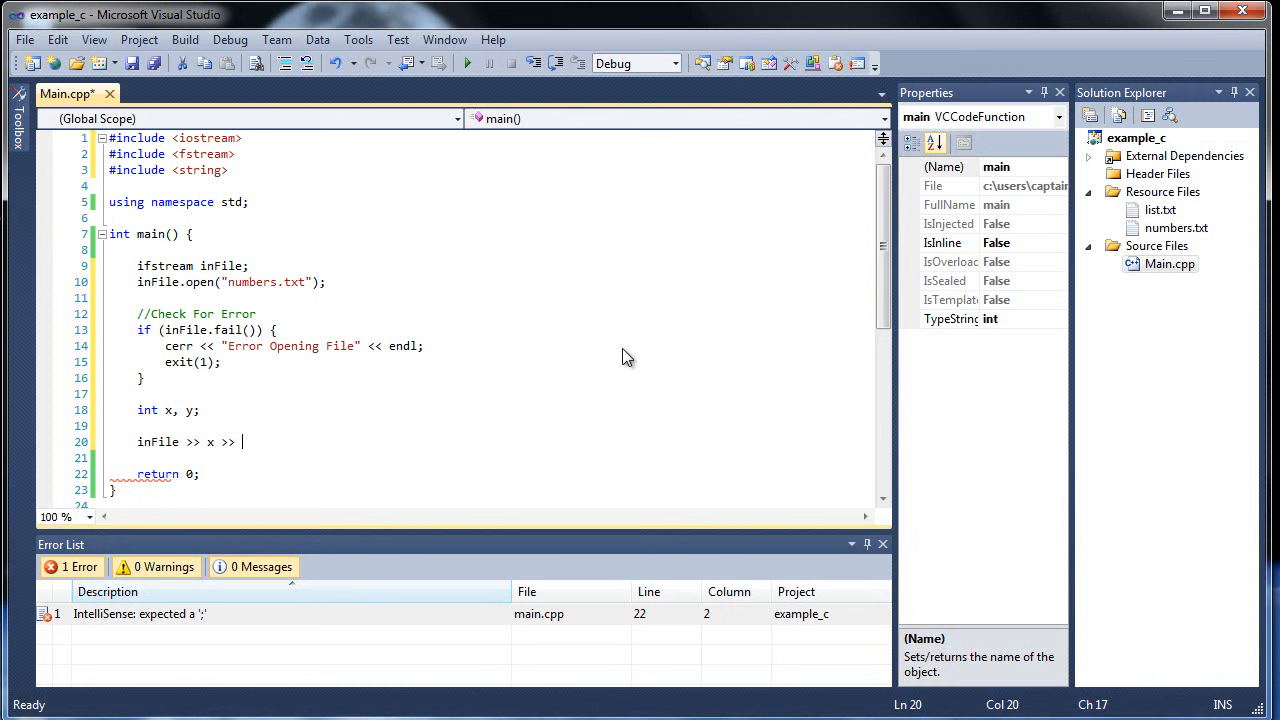
{"action": "type", "text": "y"}
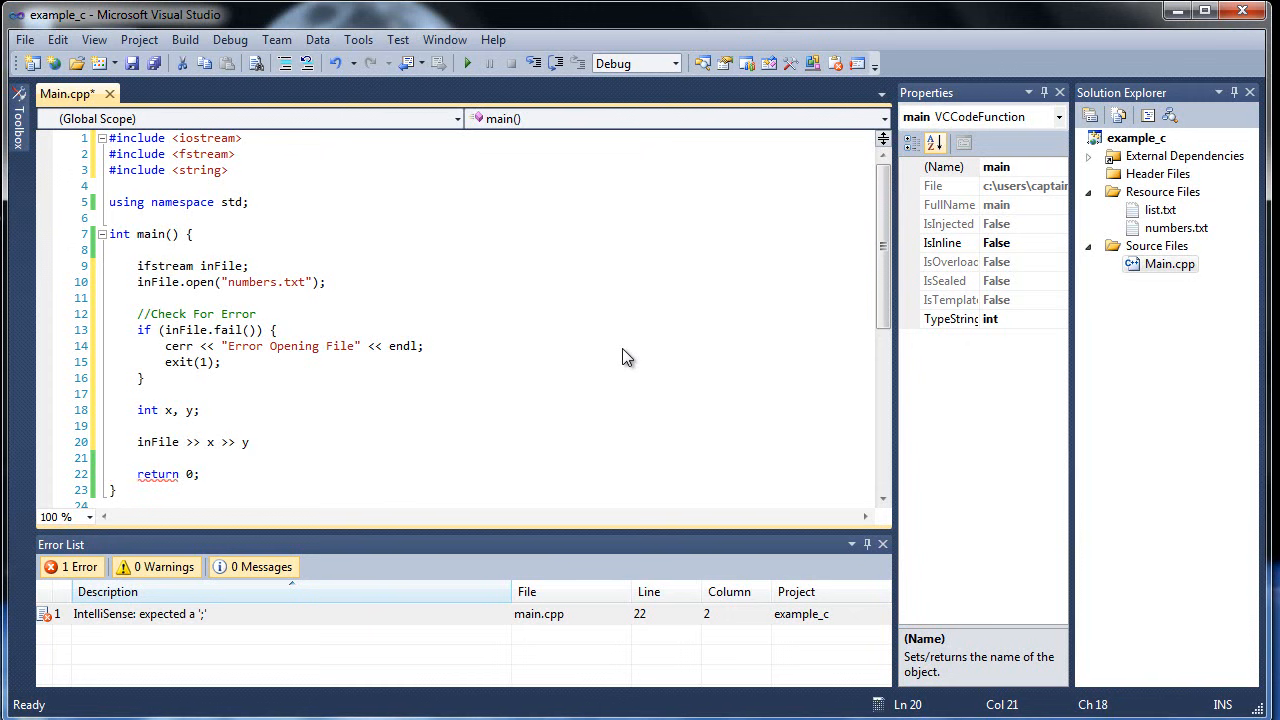
{"action": "left_click", "coordinate": [208, 442]}
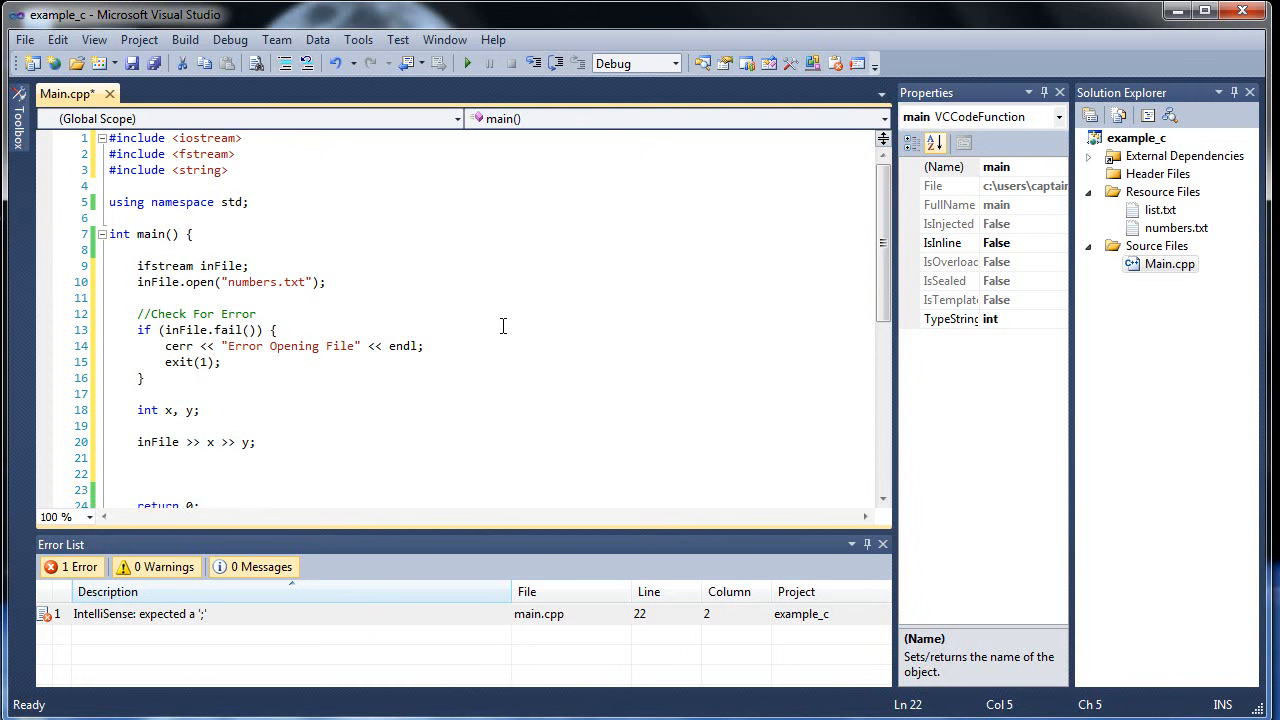
Step: Write a cout line printing "Num 1: " followed by x and endl
{"action": "type", "text": "cout"}
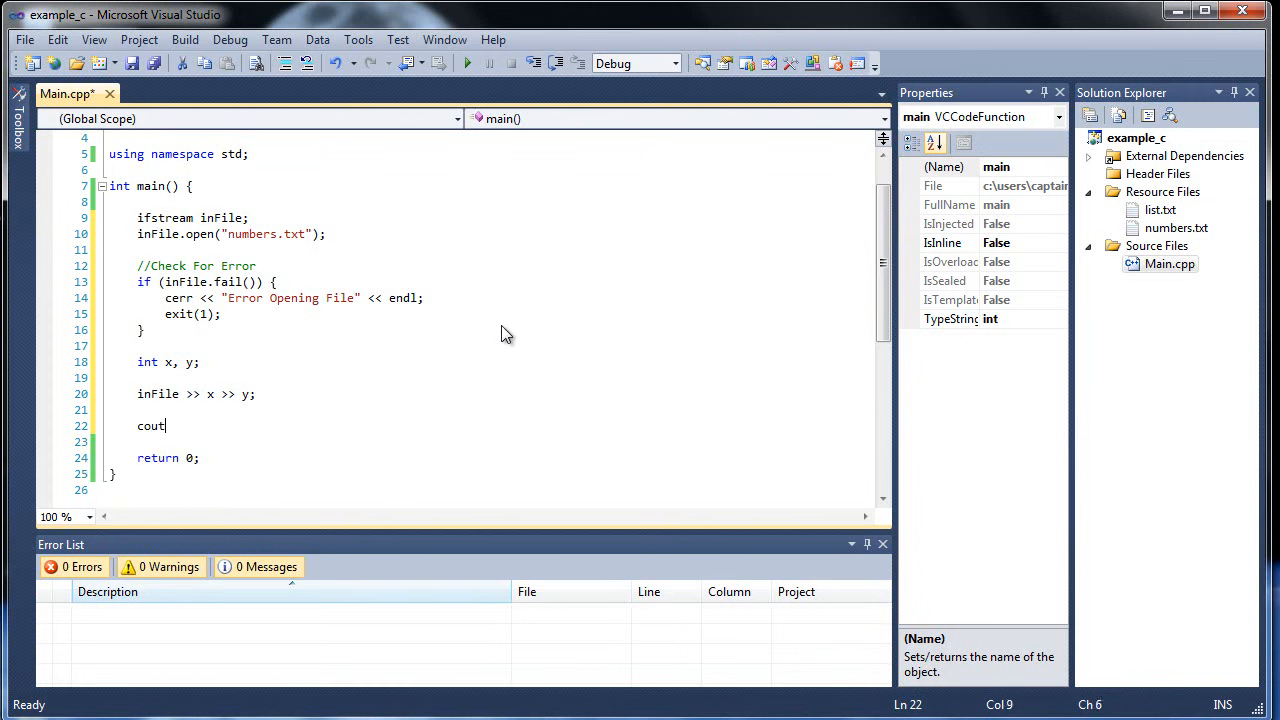
{"action": "type", "text": "<< \""}
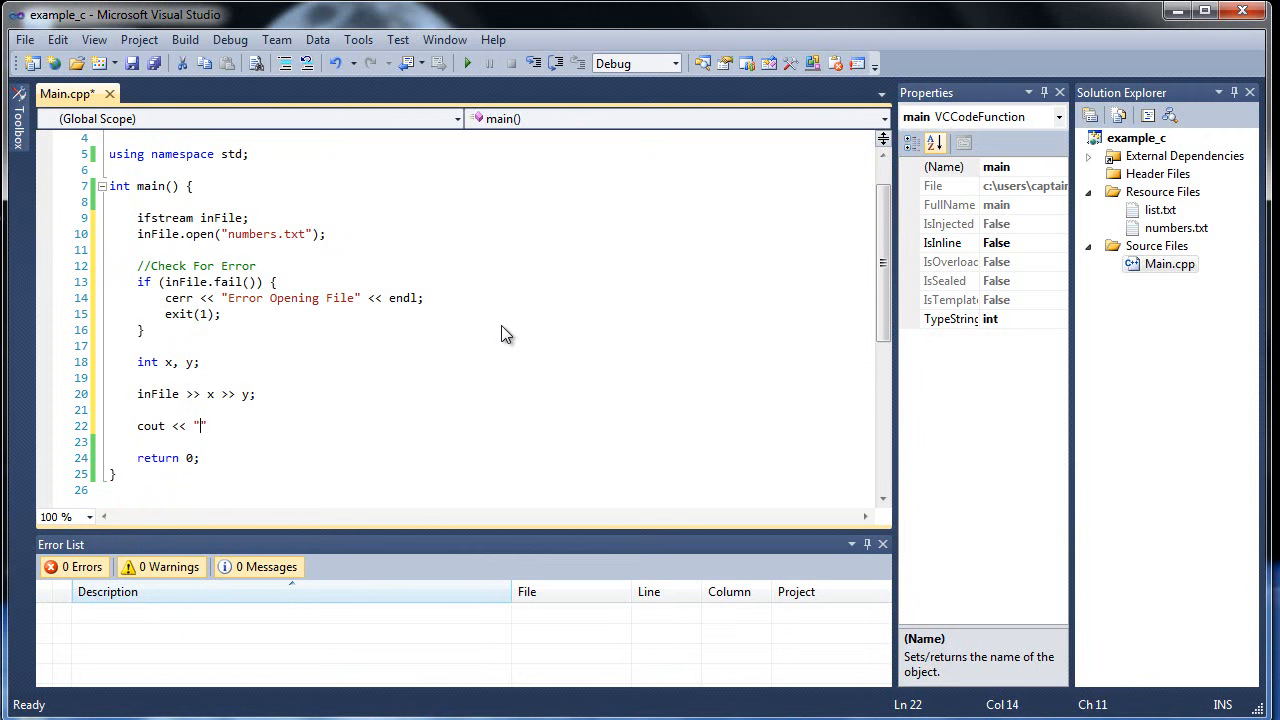
{"action": "type", "text": "Num 1:"}
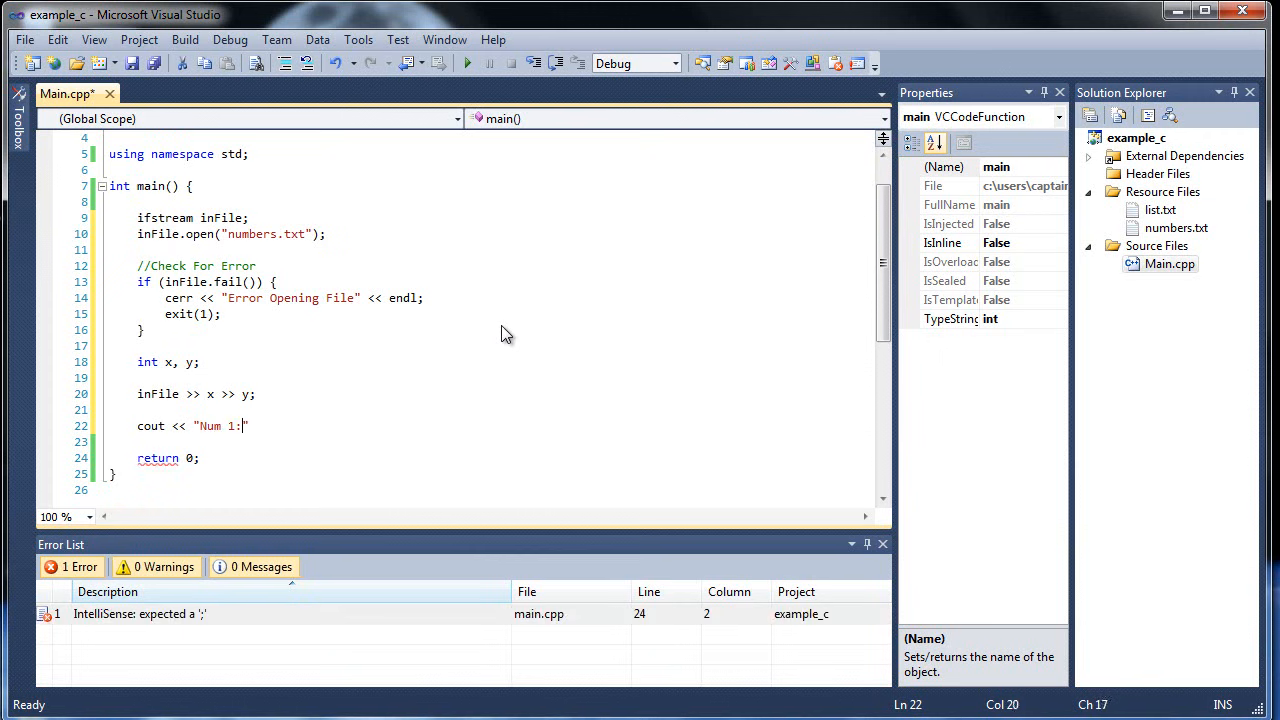
{"action": "type", "text": "\" \""}
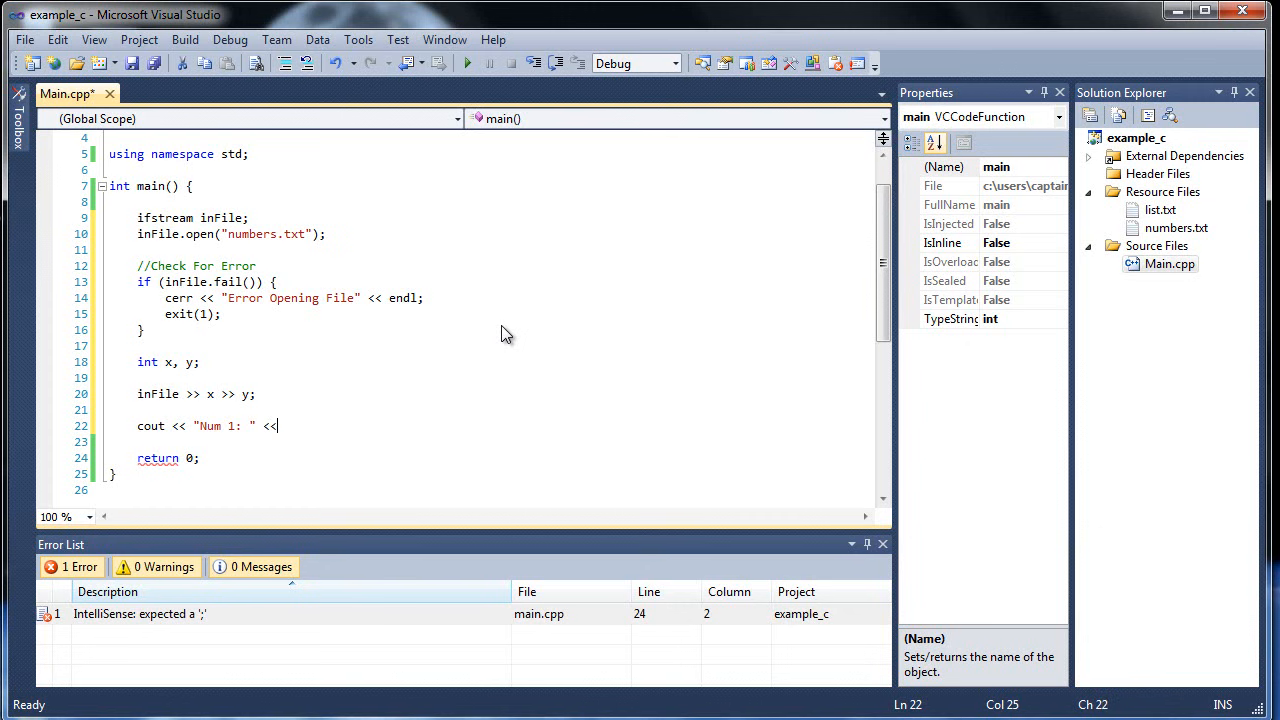
{"action": "type", "text": "x << endl;"}
{"action": "type", "text": "cout"}
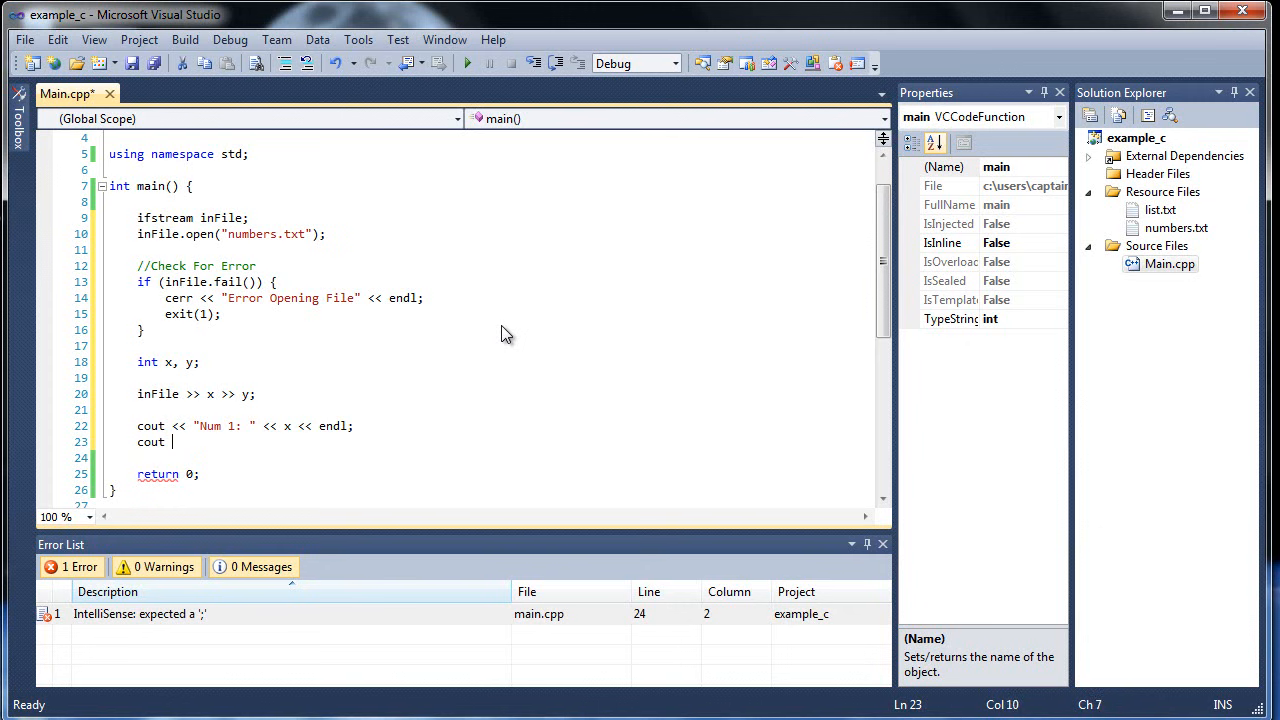
Step: Add the "Num 2: " << y << endl output, then build and run the program
{"action": "type", "text": "<< \""}
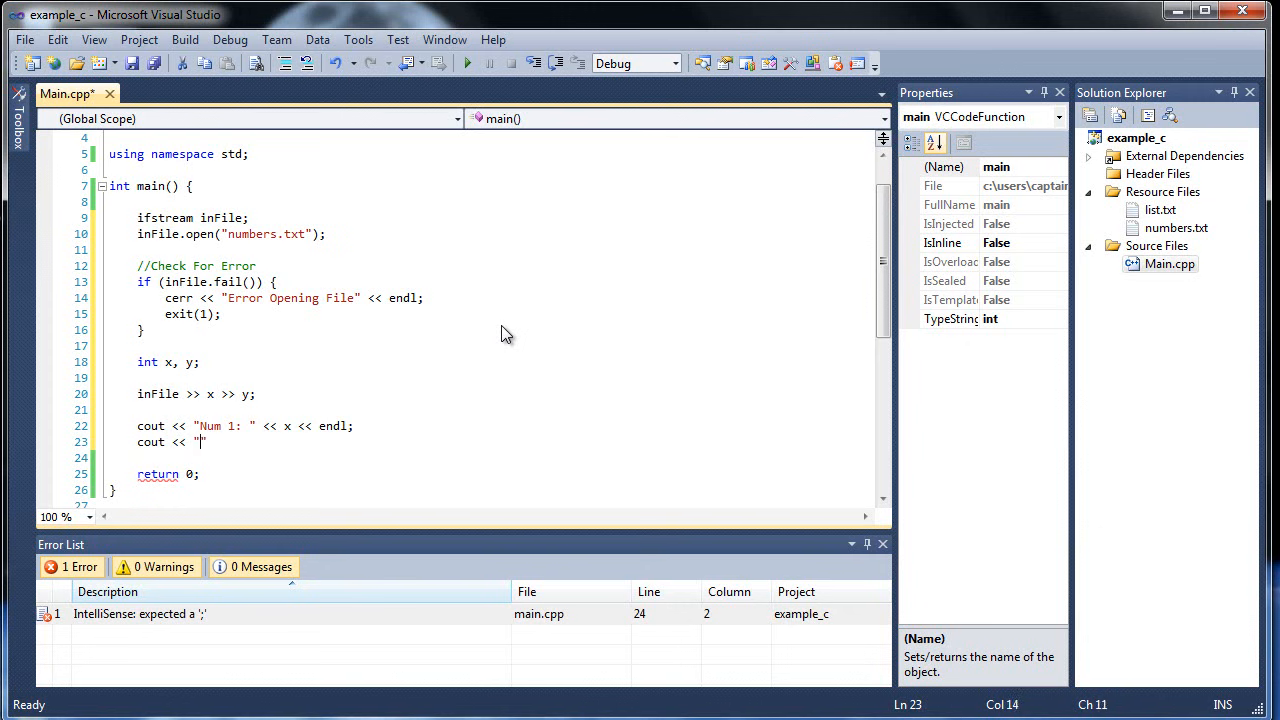
{"action": "type", "text": "Num 2"}
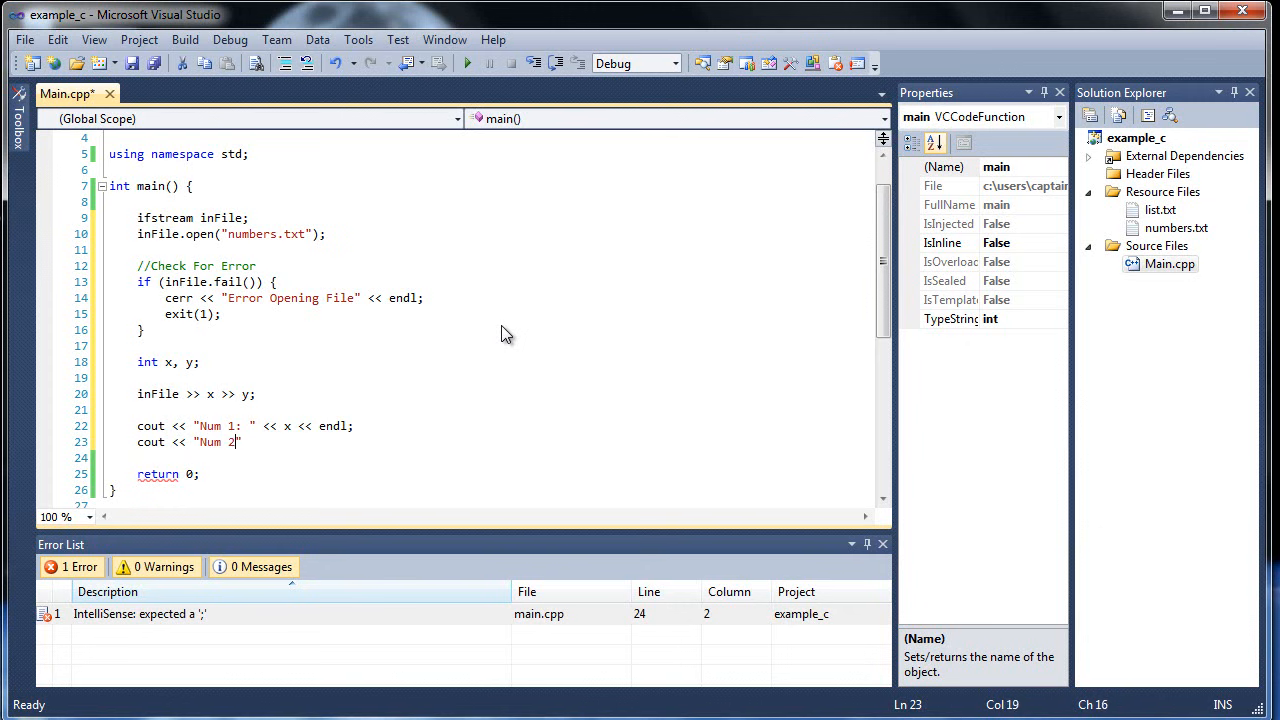
{"action": "type", "text": ": \" <<"}
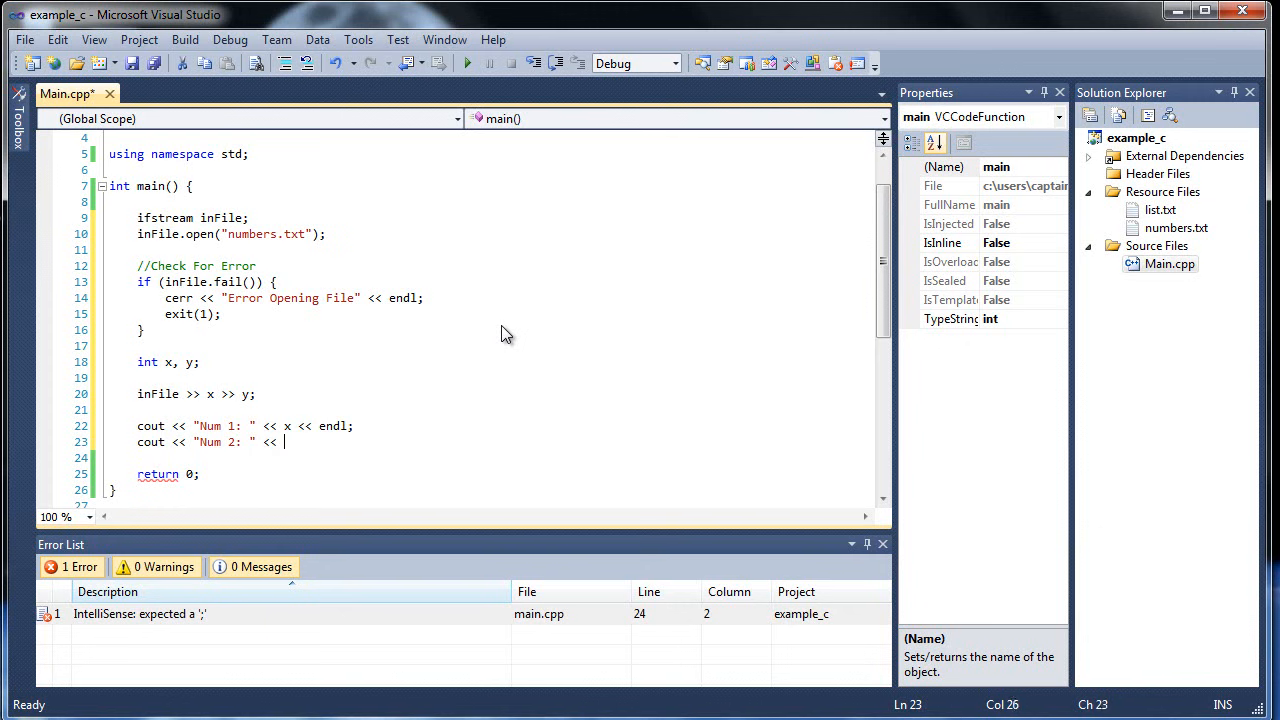
{"action": "type", "text": "y << endl;"}
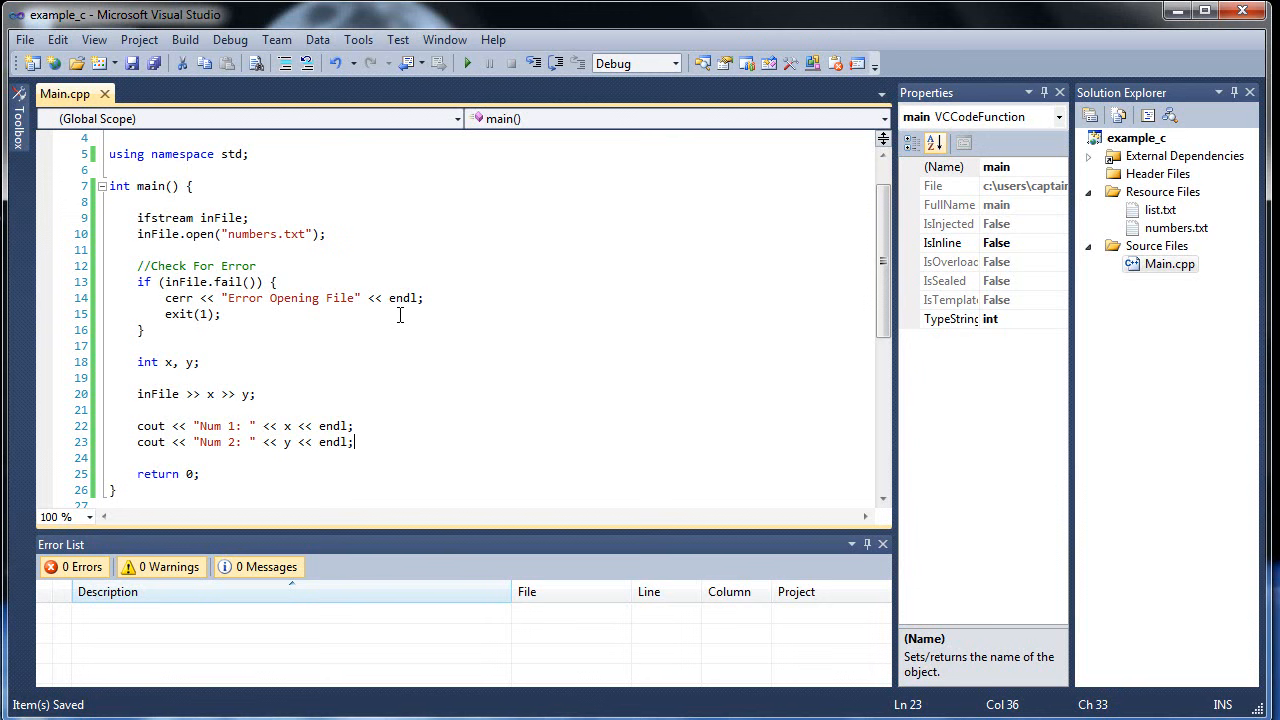
{"action": "left_click", "coordinate": [184, 40]}
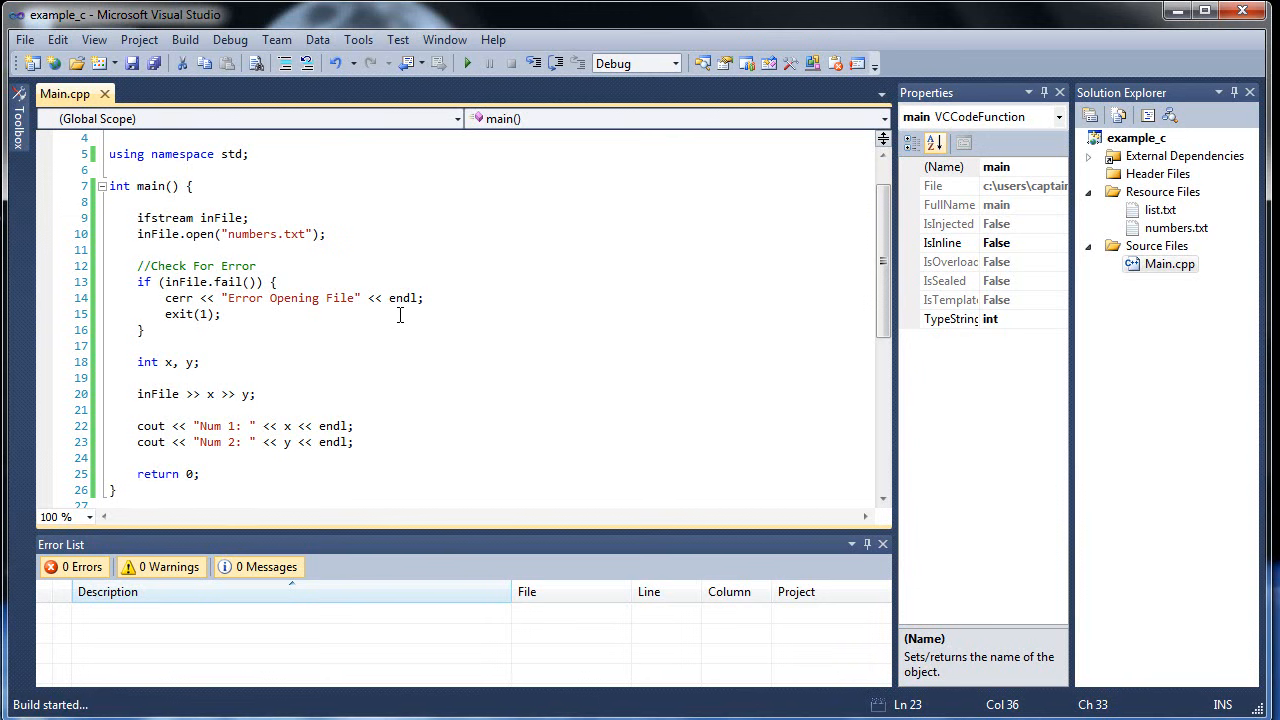
{"action": "left_click", "coordinate": [468, 62]}
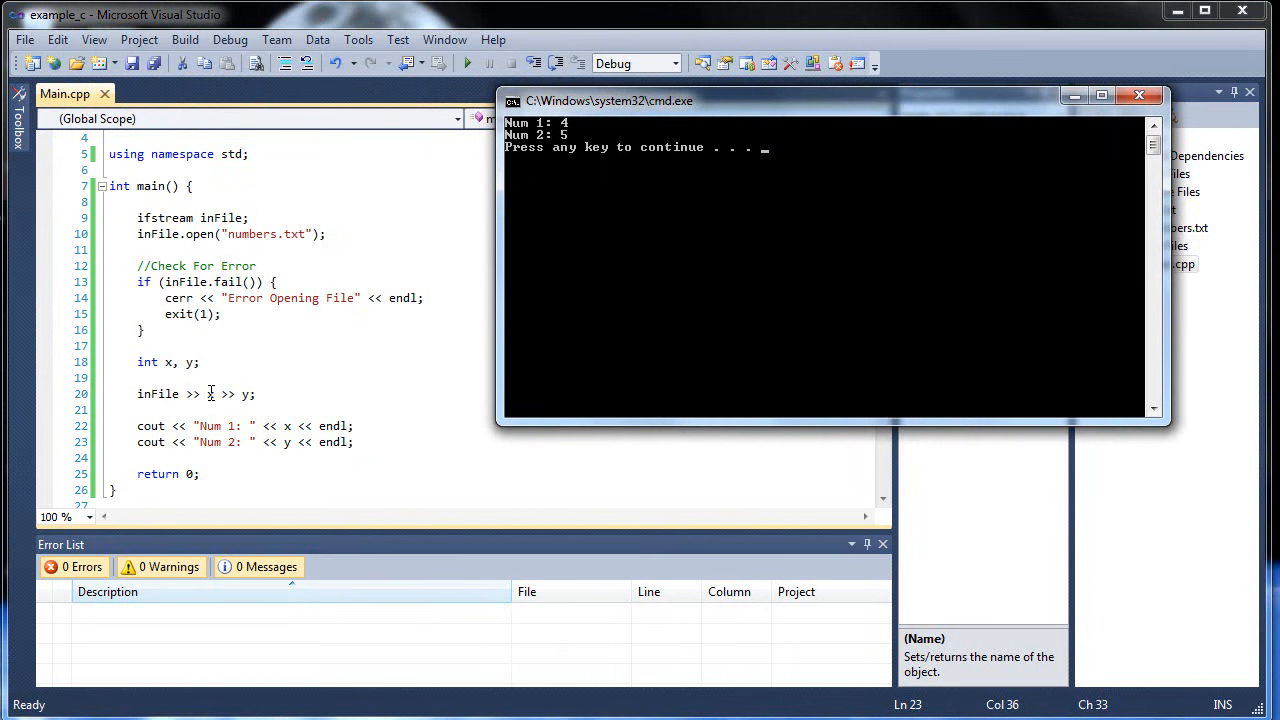
{"action": "mouse_move", "coordinate": [156, 392]}
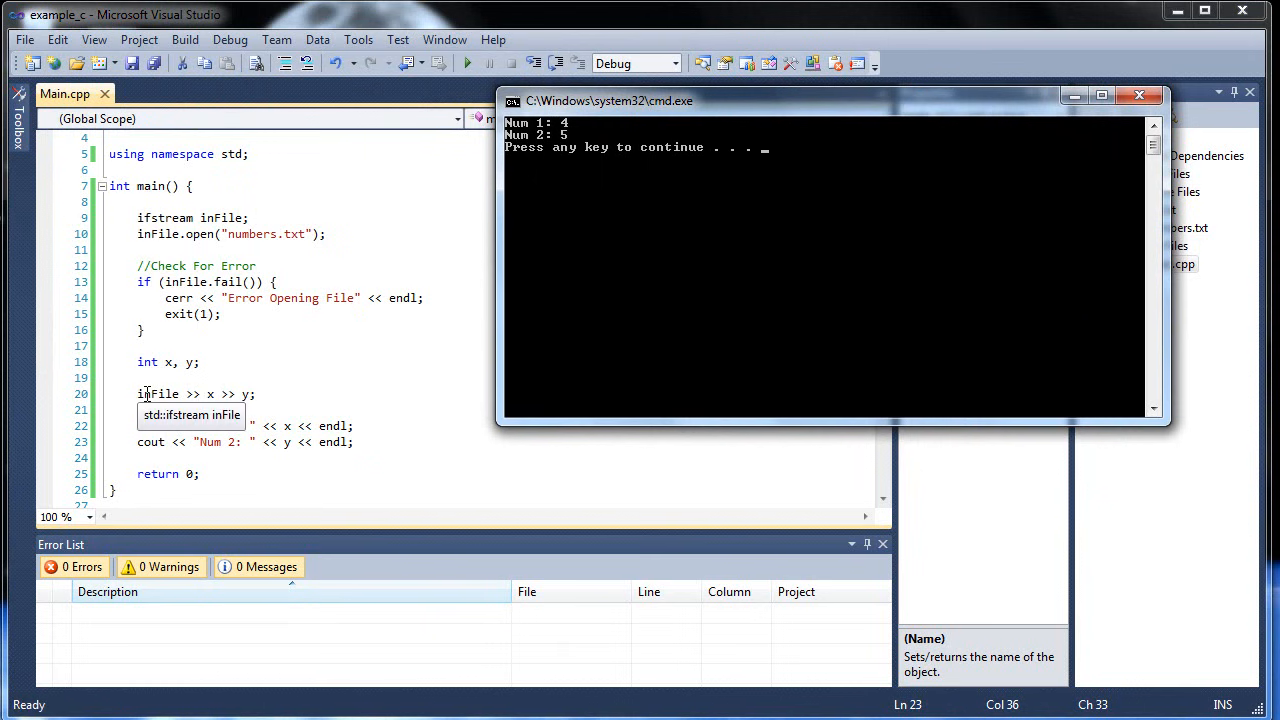
{"action": "mouse_move", "coordinate": [210, 394]}
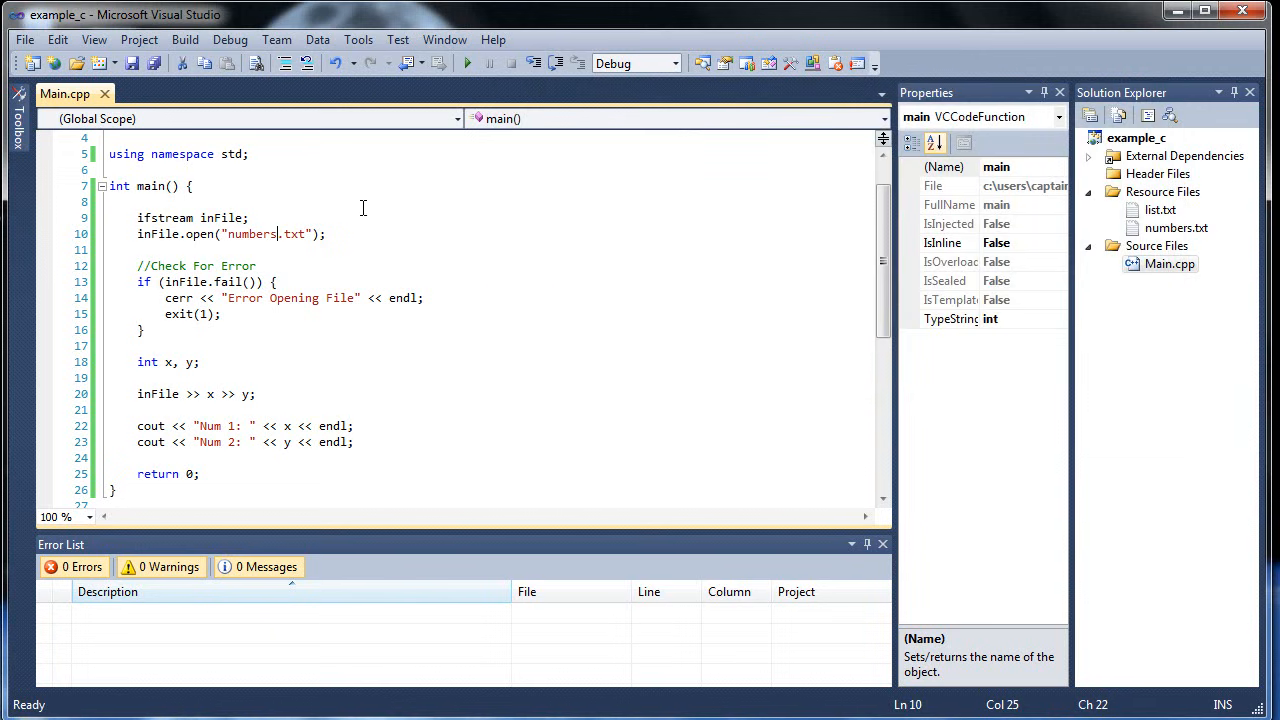
Step: Change the opened file name to "number.txt", save and rebuild the program
{"action": "key", "text": "Backspace"}
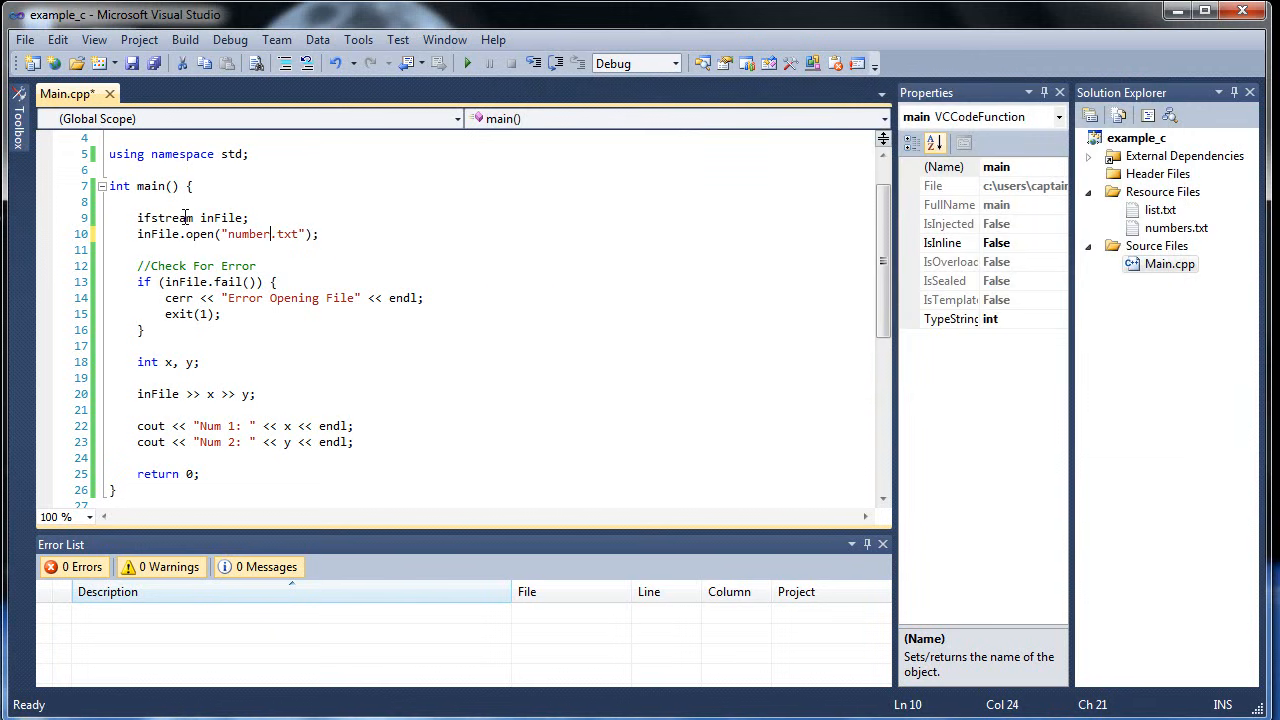
{"action": "key", "text": "ctrl+s"}
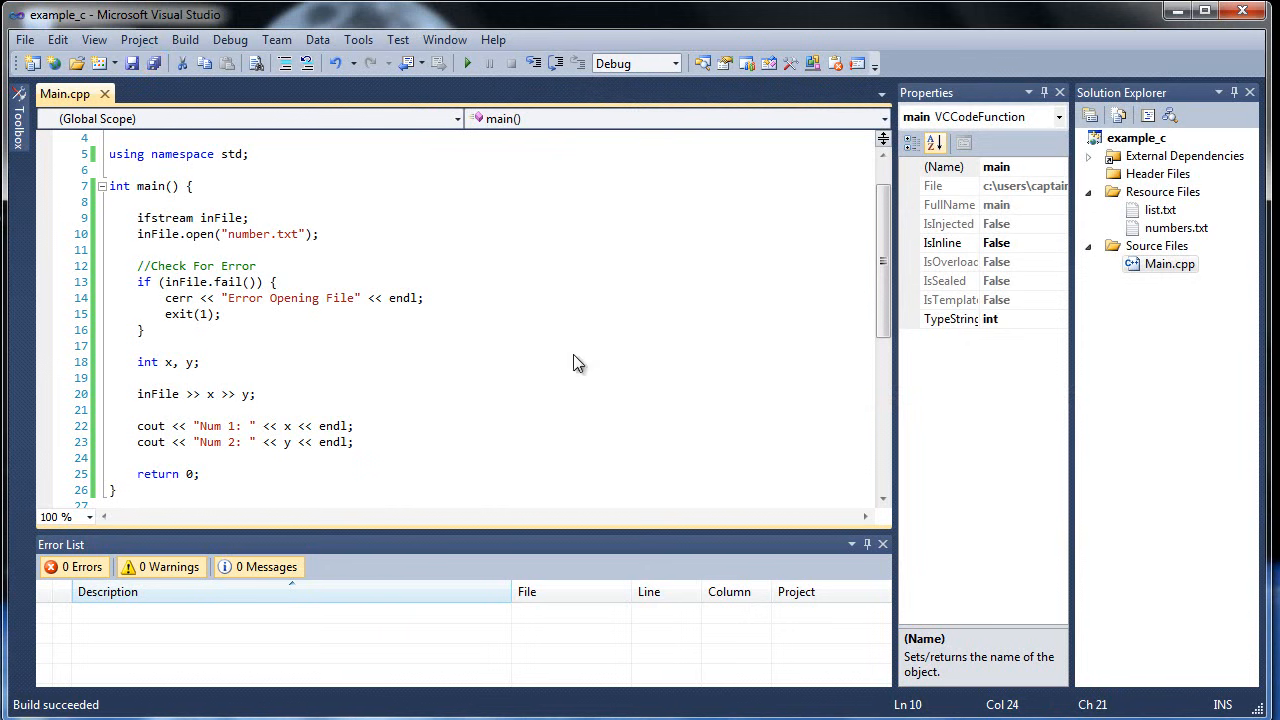
{"action": "left_click", "coordinate": [468, 62]}
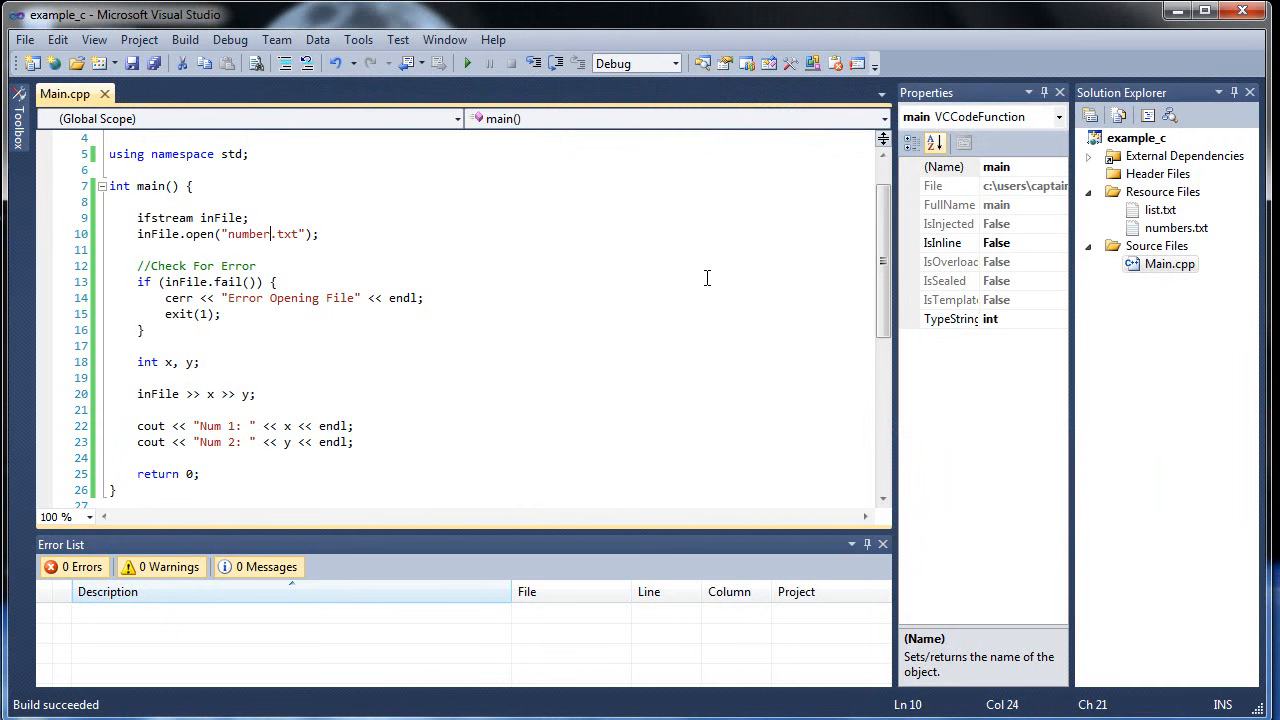
Step: Return to the editor and select the word number in the file name
{"action": "left_click", "coordinate": [140, 378]}
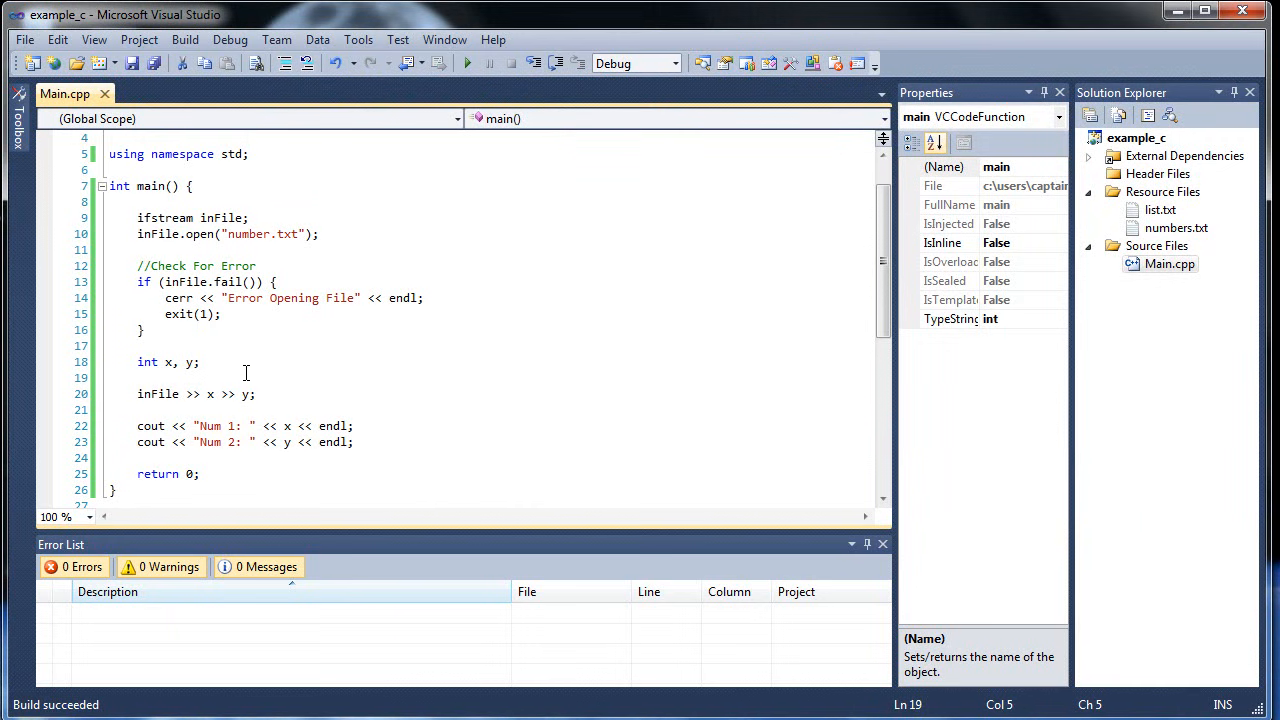
{"action": "left_click", "coordinate": [230, 234]}
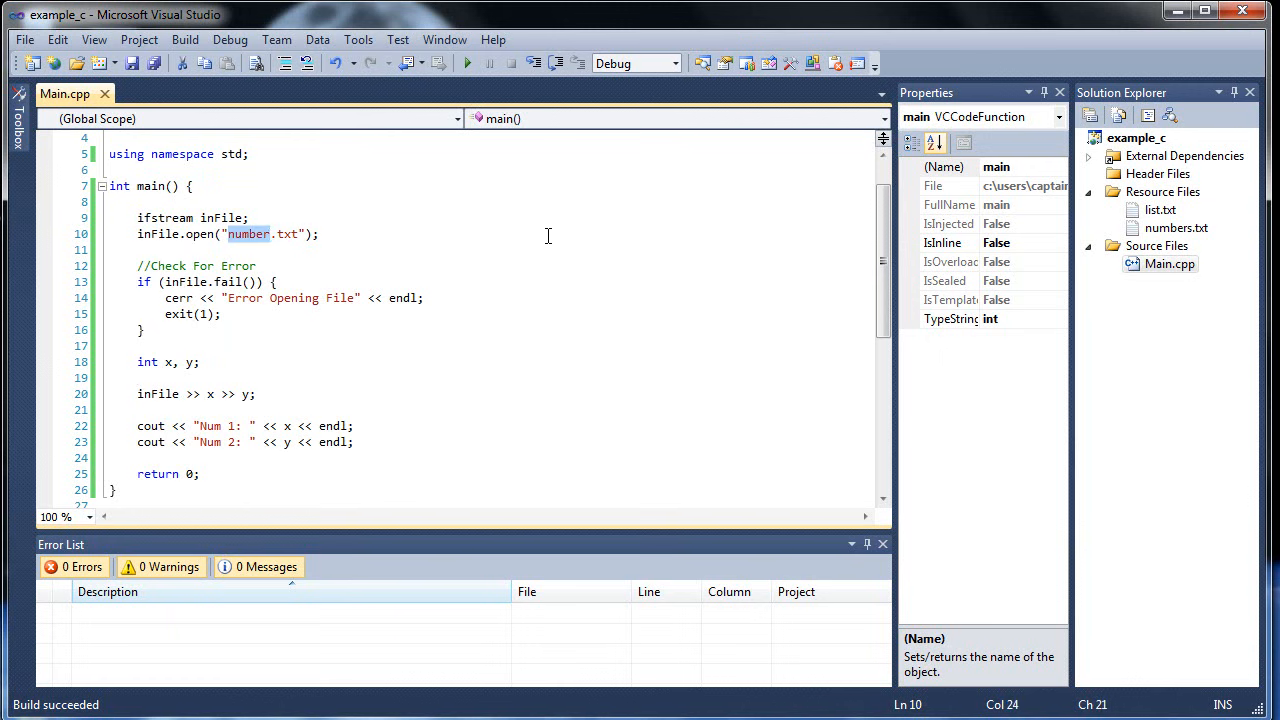
{"action": "mouse_move", "coordinate": [660, 236]}
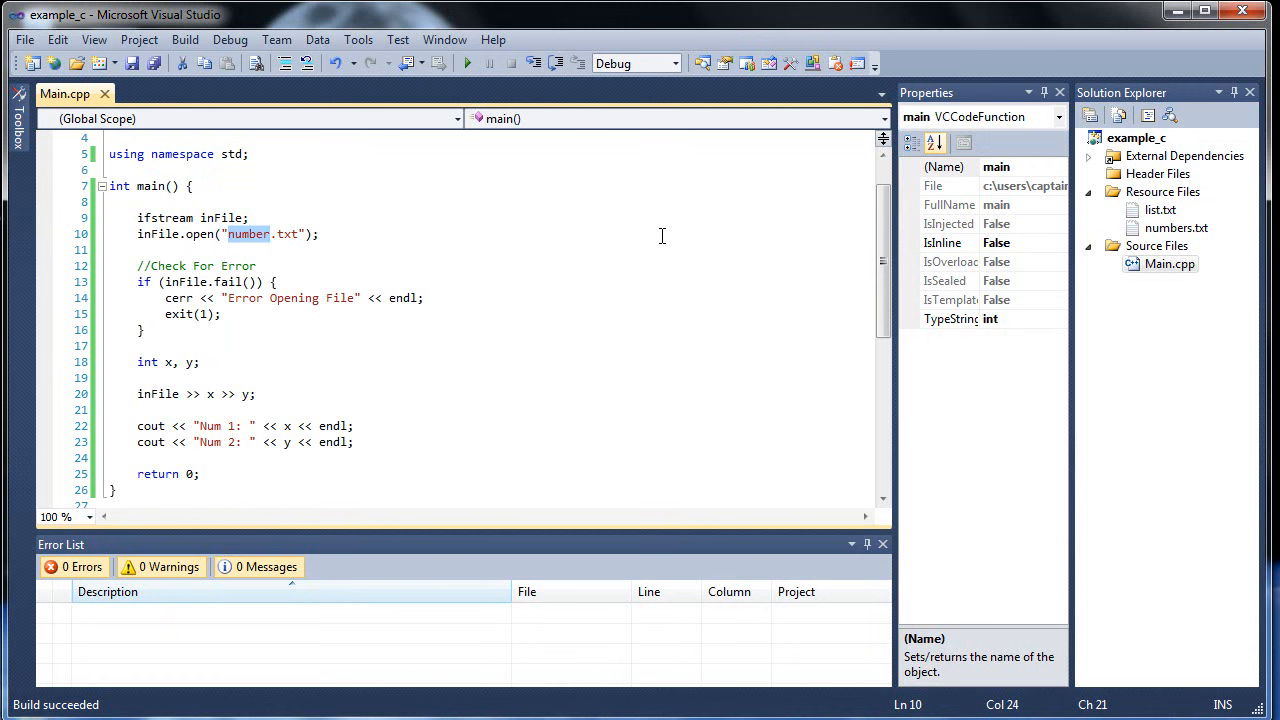
{"action": "left_click", "coordinate": [318, 234]}
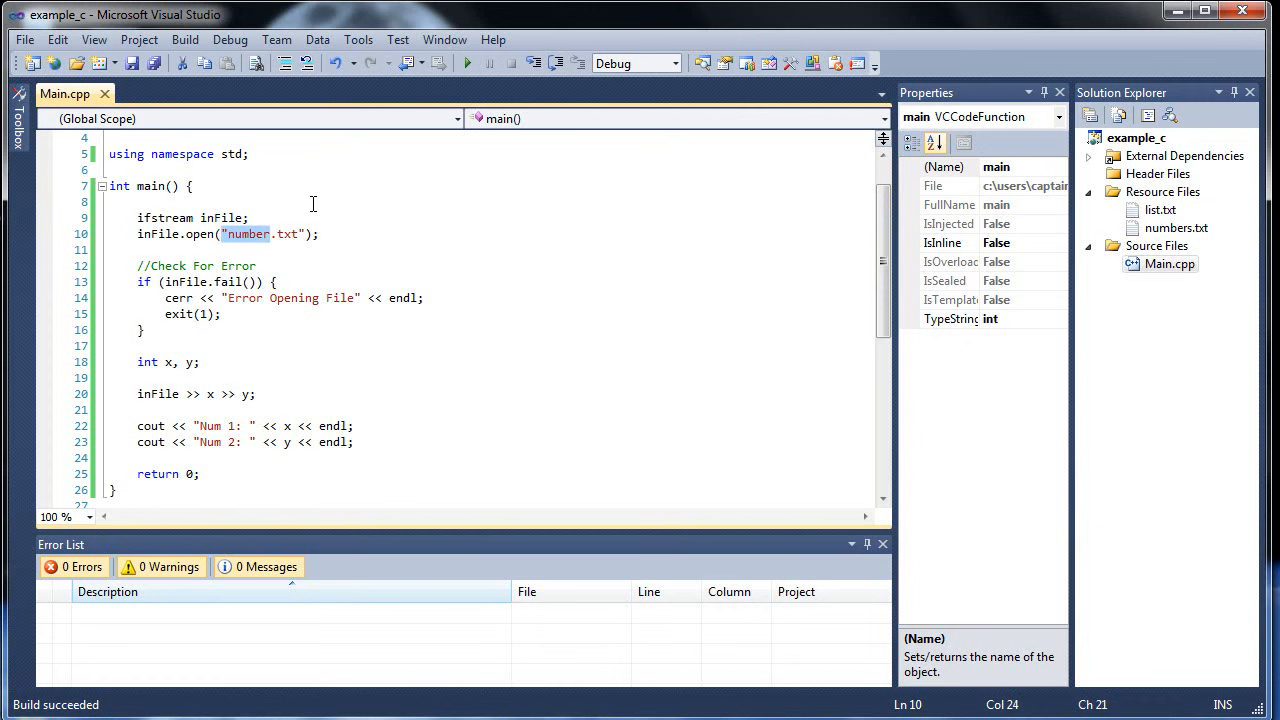
Step: Restore "list.txt" in the open call and replace int x, y; with string item;
{"action": "type", "text": "list"}
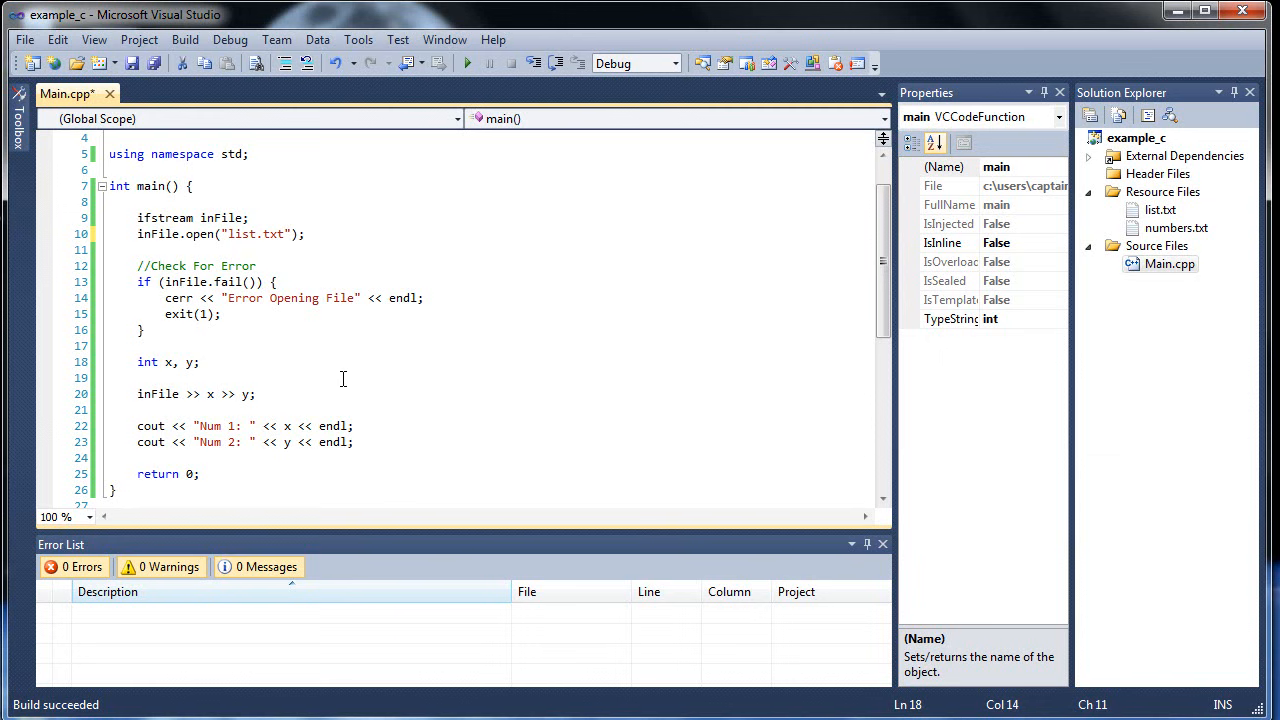
{"action": "left_click", "coordinate": [156, 364]}
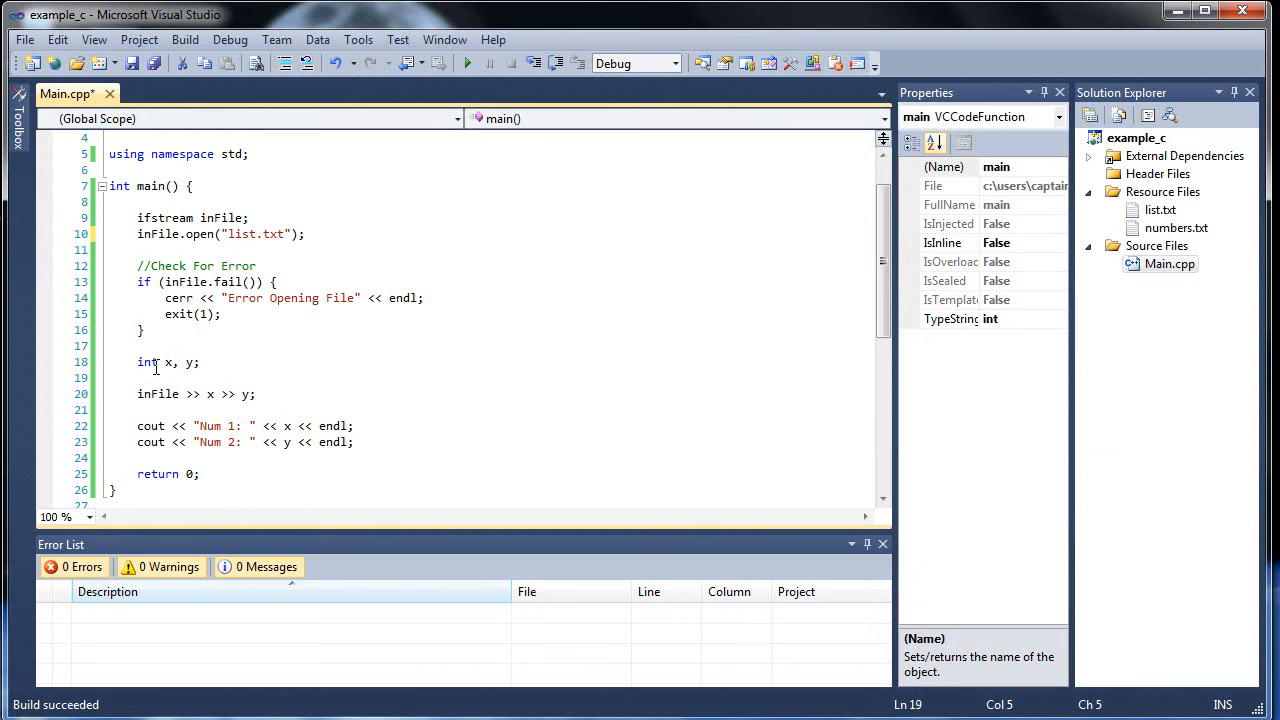
{"action": "type", "text": "st"}
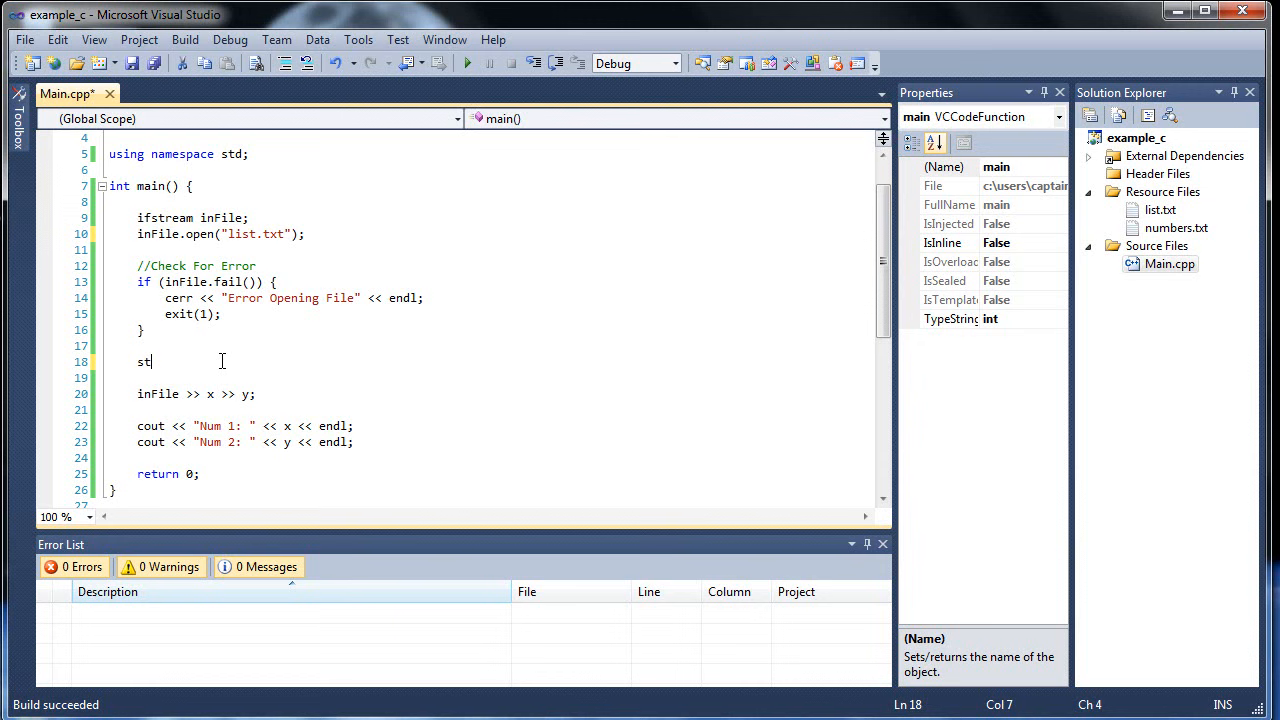
{"action": "type", "text": "ring item;"}
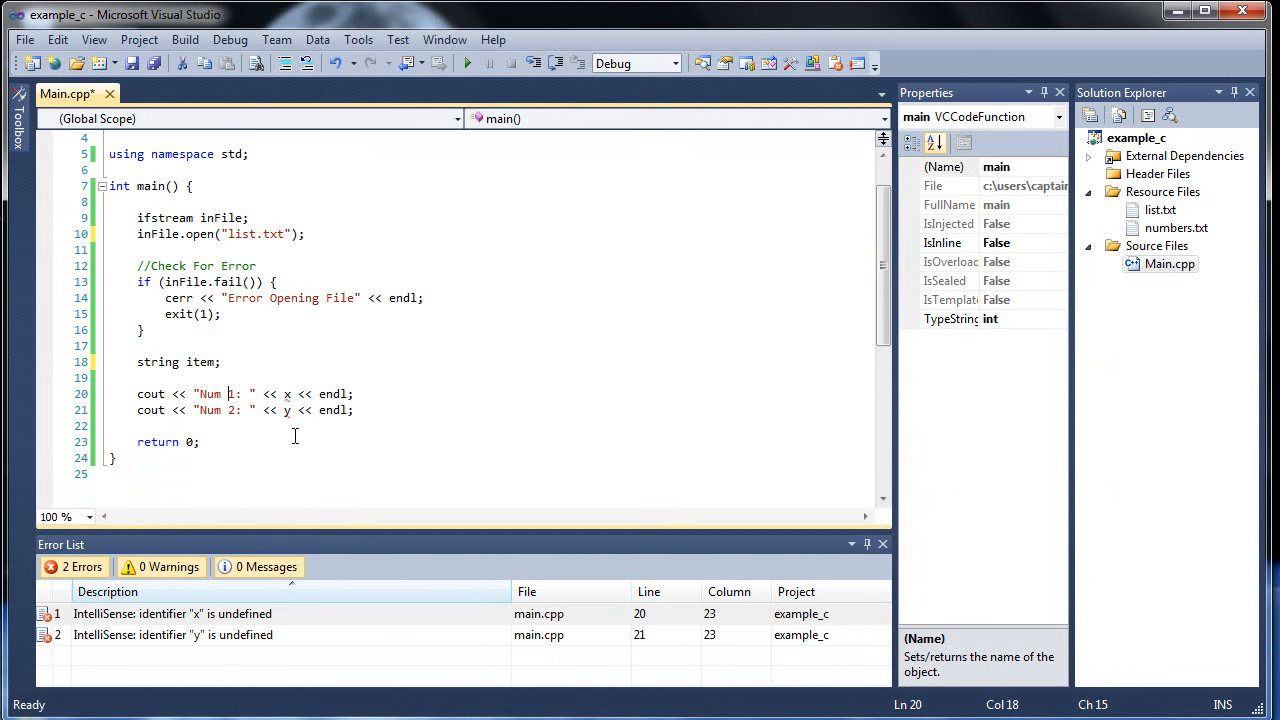
Step: Delete the two cout lines printing Num 1 and Num 2
{"action": "left_click_drag", "start_coordinate": [136, 392], "coordinate": [352, 410]}
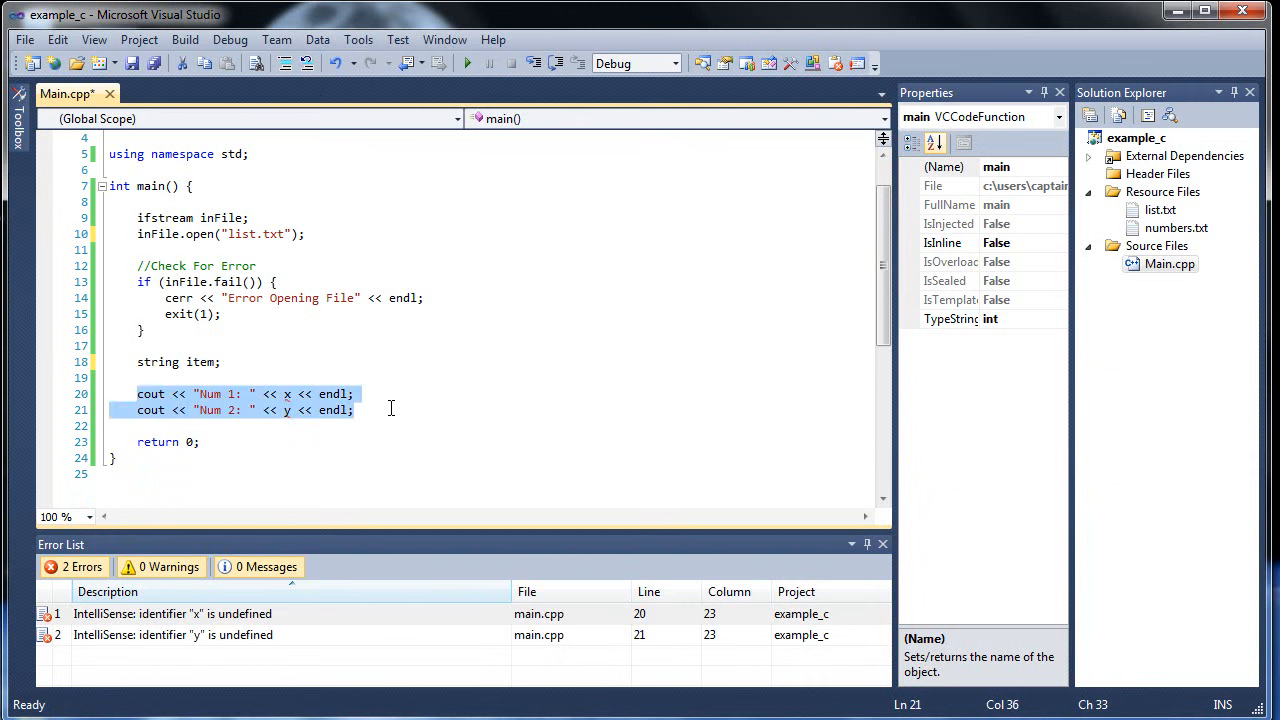
{"action": "key", "text": "Delete"}
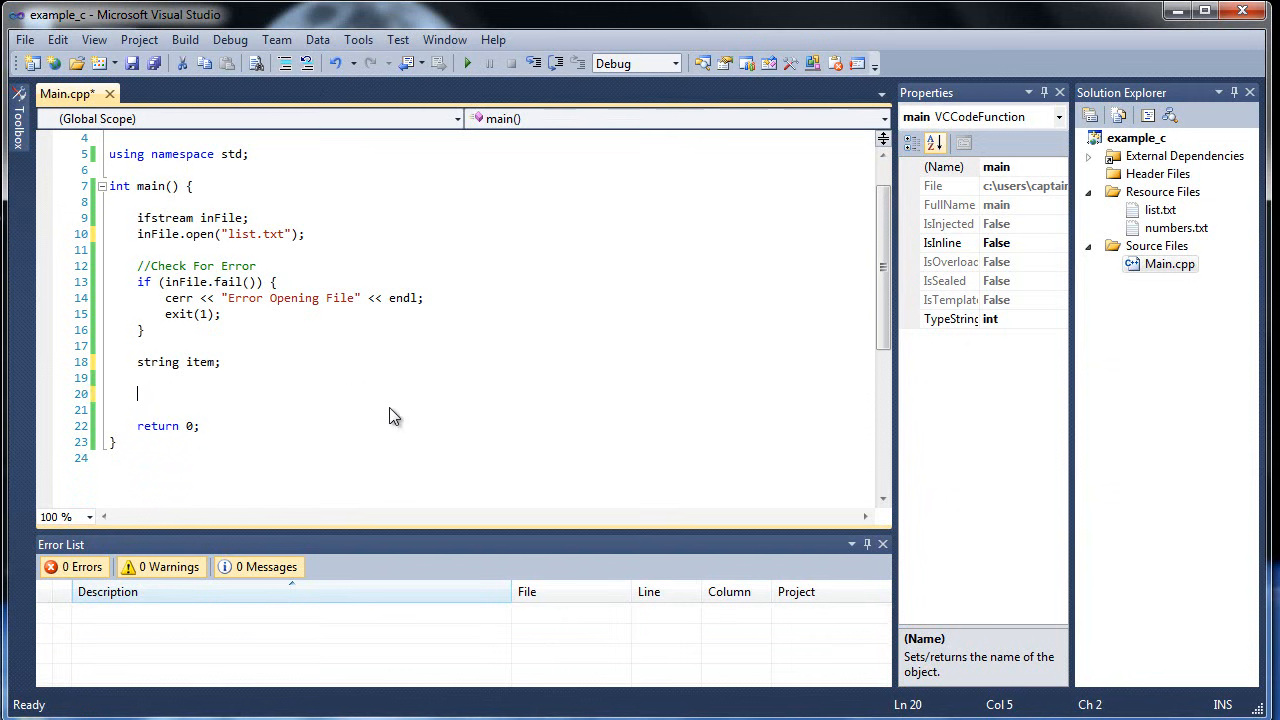
Step: Start a while loop and add the comment //Read a file until you've reached the end above it
{"action": "type", "text": "while () {"}
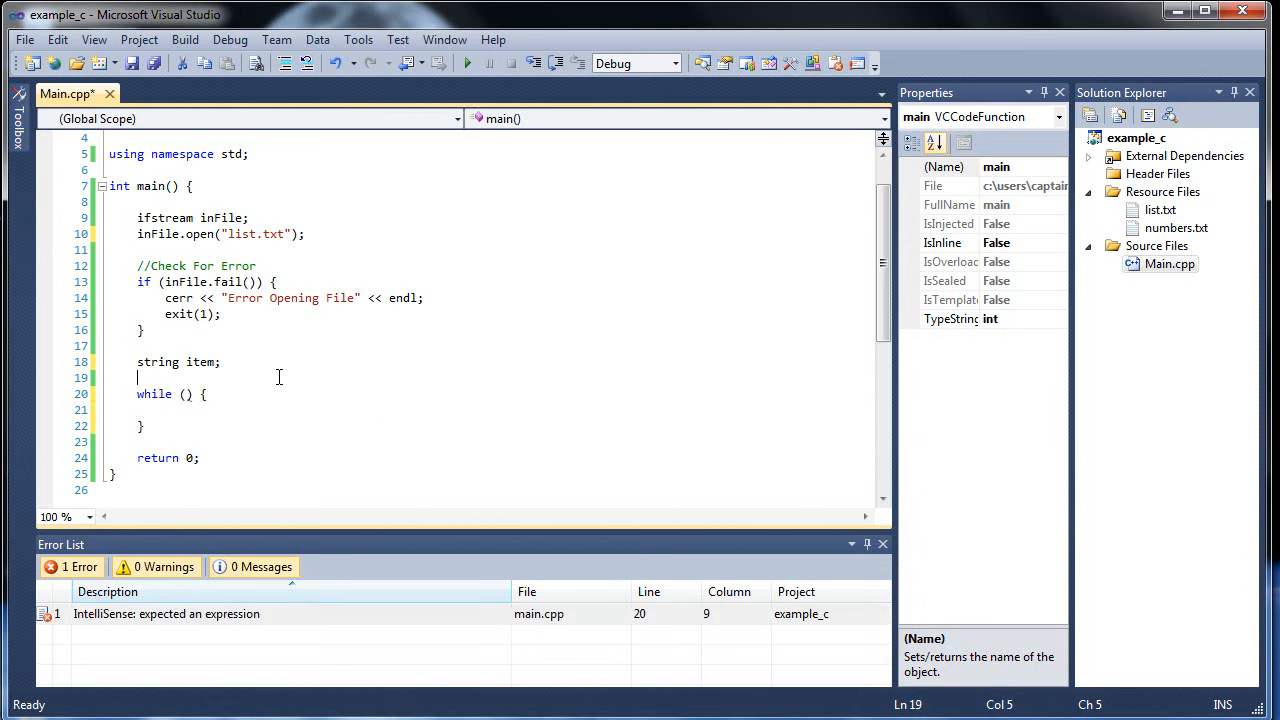
{"action": "type", "text": "//"}
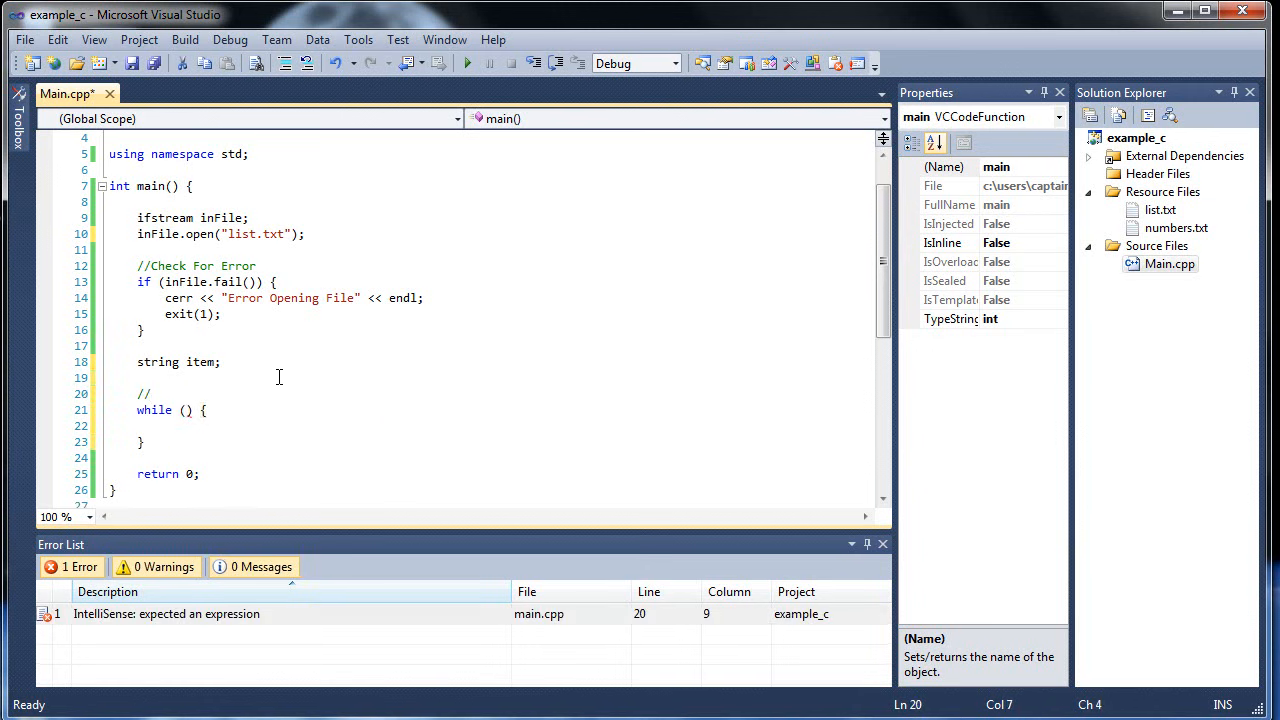
{"action": "left_click", "coordinate": [152, 410]}
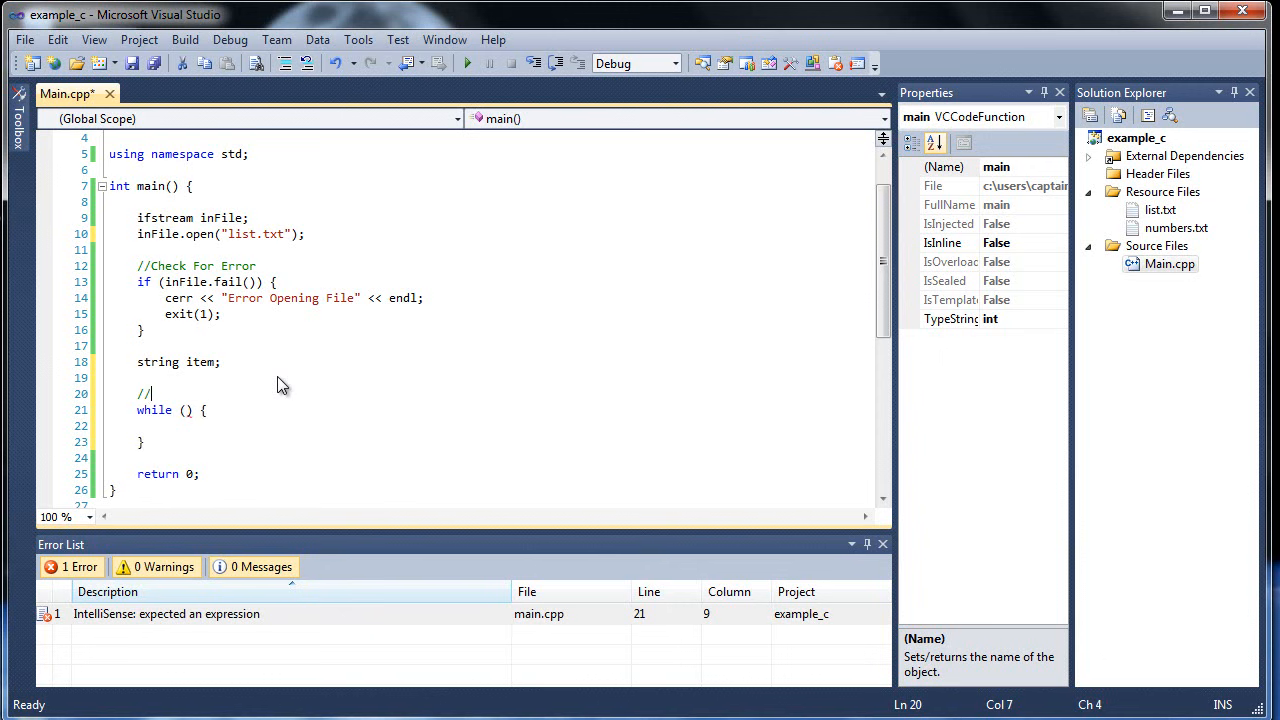
{"action": "type", "text": "R"}
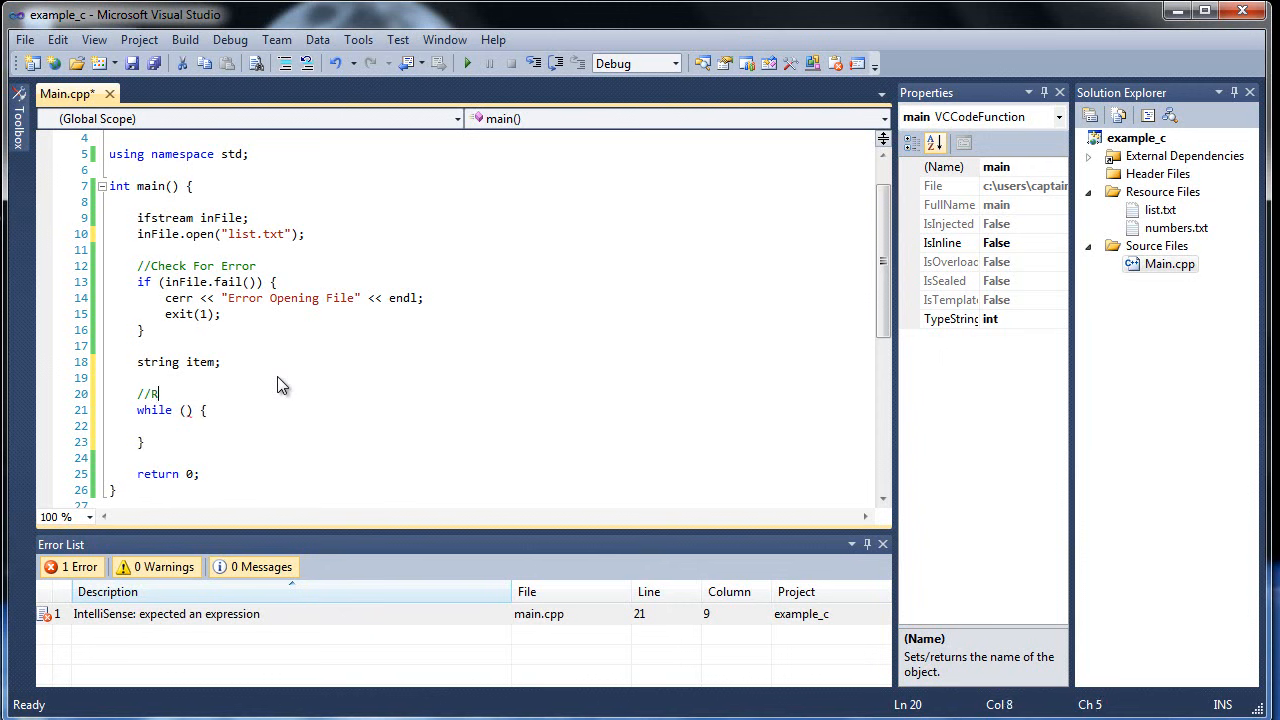
{"action": "type", "text": "ead a fil"}
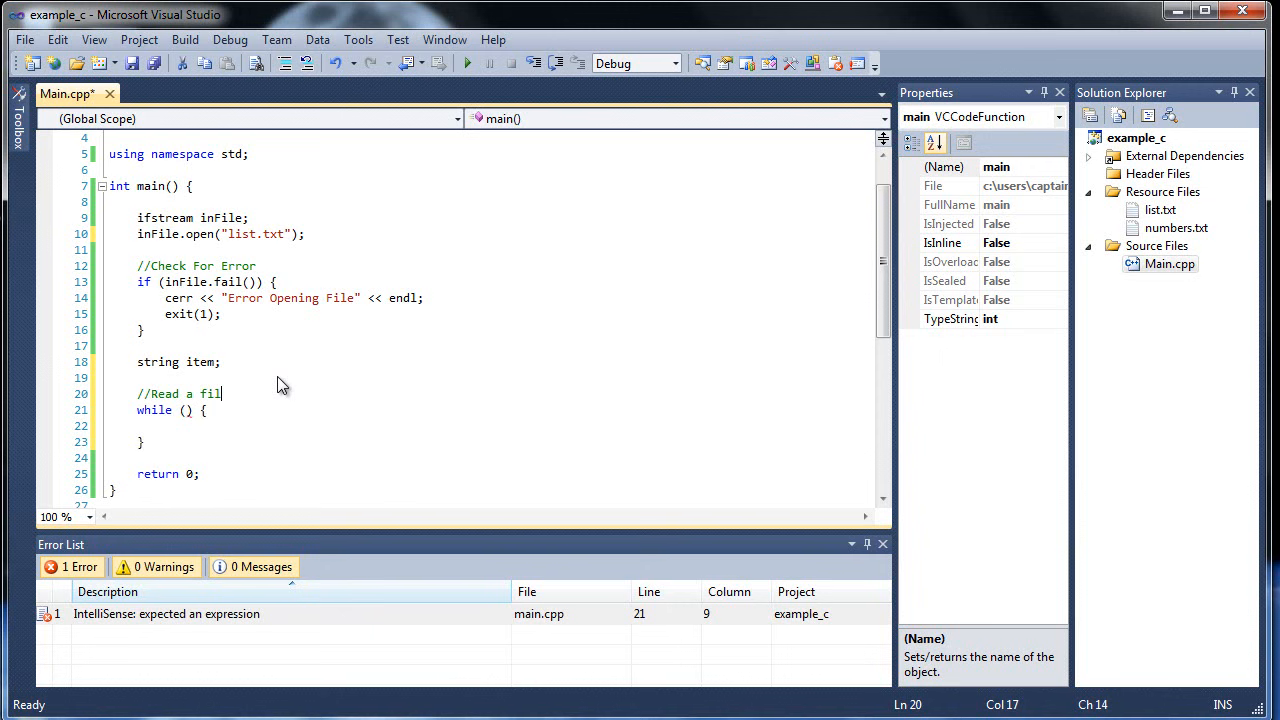
{"action": "type", "text": "e until you've reached th"}
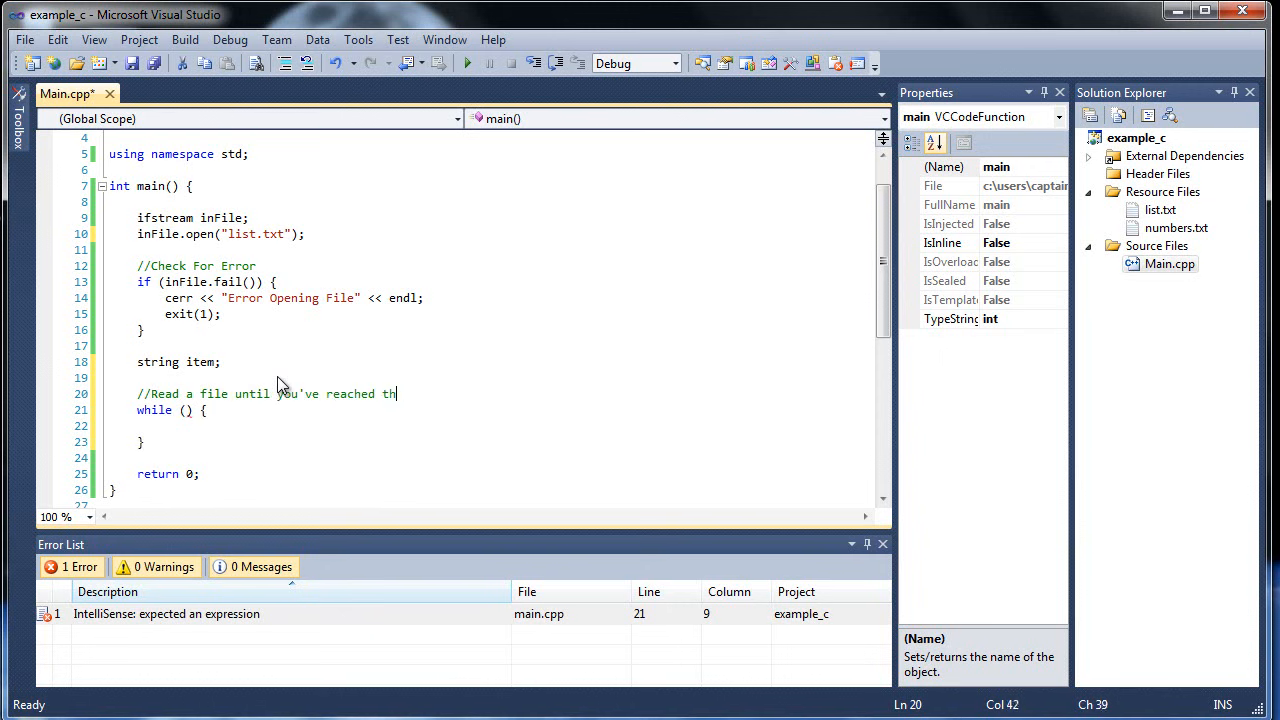
{"action": "type", "text": "e end"}
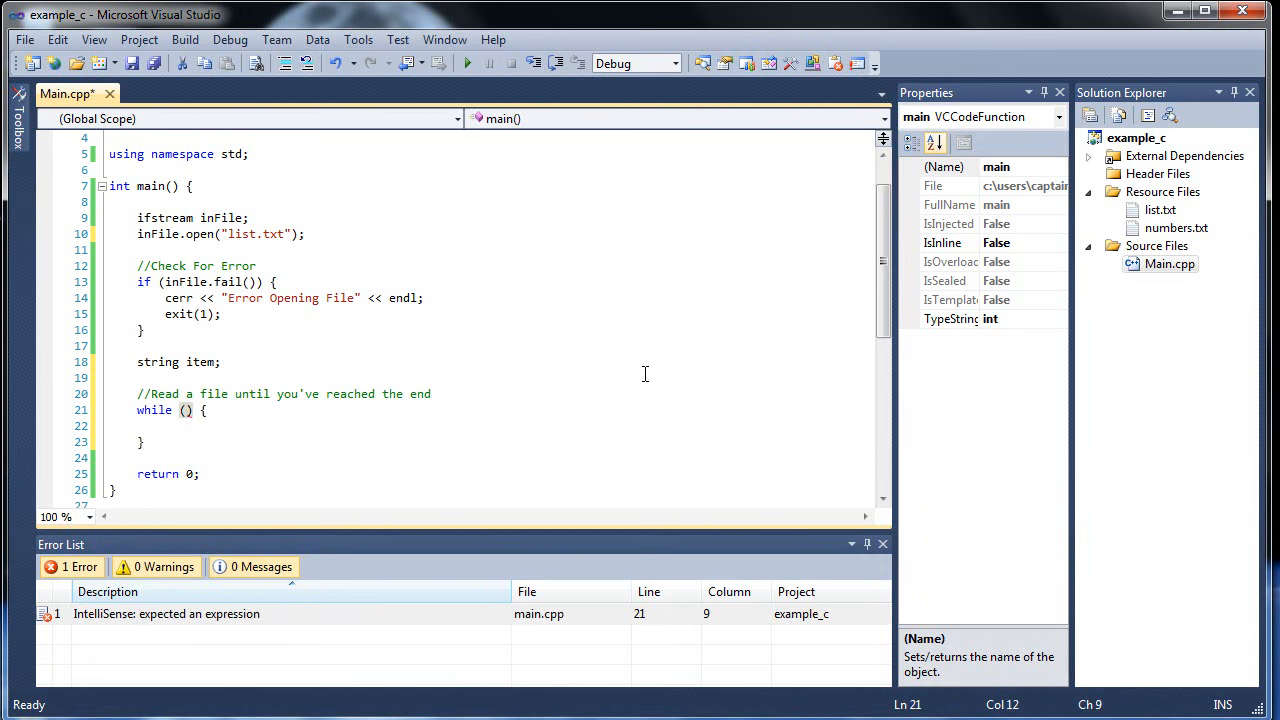
Step: Complete the loop condition as !inFile.eof() with an empty body
{"action": "type", "text": "!"}
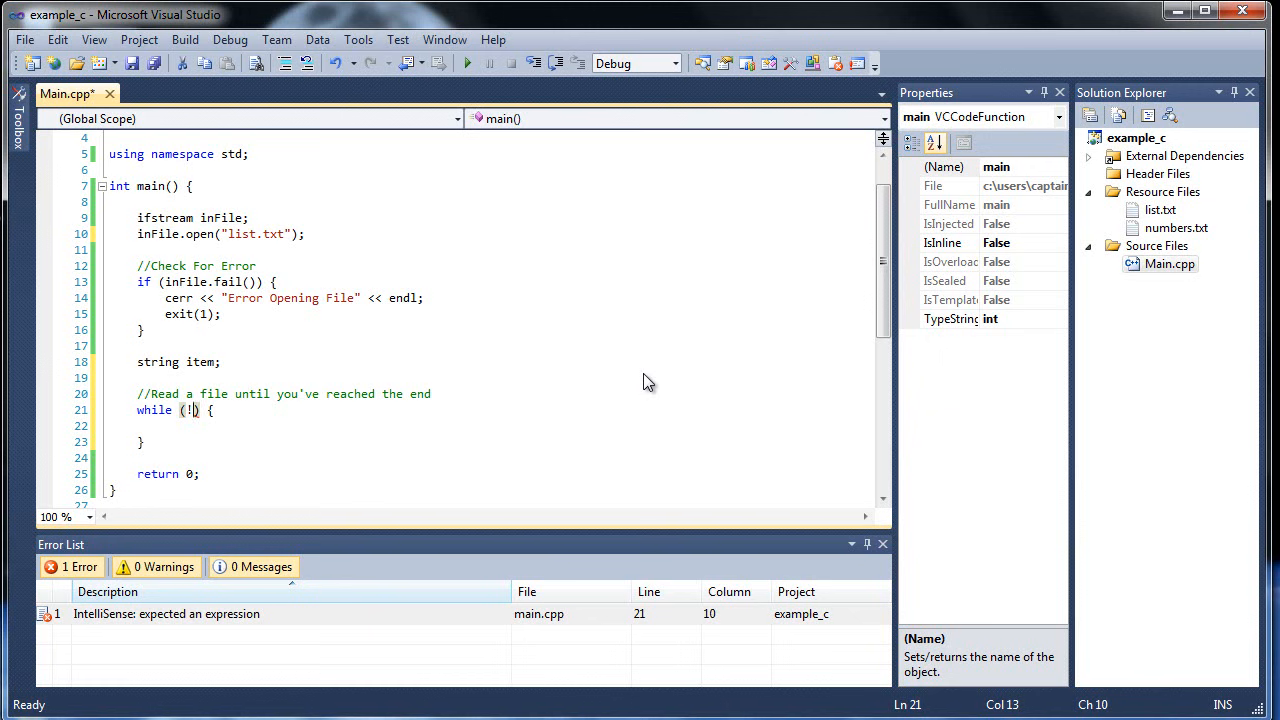
{"action": "type", "text": "inFile"}
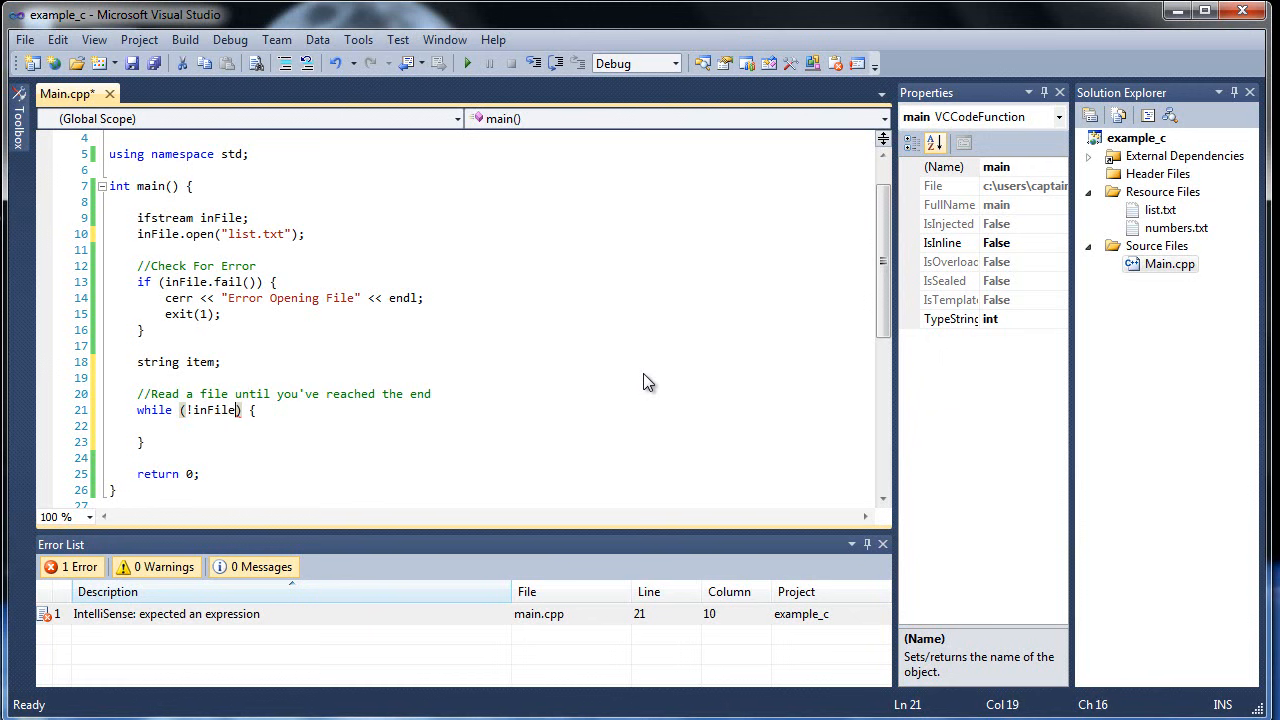
{"action": "type", "text": "eof"}
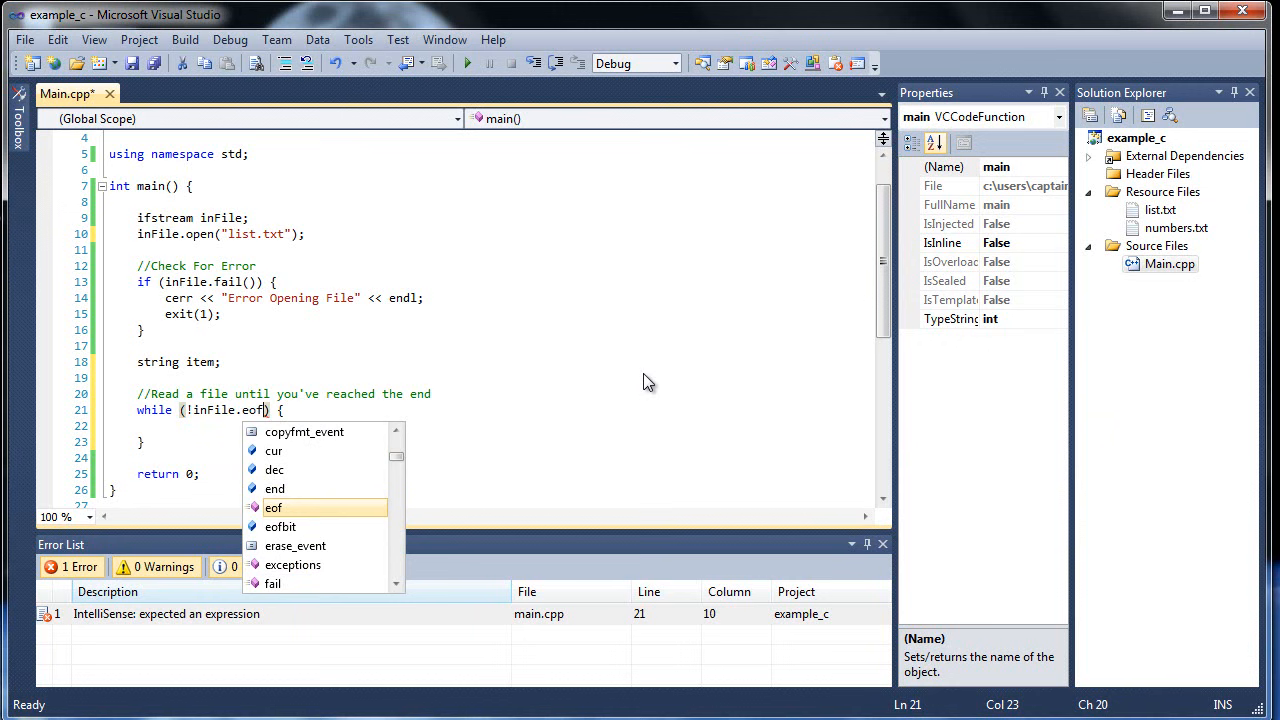
{"action": "mouse_move", "coordinate": [272, 508]}
{"action": "type", "text": "()"}
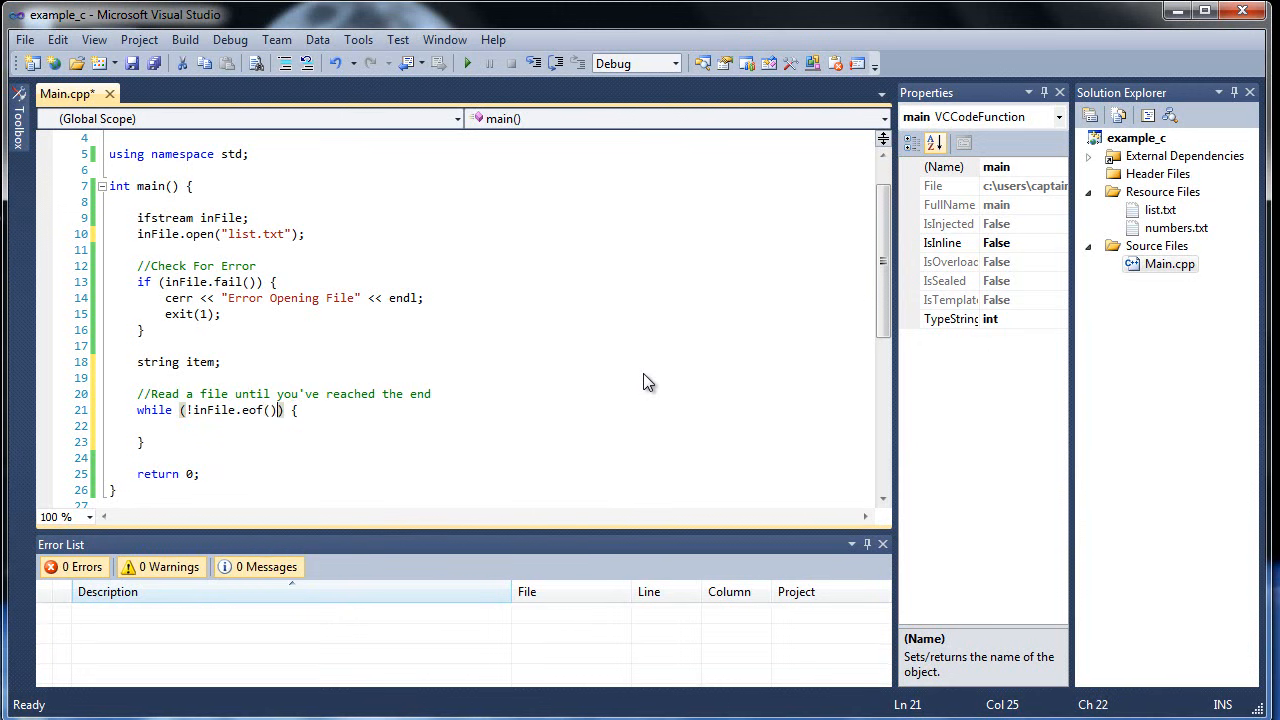
{"action": "left_click", "coordinate": [264, 424]}
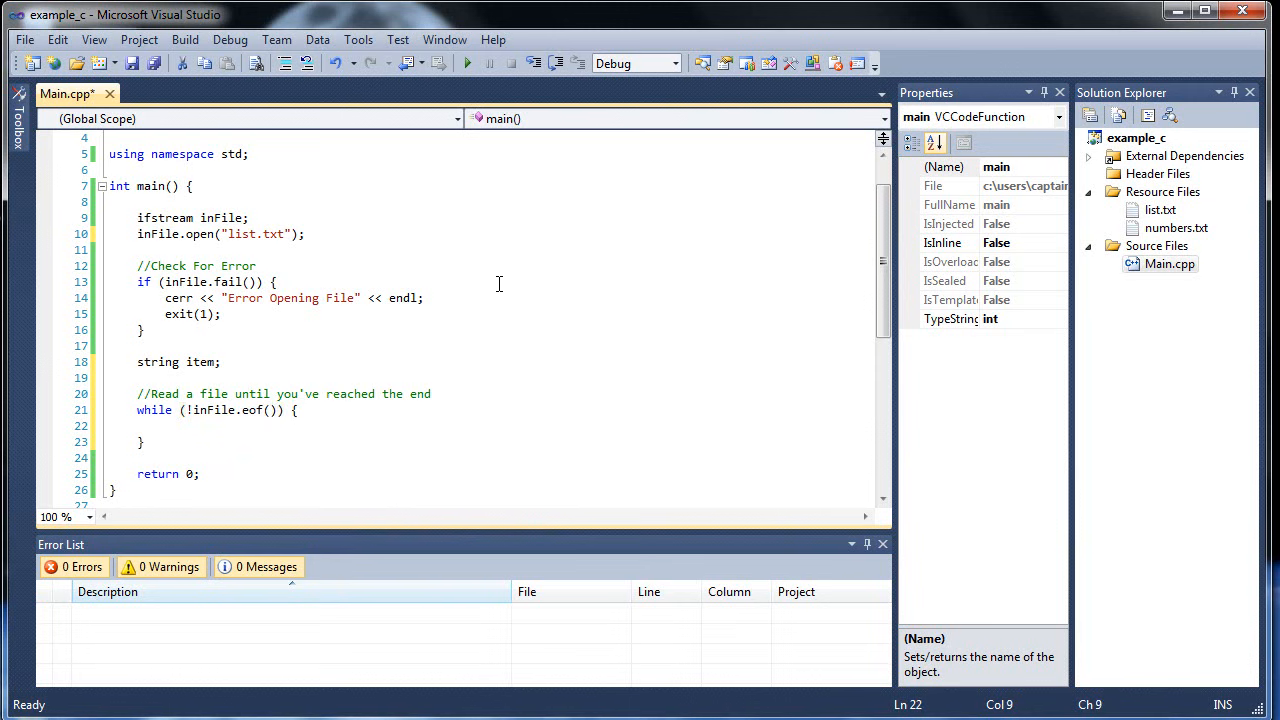
{"action": "left_click", "coordinate": [322, 362]}
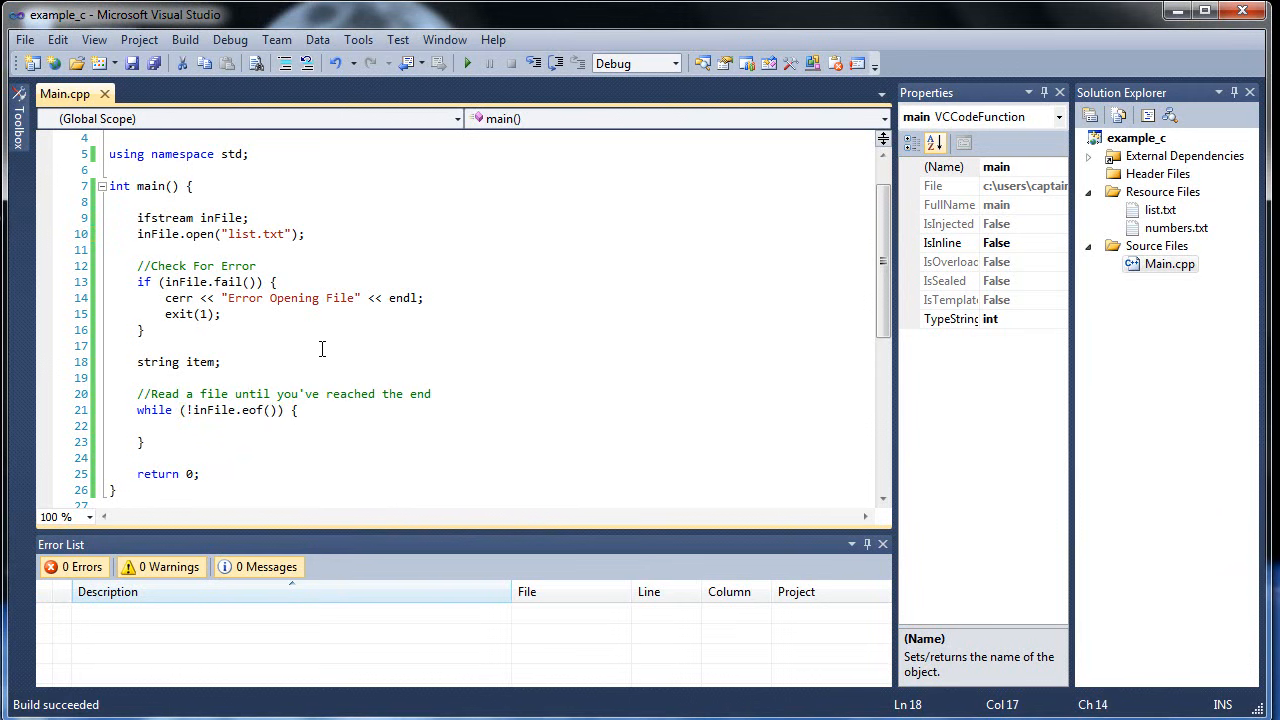
Step: Declare int count = 0; and read inFile >> item; with count++ inside the loop
{"action": "type", "text": "count"}
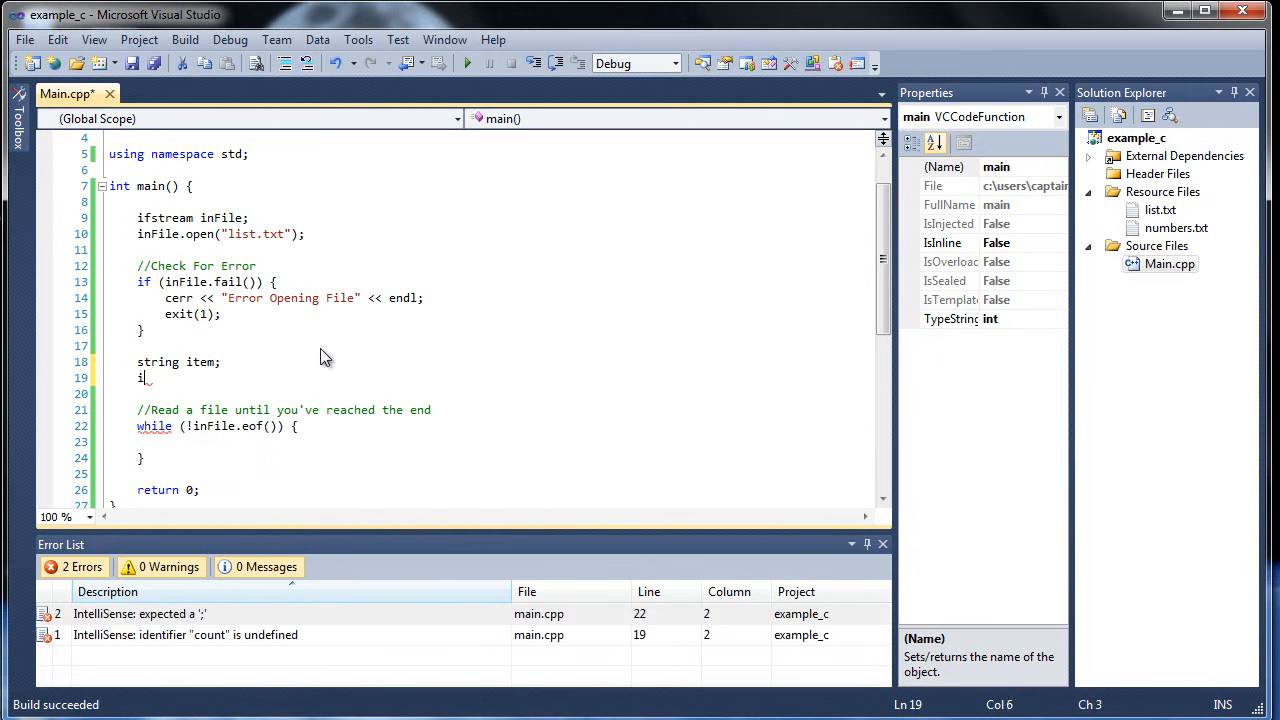
{"action": "type", "text": "nt count = 0;"}
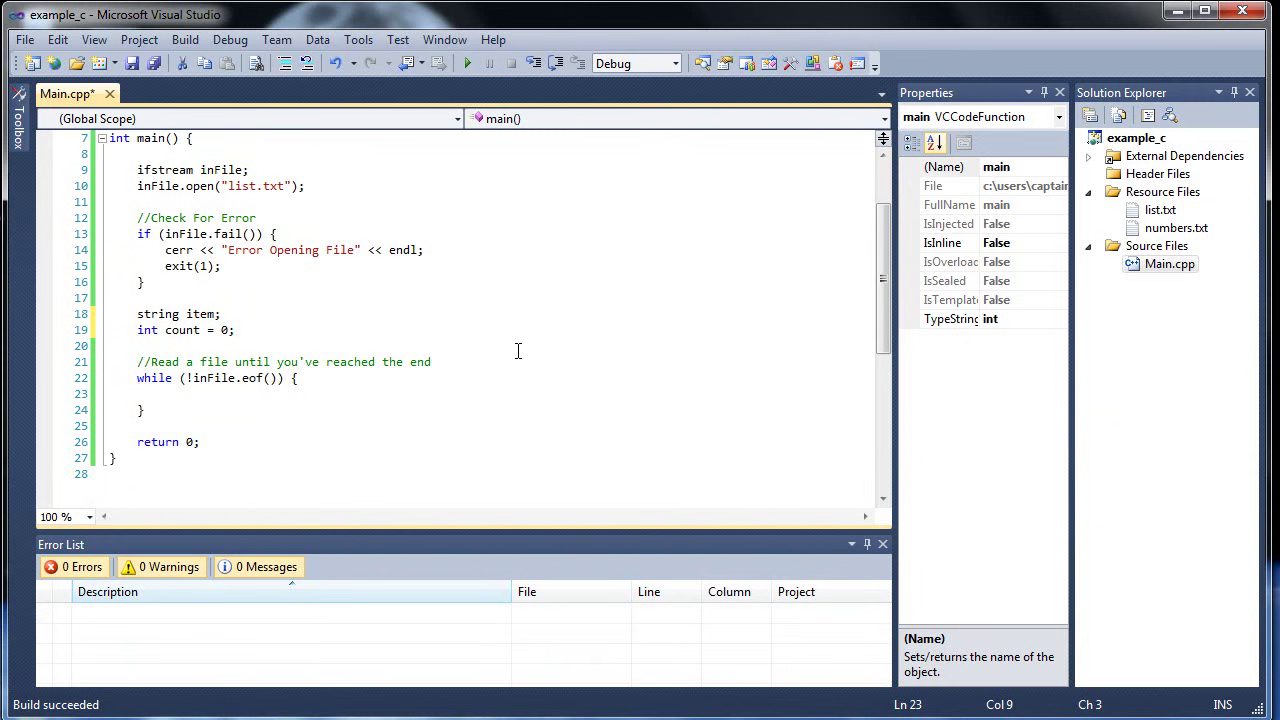
{"action": "type", "text": "inFile >>"}
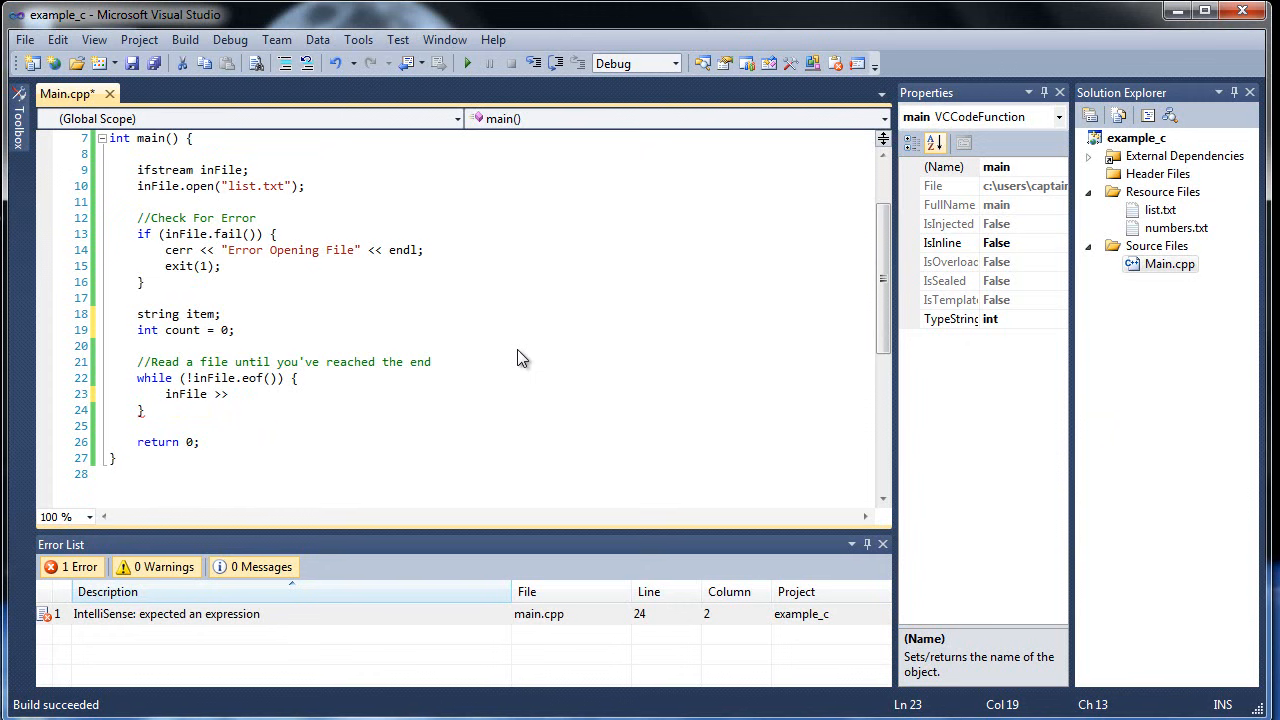
{"action": "type", "text": "item;"}
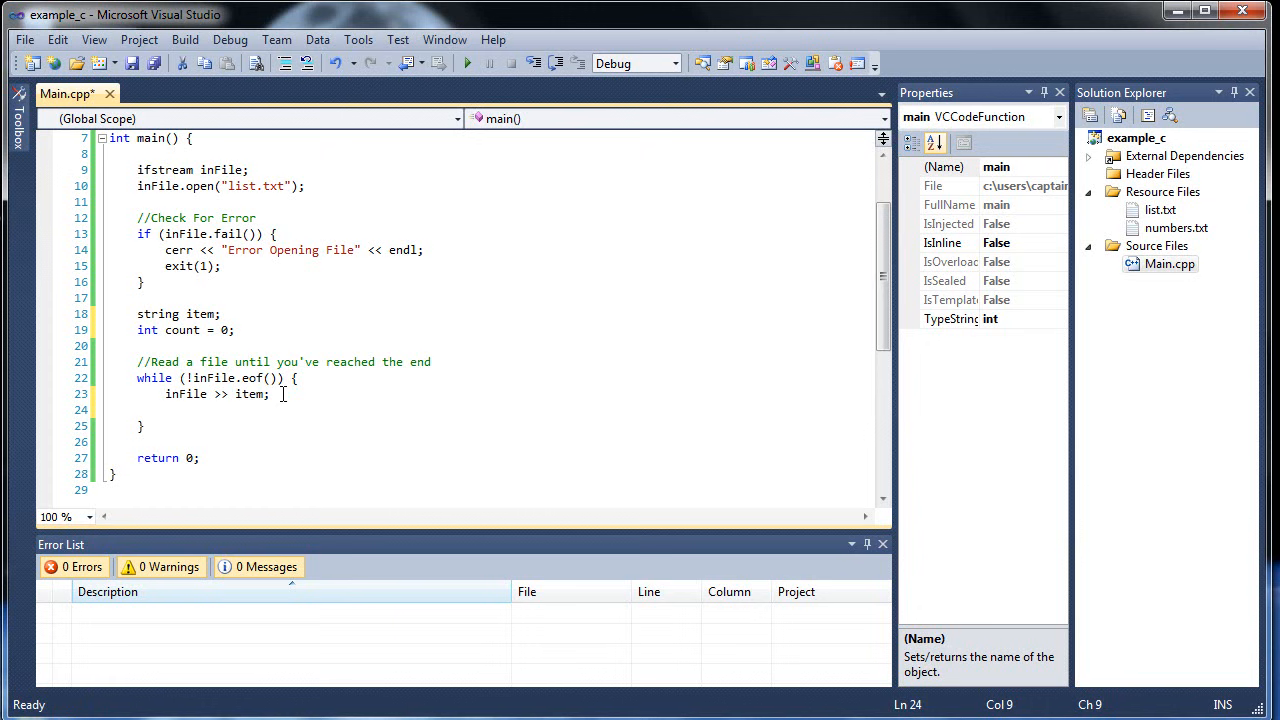
{"action": "type", "text": "count"}
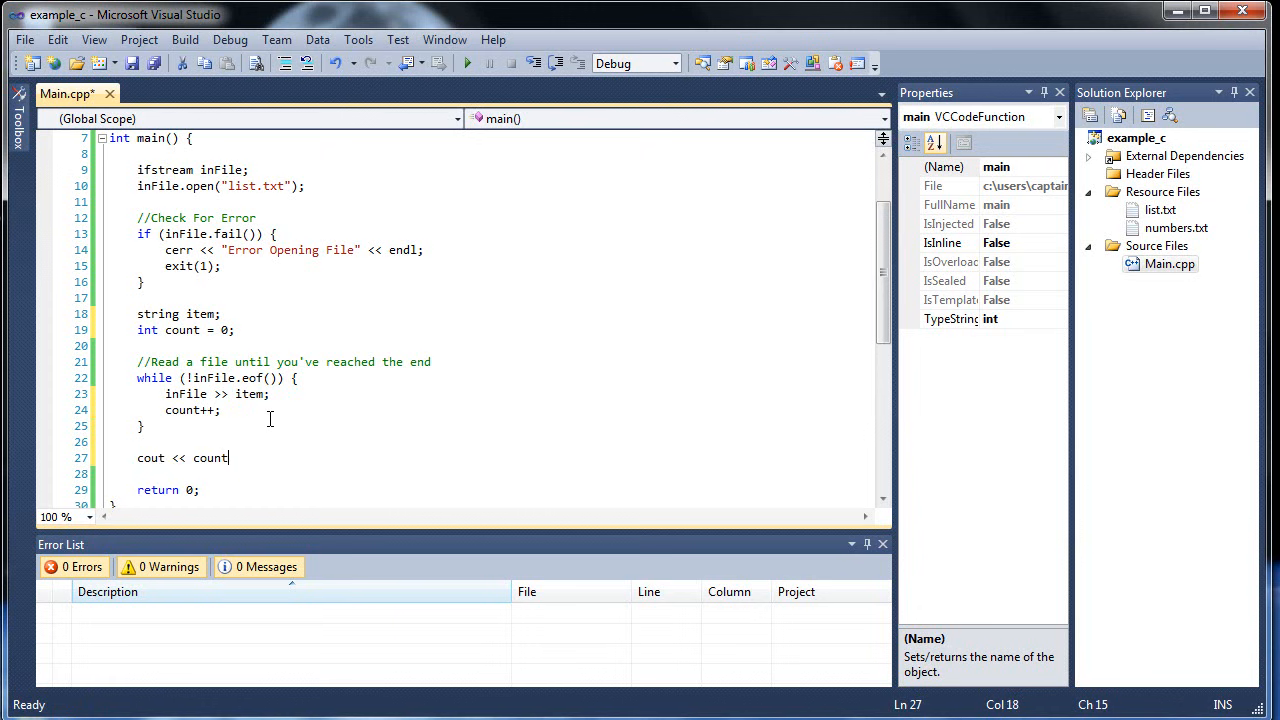
Step: Print count followed by " items found!" and endl after the loop
{"action": "type", "text": "<< \" it\""}
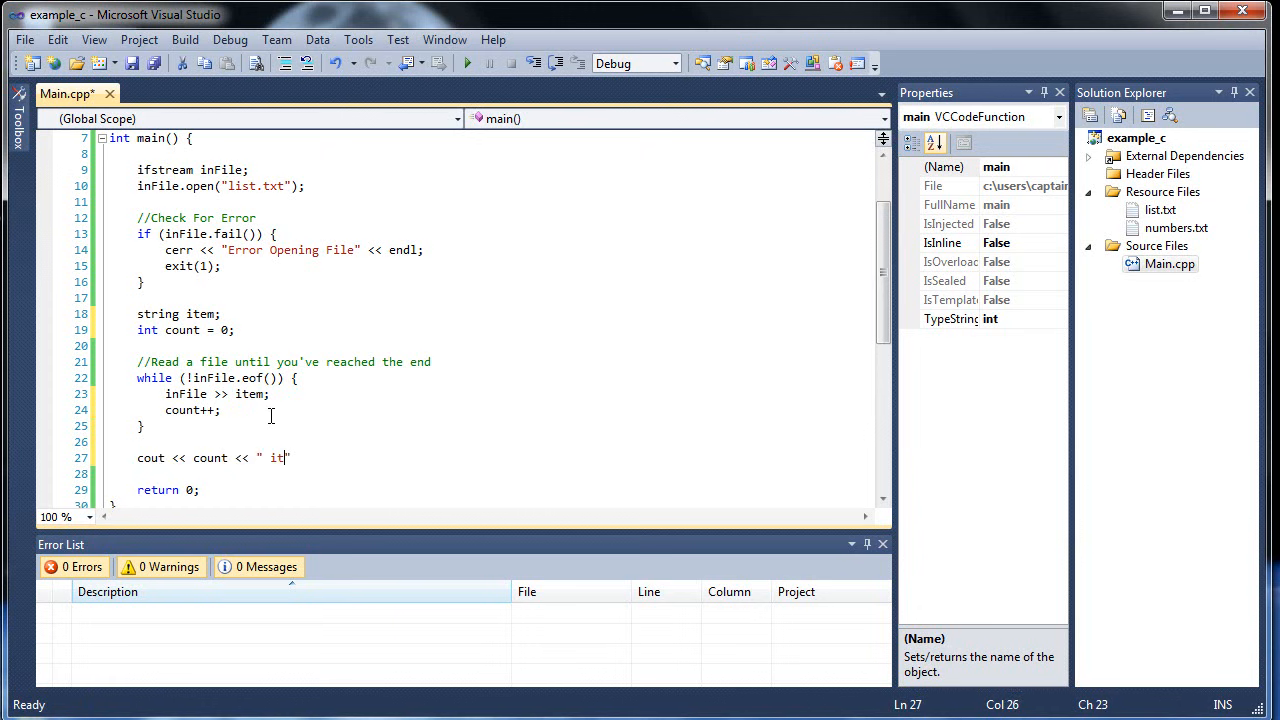
{"action": "type", "text": "ems found!\""}
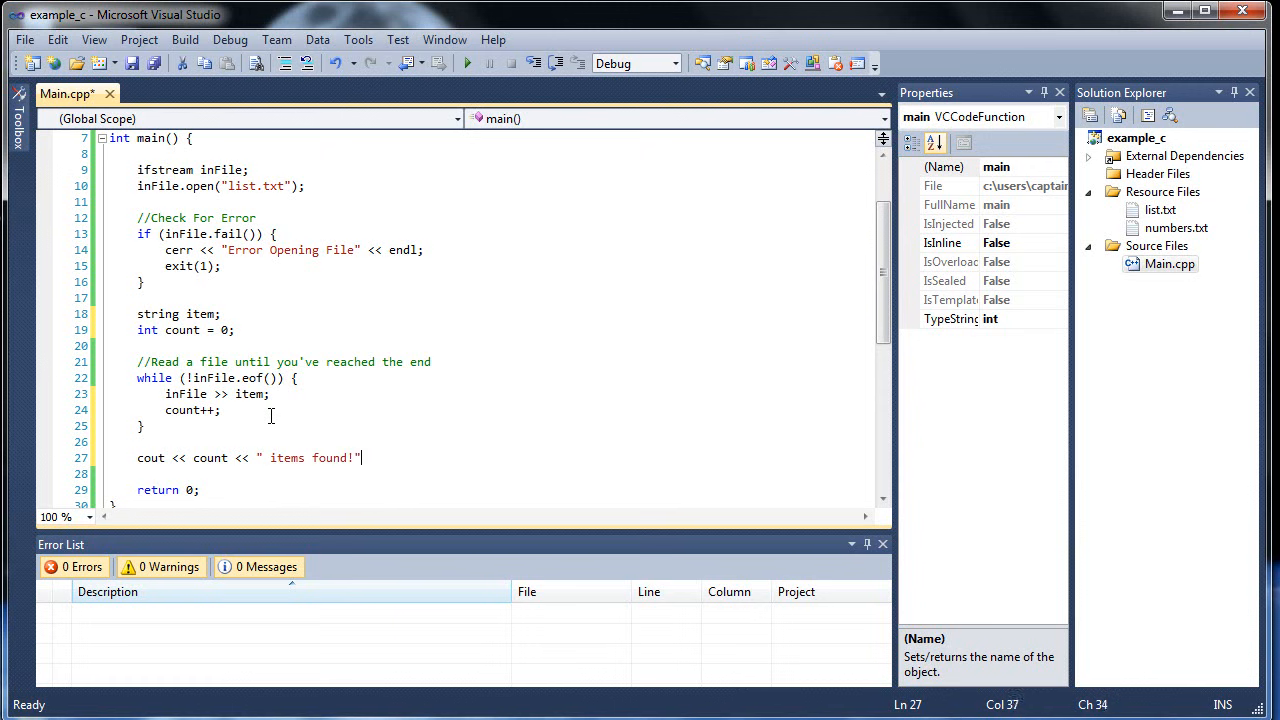
{"action": "type", "text": "<< edl;"}
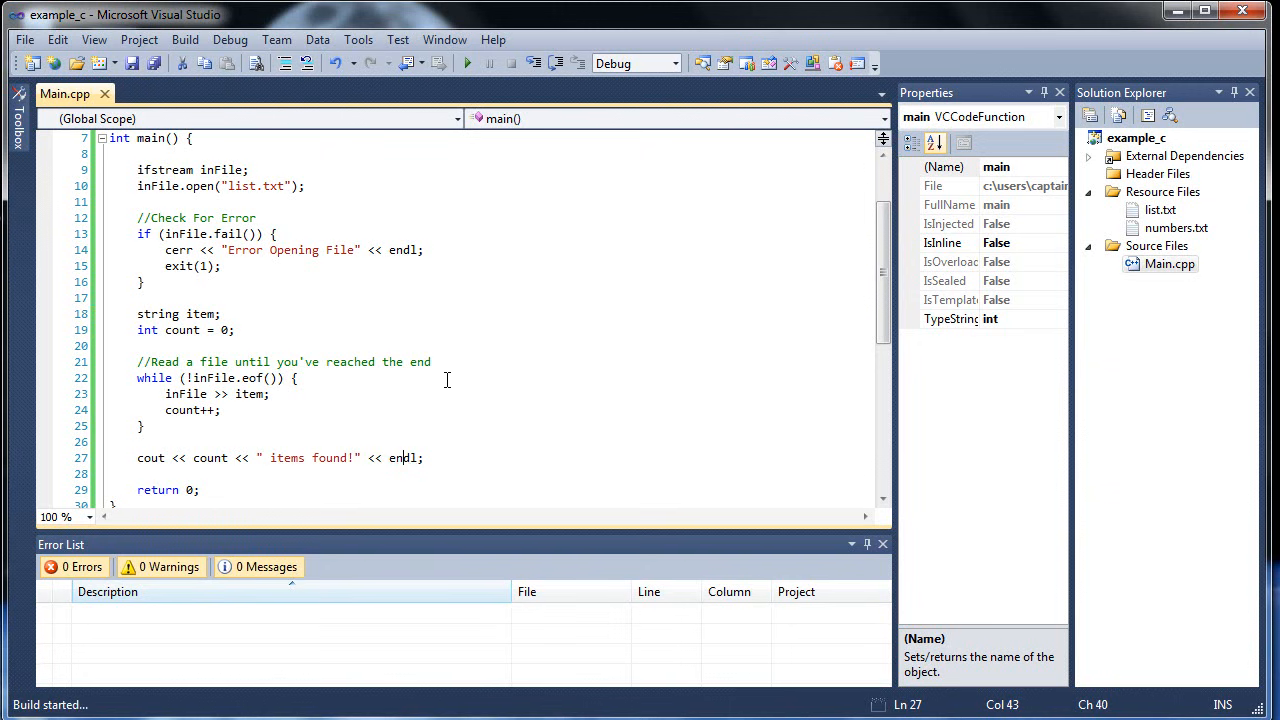
Step: Build and run to confirm the console reports 8 items found
{"action": "left_click", "coordinate": [468, 62]}
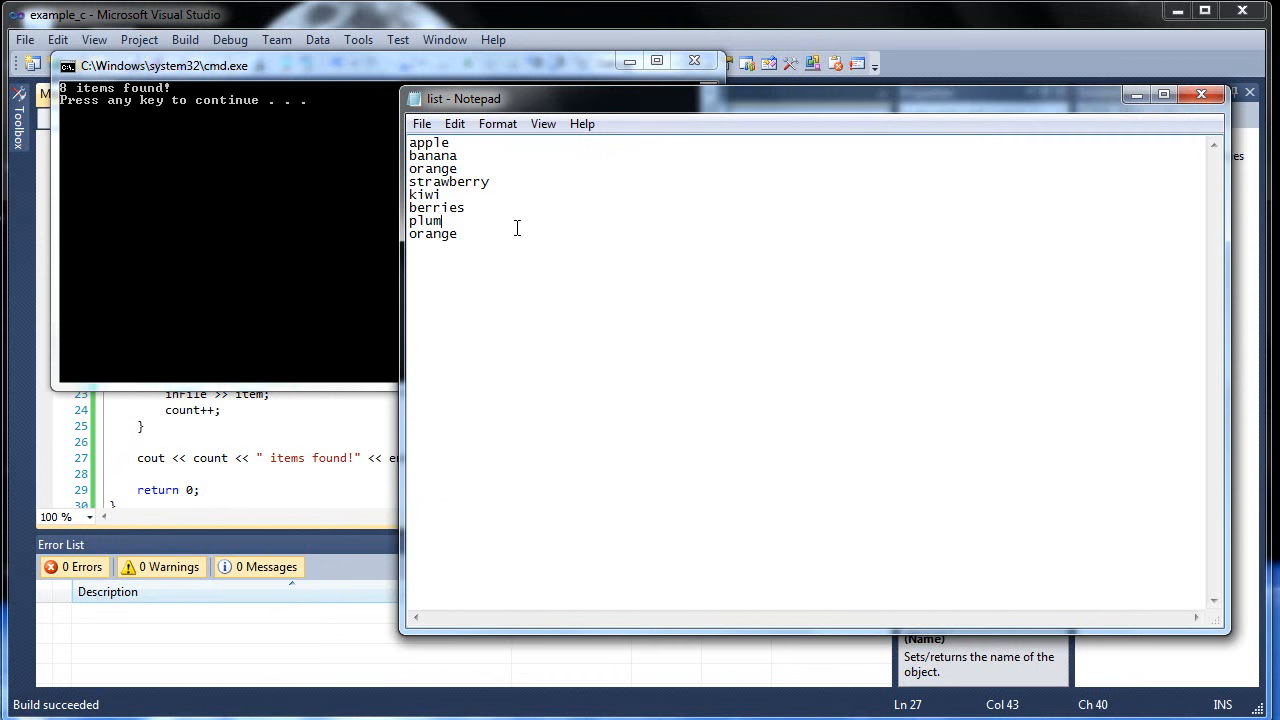
{"action": "double_click", "coordinate": [440, 232]}
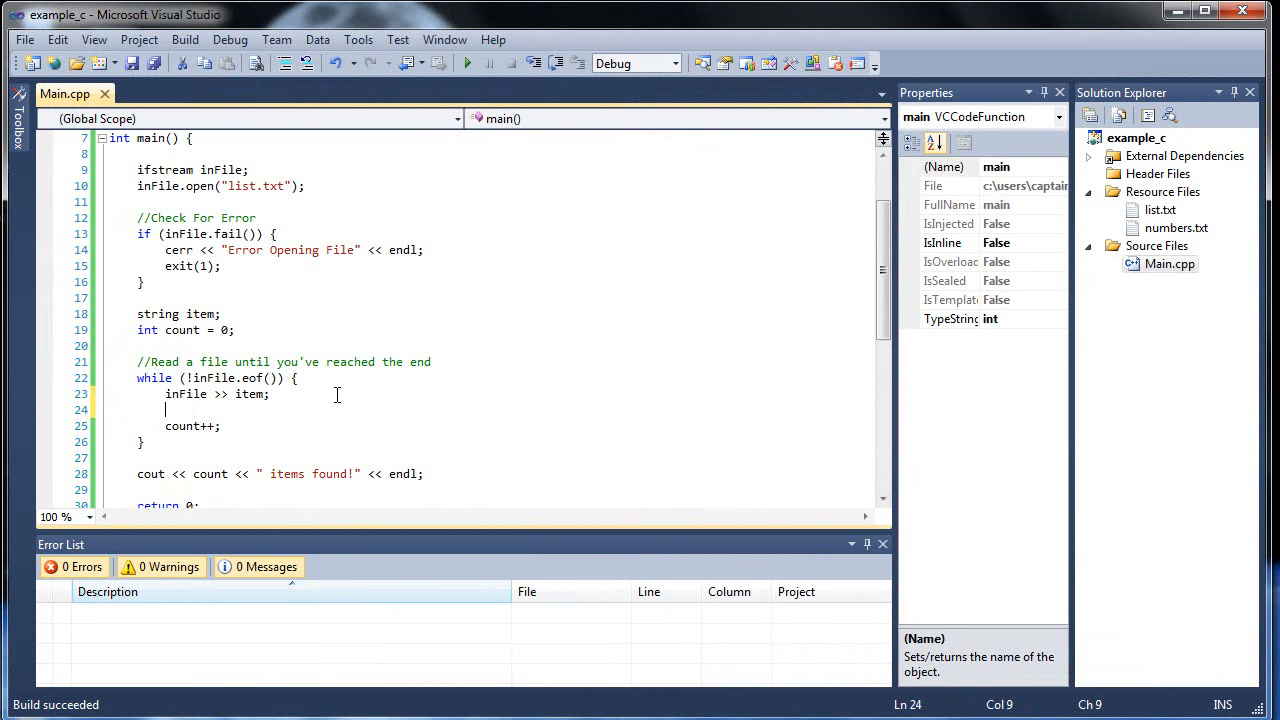
Step: Wrap the count increment in if (item == "orange") inside the loop
{"action": "type", "text": "if () {"}
{"action": "type", "text": "}"}
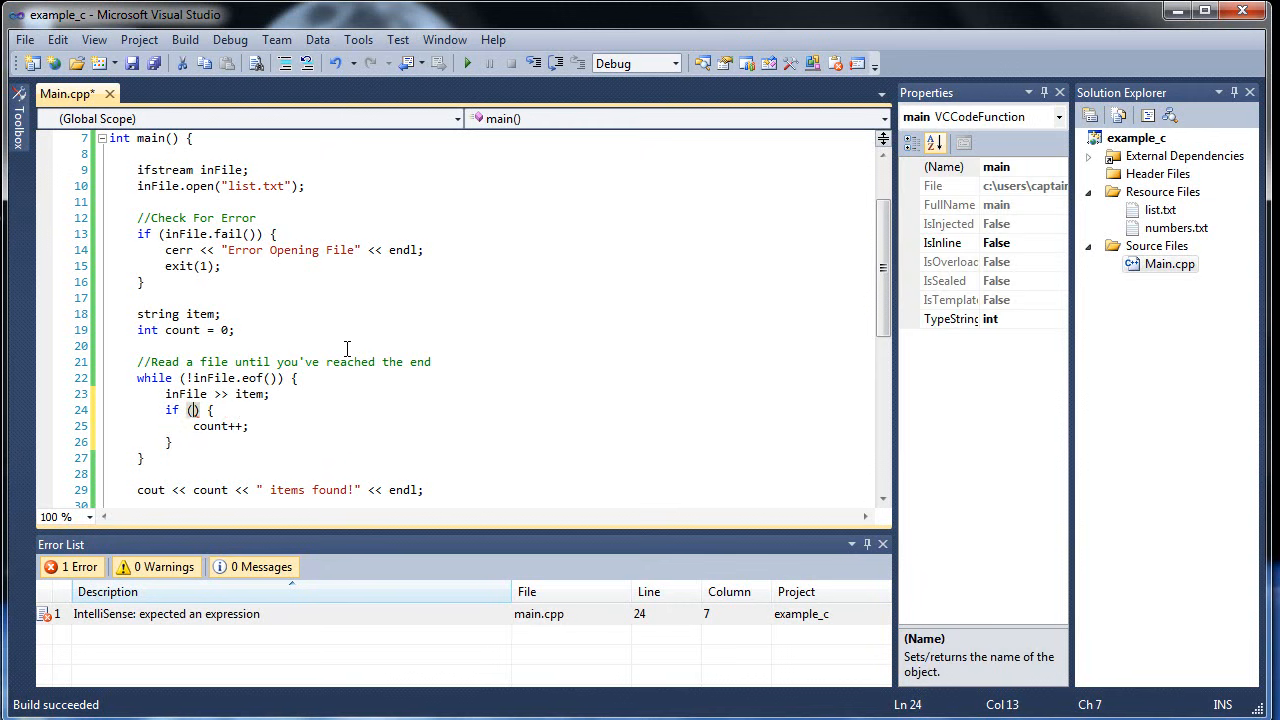
{"action": "type", "text": "item == \""}
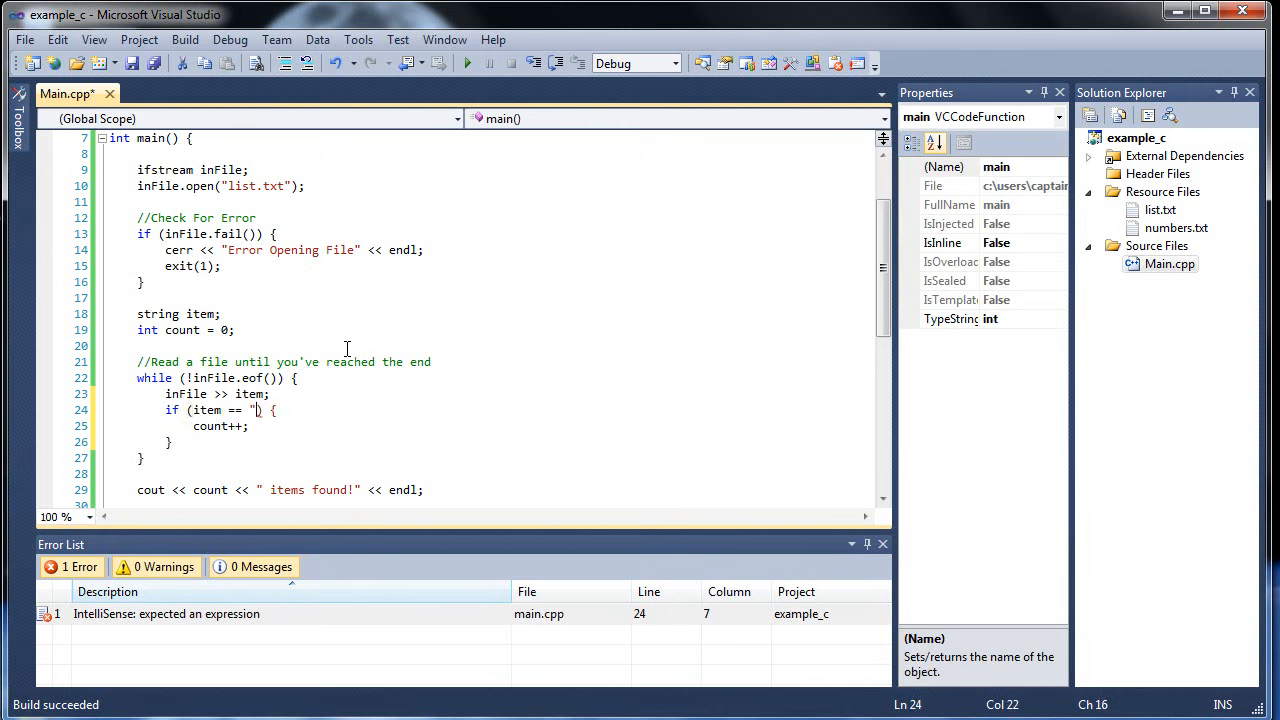
{"action": "type", "text": "orng"}
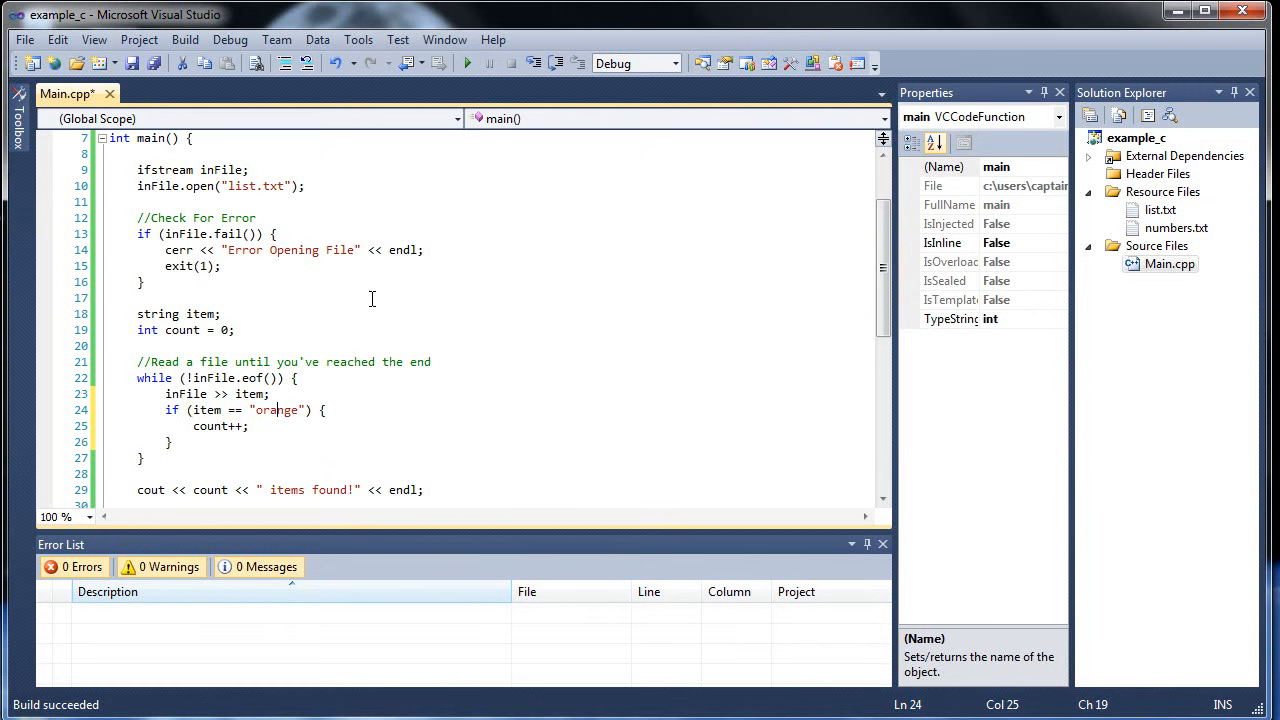
{"action": "left_click", "coordinate": [250, 426]}
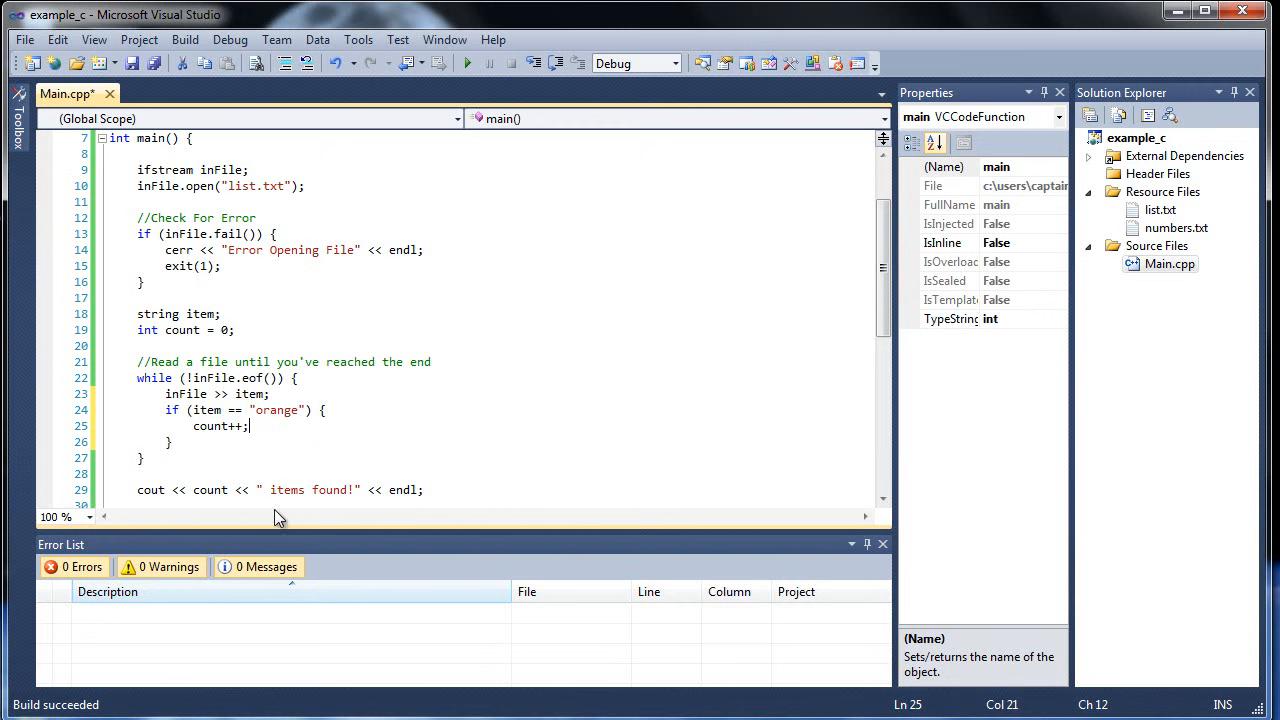
{"action": "scroll", "scroll_direction": "down", "scroll_amount": 3}
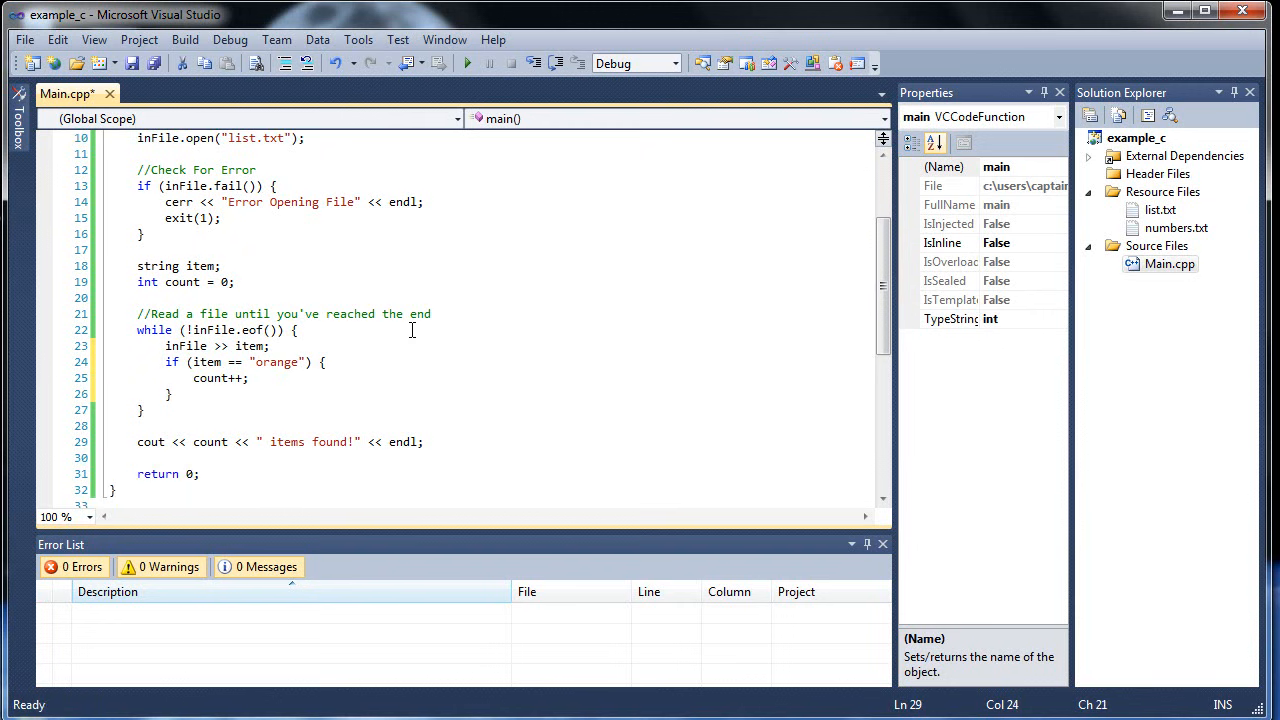
Step: Change the message to " instances of Orange found!", save and build the program
{"action": "type", "text": "instances of"}
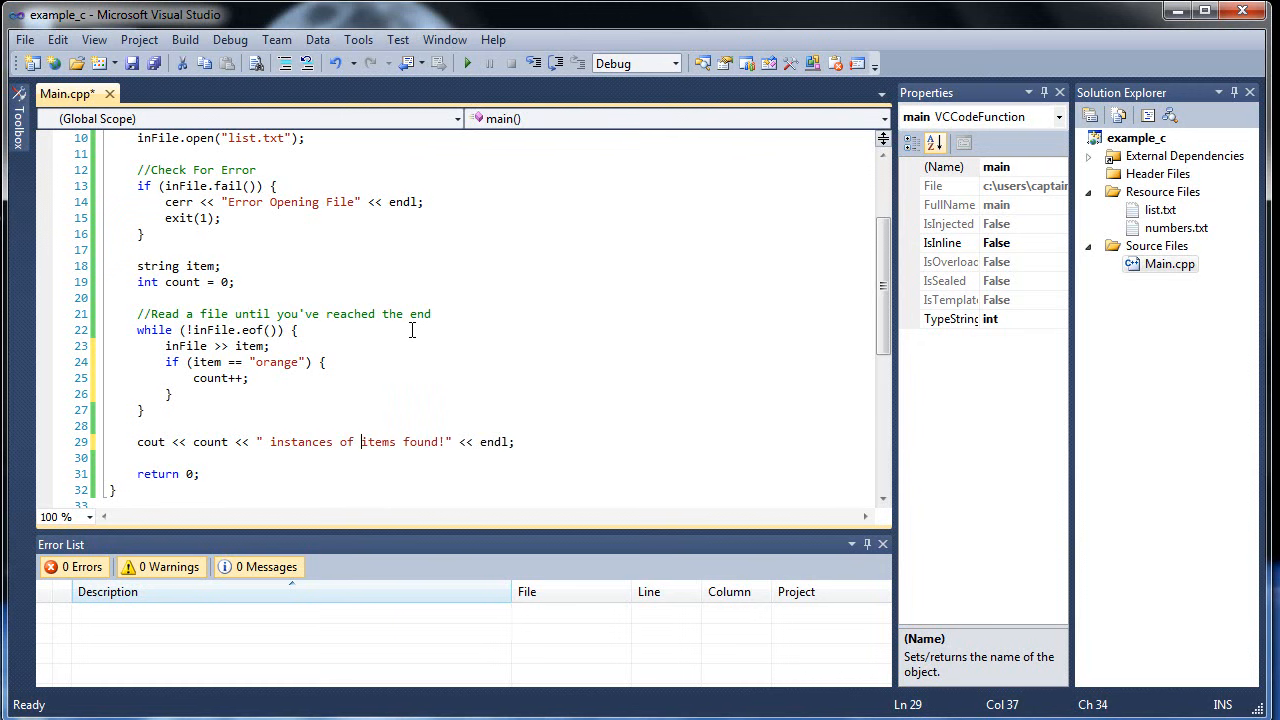
{"action": "type", "text": "Orange"}
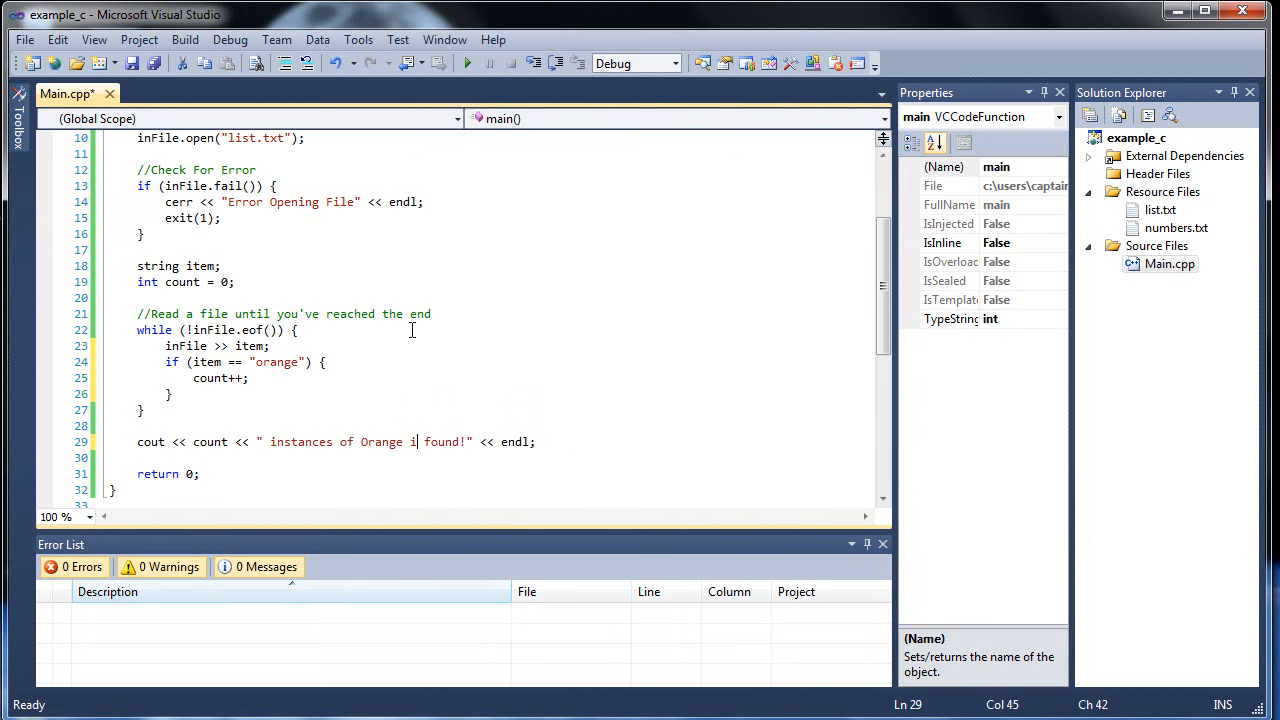
{"action": "key", "text": "ctrl+s"}
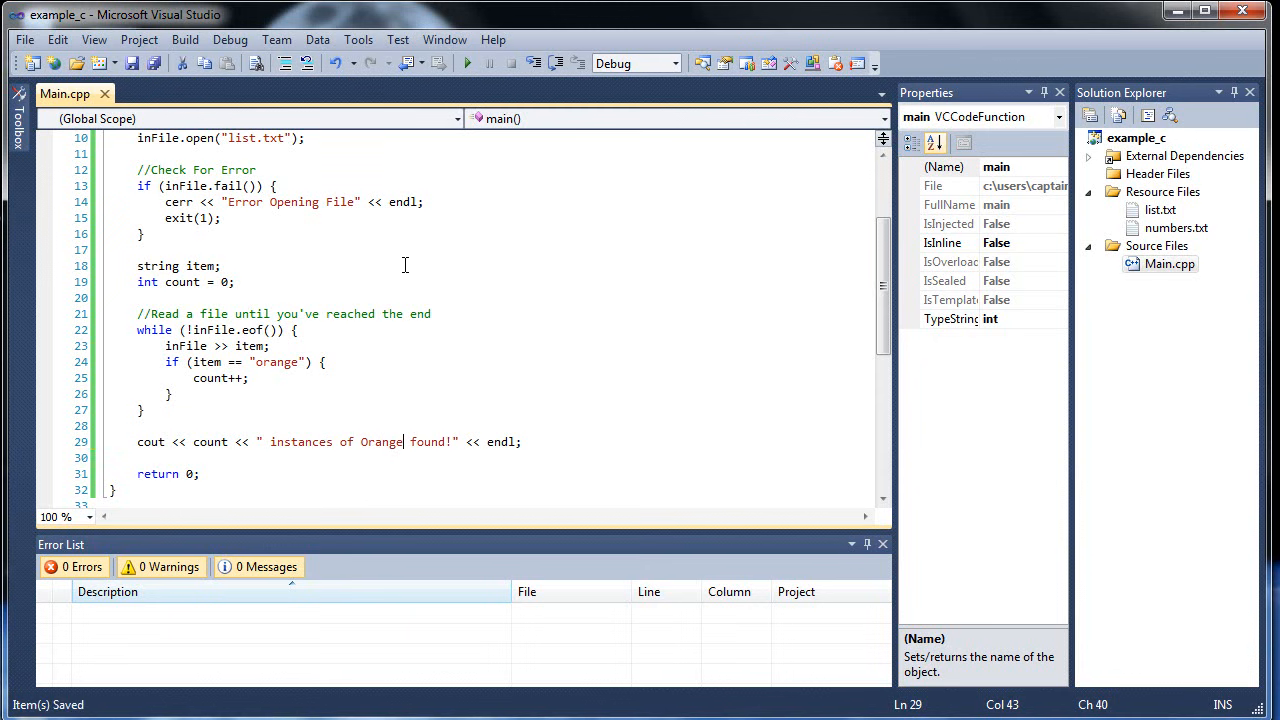
{"action": "left_click", "coordinate": [468, 62]}
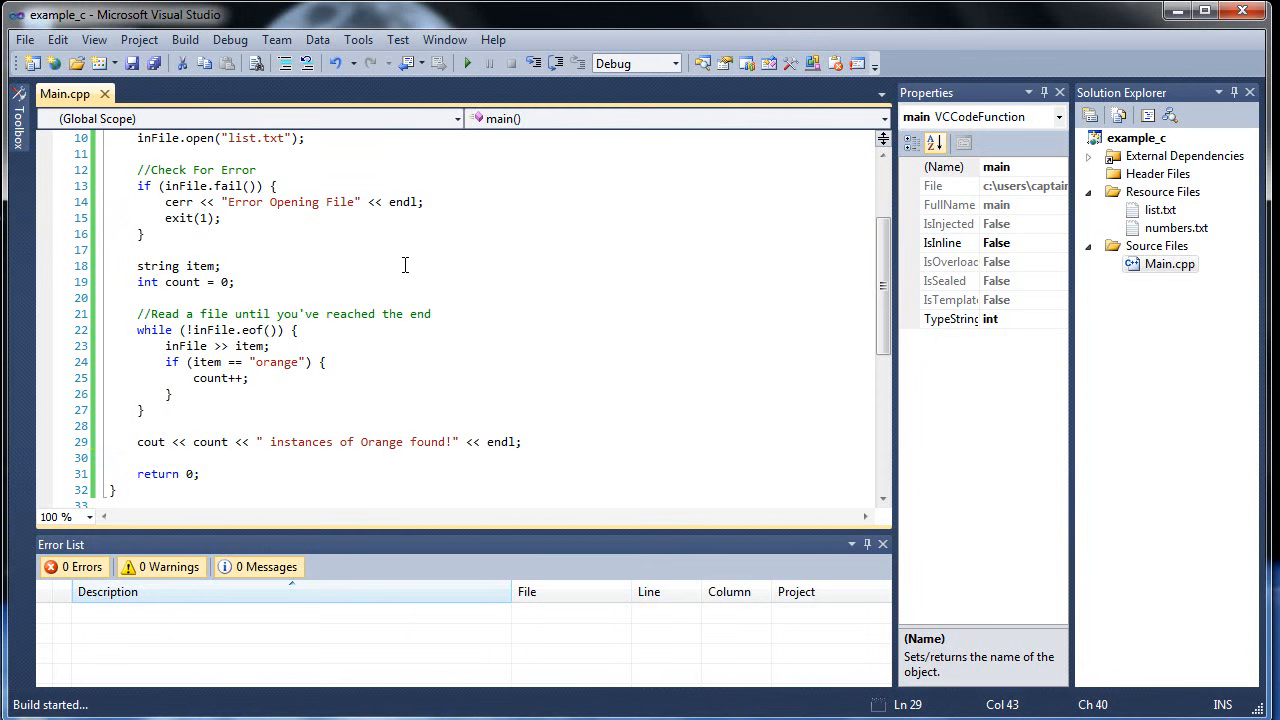
{"action": "left_click", "coordinate": [468, 62]}
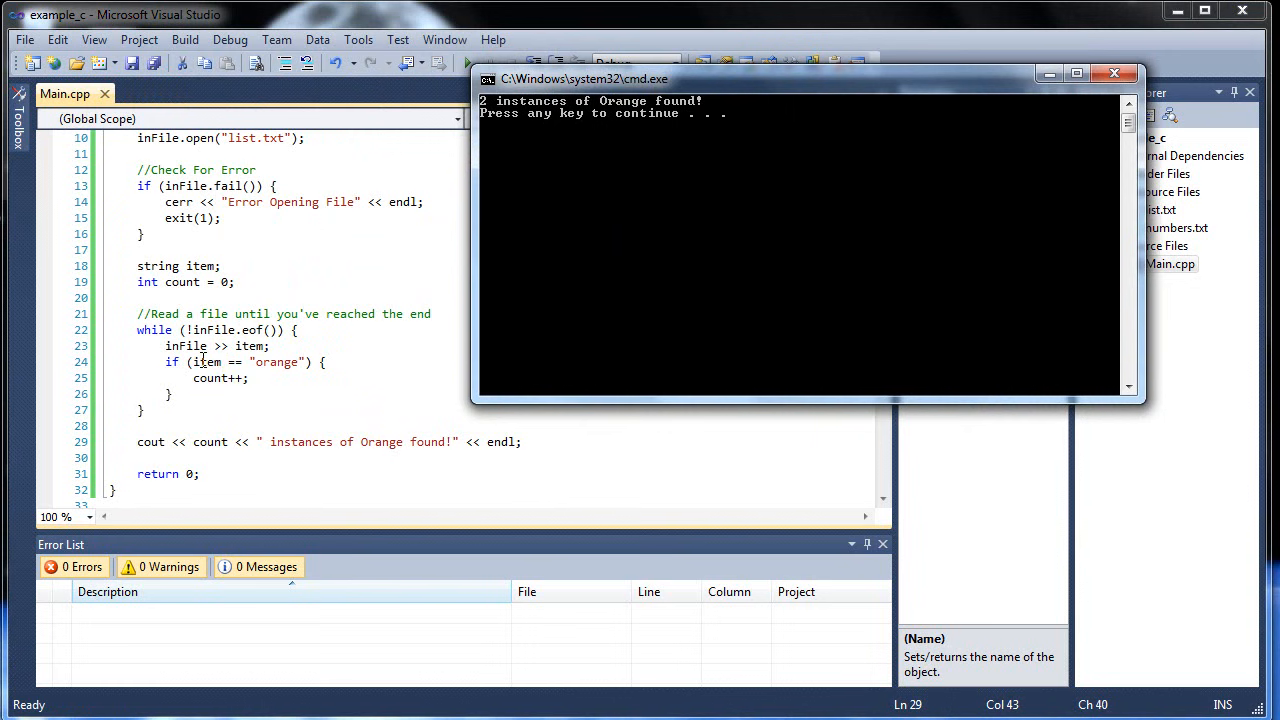
{"action": "mouse_move", "coordinate": [186, 346]}
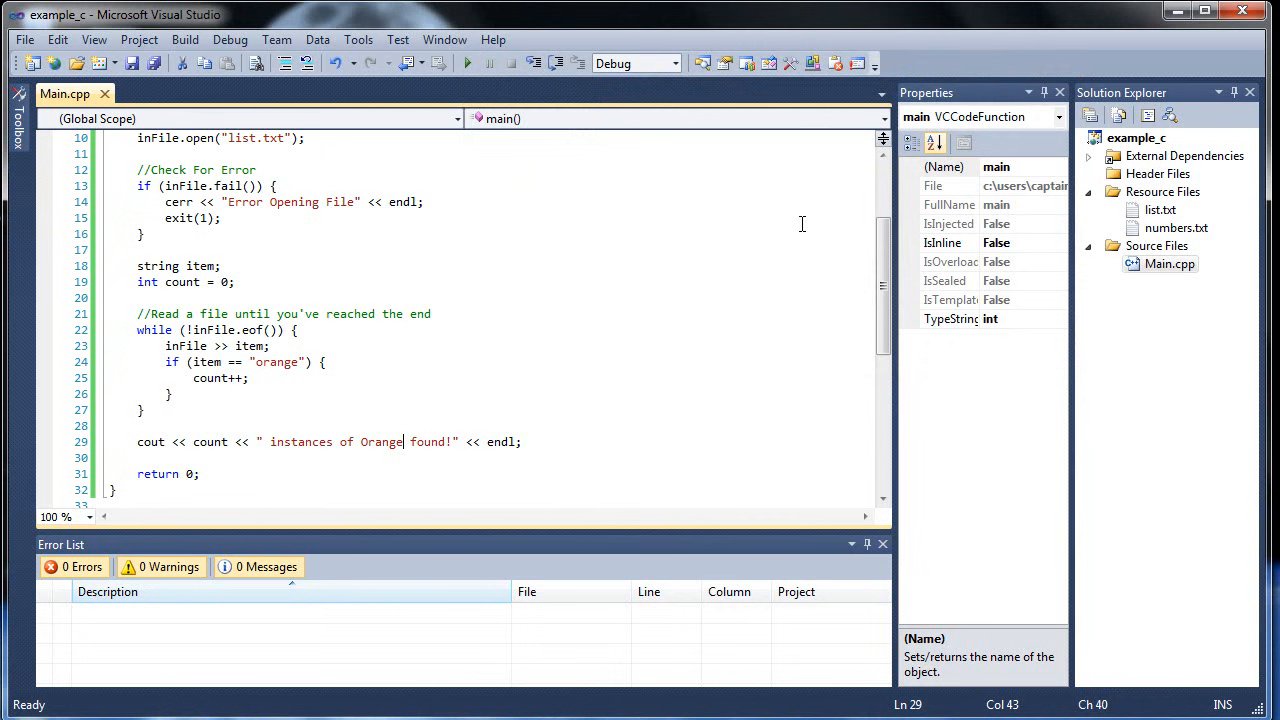
{"action": "mouse_move", "coordinate": [408, 330]}
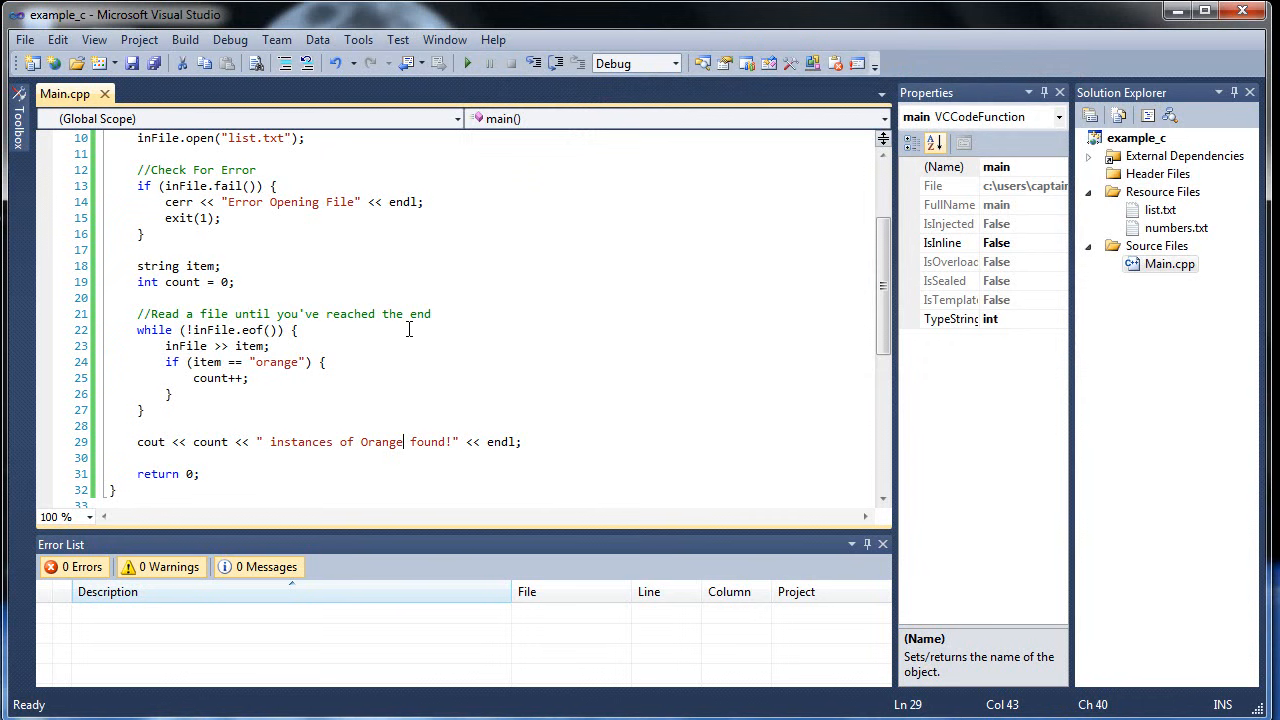
{"action": "mouse_move", "coordinate": [252, 356]}
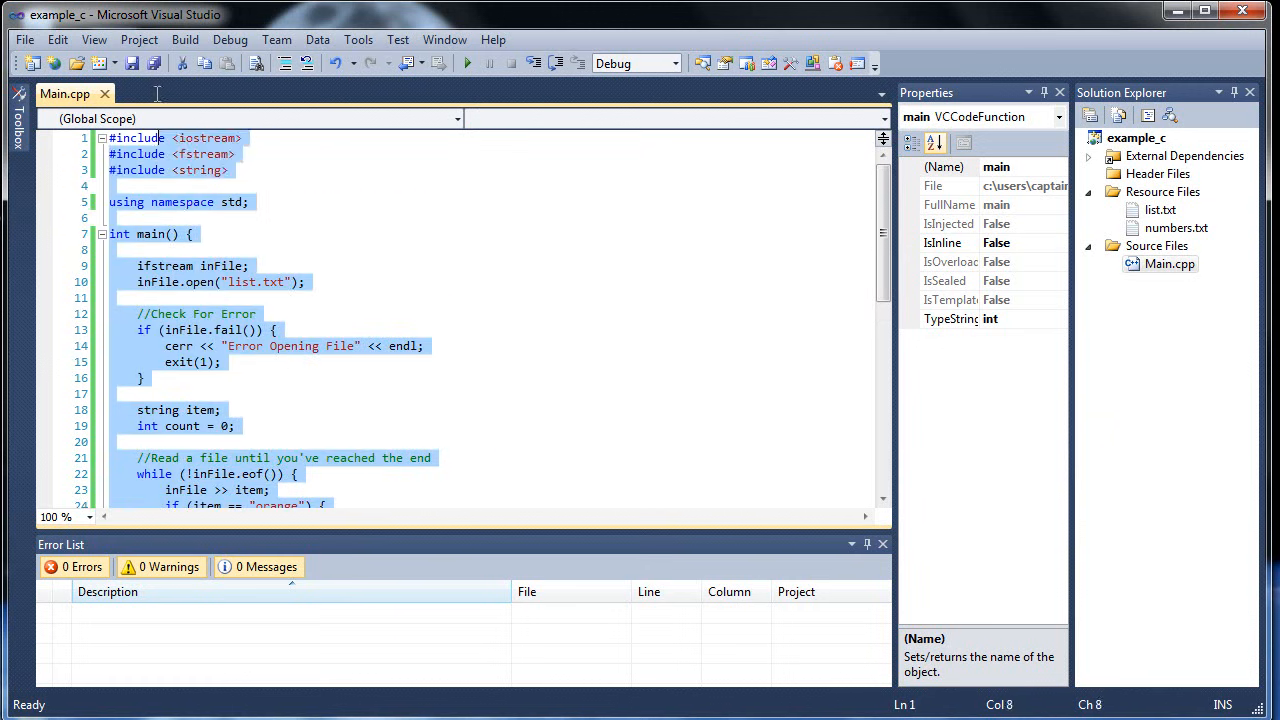
Step: Clear main's old code and declare ofstream outFile;
{"action": "left_click", "coordinate": [148, 264]}
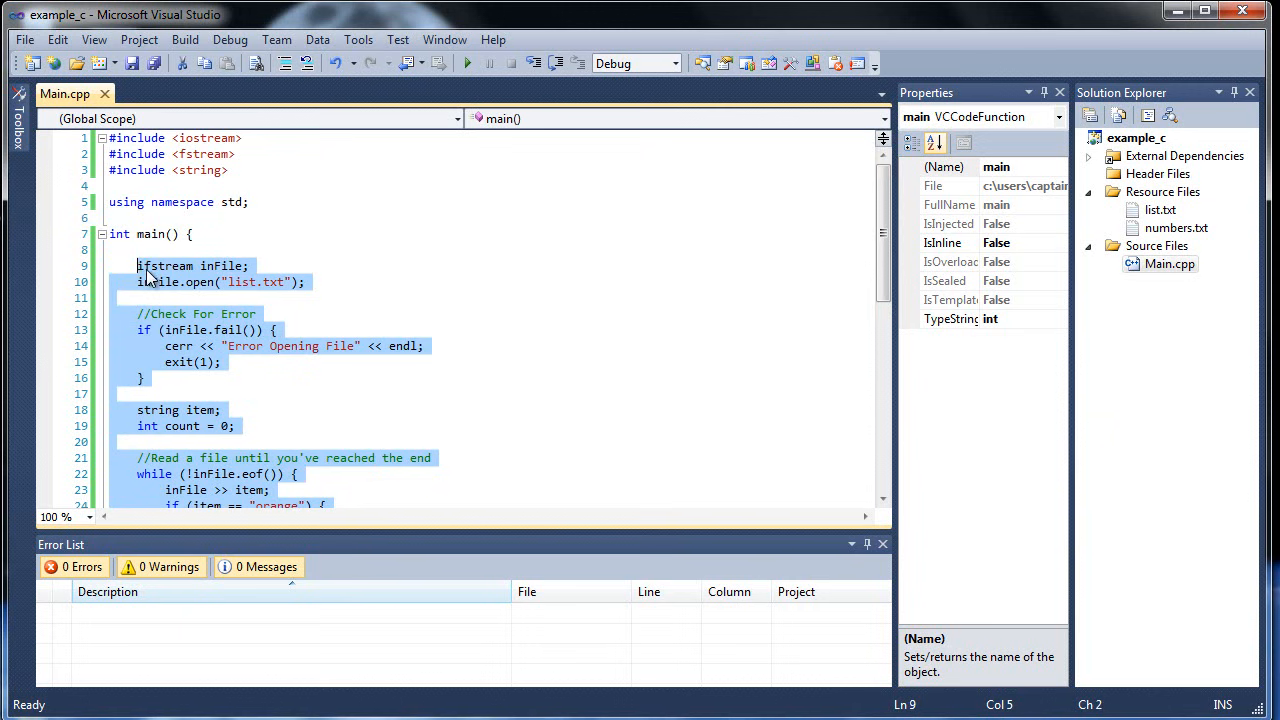
{"action": "mouse_move", "coordinate": [428, 274]}
{"action": "type", "text": "of"}
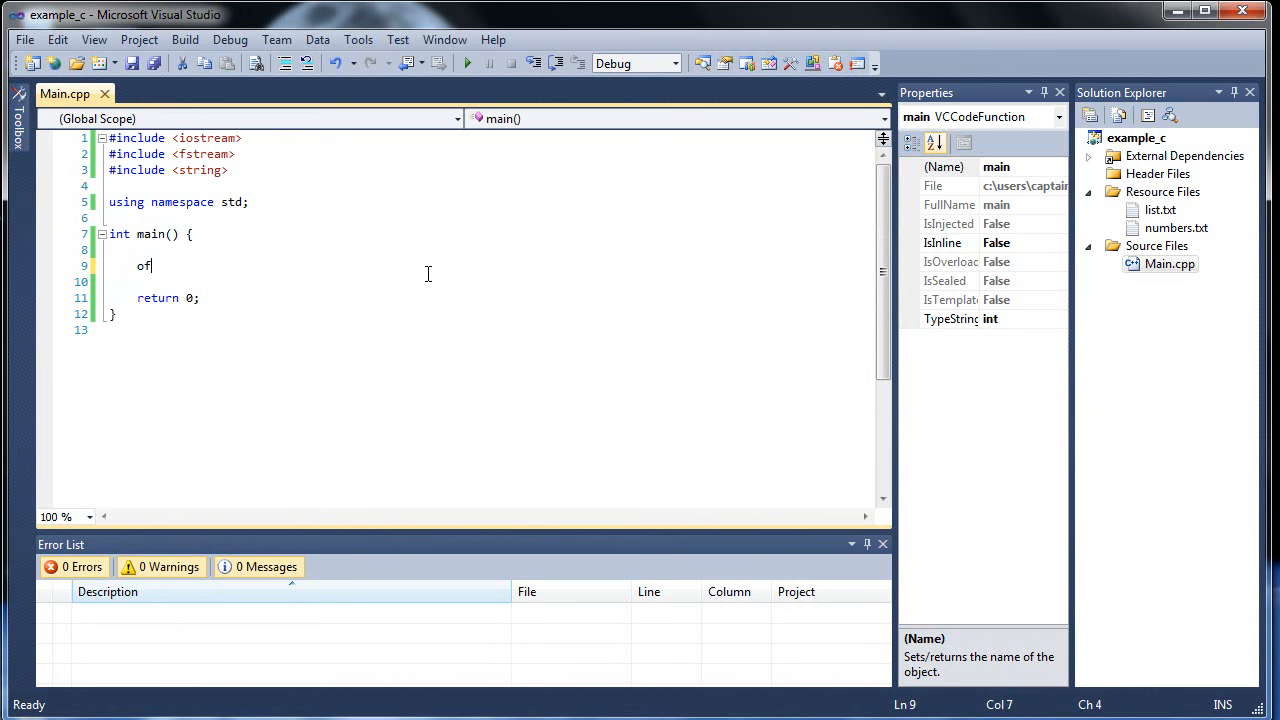
{"action": "type", "text": "stream"}
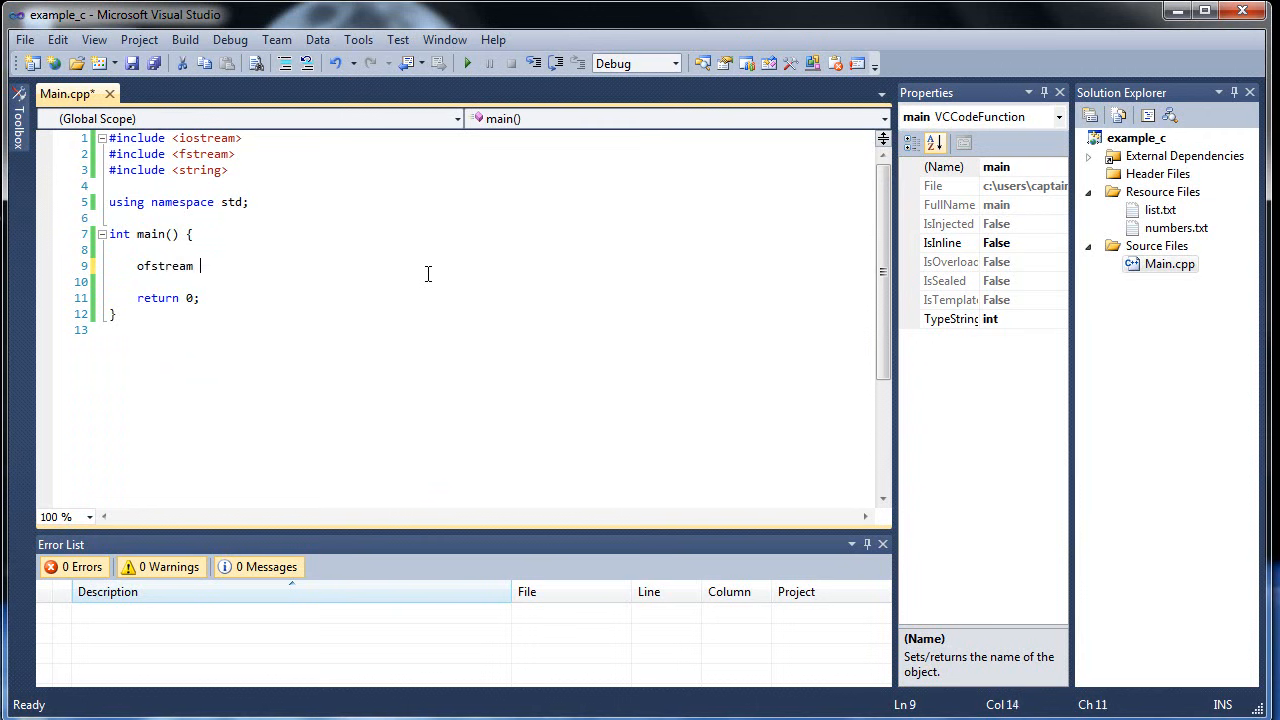
{"action": "type", "text": "outFile;"}
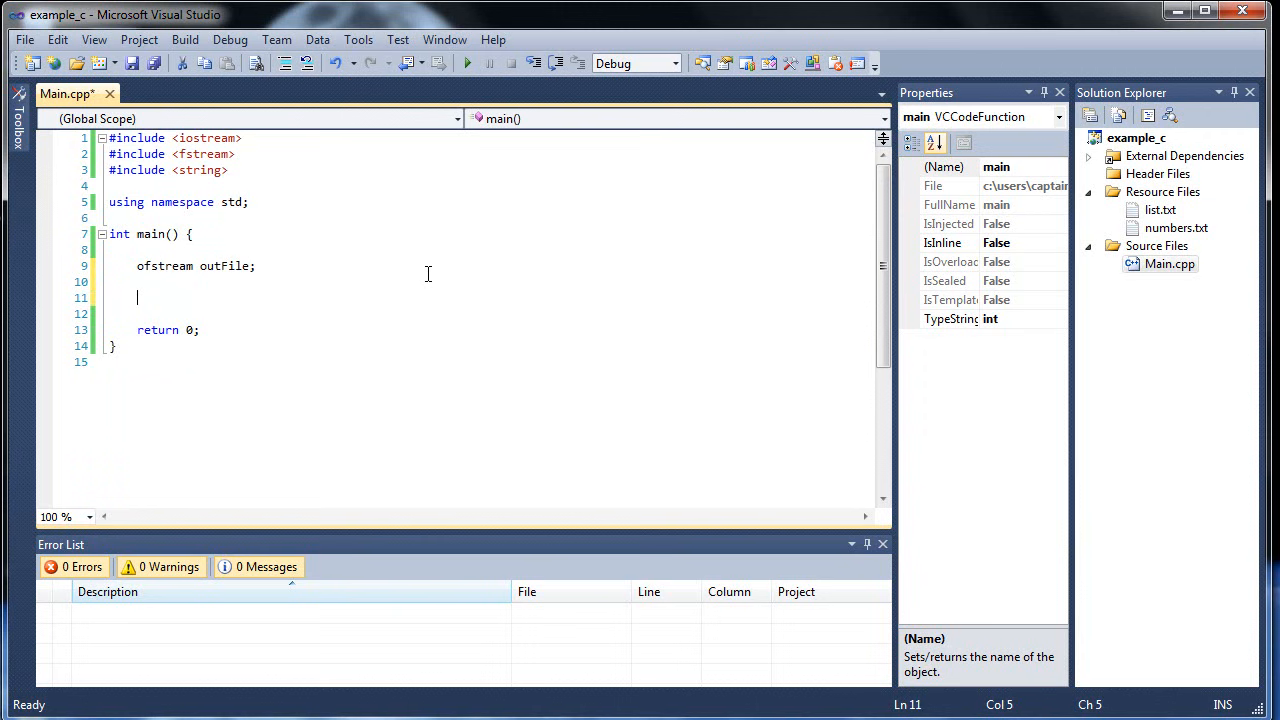
Step: Add outFile.open("sample.txt"); and start a new line below it
{"action": "type", "text": "outFile."}
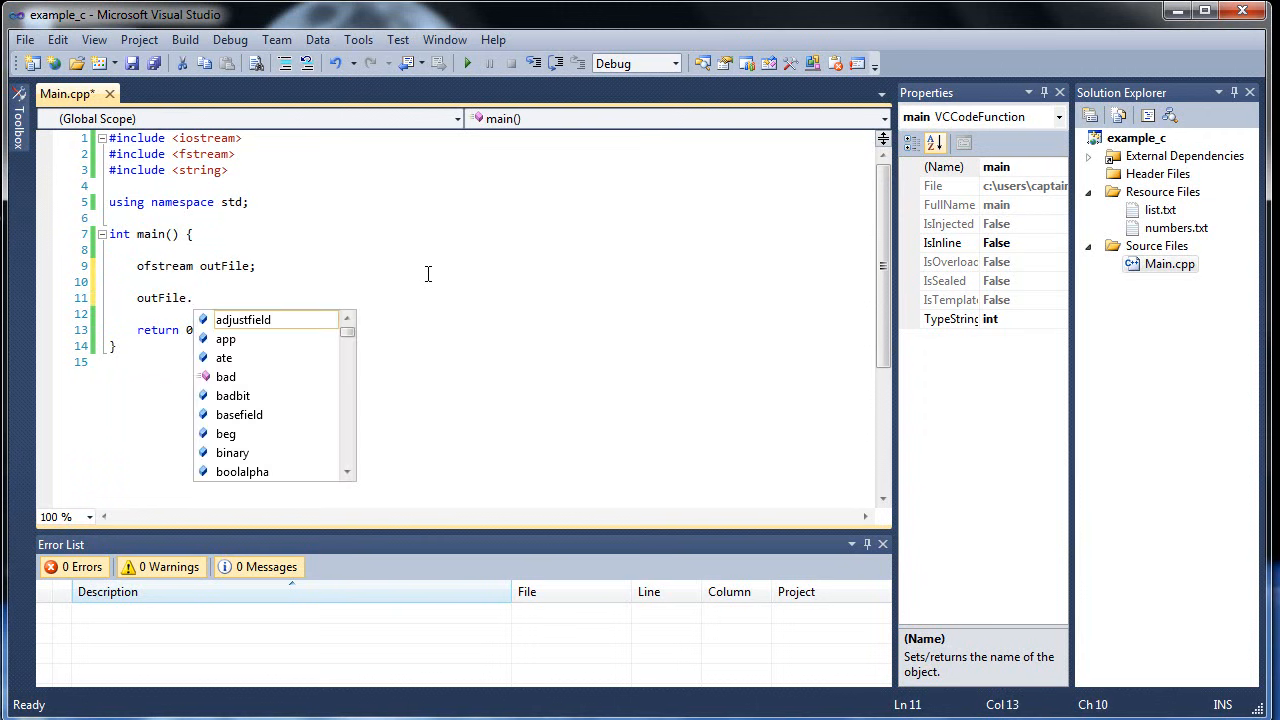
{"action": "type", "text": "open();"}
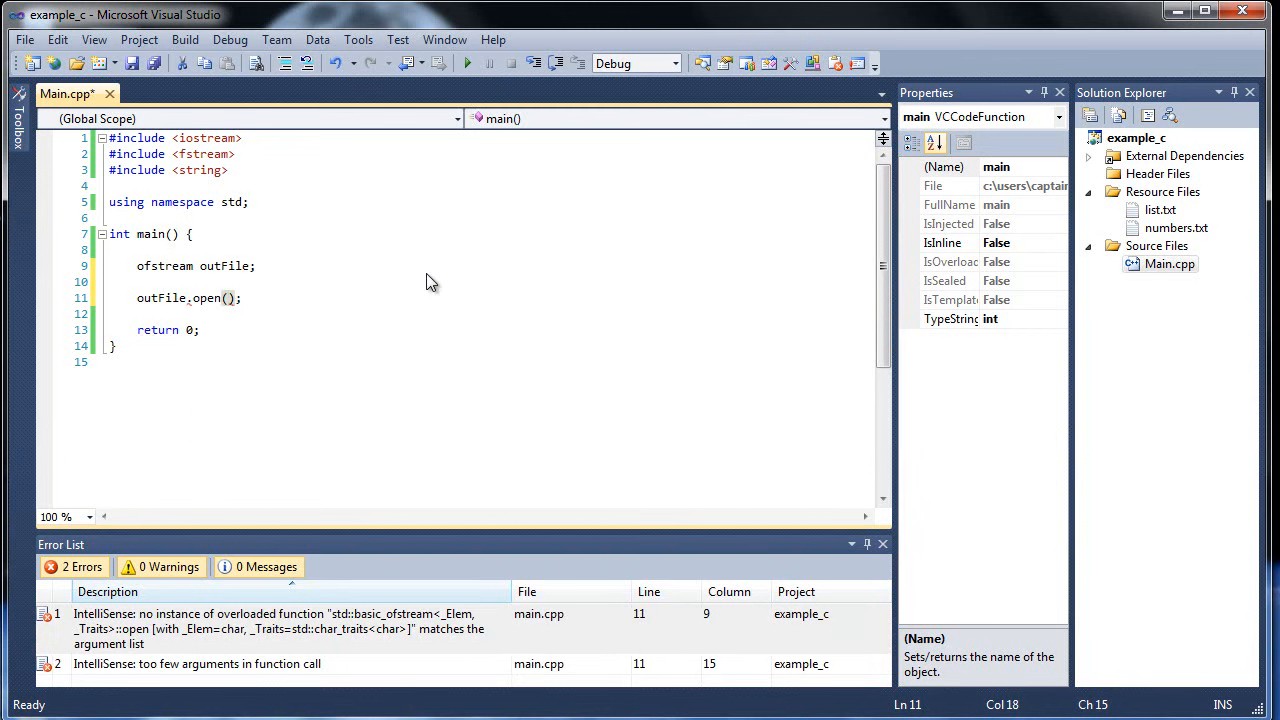
{"action": "type", "text": "\"\""}
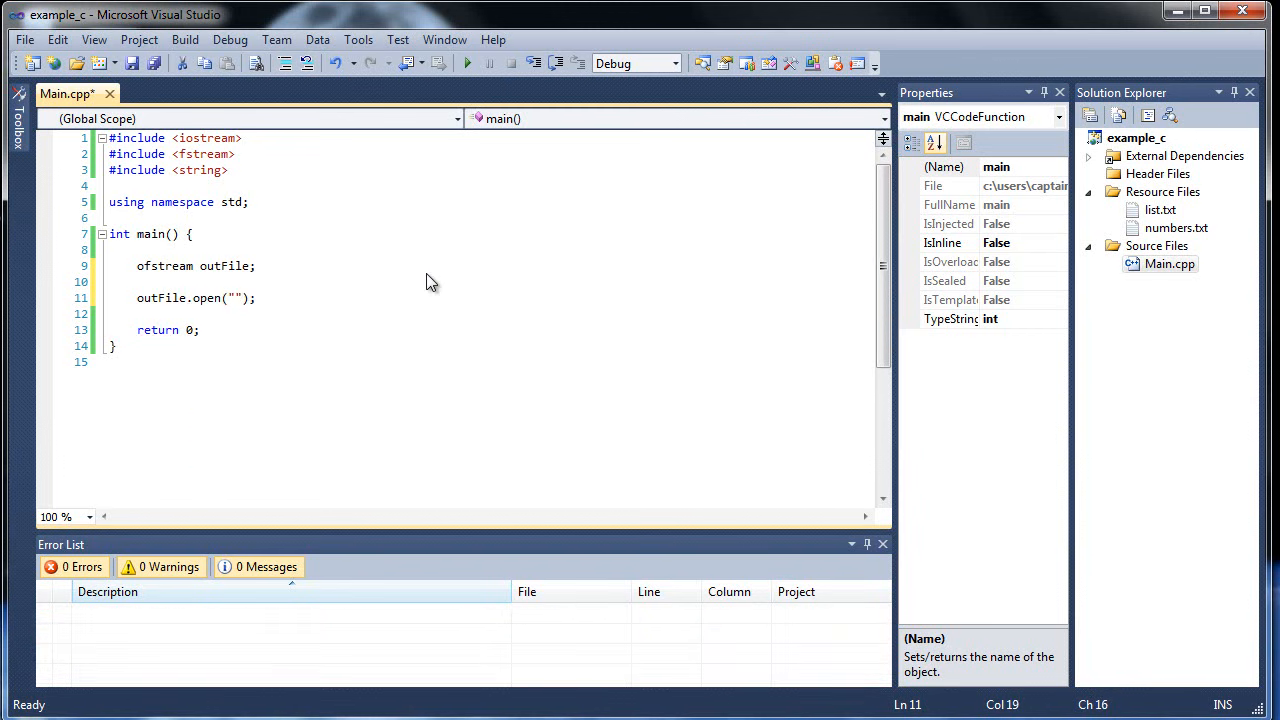
{"action": "type", "text": "sample.txt"}
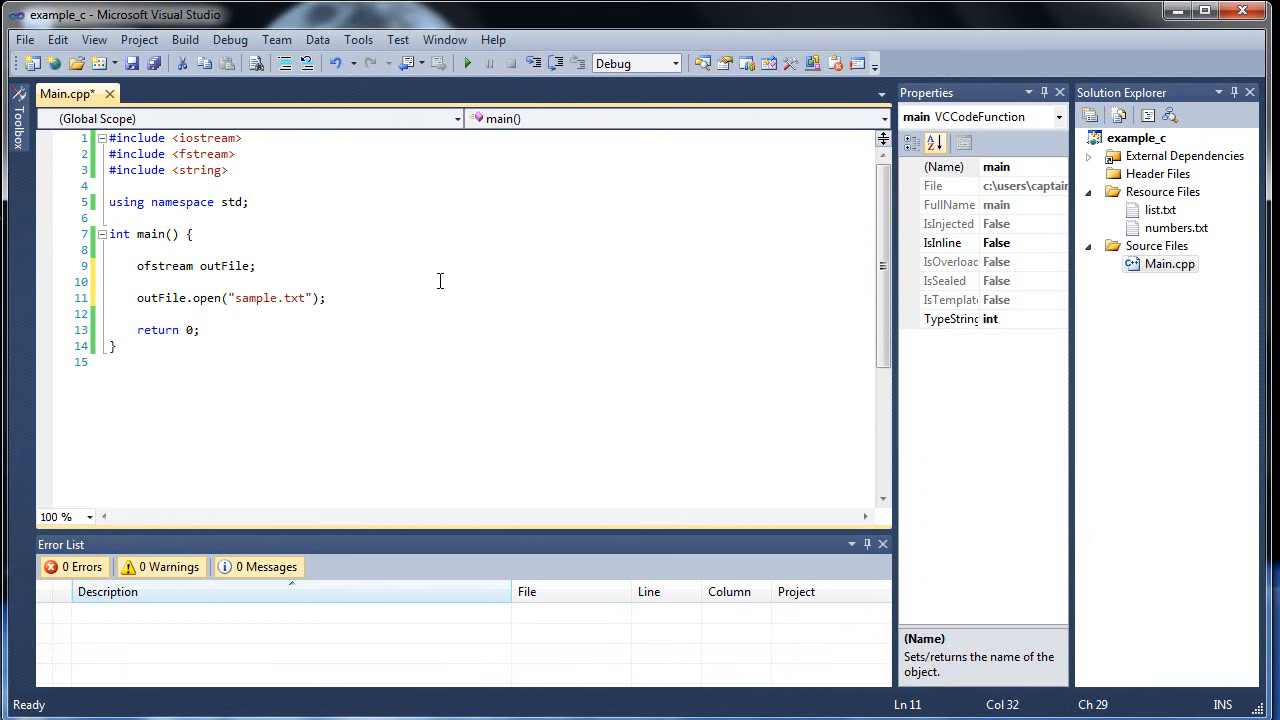
{"action": "key", "text": "enter"}
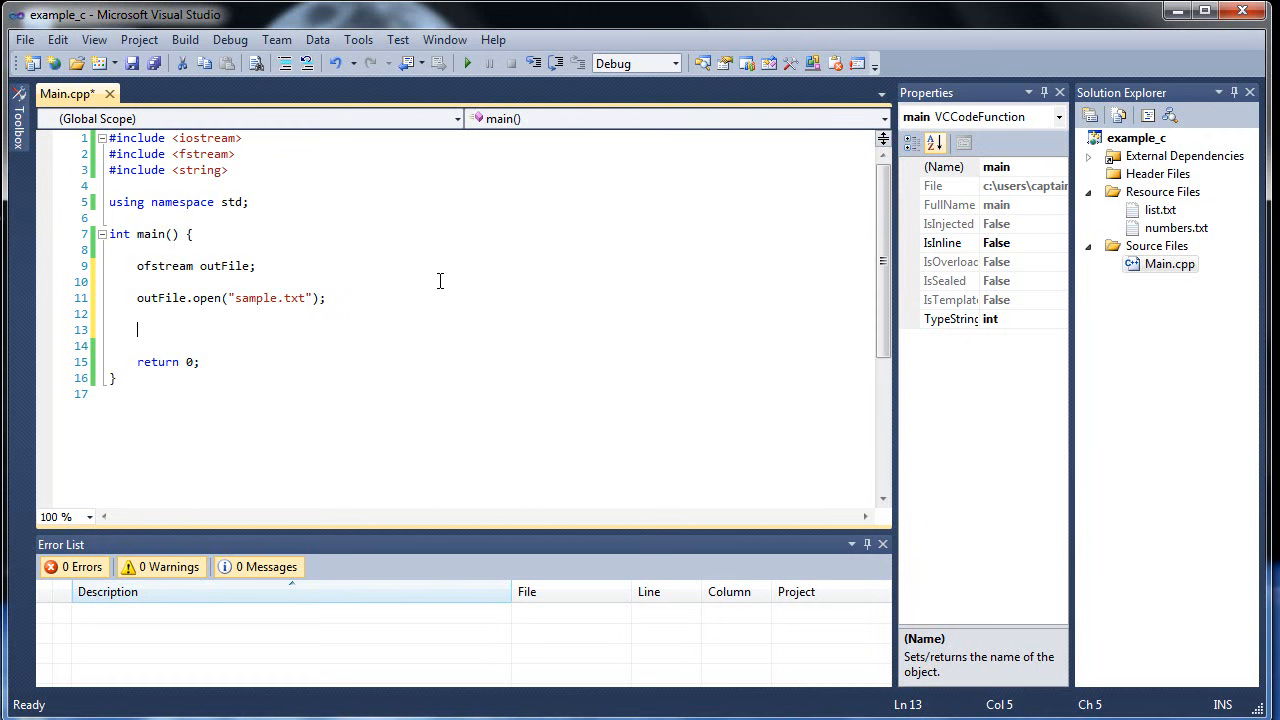
Step: Write outFile << "First Number: " << 5 << endl; to the output file
{"action": "type", "text": "out"}
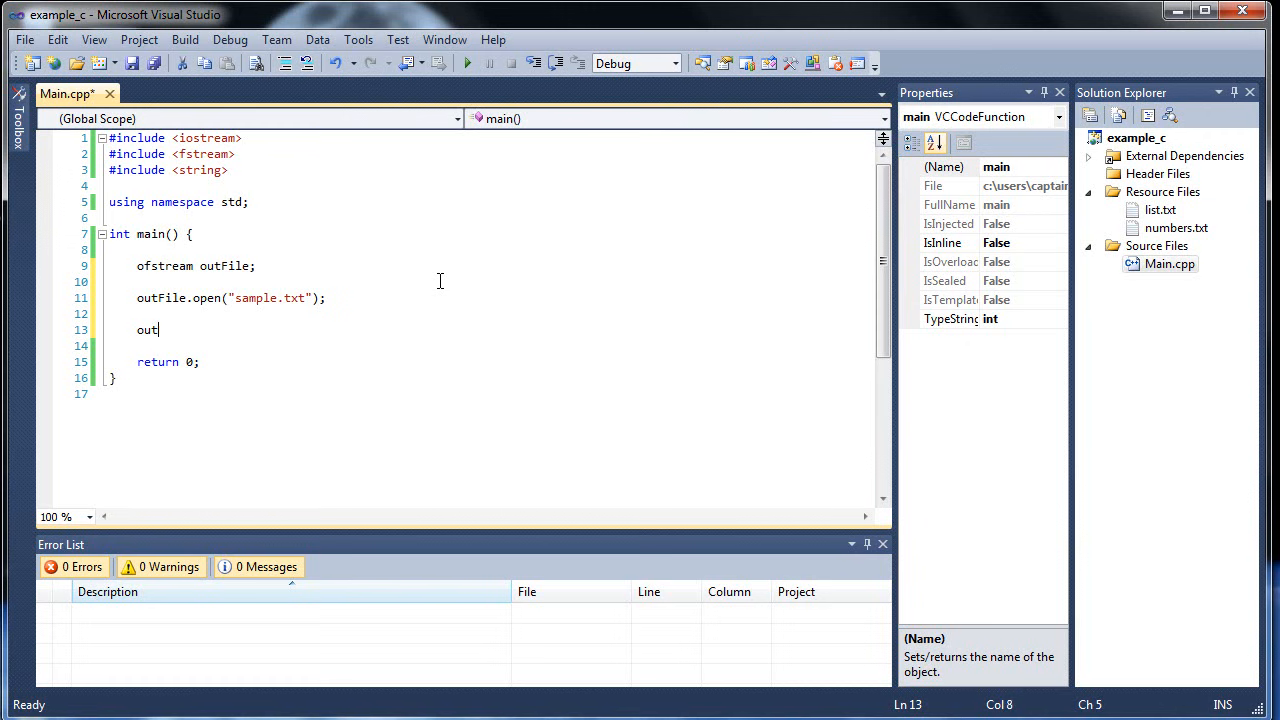
{"action": "type", "text": "File"}
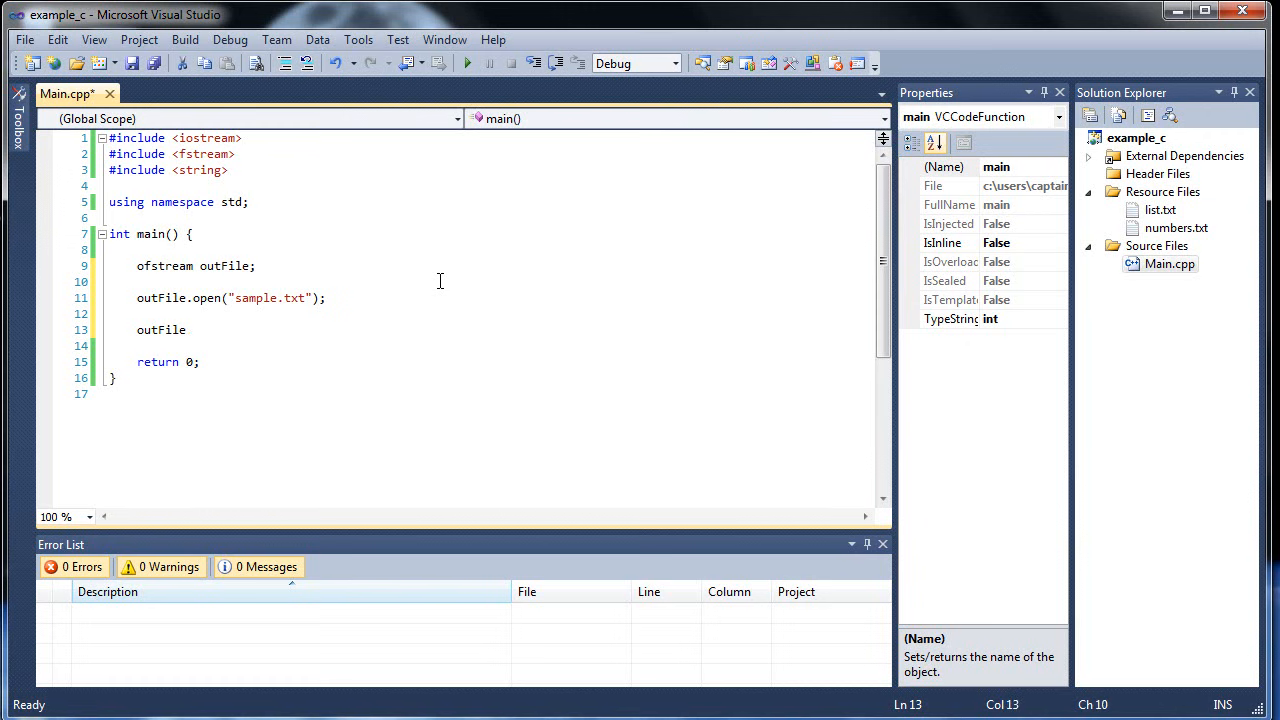
{"action": "type", "text": "\" \""}
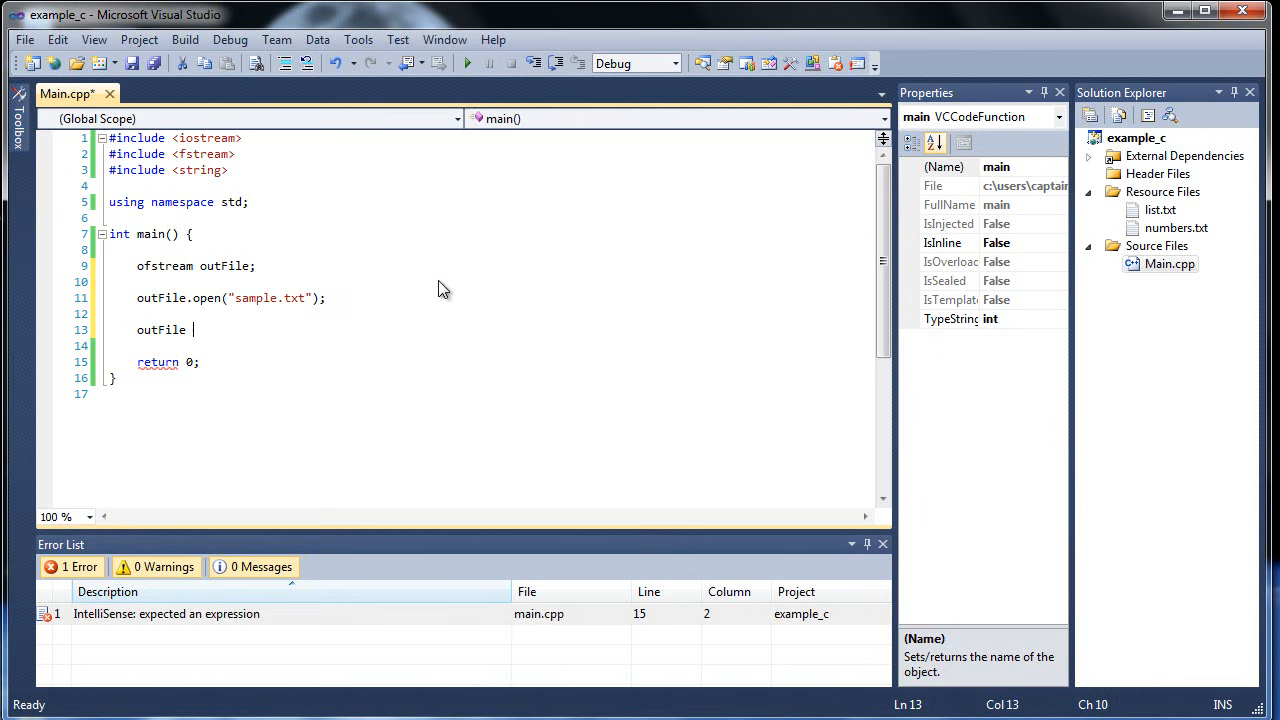
{"action": "type", "text": "<<"}
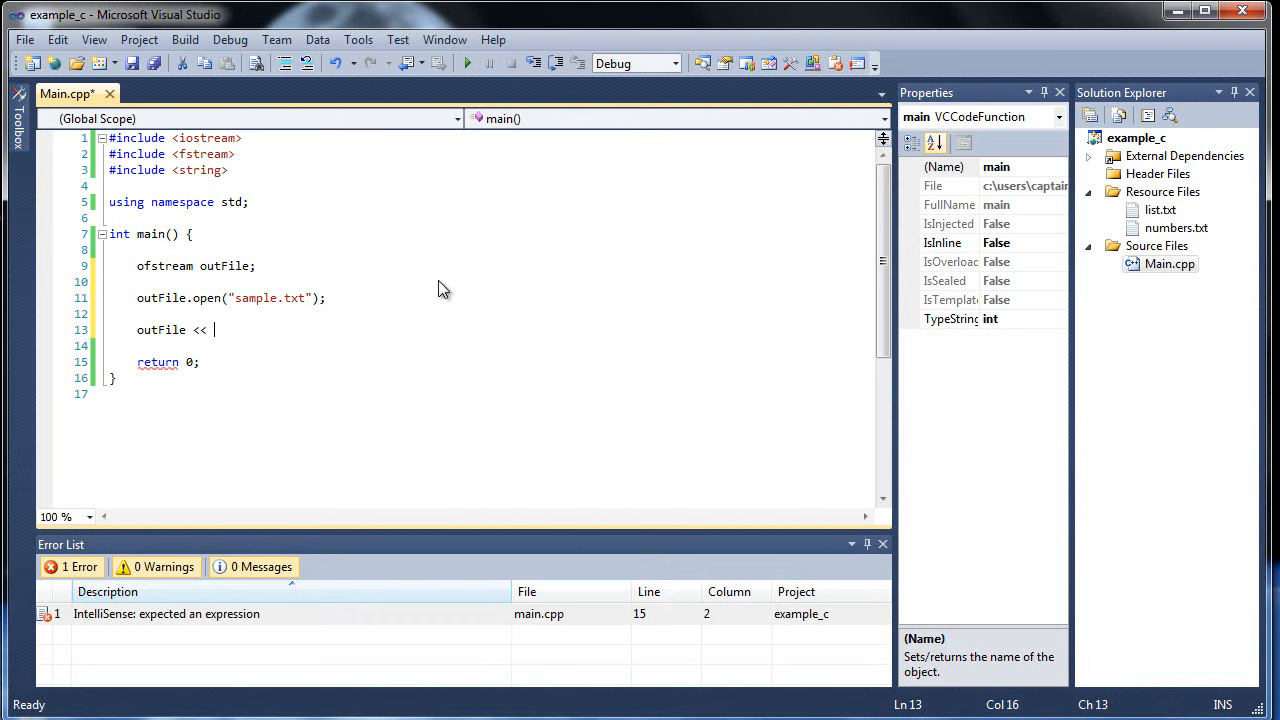
{"action": "type", "text": "\"\""}
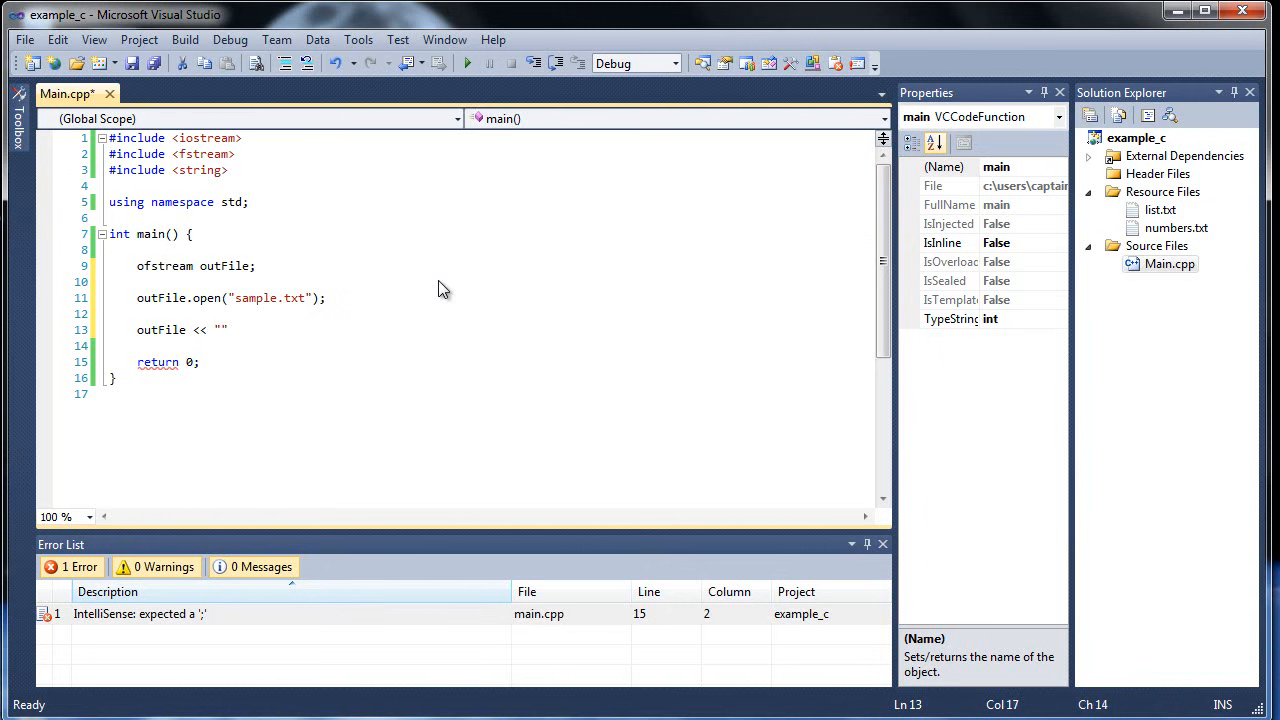
{"action": "type", "text": "First"}
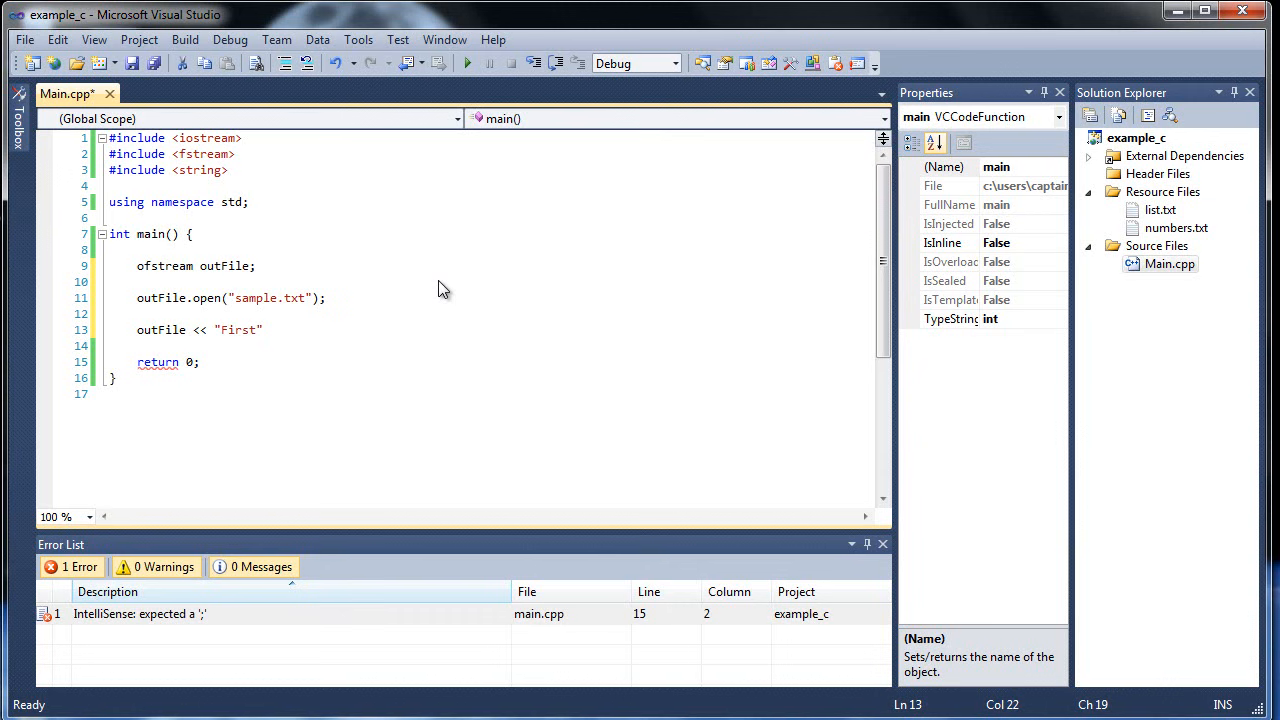
{"action": "type", "text": "Number"}
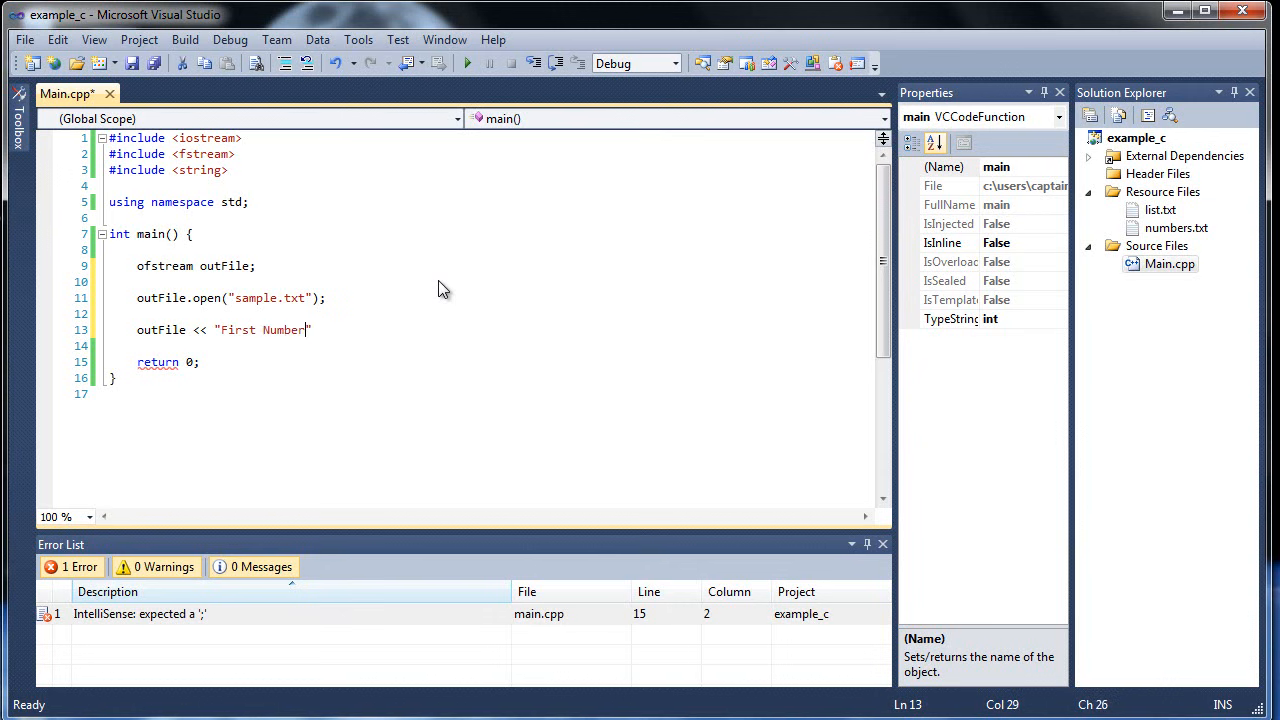
{"action": "type", "text": ":"}
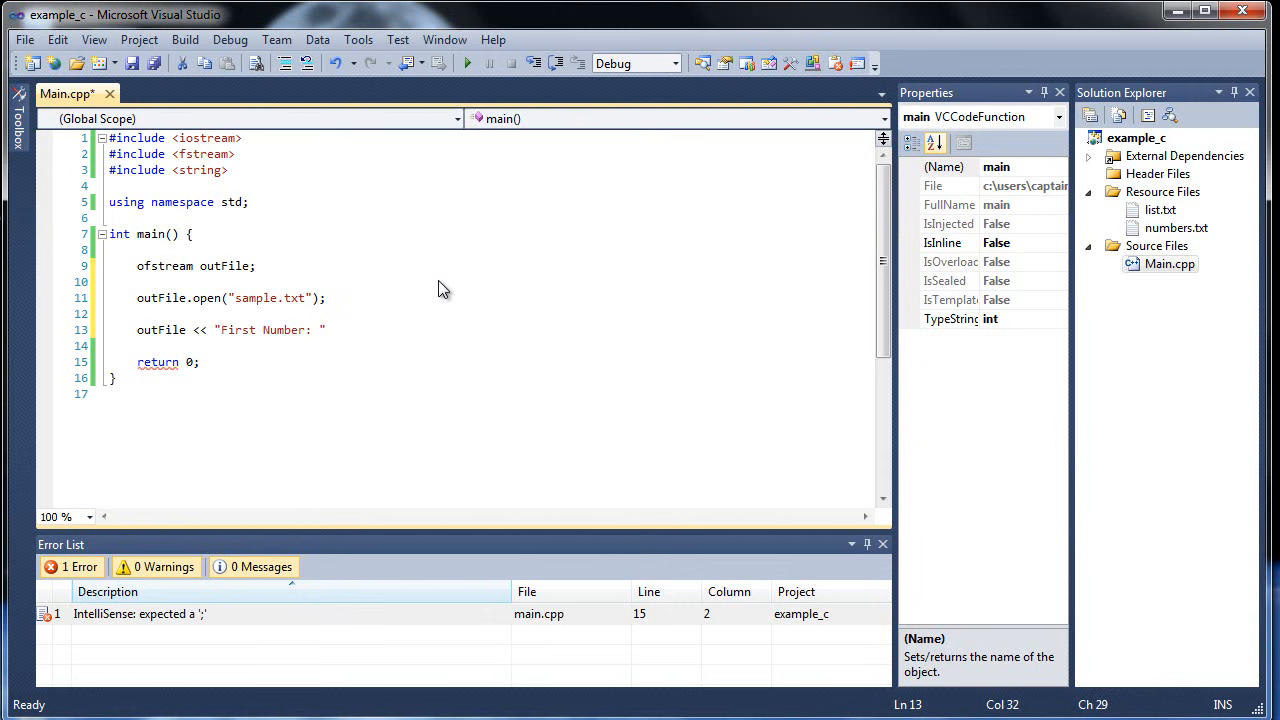
{"action": "type", "text": "<<"}
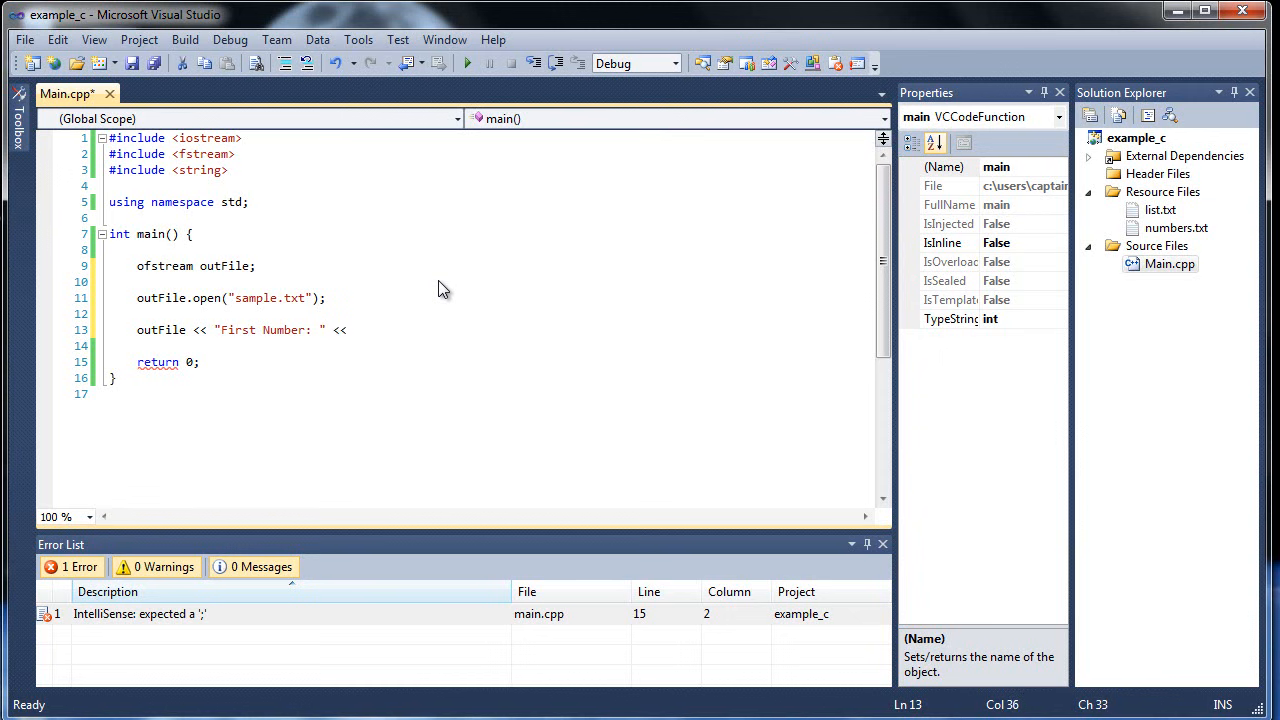
{"action": "type", "text": "5 << endl;"}
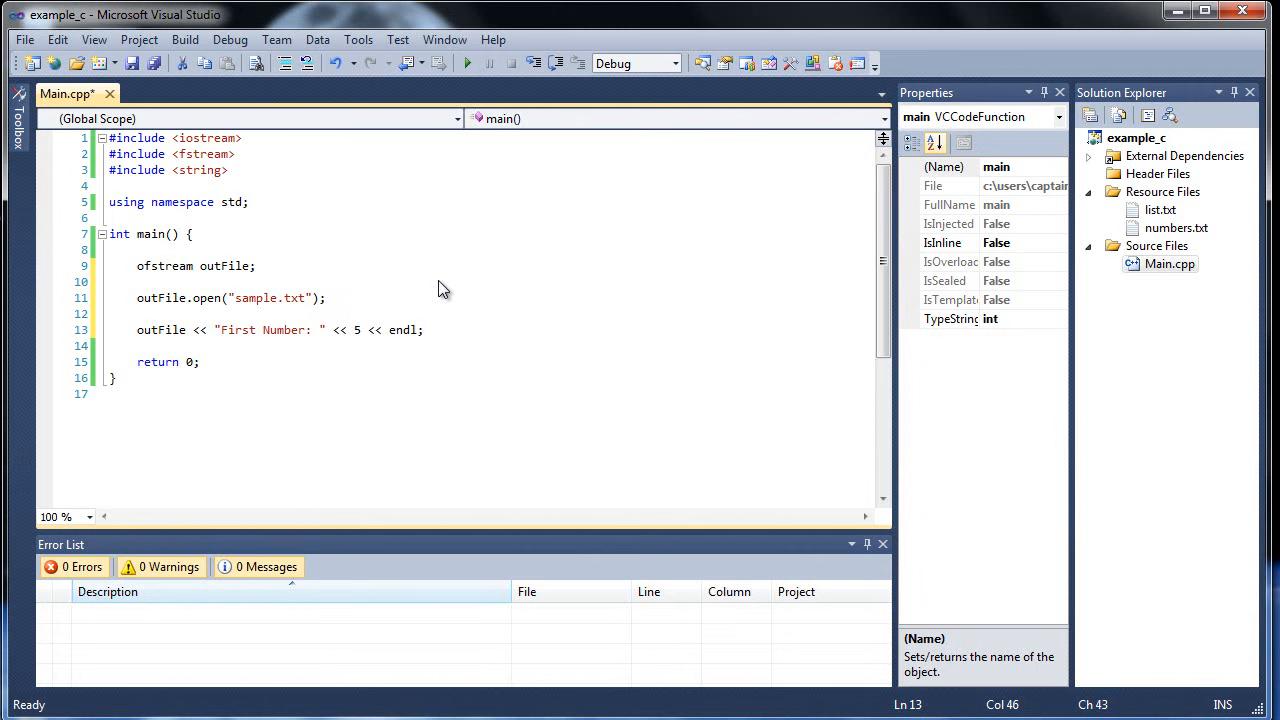
Step: Close the output file with outFile.close();
{"action": "type", "text": "out"}
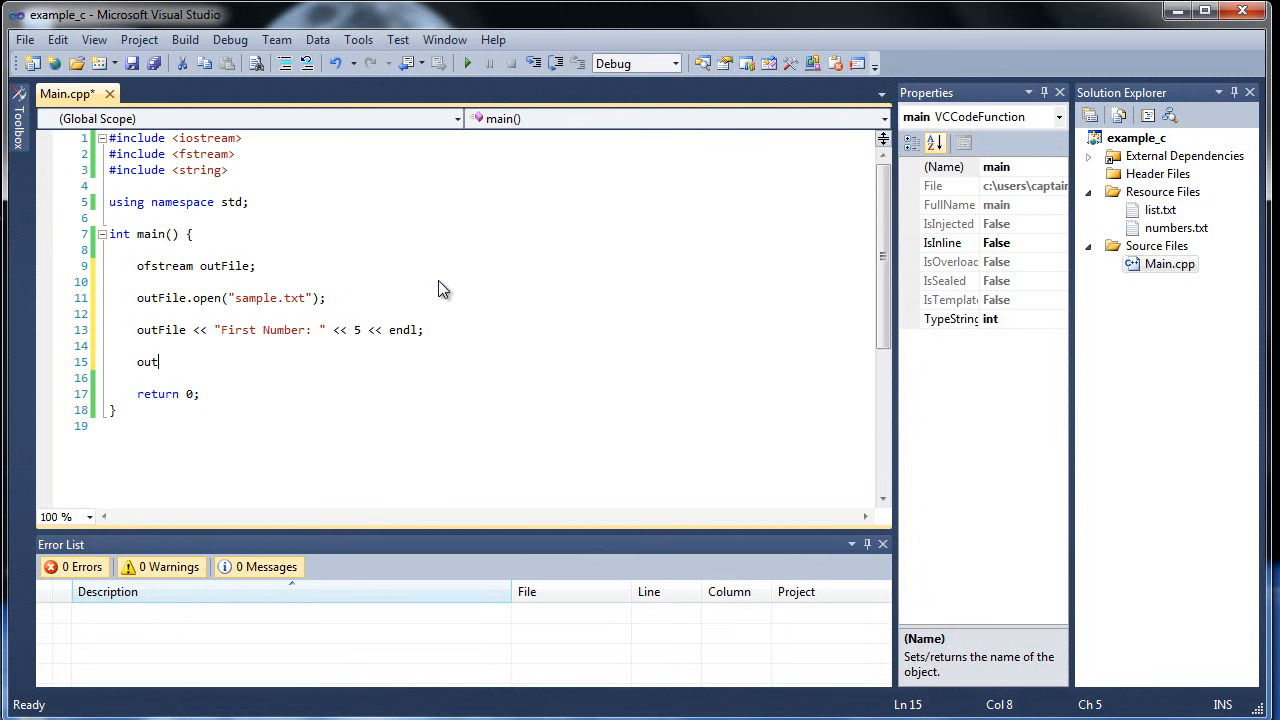
{"action": "type", "text": "File.close();"}
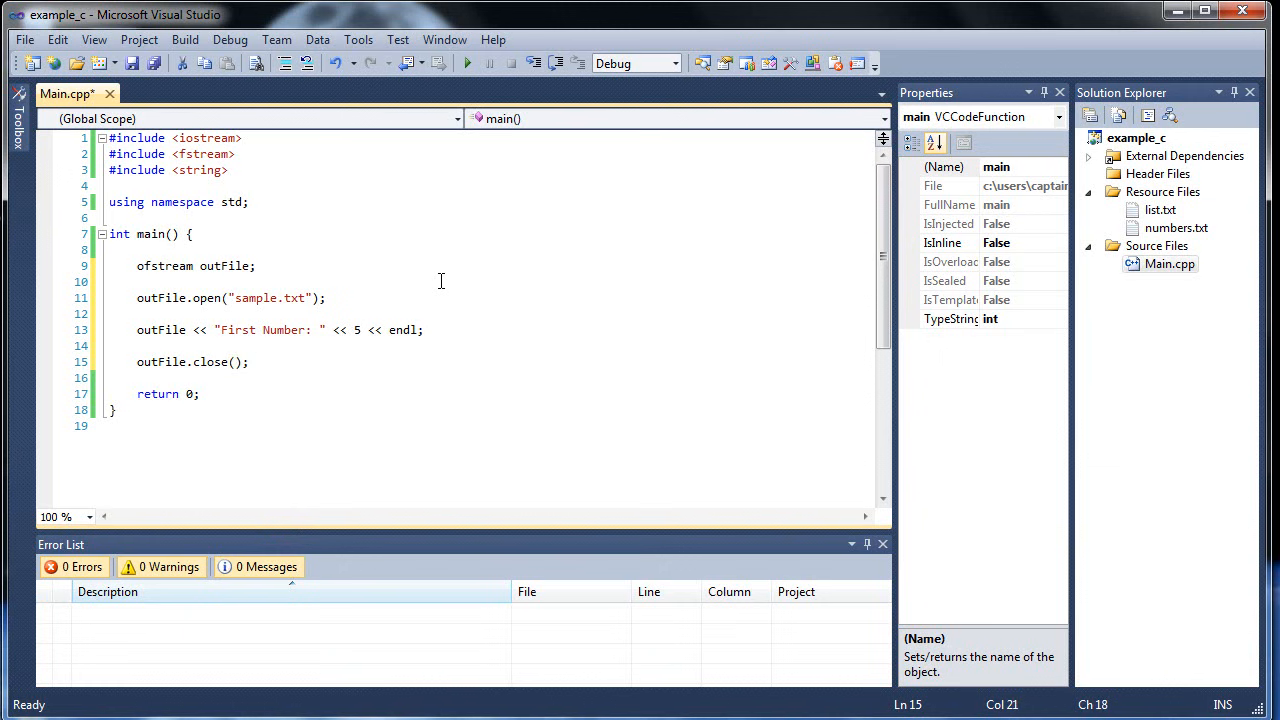
{"action": "mouse_move", "coordinate": [234, 376]}
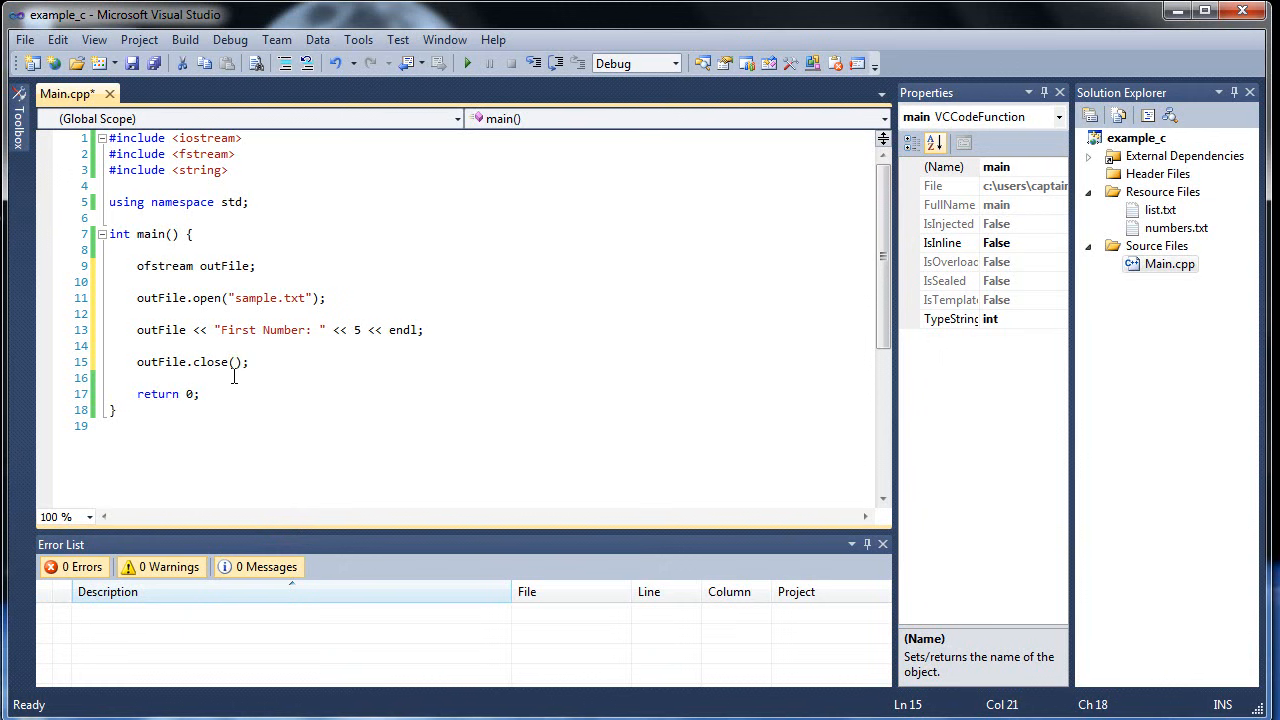
{"action": "left_click", "coordinate": [248, 362]}
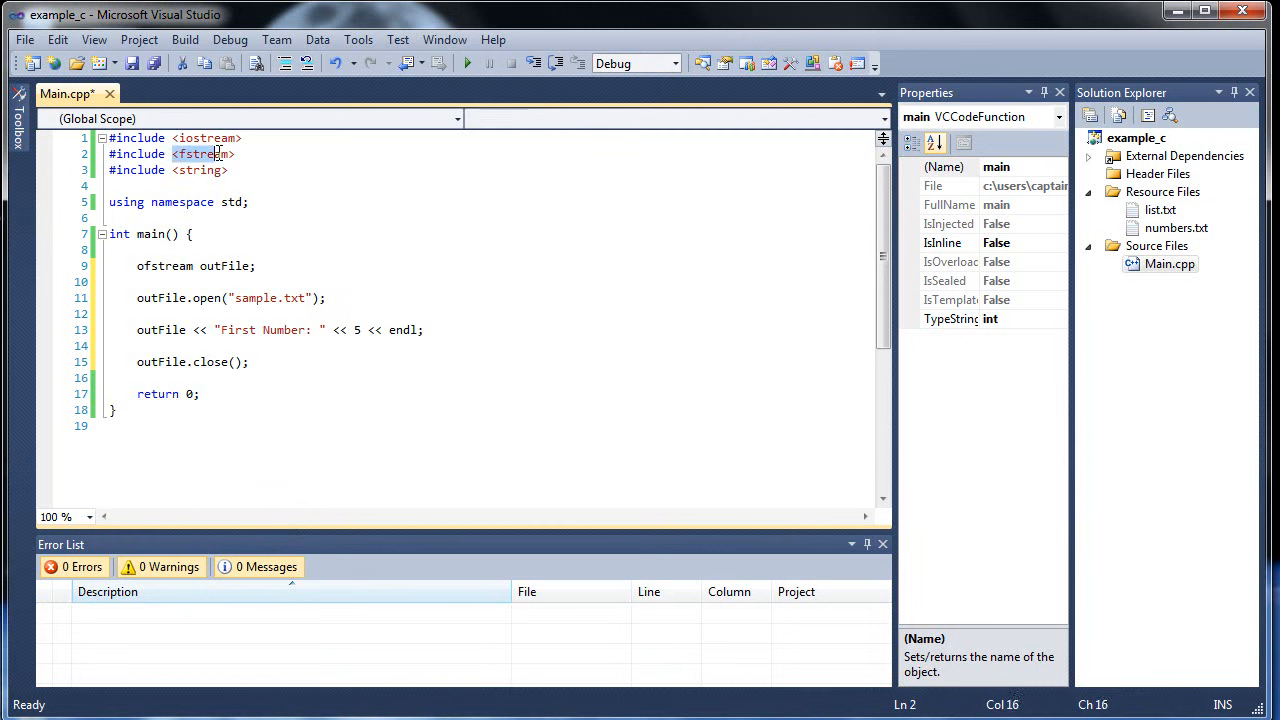
{"action": "left_click", "coordinate": [136, 344]}
{"action": "type", "text": "inFi"}
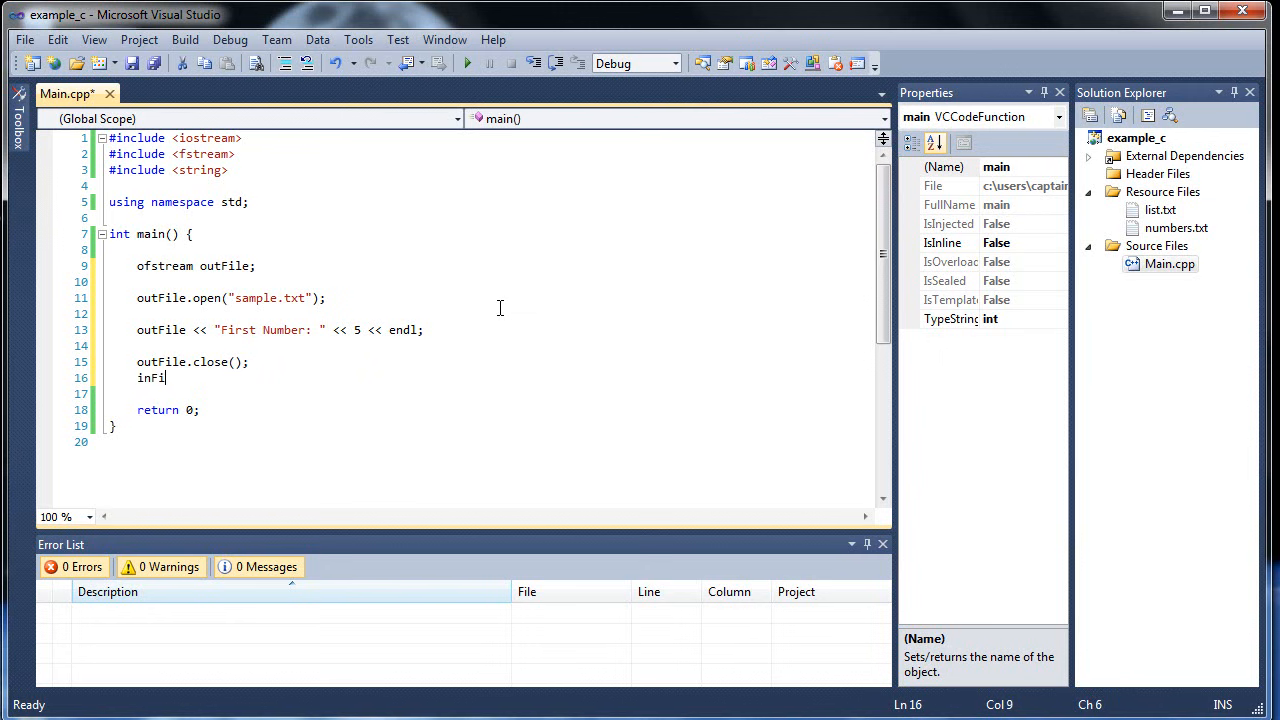
{"action": "type", "text": "le.close()"}
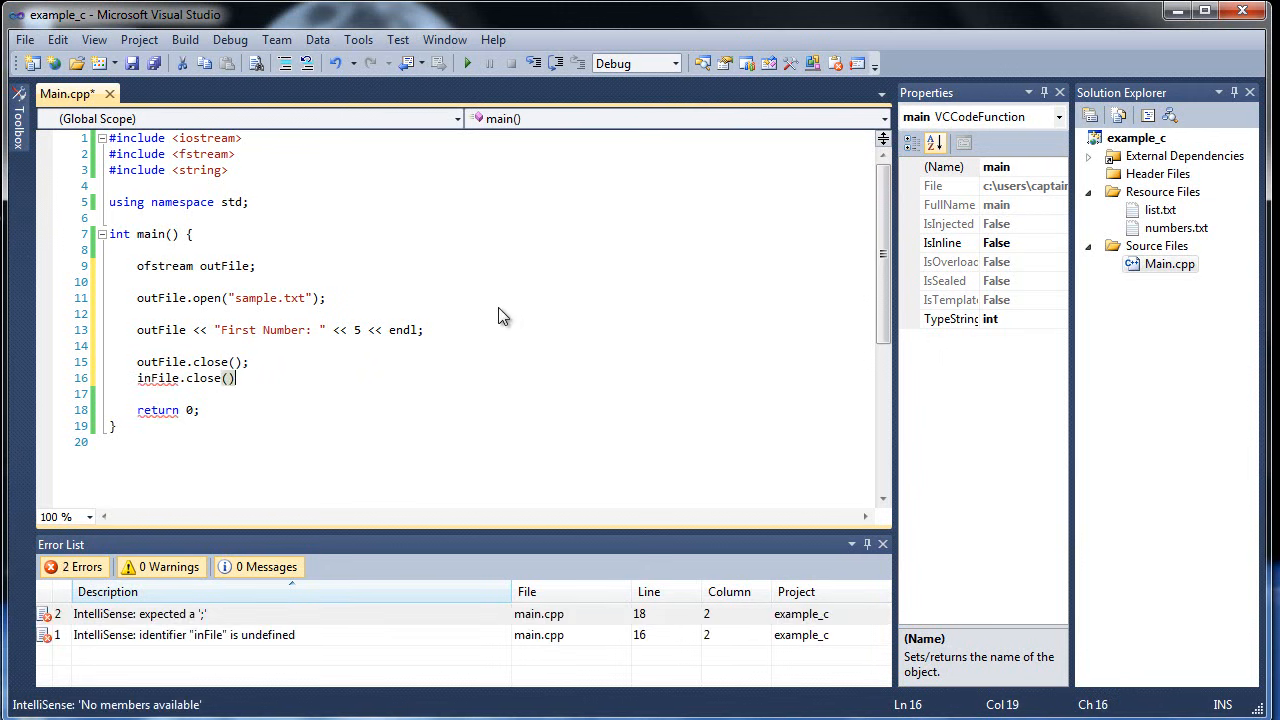
{"action": "key", "text": "Backspace"}
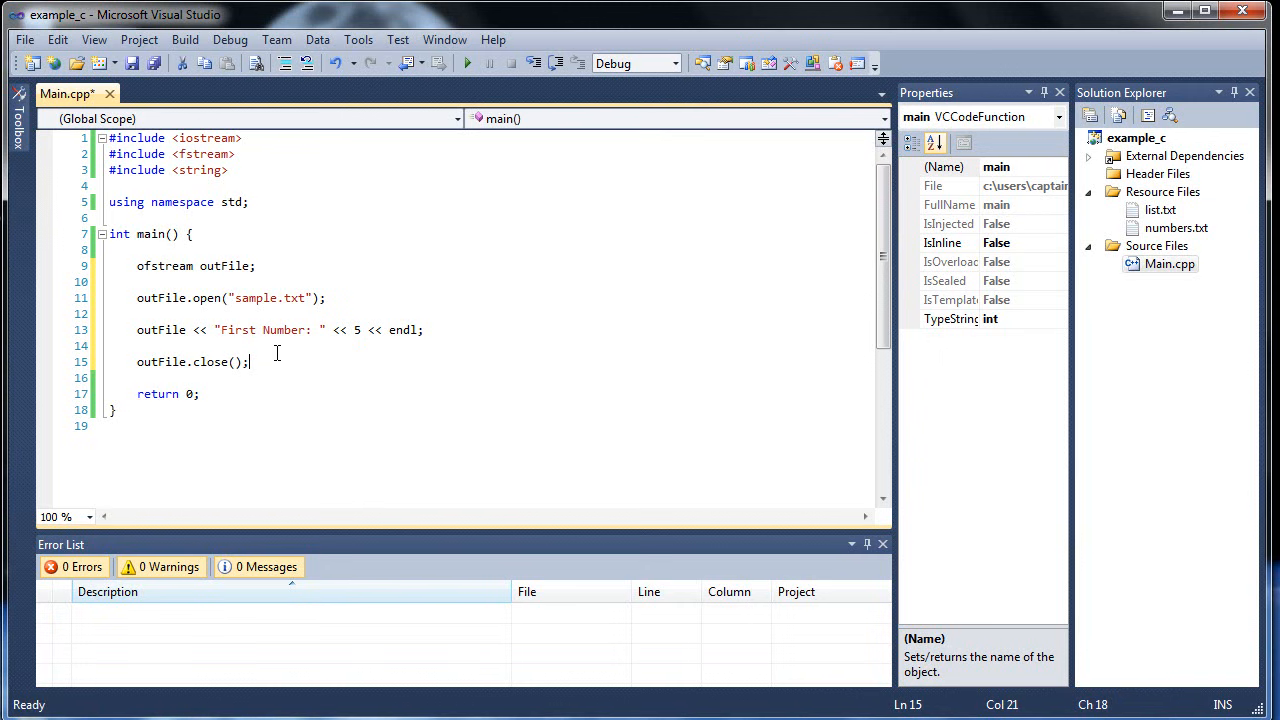
{"action": "mouse_move", "coordinate": [280, 356]}
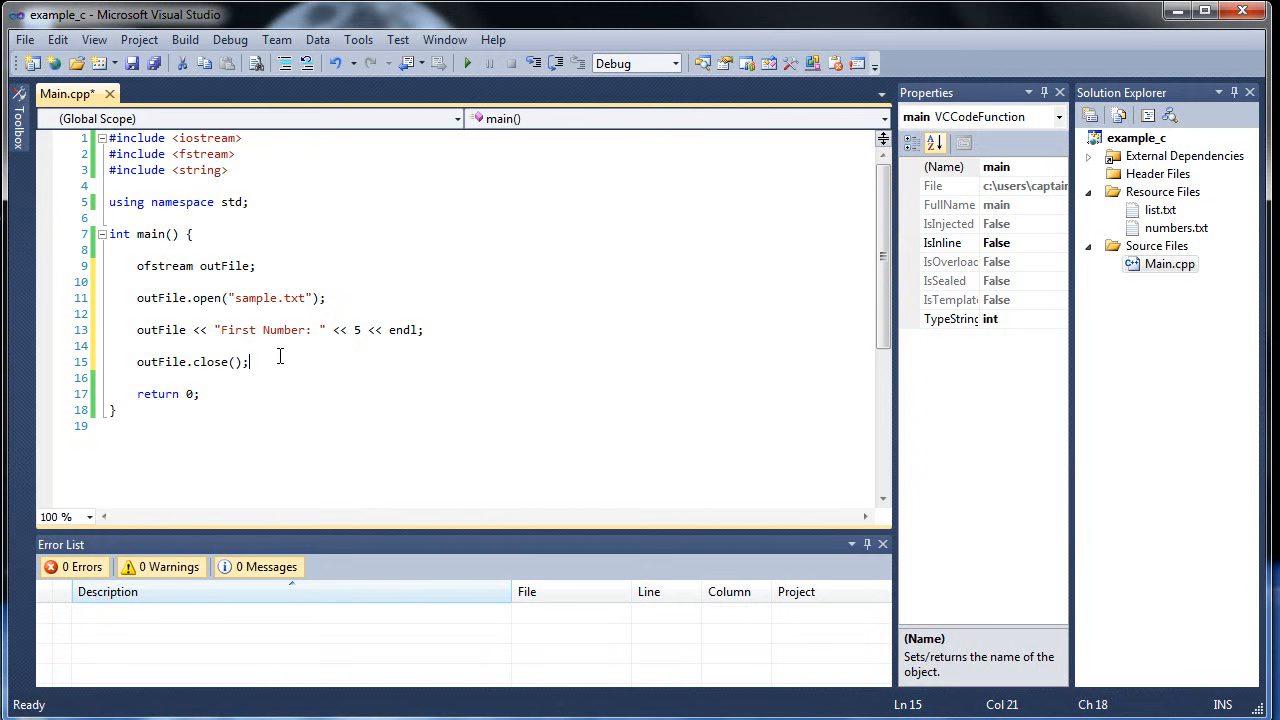
{"action": "mouse_move", "coordinate": [156, 58]}
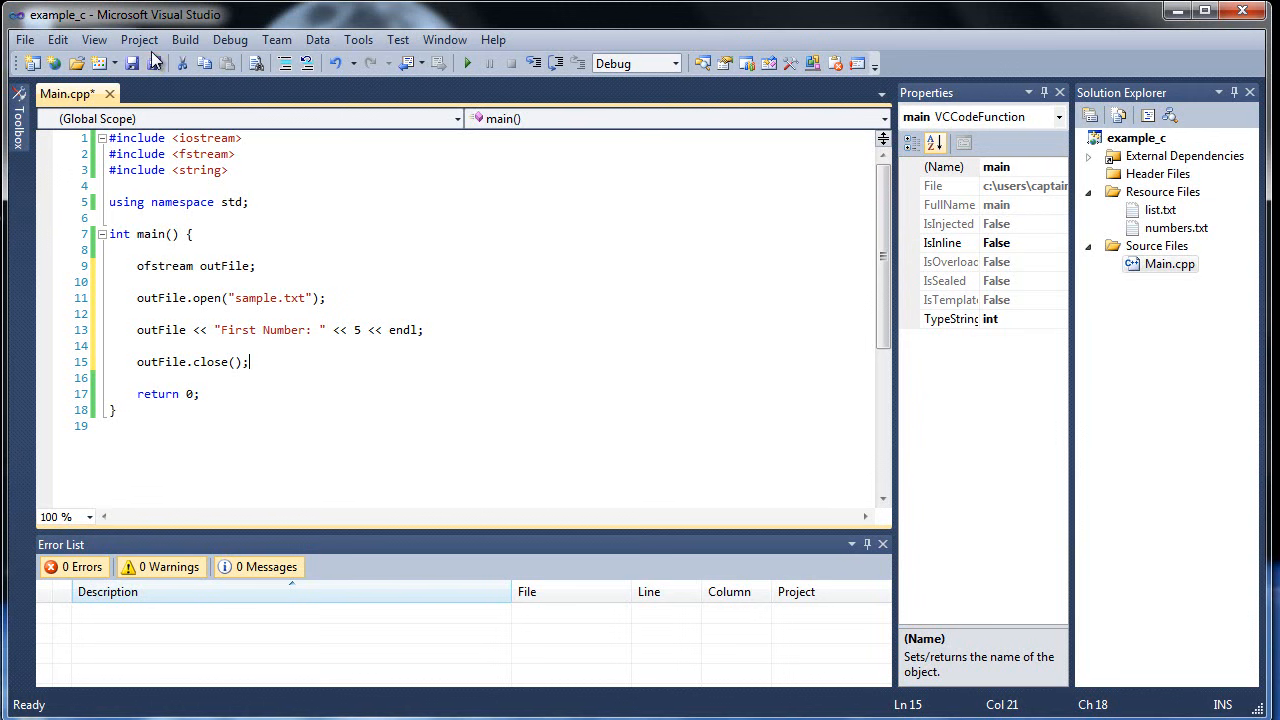
Step: Build and run the program so it writes sample.txt via ofstream
{"action": "double_click", "coordinate": [268, 298]}
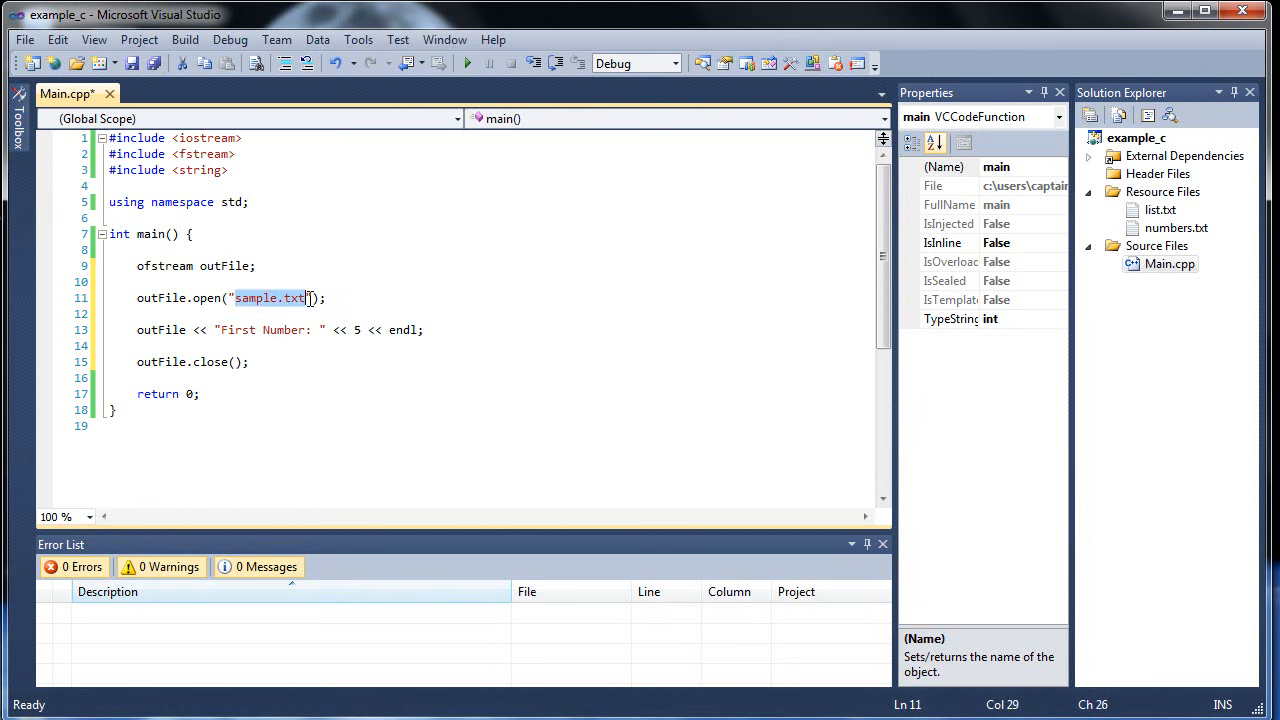
{"action": "mouse_move", "coordinate": [280, 376]}
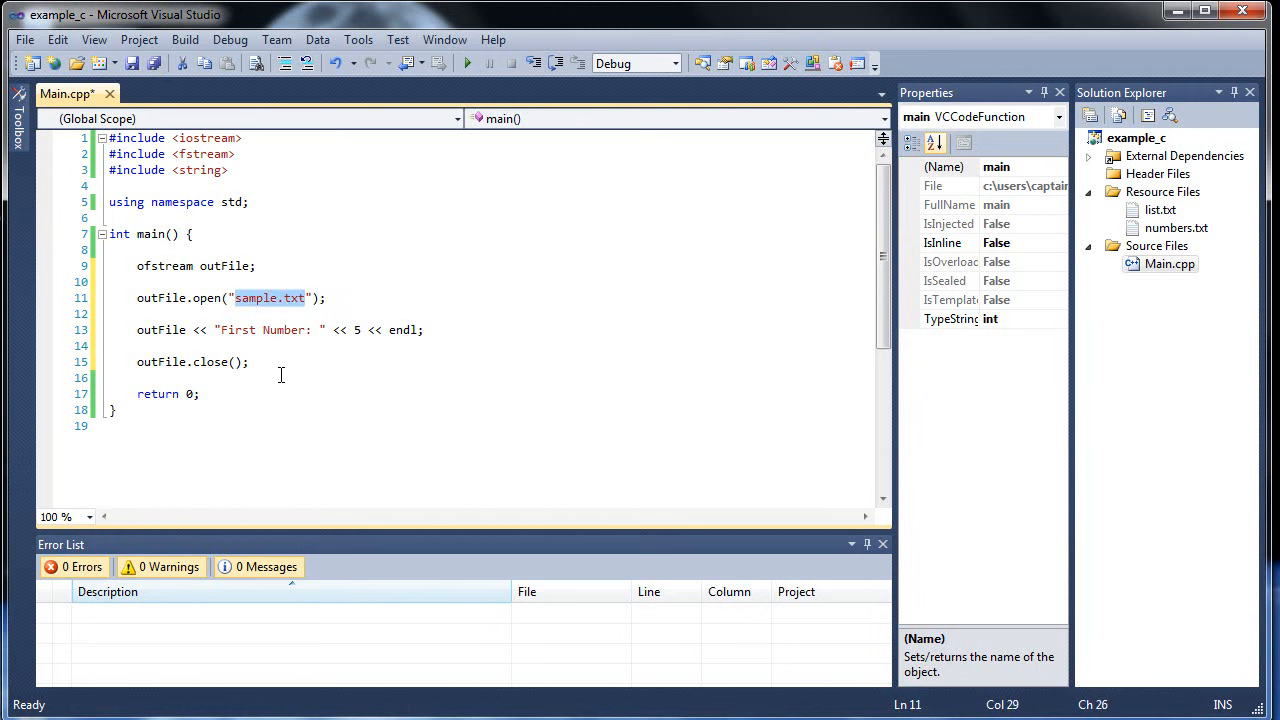
{"action": "left_click", "coordinate": [276, 362]}
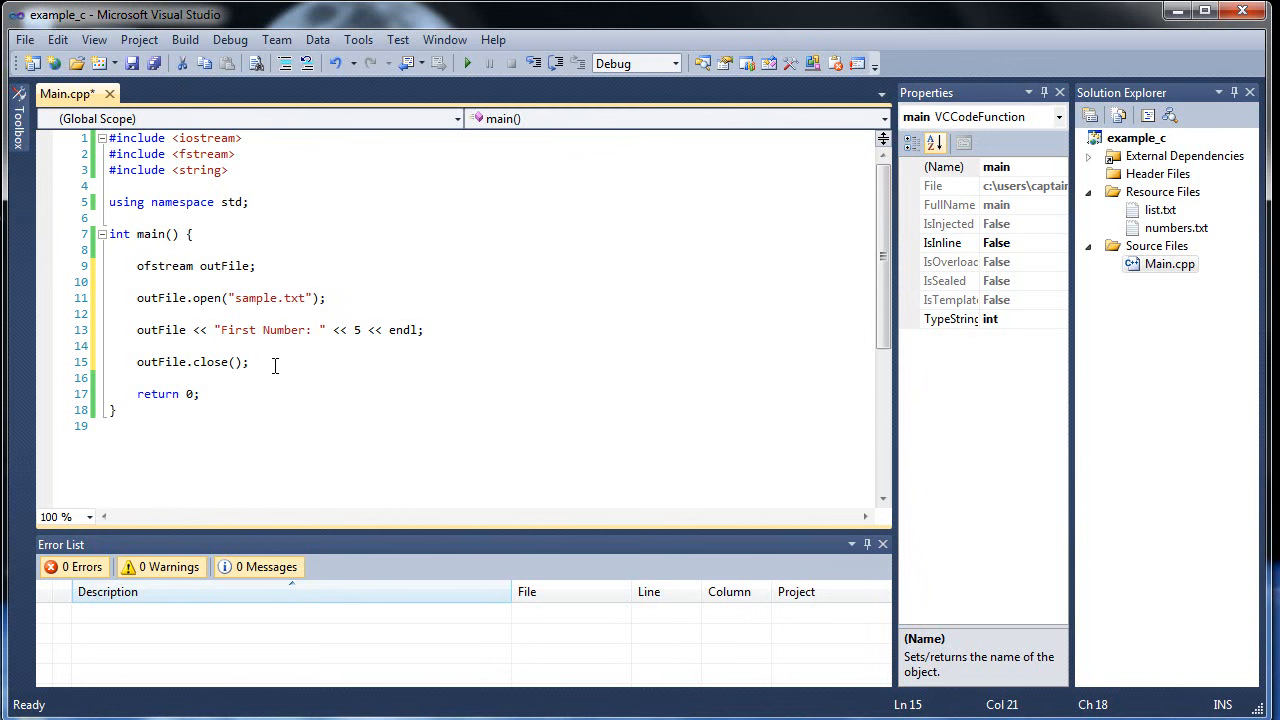
{"action": "left_click", "coordinate": [468, 62]}
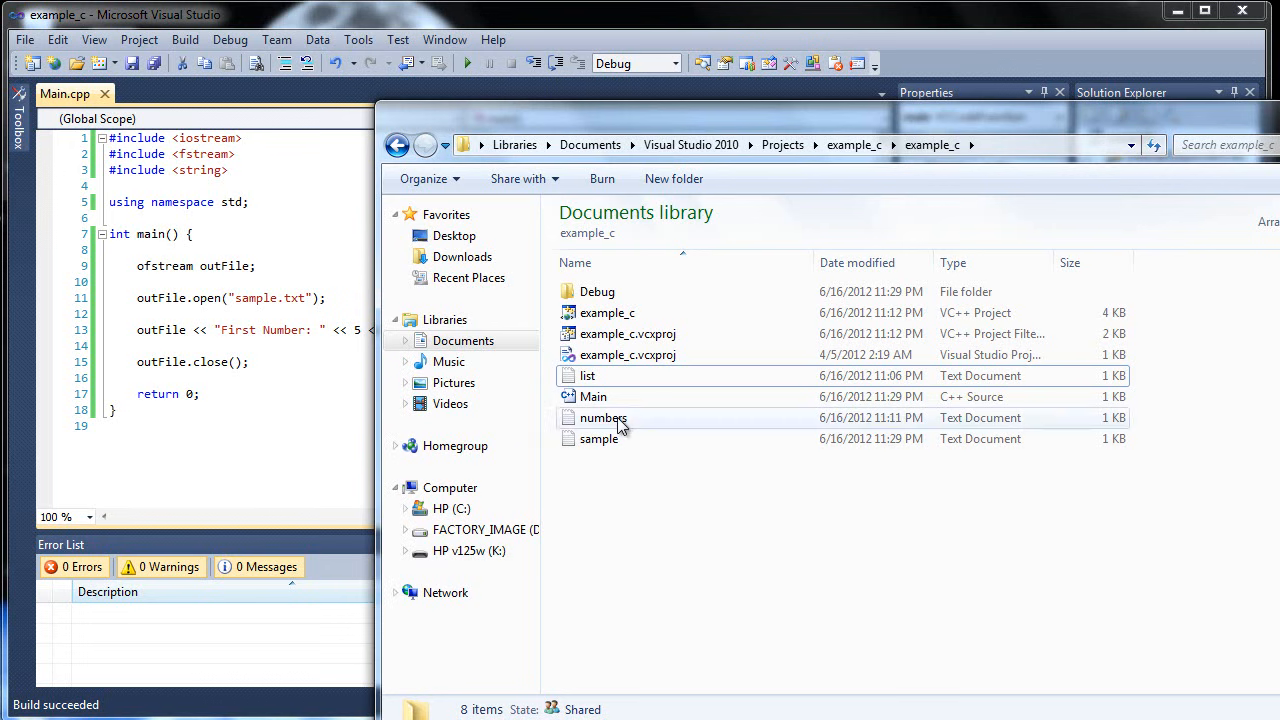
Step: View sample.txt in Notepad to confirm it contains 'First Number: 5', then close Notepad
{"action": "left_click", "coordinate": [600, 438]}
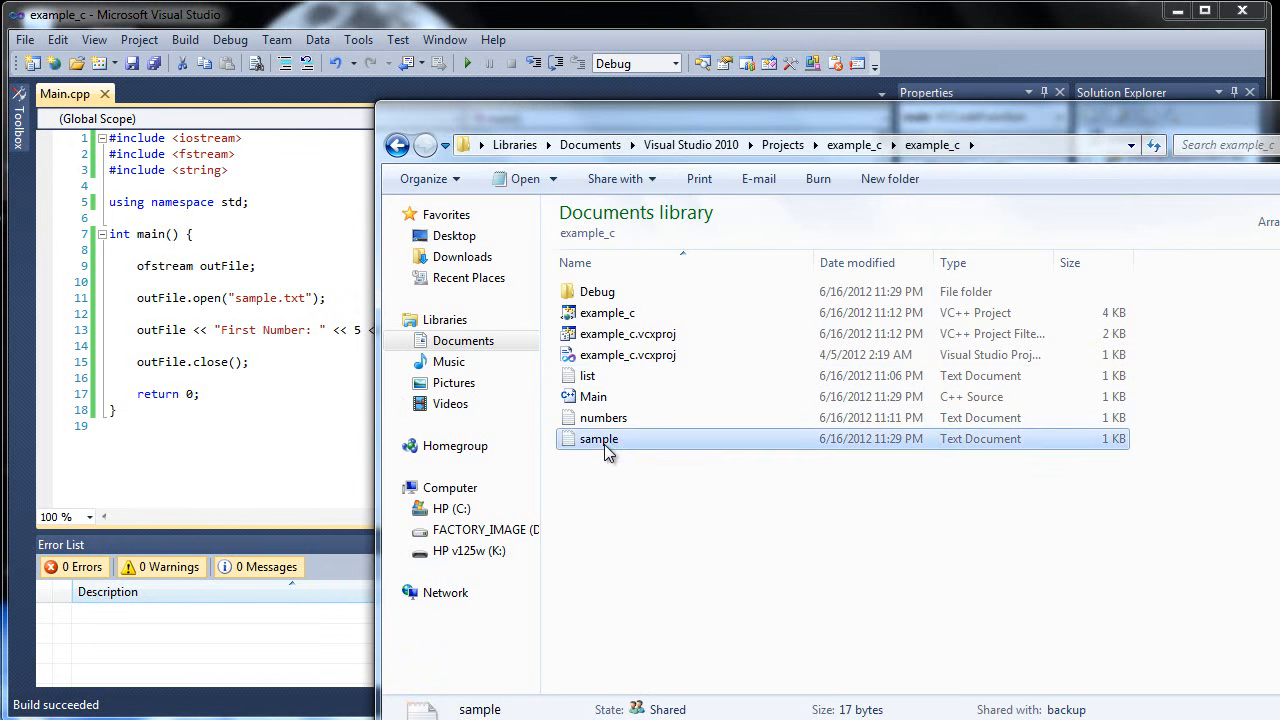
{"action": "double_click", "coordinate": [598, 438]}
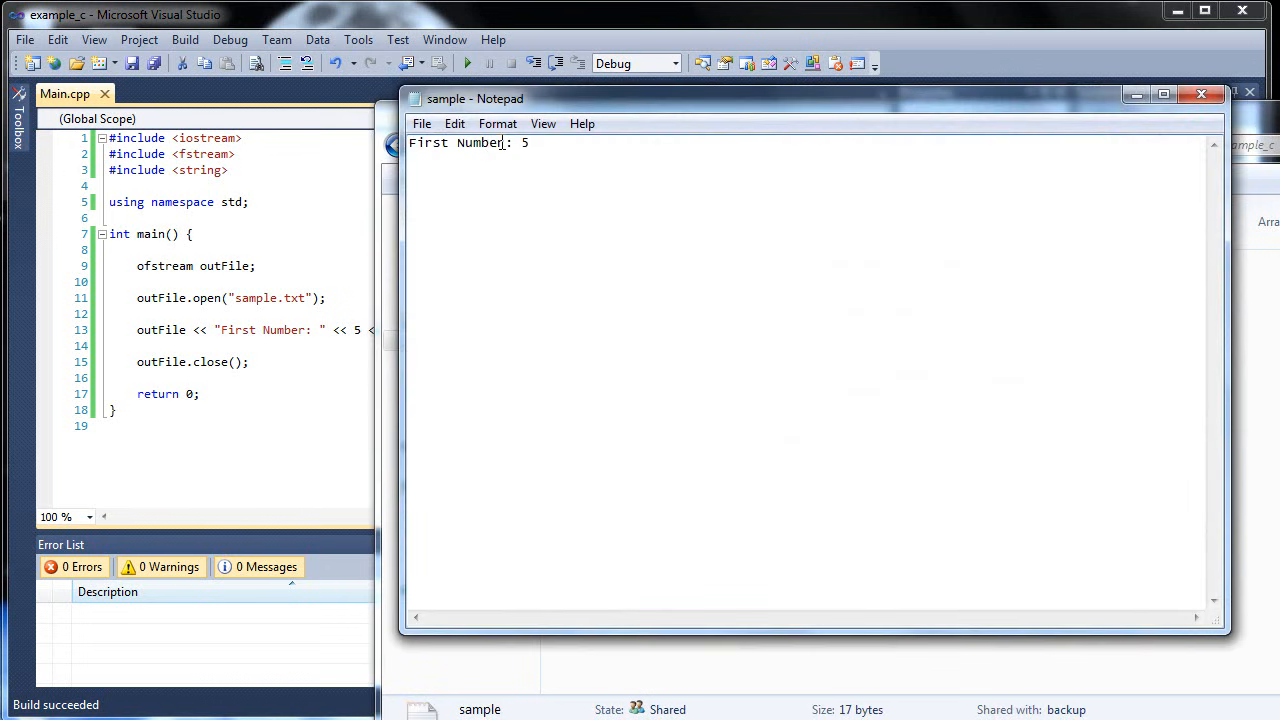
{"action": "triple_click", "coordinate": [470, 142]}
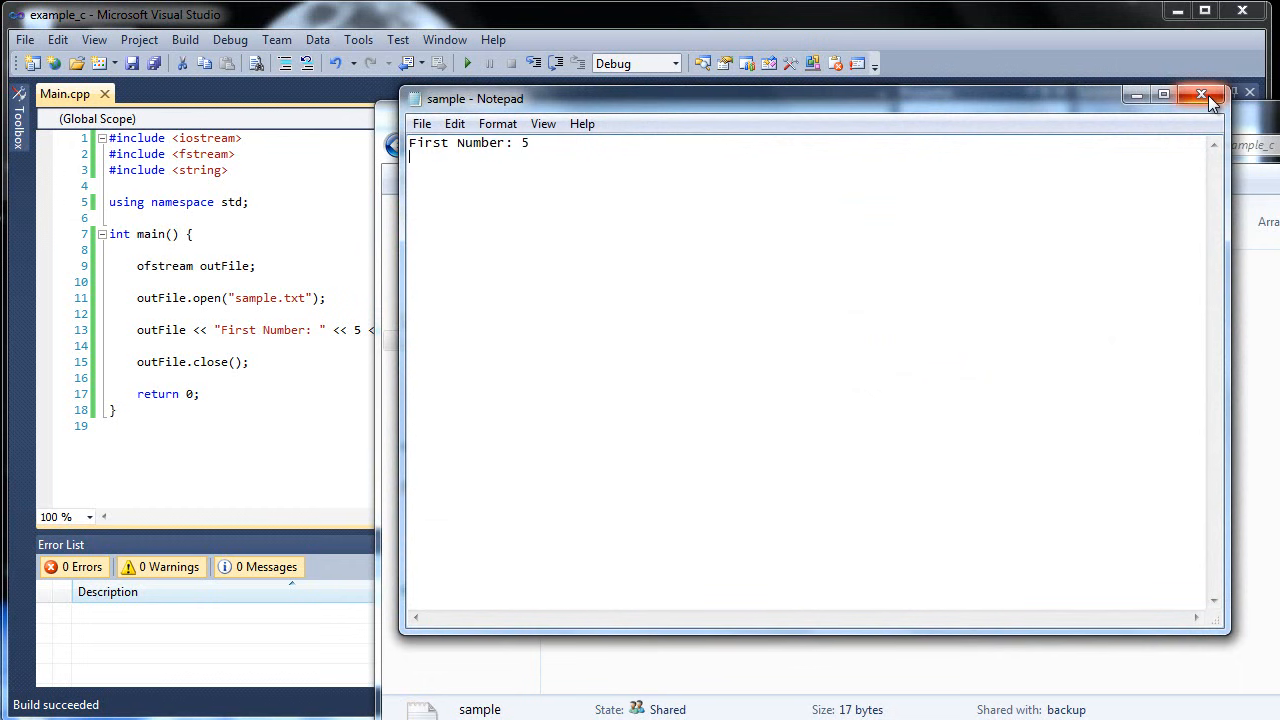
{"action": "left_click", "coordinate": [1200, 96]}
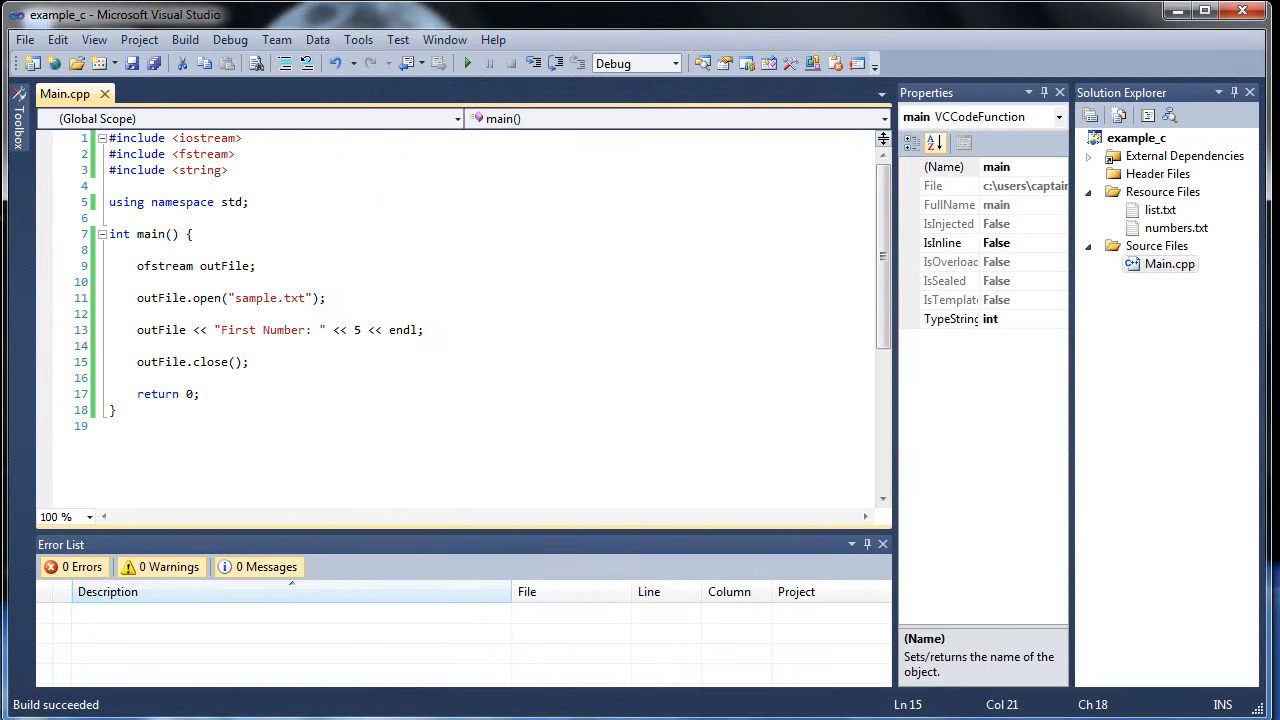
{"action": "left_click", "coordinate": [176, 298]}
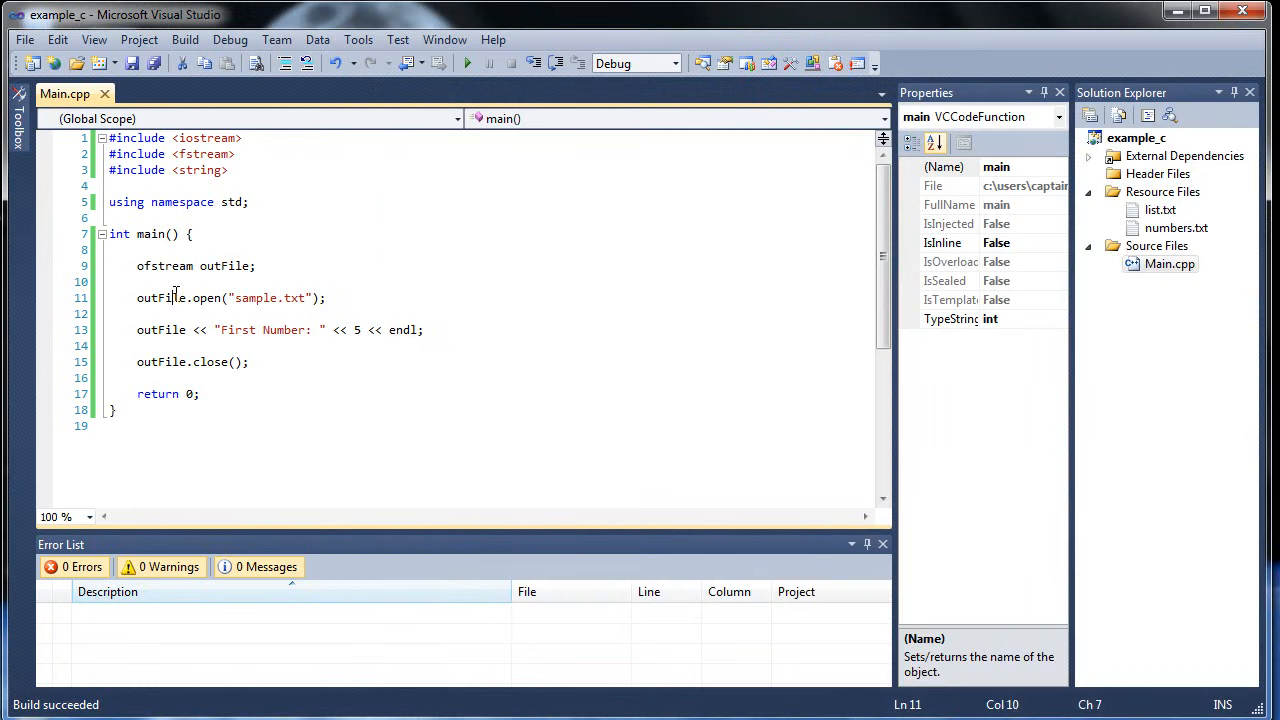
{"action": "left_click", "coordinate": [388, 298]}
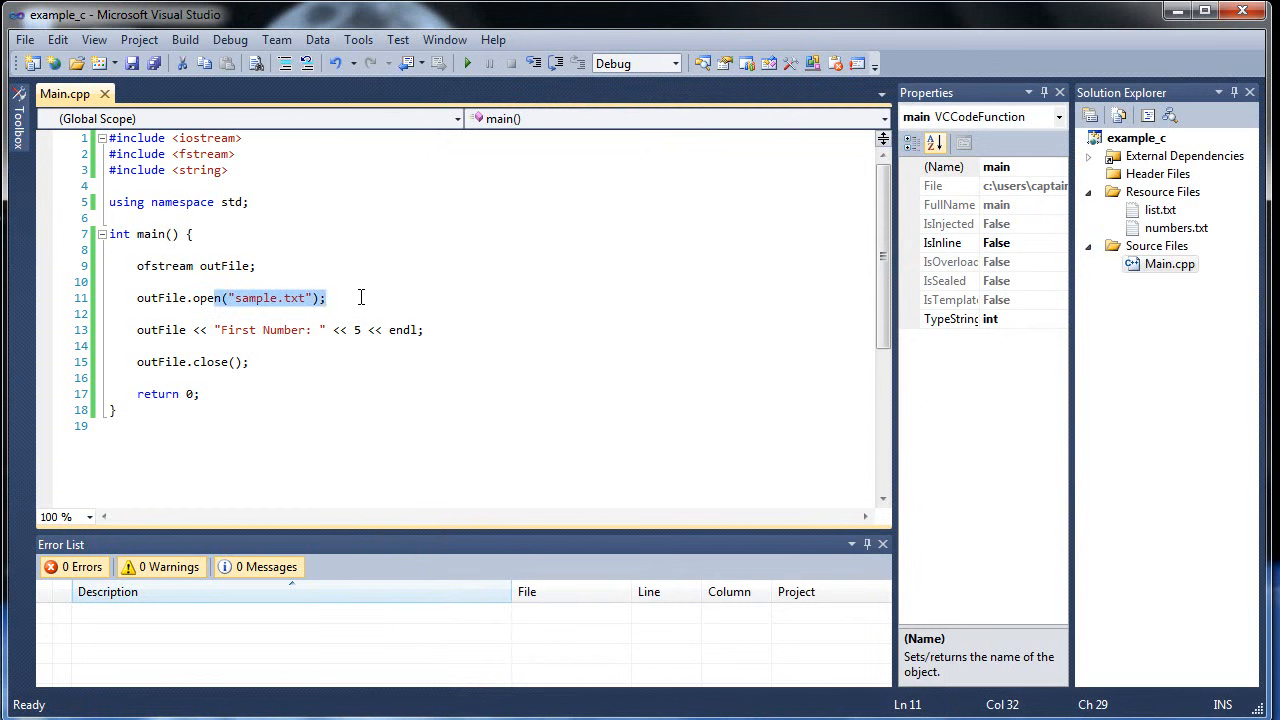
{"action": "left_click", "coordinate": [326, 296]}
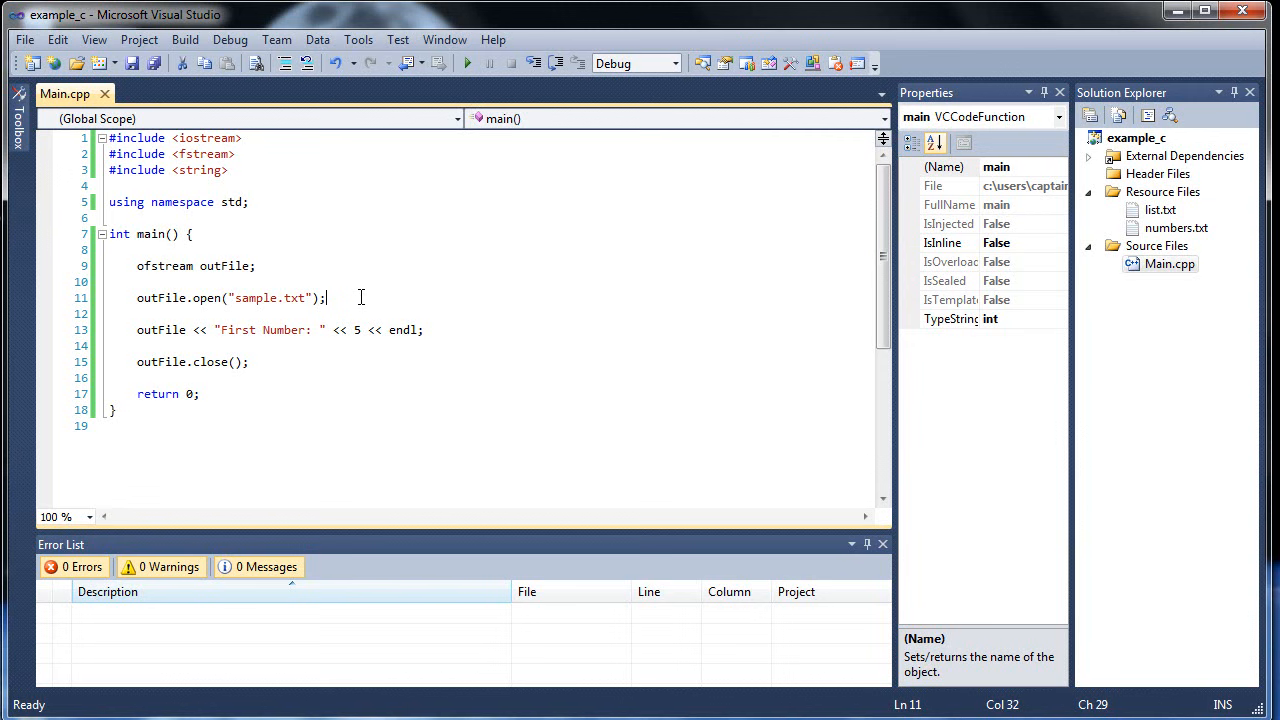
{"action": "mouse_move", "coordinate": [378, 304]}
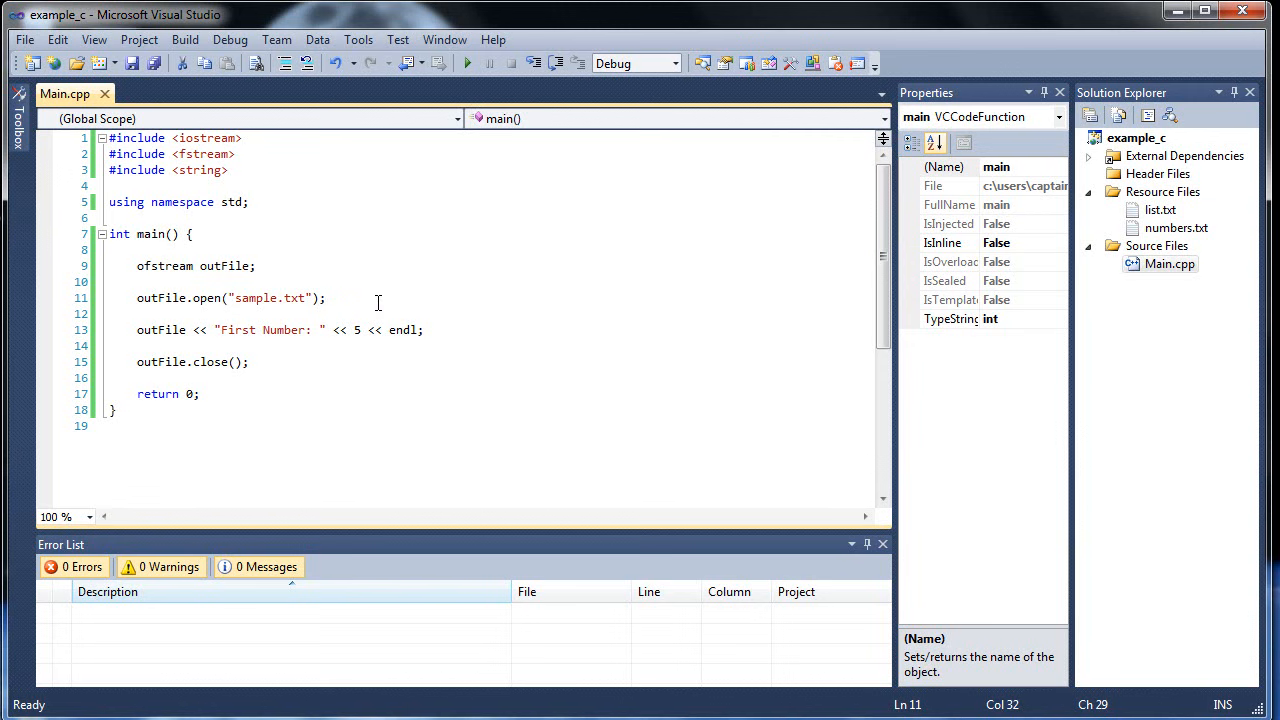